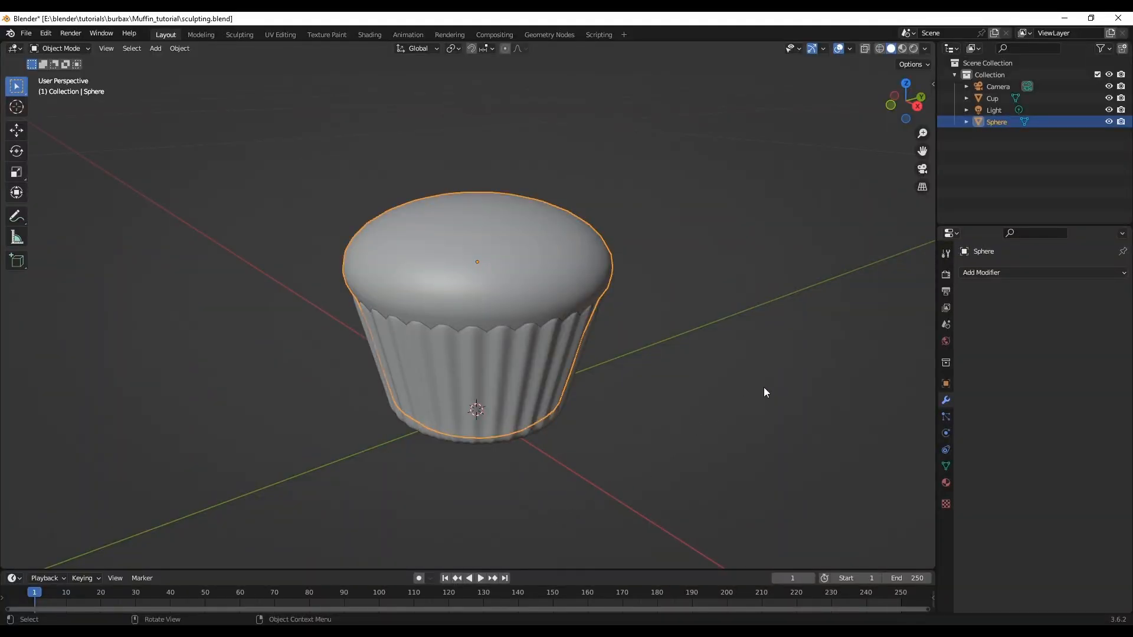
- Add a Subdivision Surface modifier to the muffin-top sphere
click(685, 462)
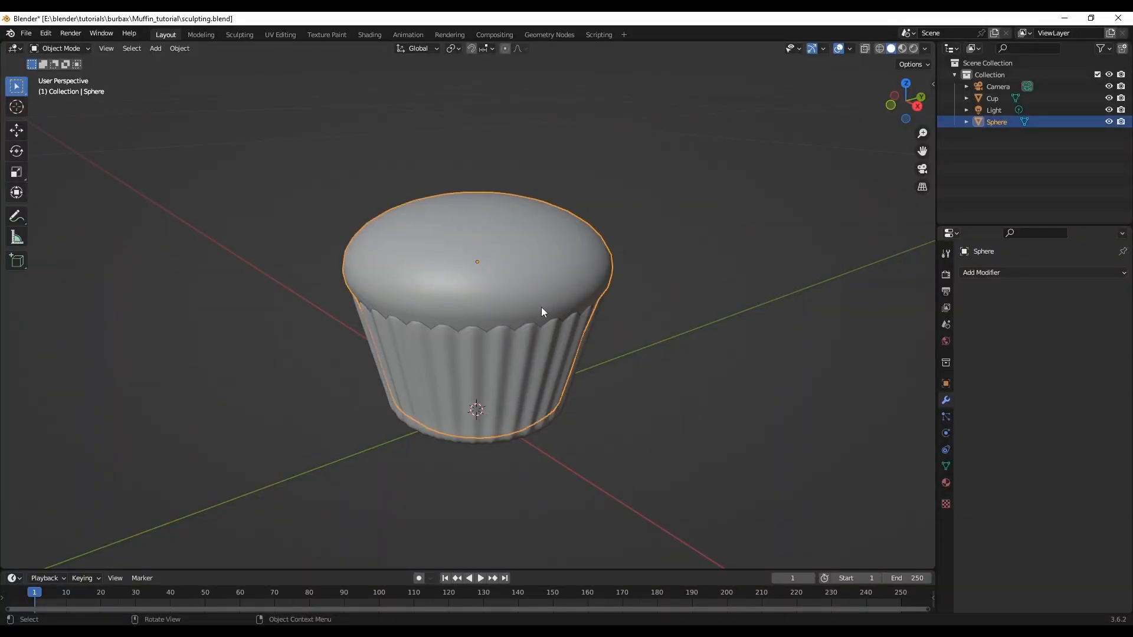
key(Tab)
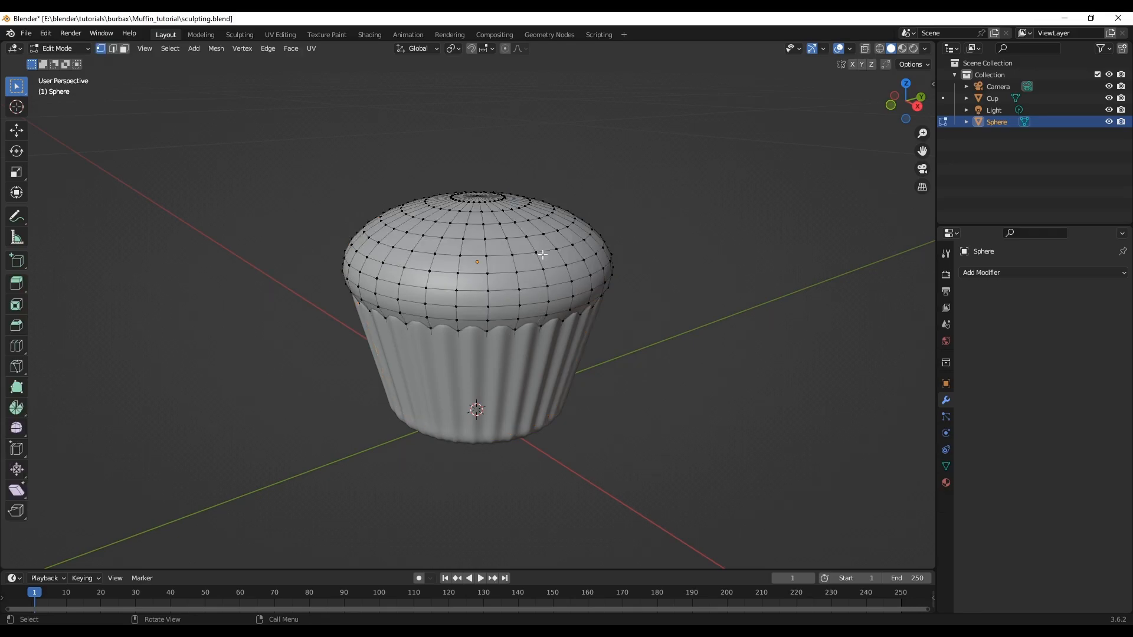
mouse_move(514, 266)
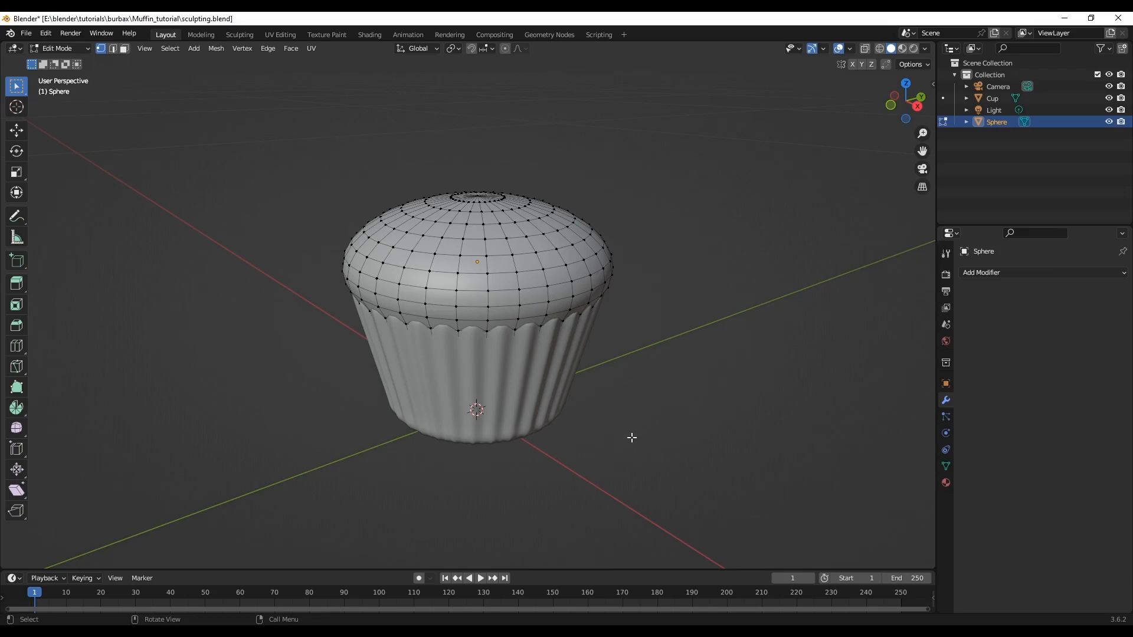
key(Tab)
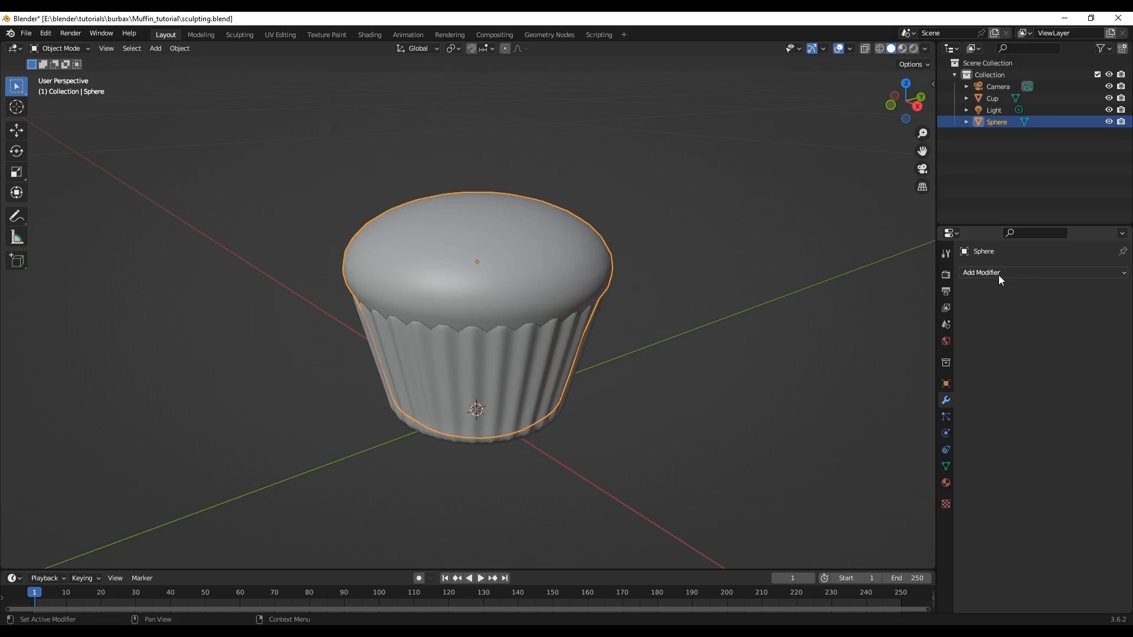
click(981, 272)
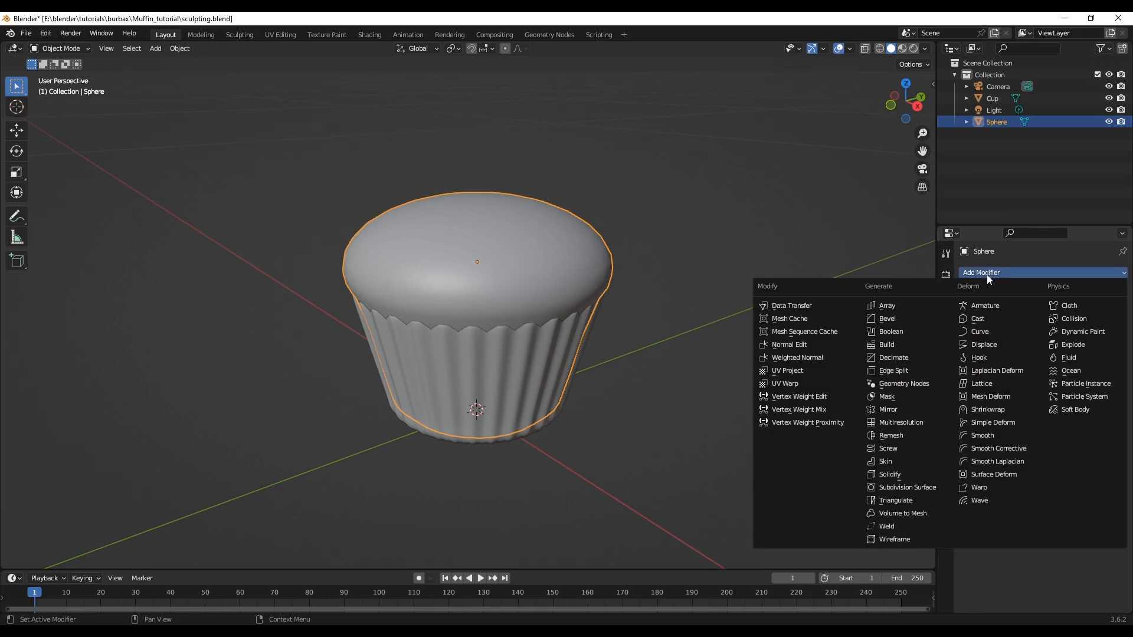
mouse_move(891, 436)
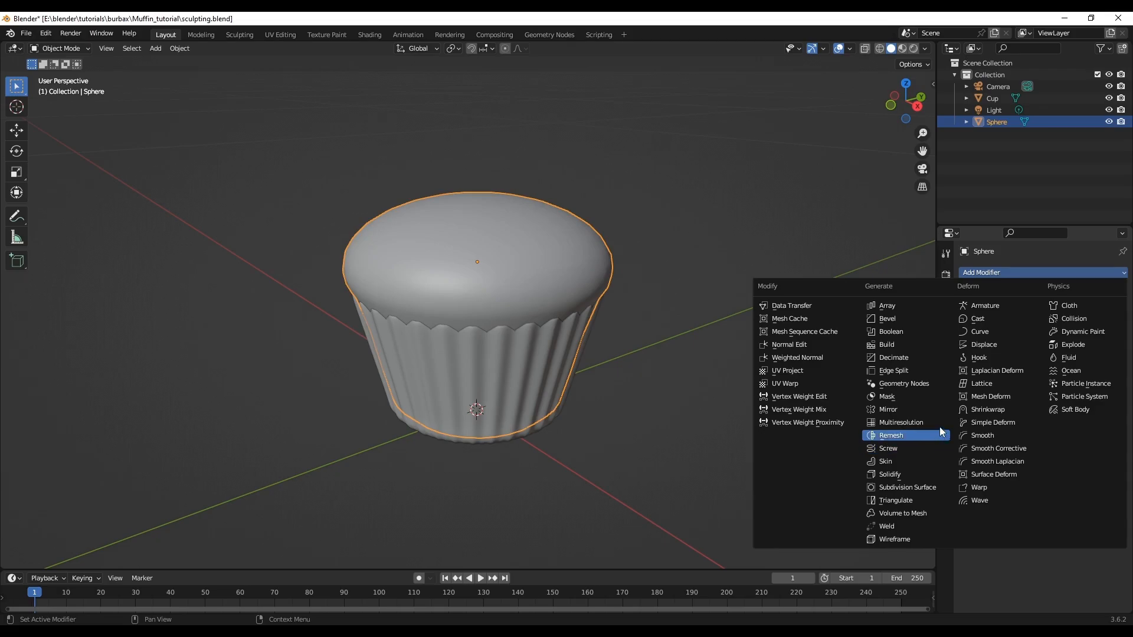
mouse_move(906, 488)
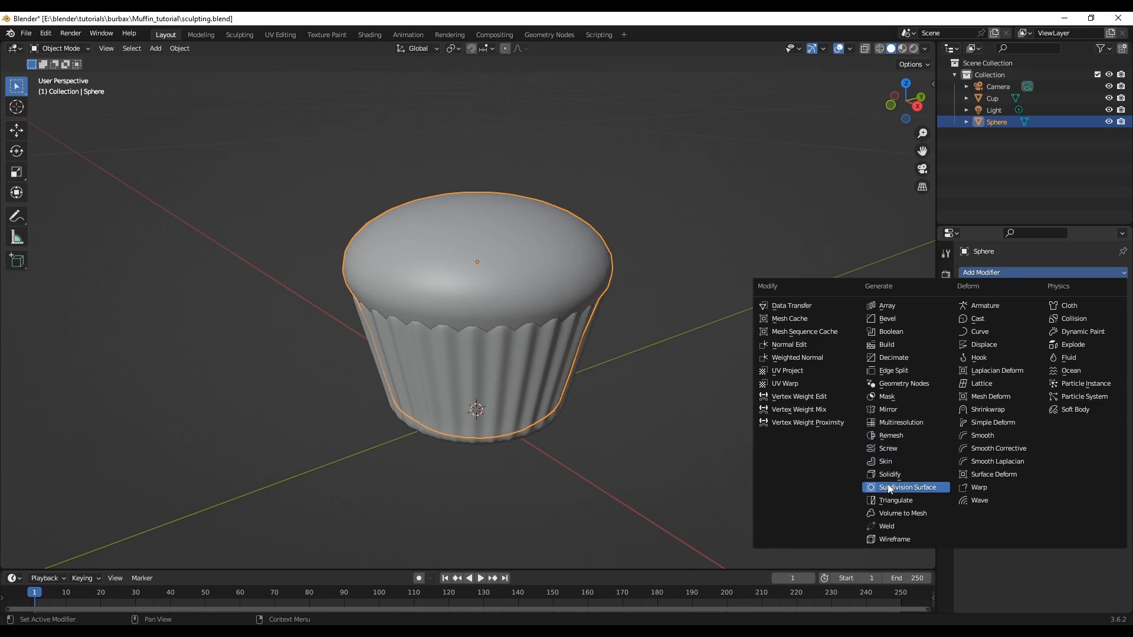
click(908, 487)
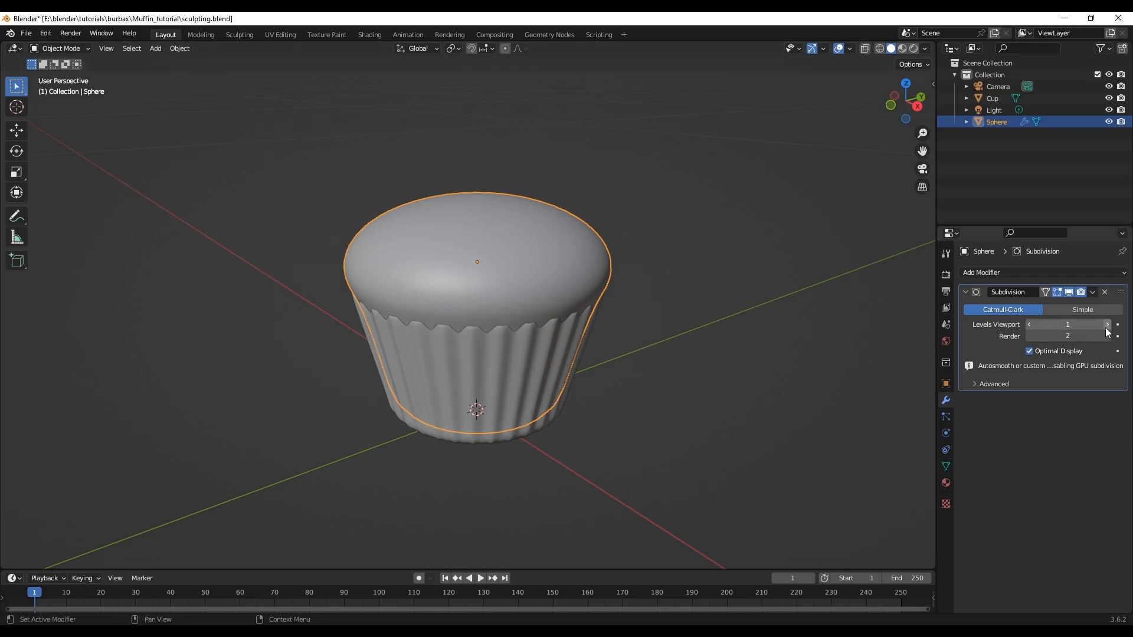
- Show scene statistics in the viewport and raise the viewport subdivision level to 3
click(852, 48)
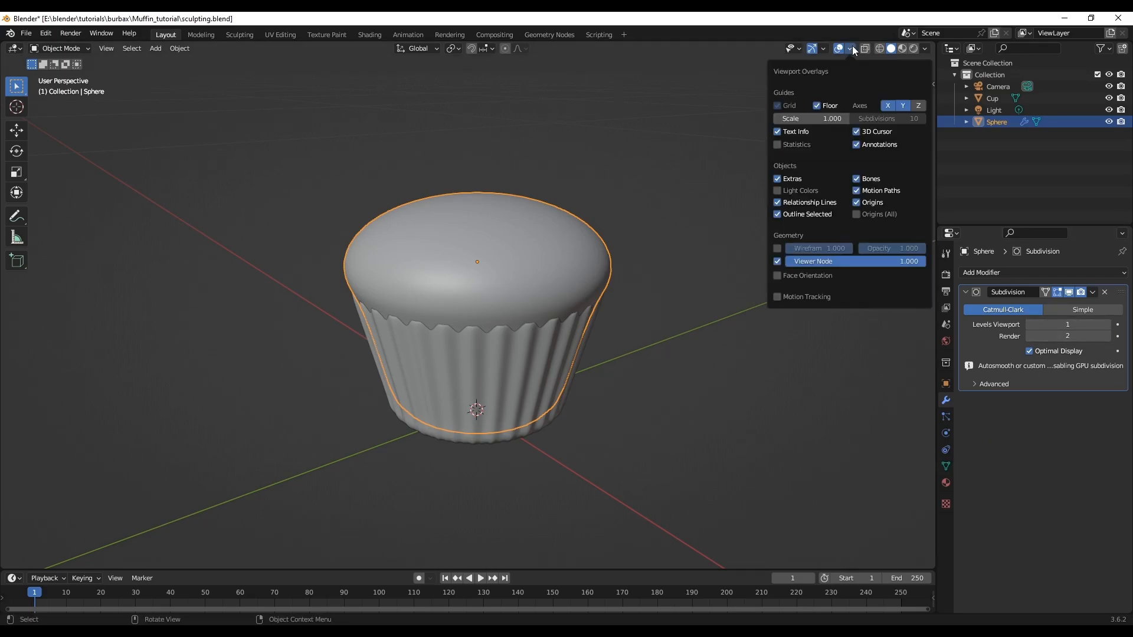
click(778, 144)
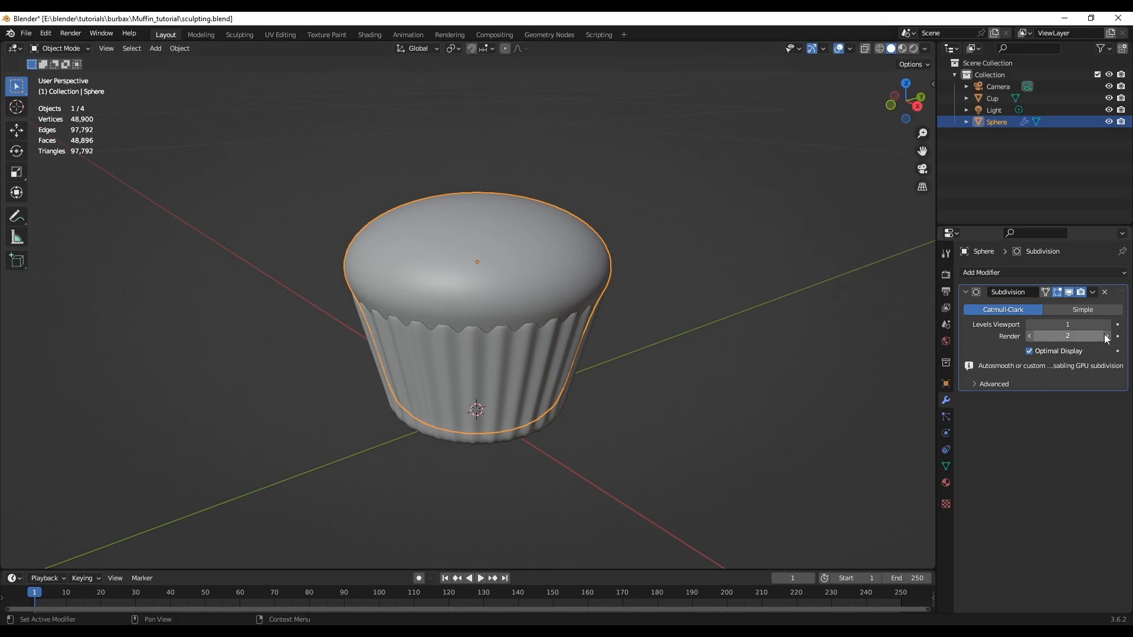
click(1108, 323)
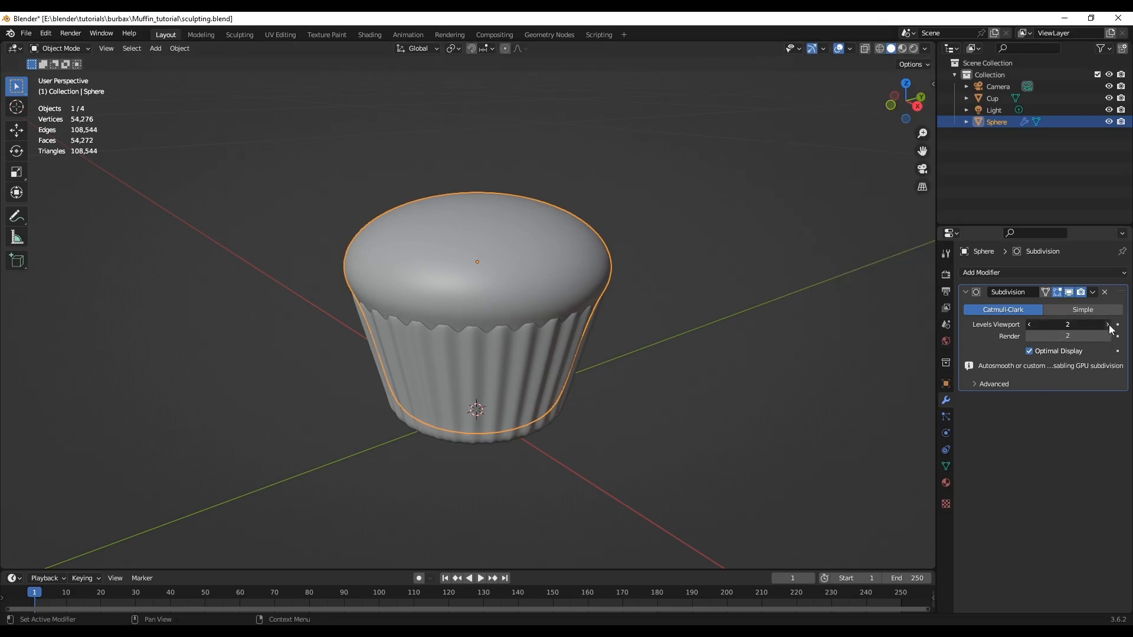
click(1107, 324)
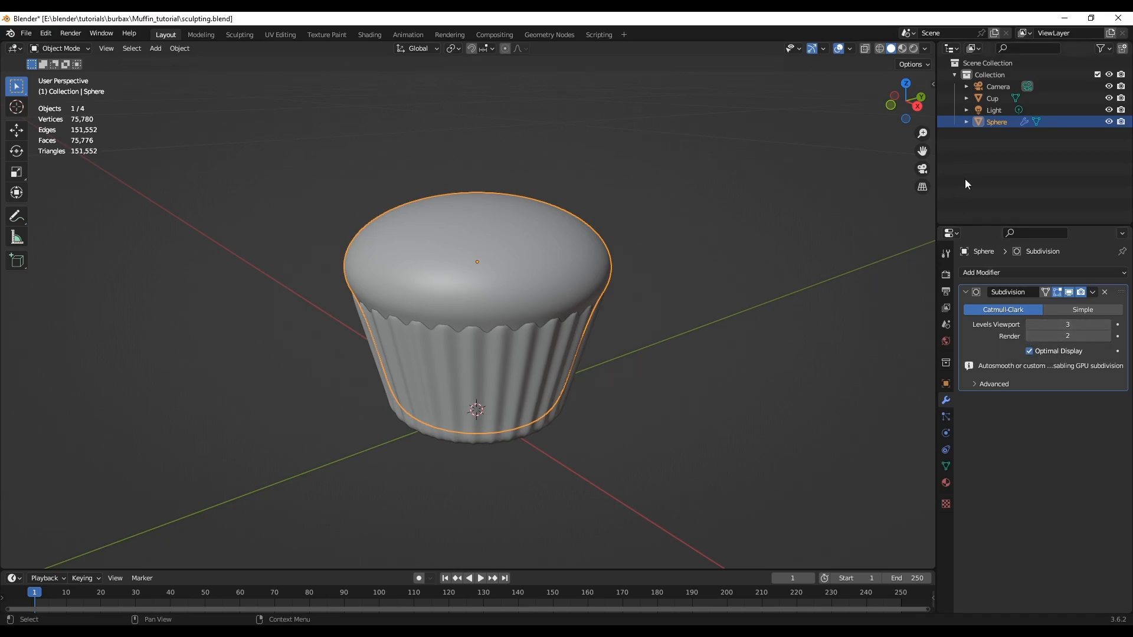
- Add a Solidify modifier to the muffin top and settle its thickness at 0.1 m
click(1004, 273)
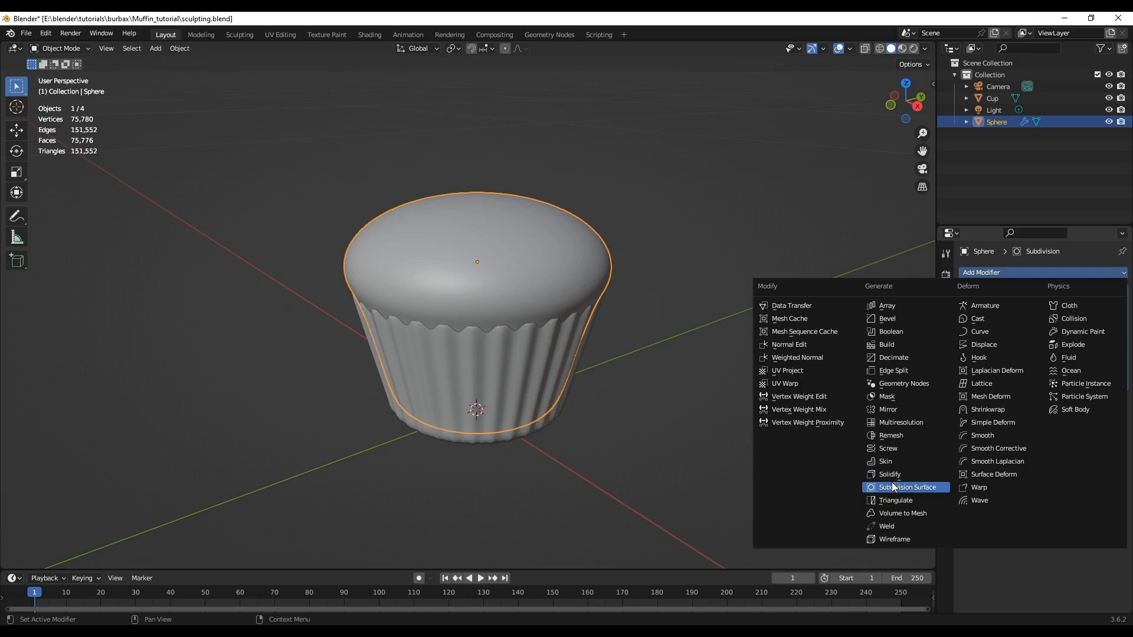
click(888, 475)
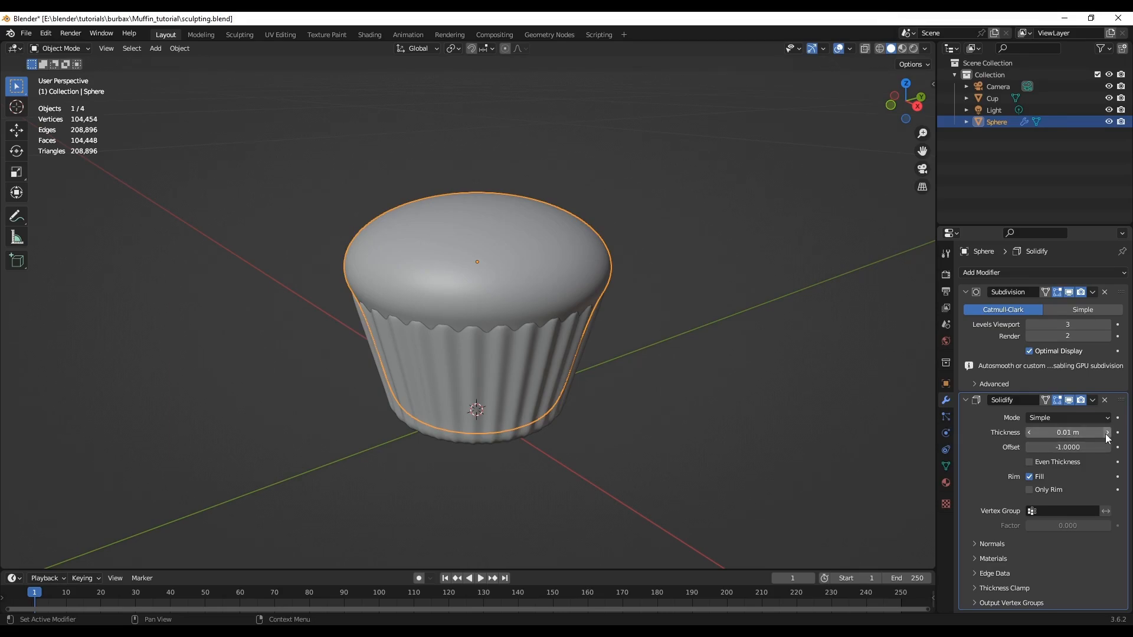
click(1106, 432)
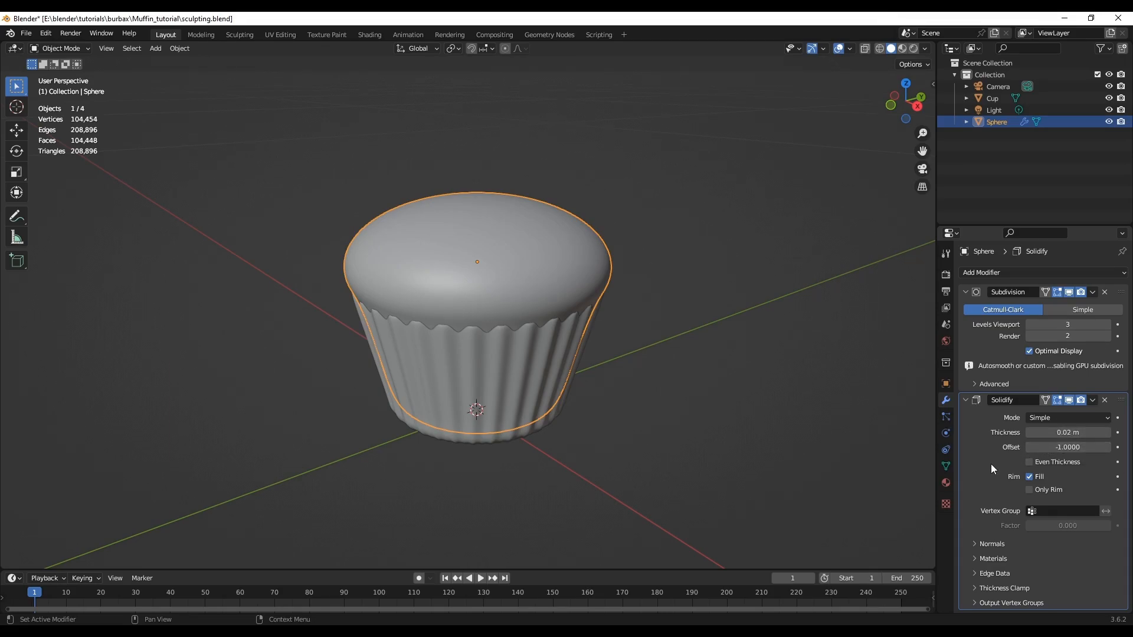
mouse_move(976, 484)
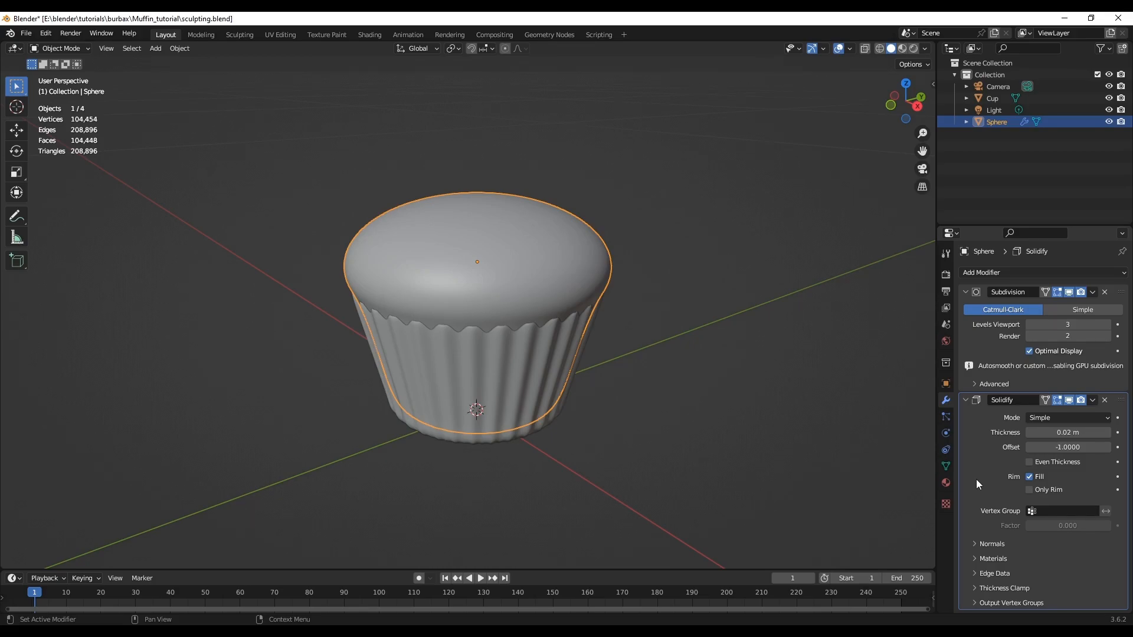
mouse_move(980, 494)
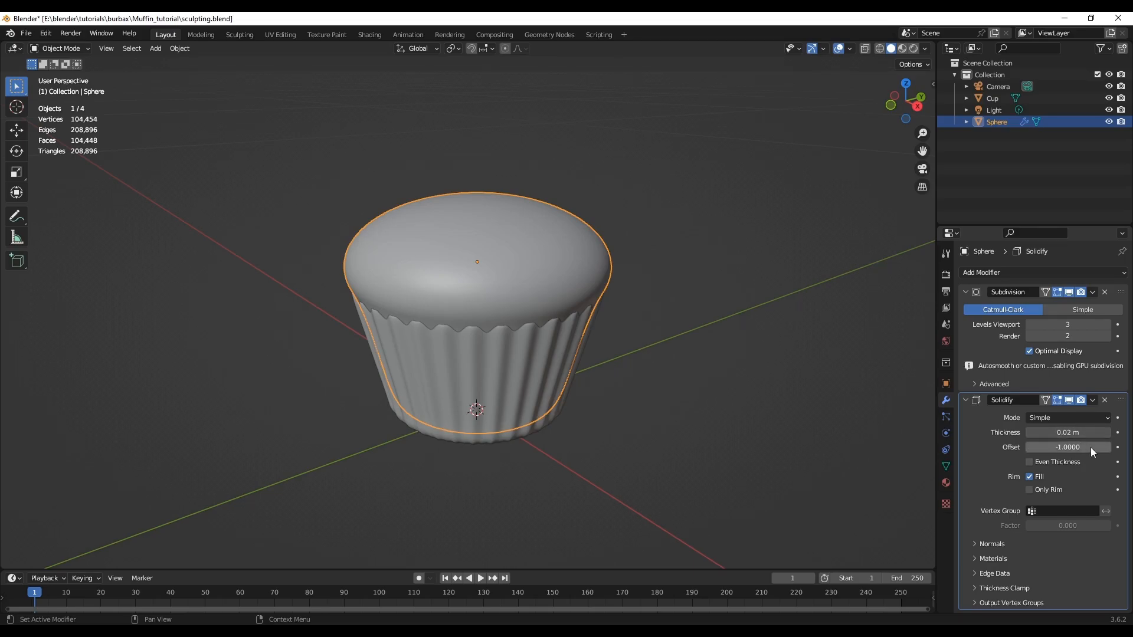
click(1106, 432)
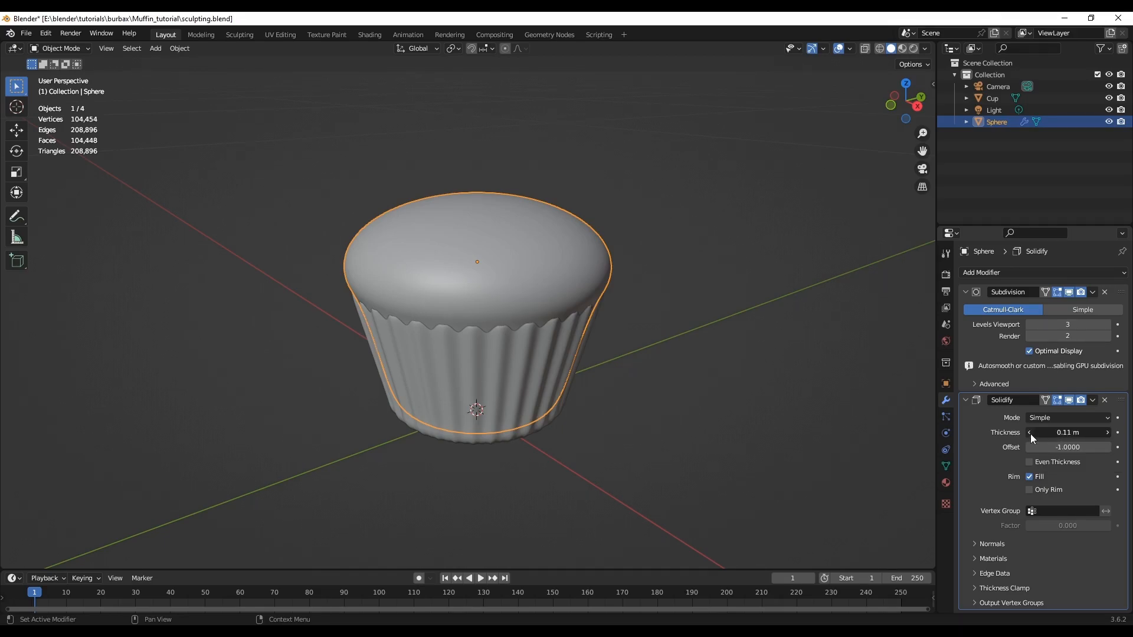
click(1029, 432)
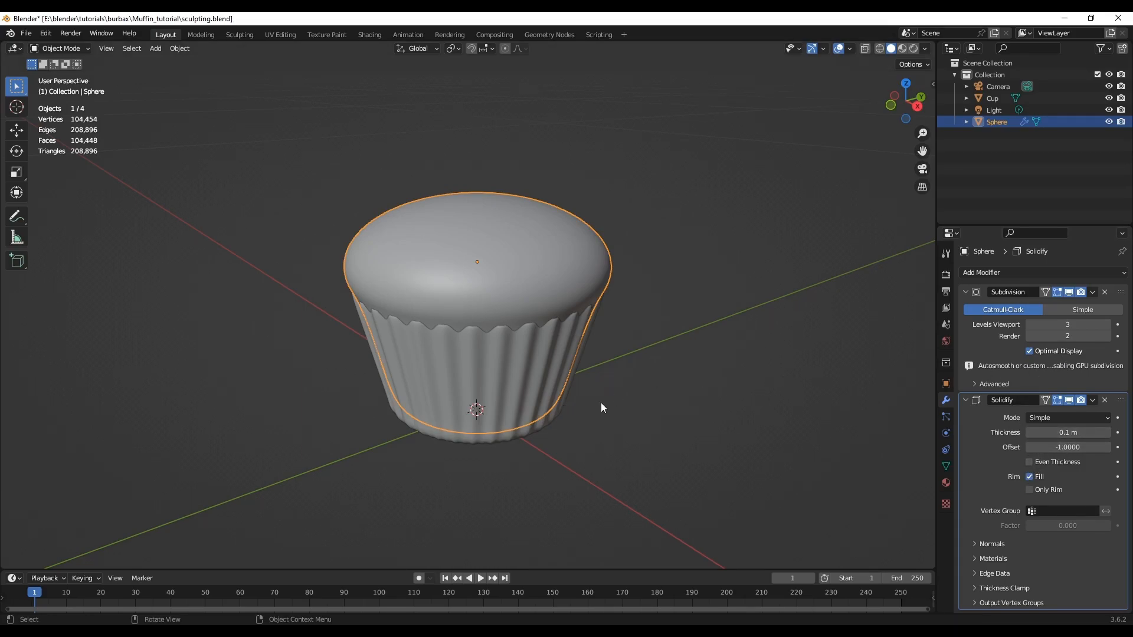
- Start the keystroke display, then apply the Solidify and Subdivision modifiers to the muffin top
key(Tab)
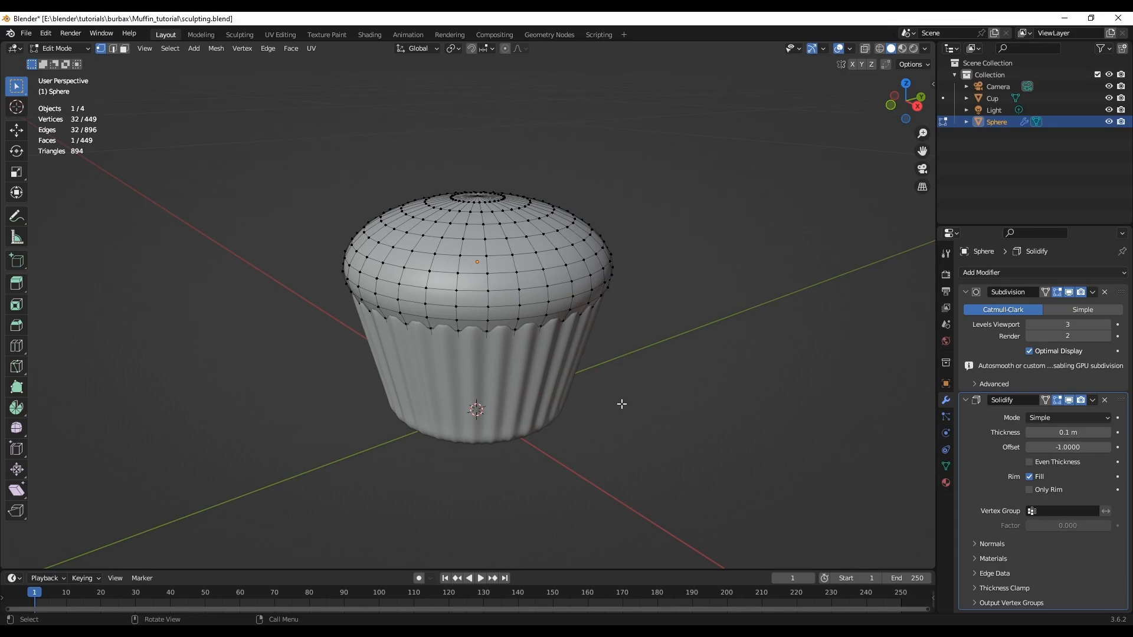
mouse_move(618, 405)
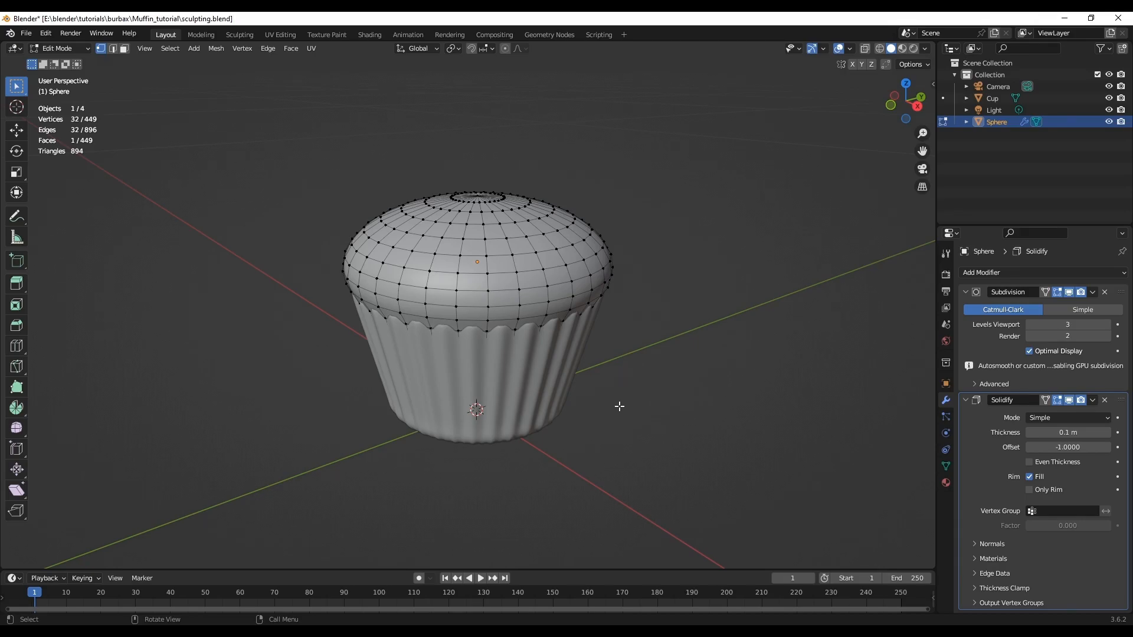
key(Tab)
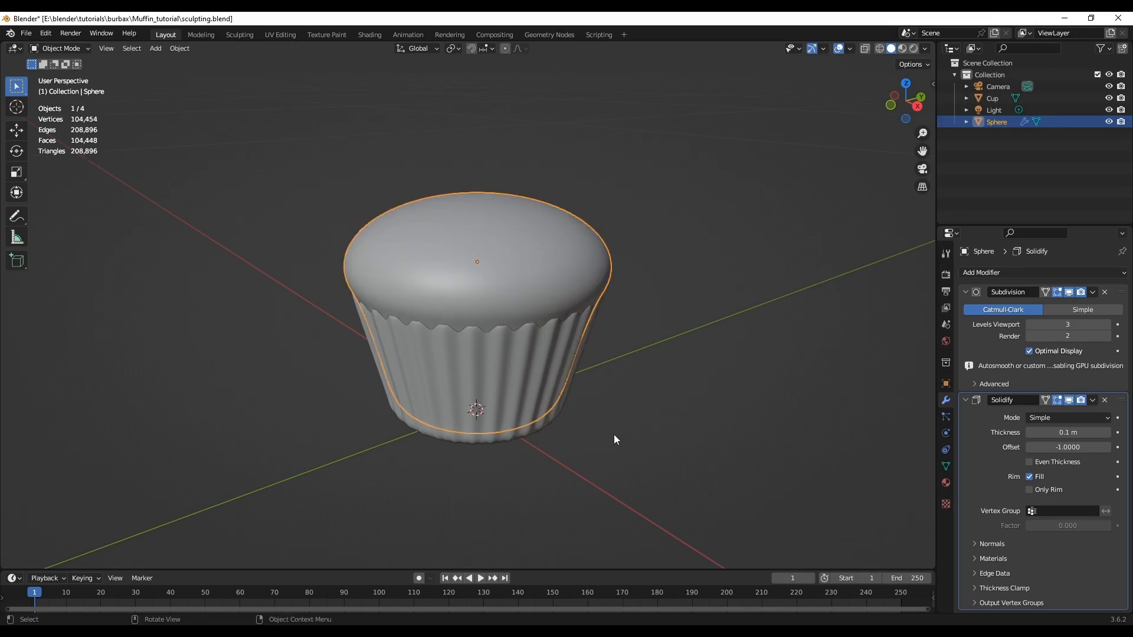
mouse_move(980, 536)
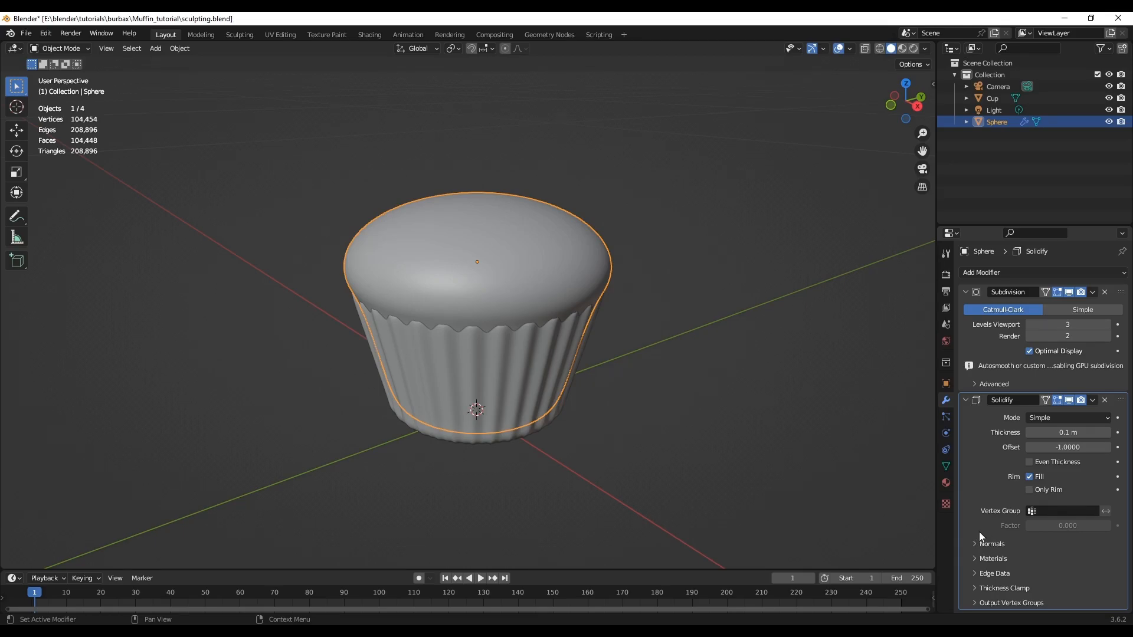
mouse_move(949, 433)
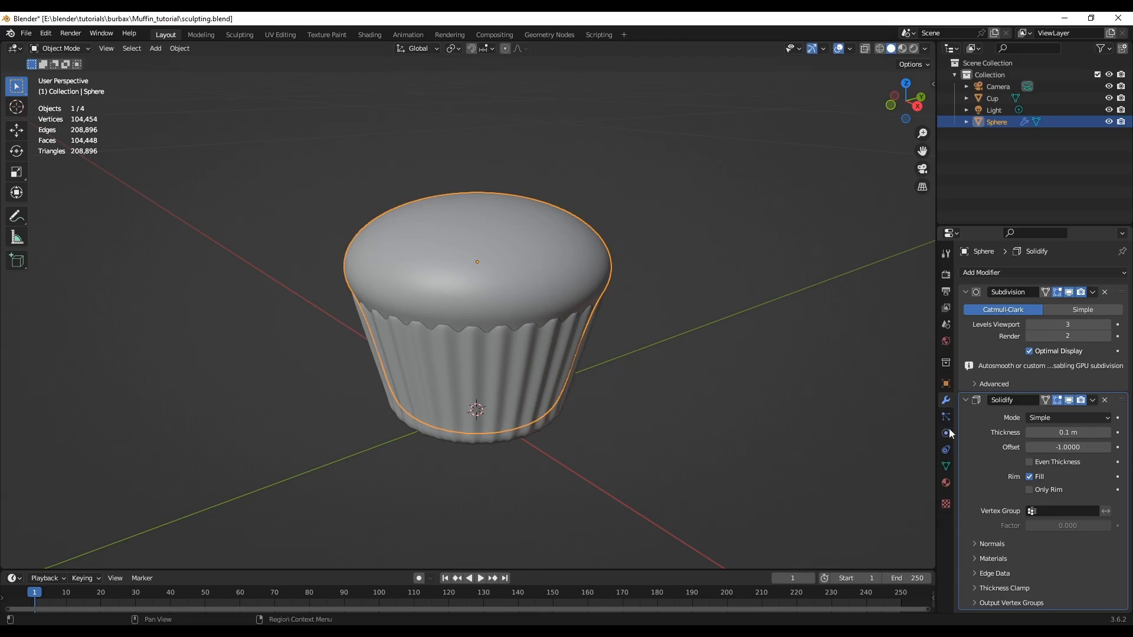
mouse_move(930, 477)
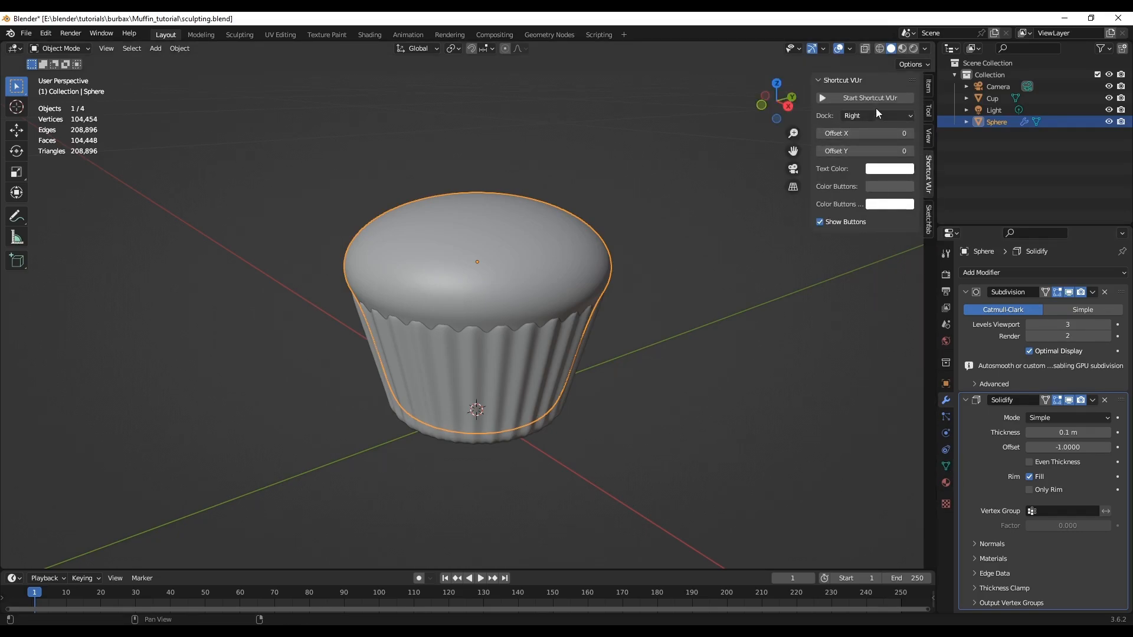
click(869, 98)
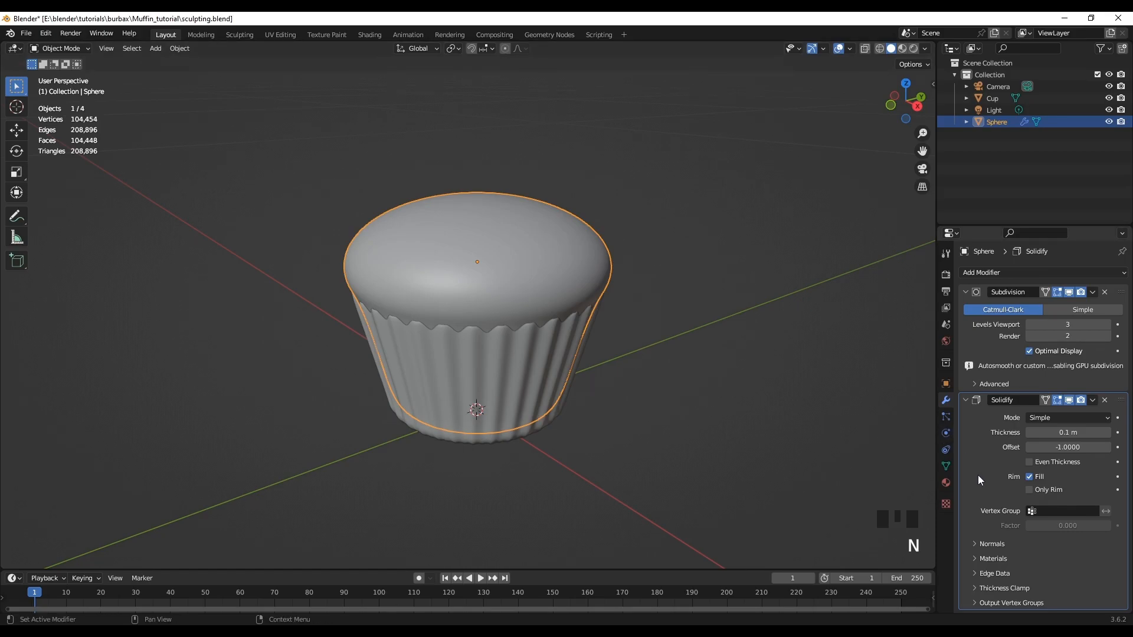
key(ctrl+a)
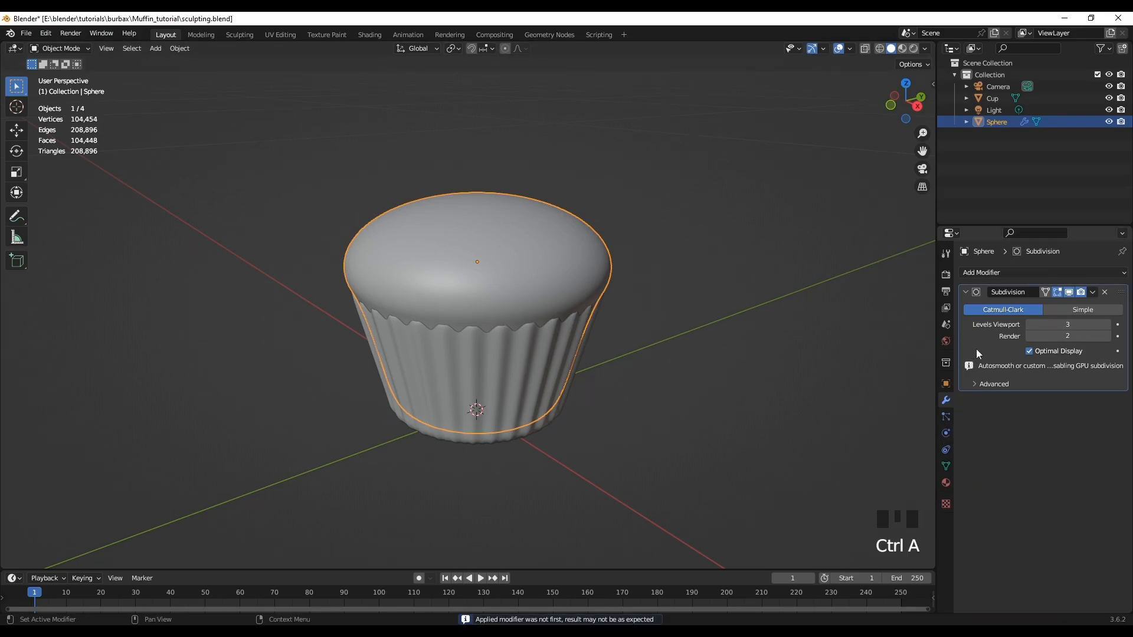
key(ctrl+a)
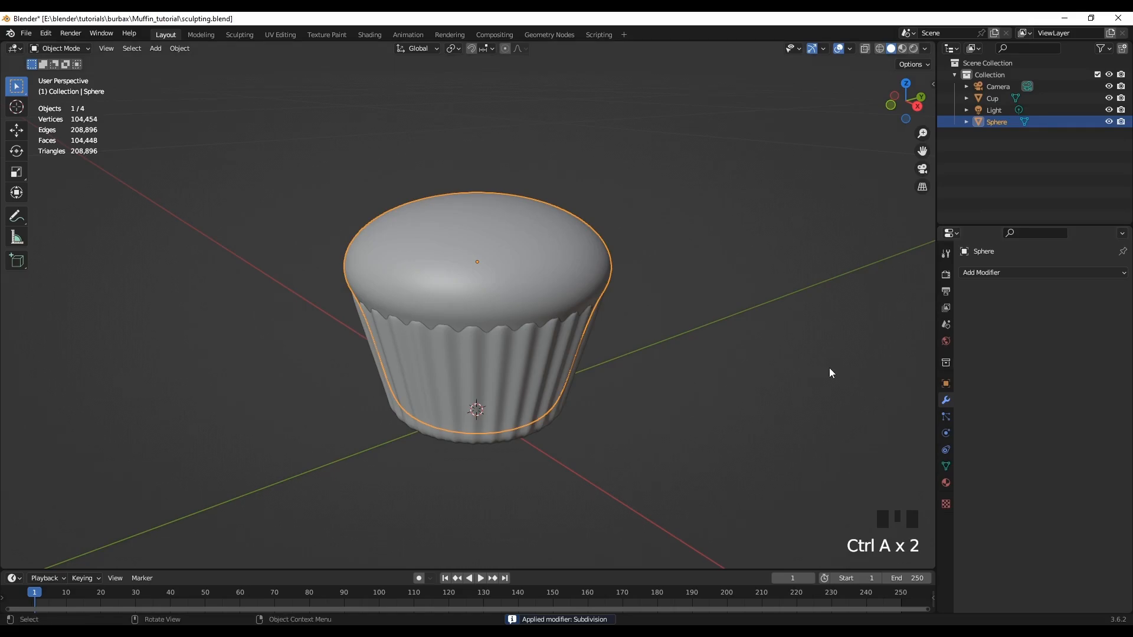
- Select the whole dense sphere mesh in Edit Mode, inspect it, and return to Object Mode
key(Tab)
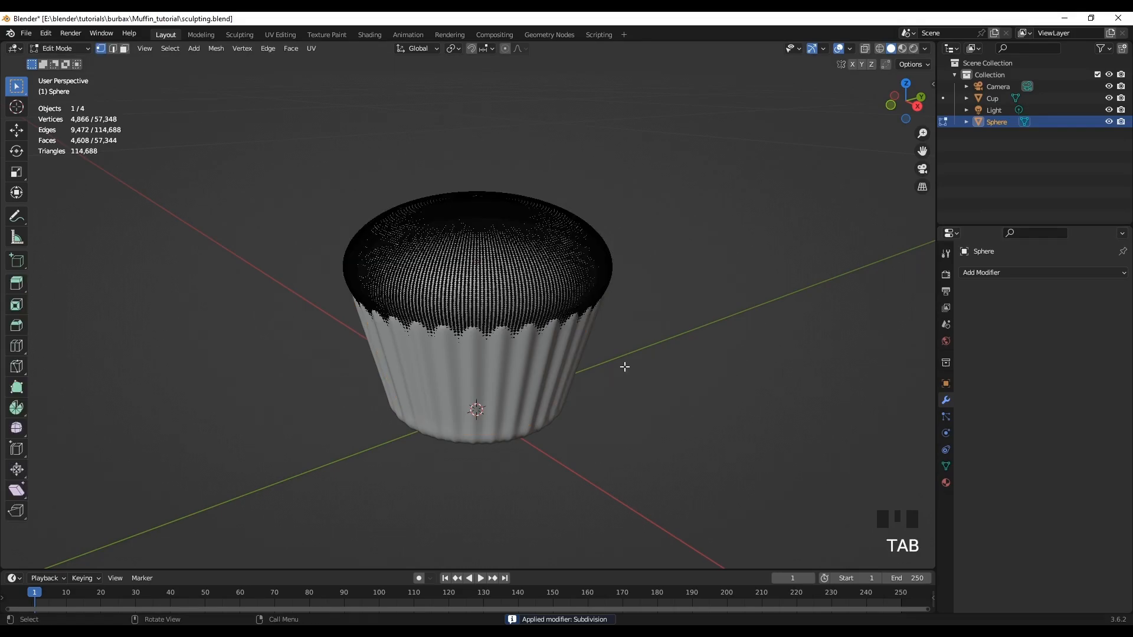
mouse_move(586, 374)
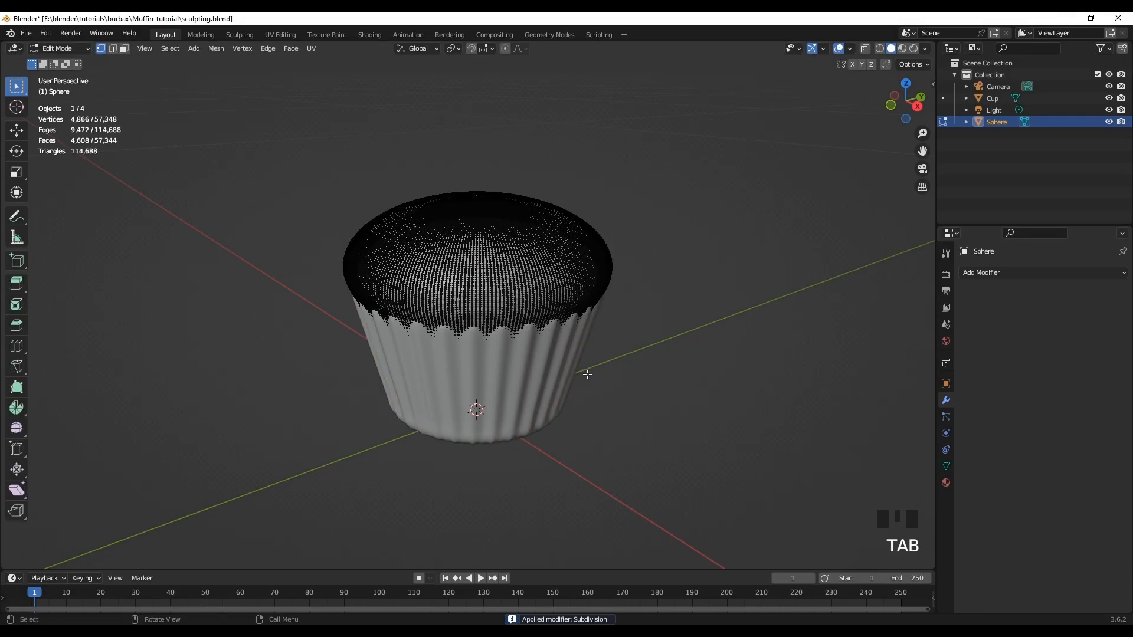
key(a)
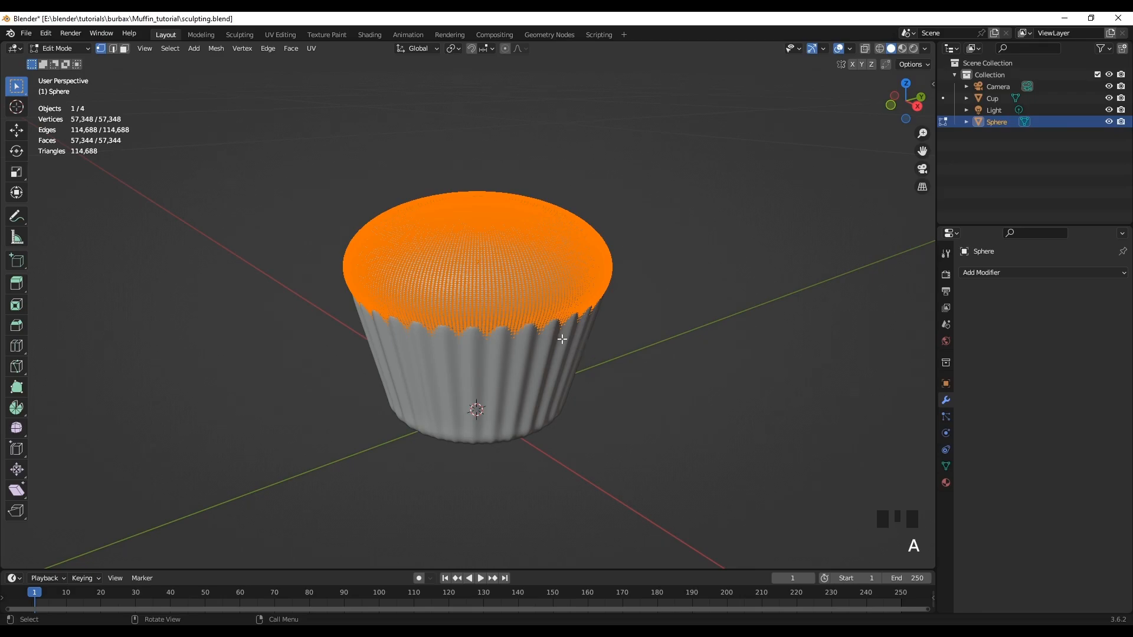
scroll(up, 3)
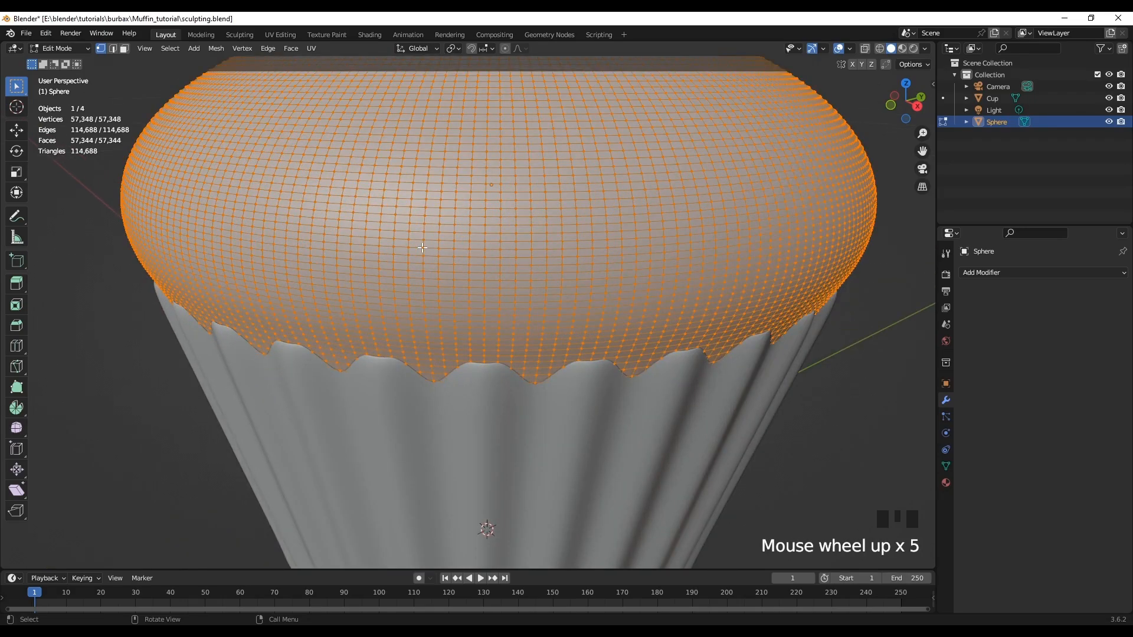
scroll(down, 3)
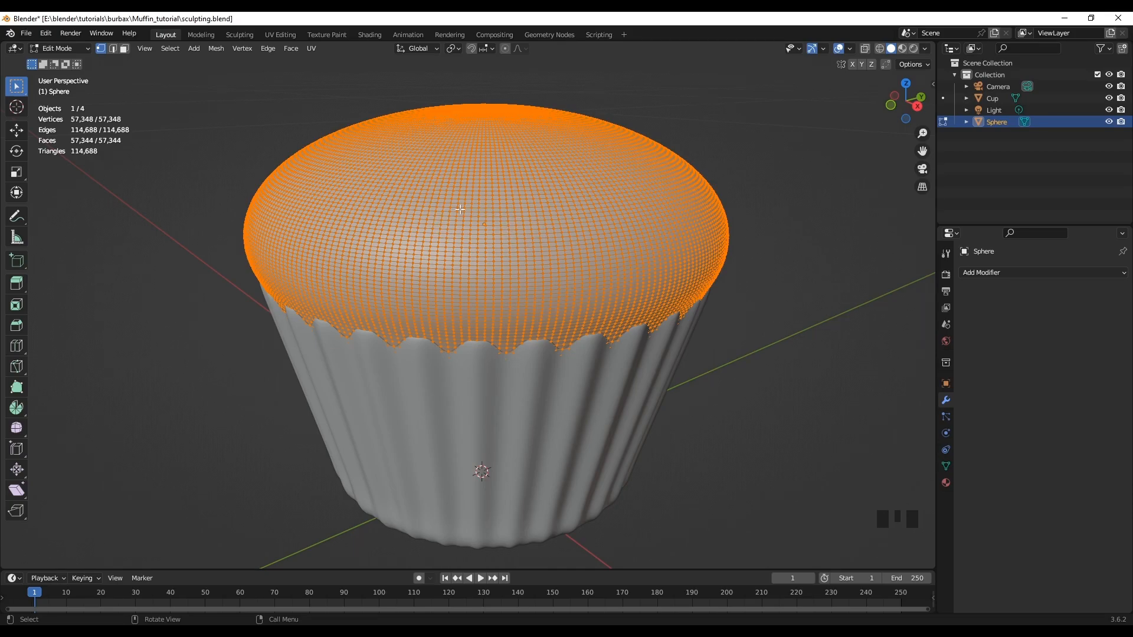
mouse_move(767, 441)
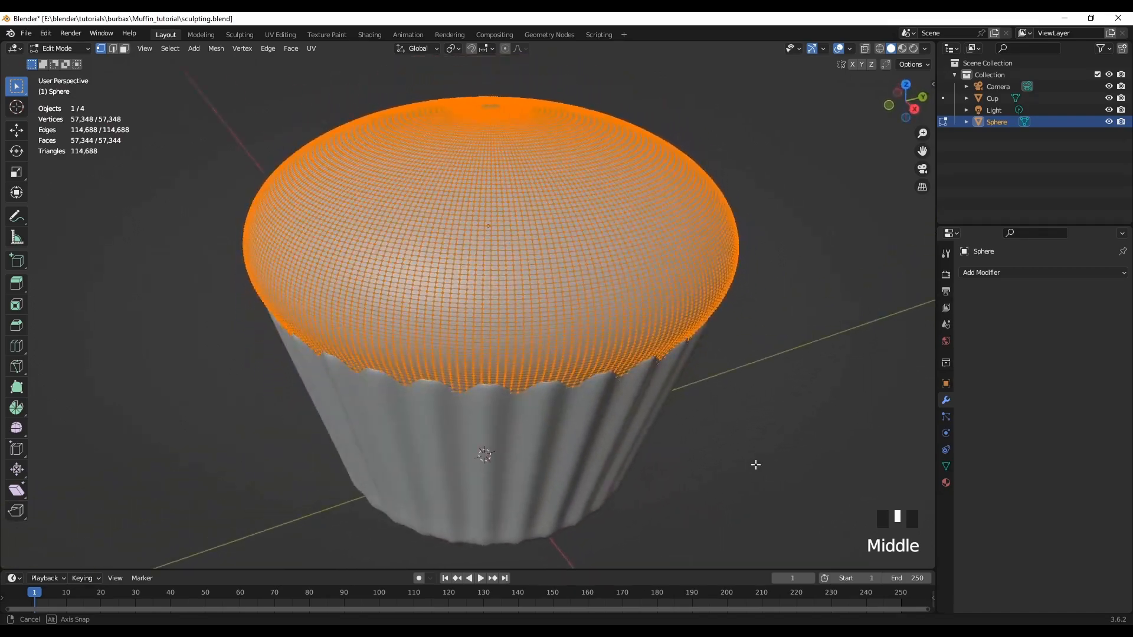
key(Tab)
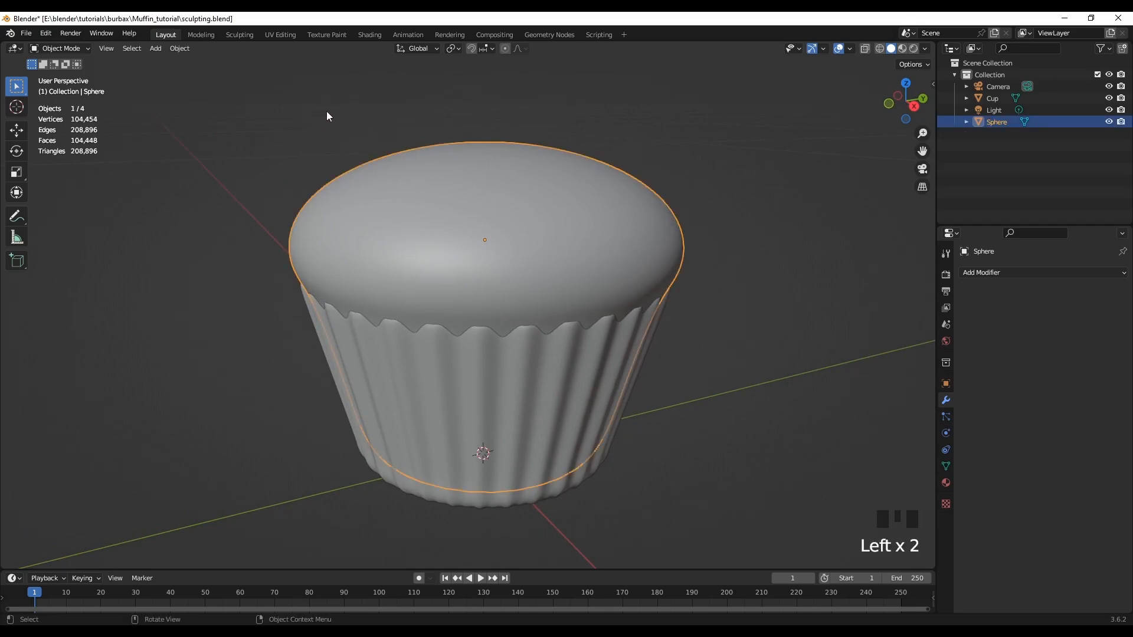
mouse_move(343, 162)
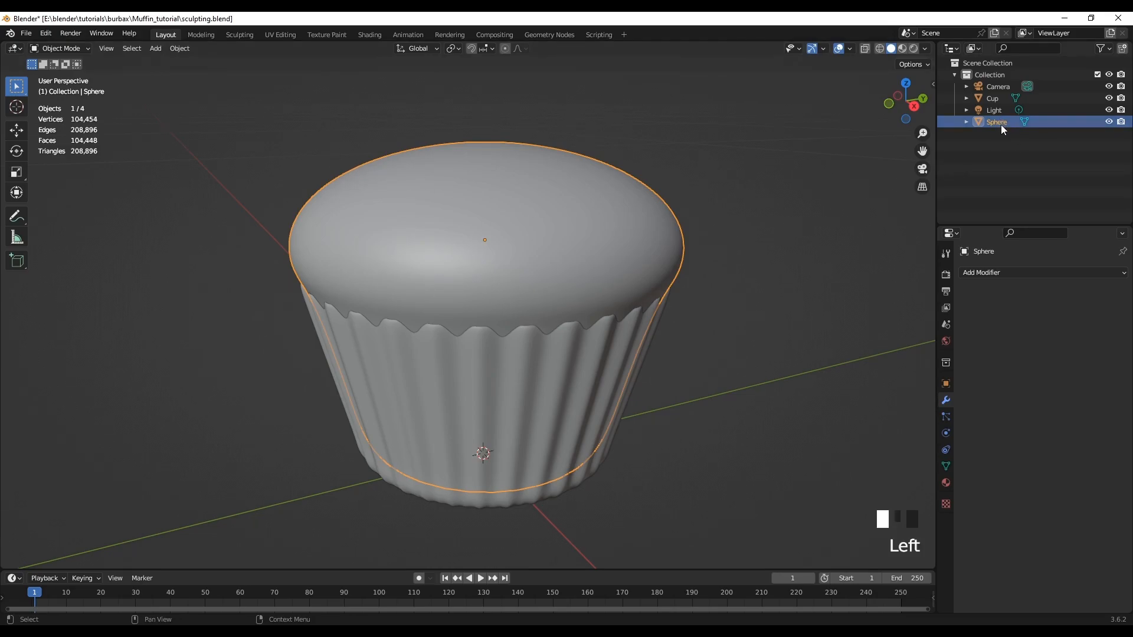
- Rename the Sphere object to 'Muffin' in the Outliner
double_click(996, 122)
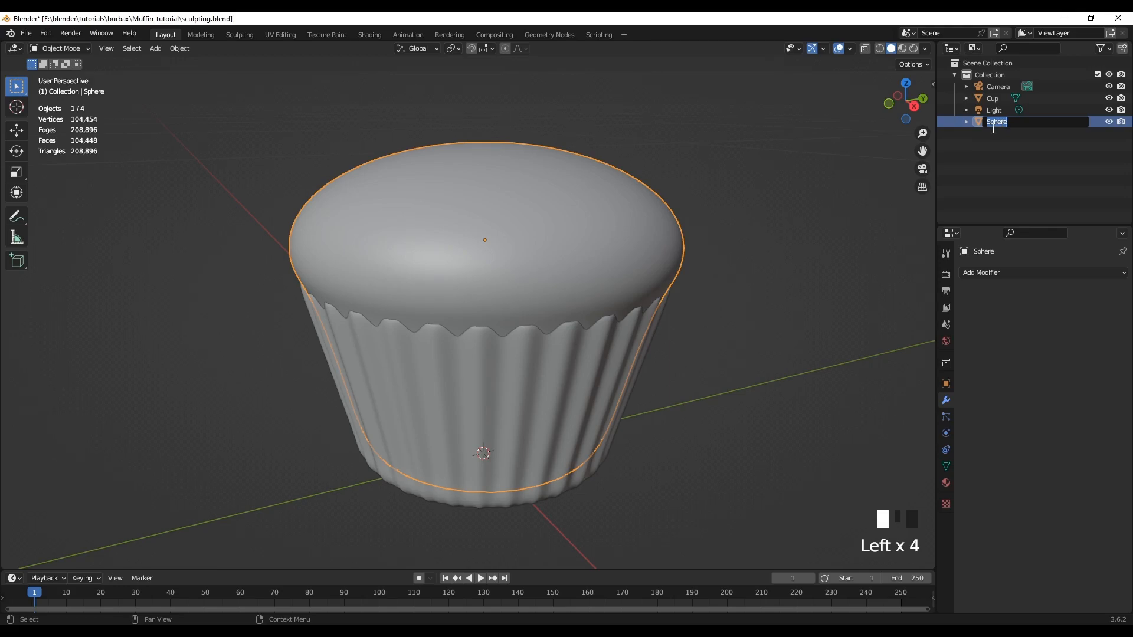
text(Muffin)
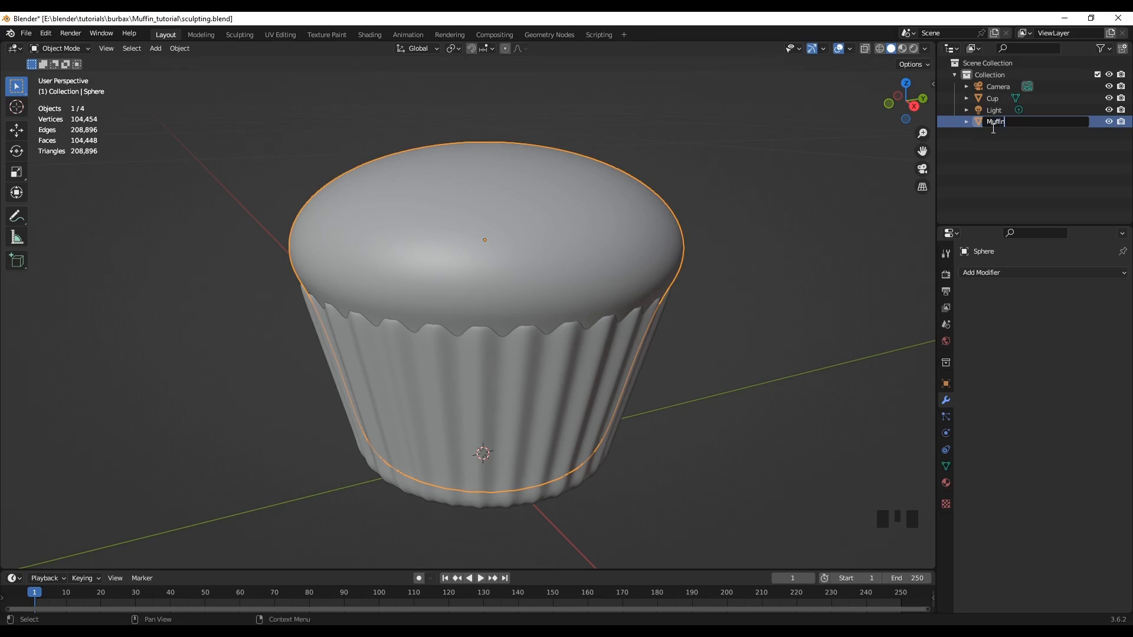
key(Return)
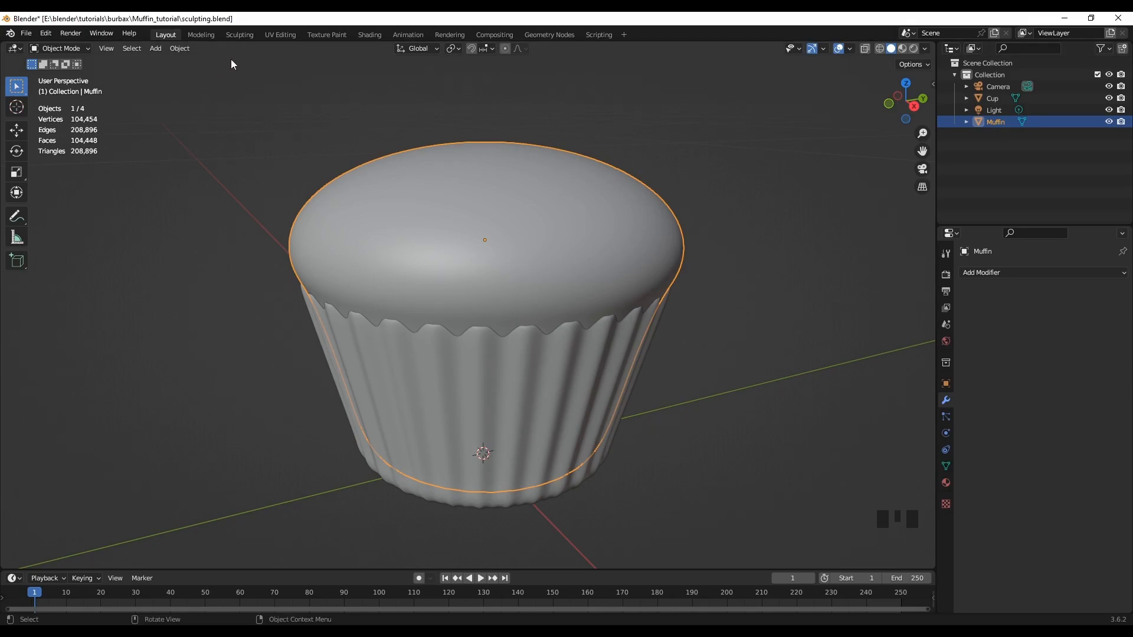
- Enter the Sculpting workspace and zoom in on the Muffin
click(239, 34)
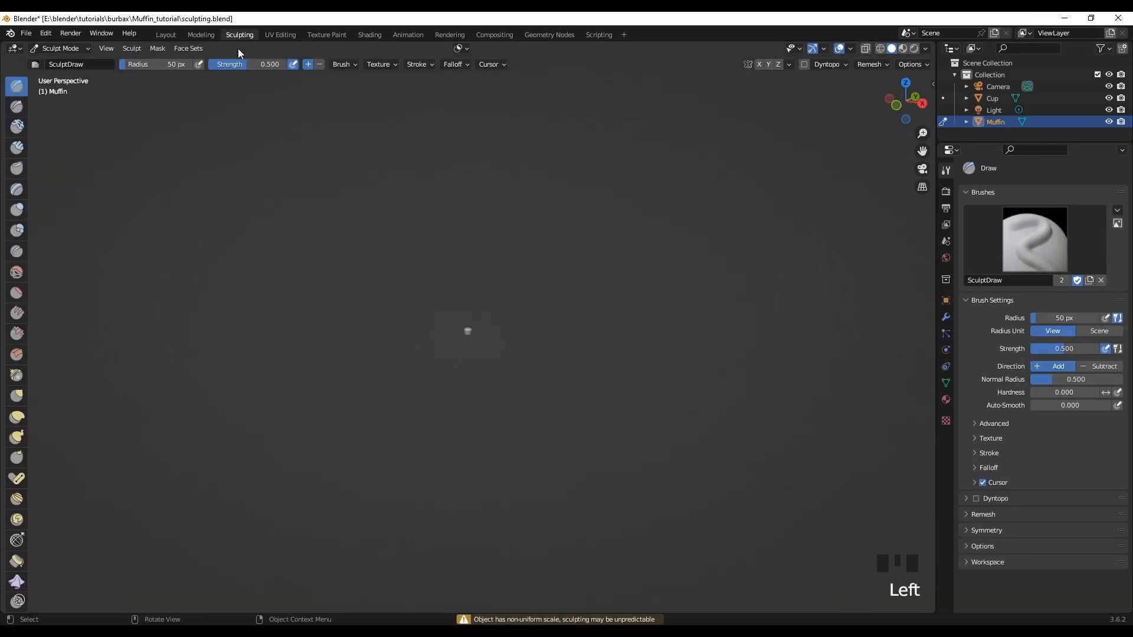
mouse_move(342, 193)
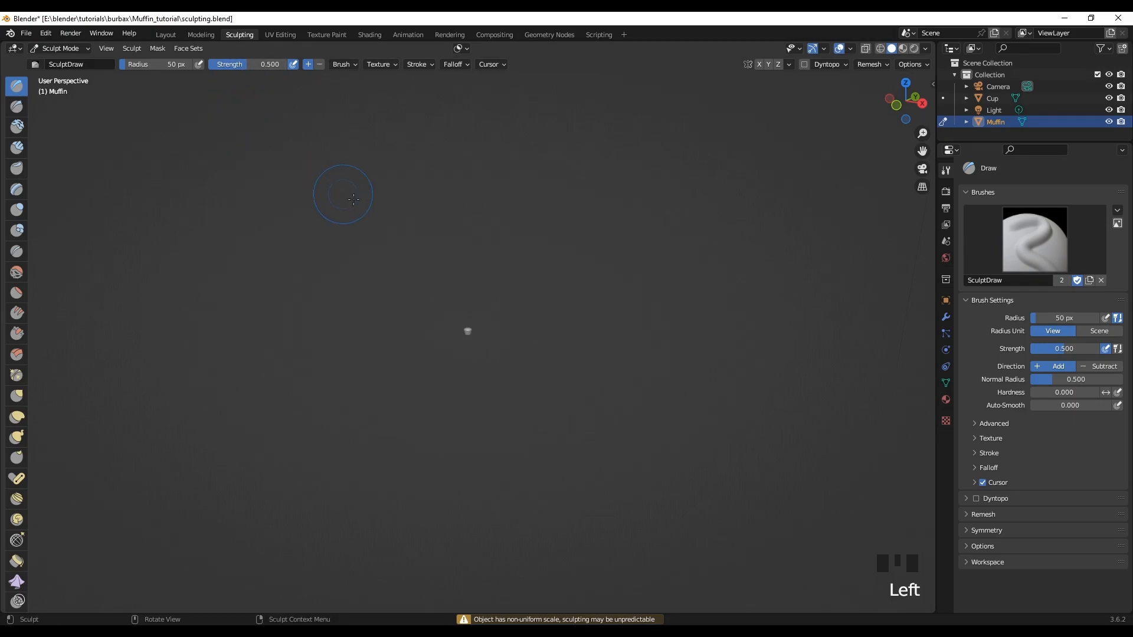
scroll(up, 3)
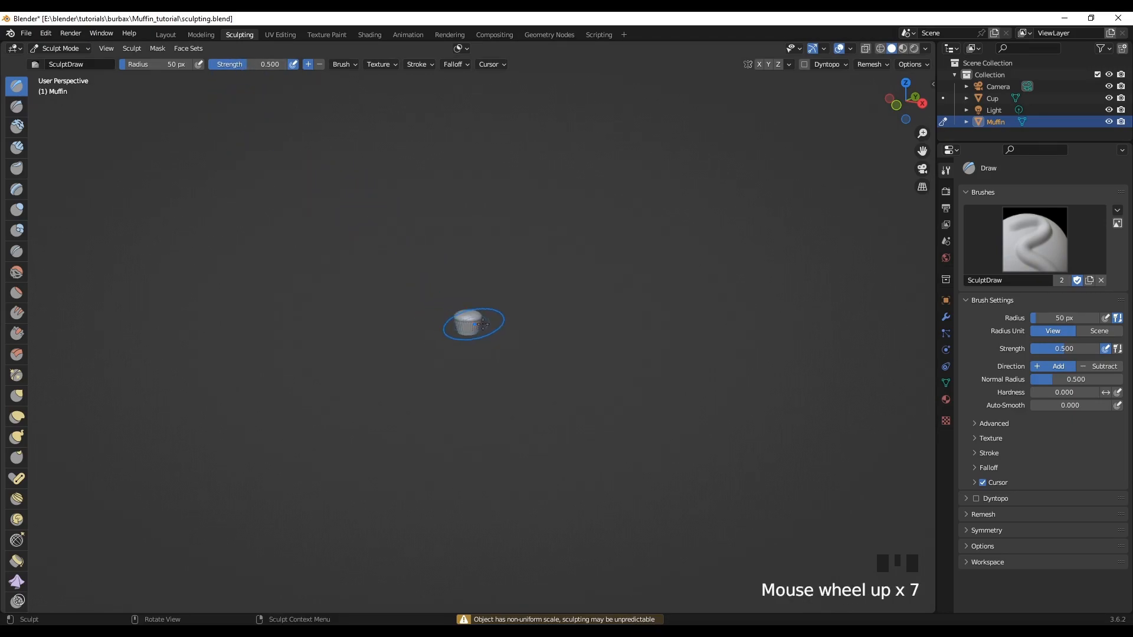
scroll(up, 3)
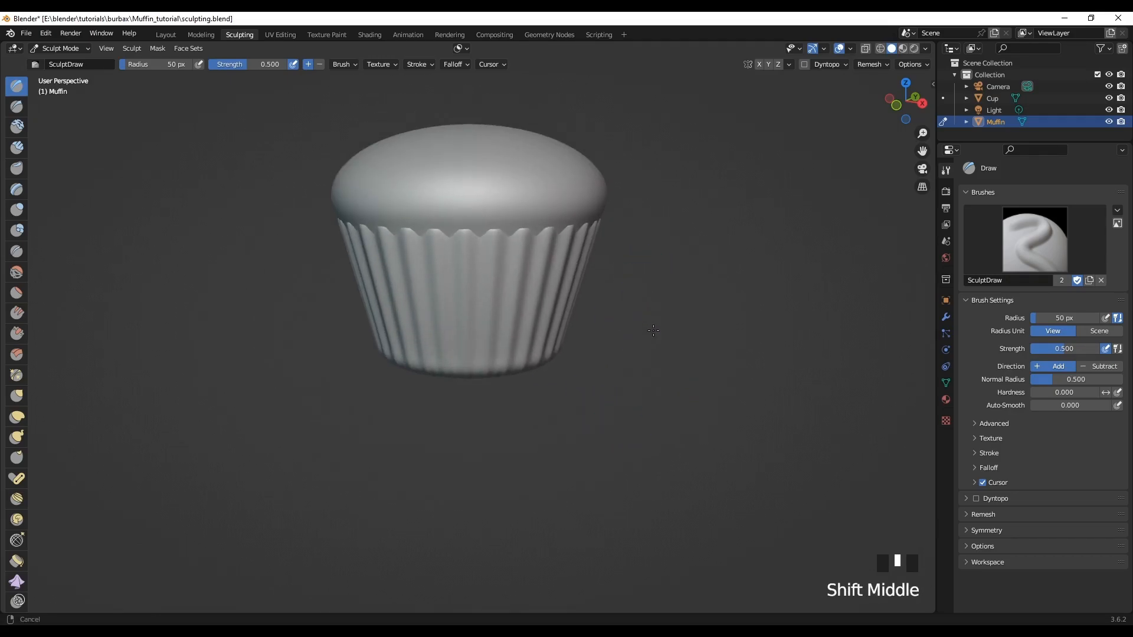
scroll(up, 3)
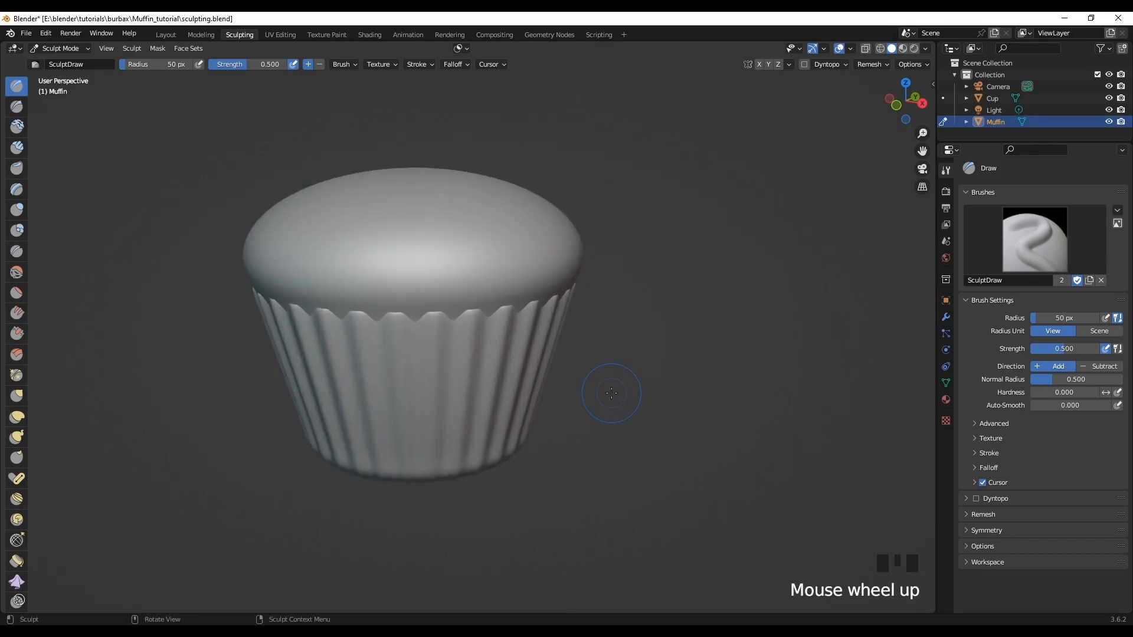
mouse_move(934, 82)
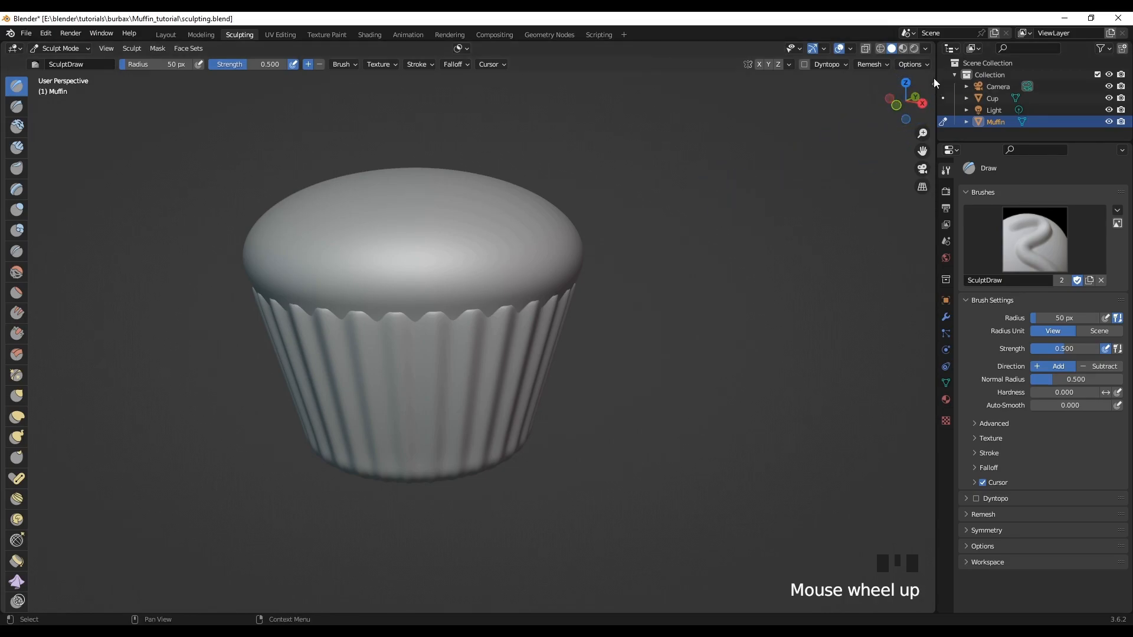
- Shade the viewport with the glossy reddish-brown clay MatCap
click(925, 48)
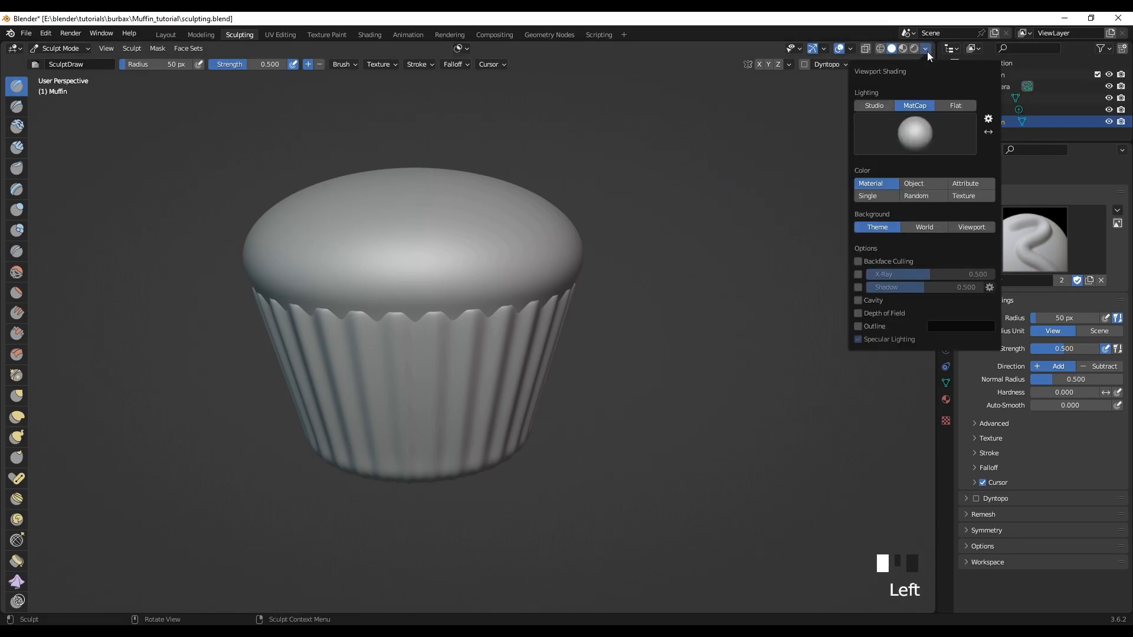
click(913, 133)
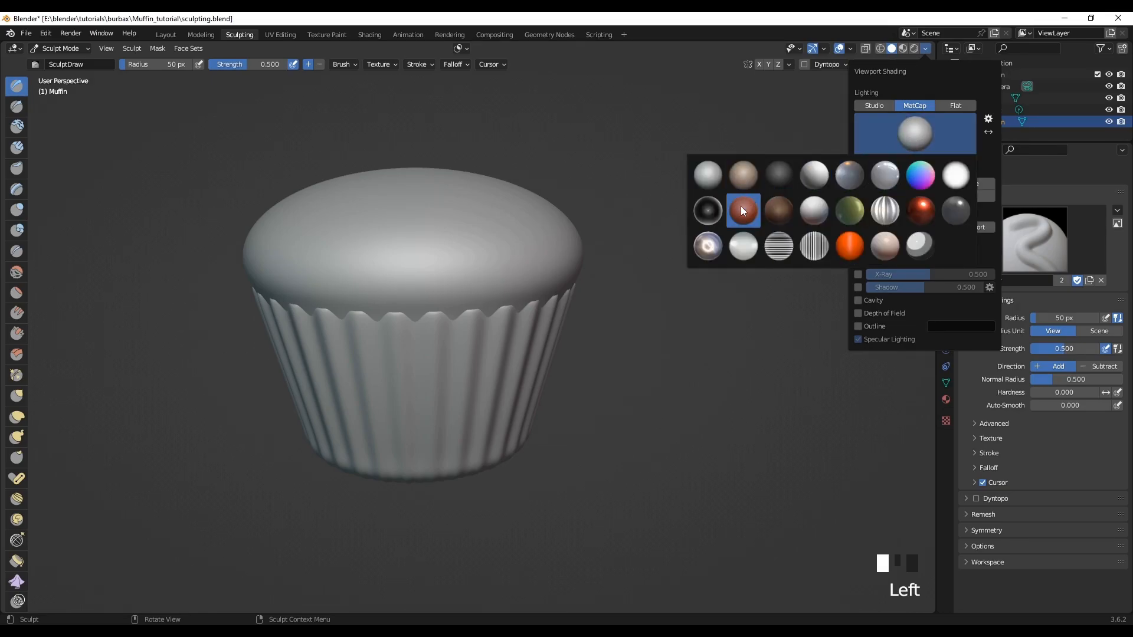
click(744, 210)
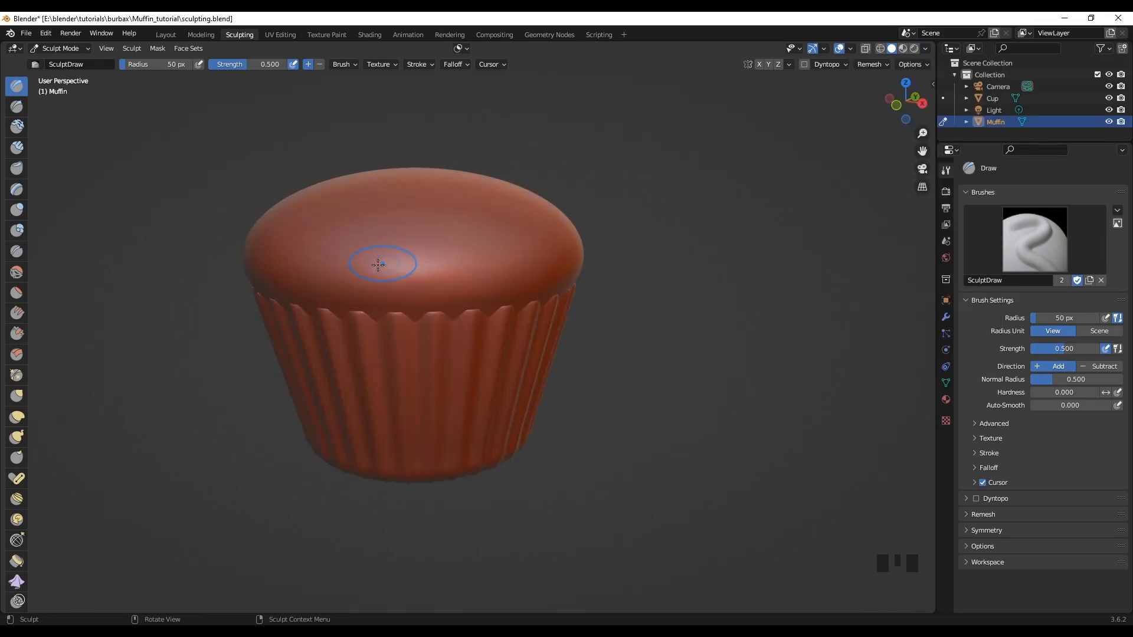
mouse_move(449, 249)
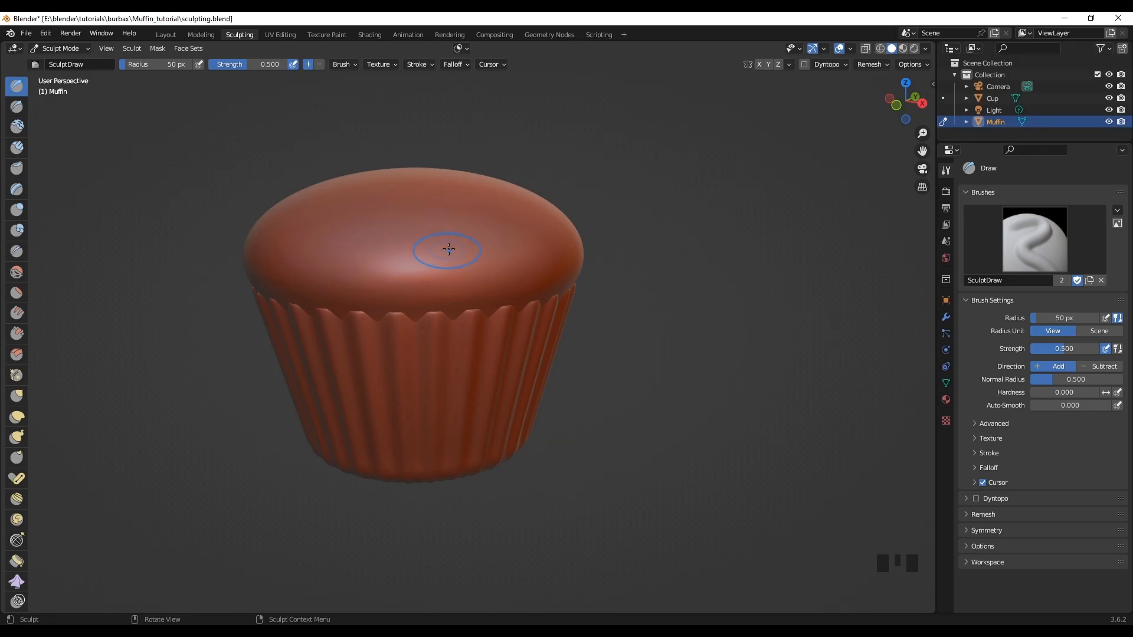
mouse_move(929, 382)
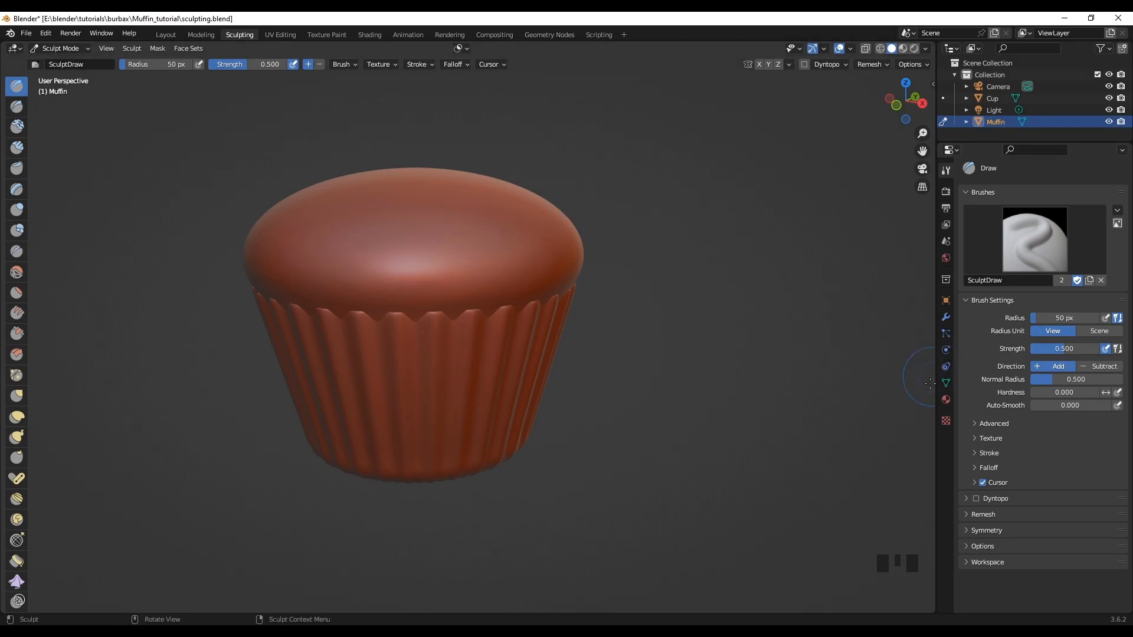
mouse_move(973, 506)
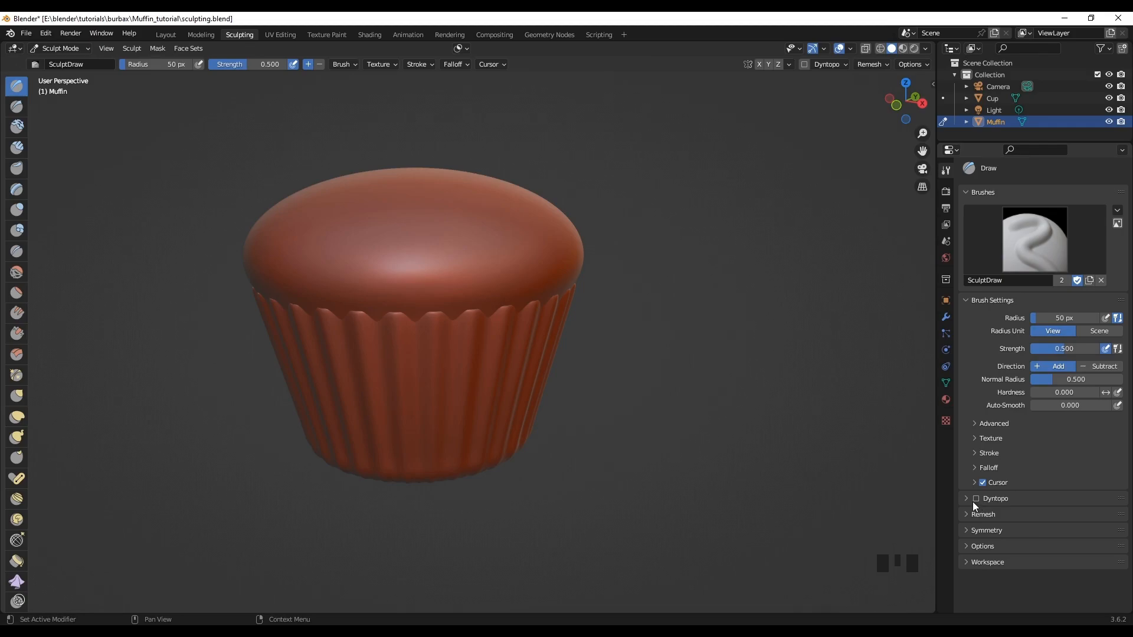
- Enable Dyntopo, accepting the attribute warning, and expand its detail settings (4 px, relative)
click(974, 498)
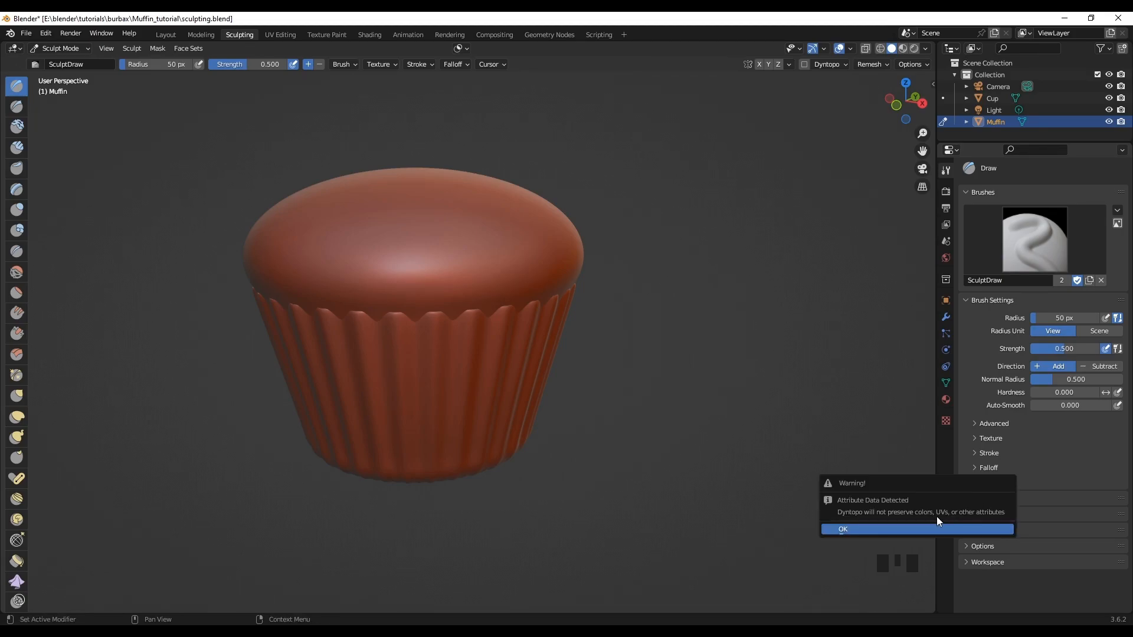
click(842, 528)
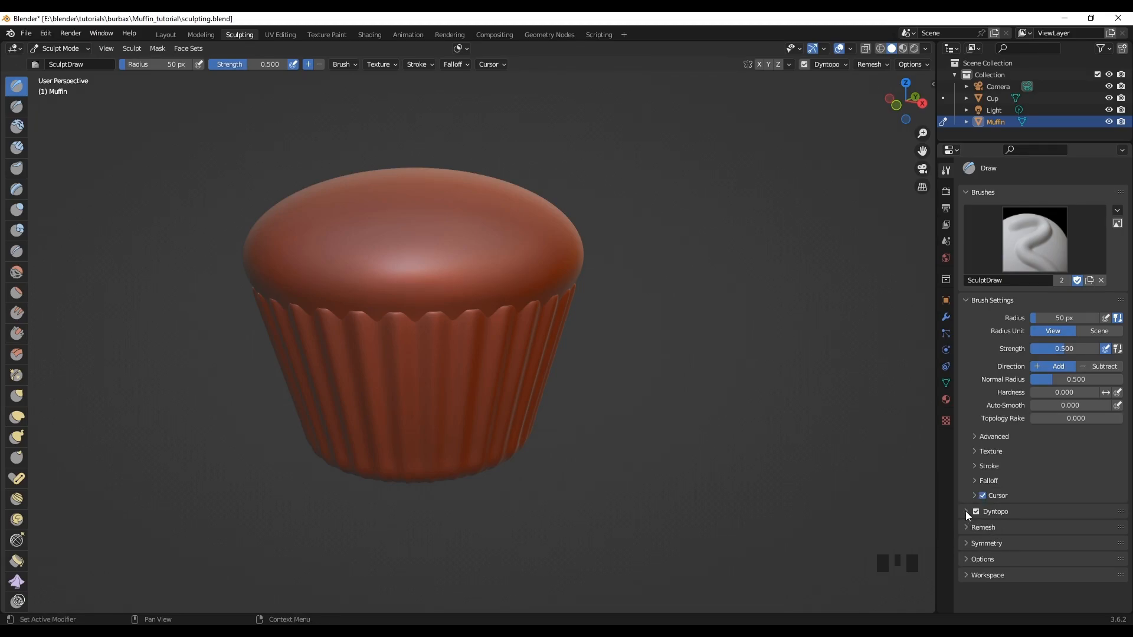
click(966, 511)
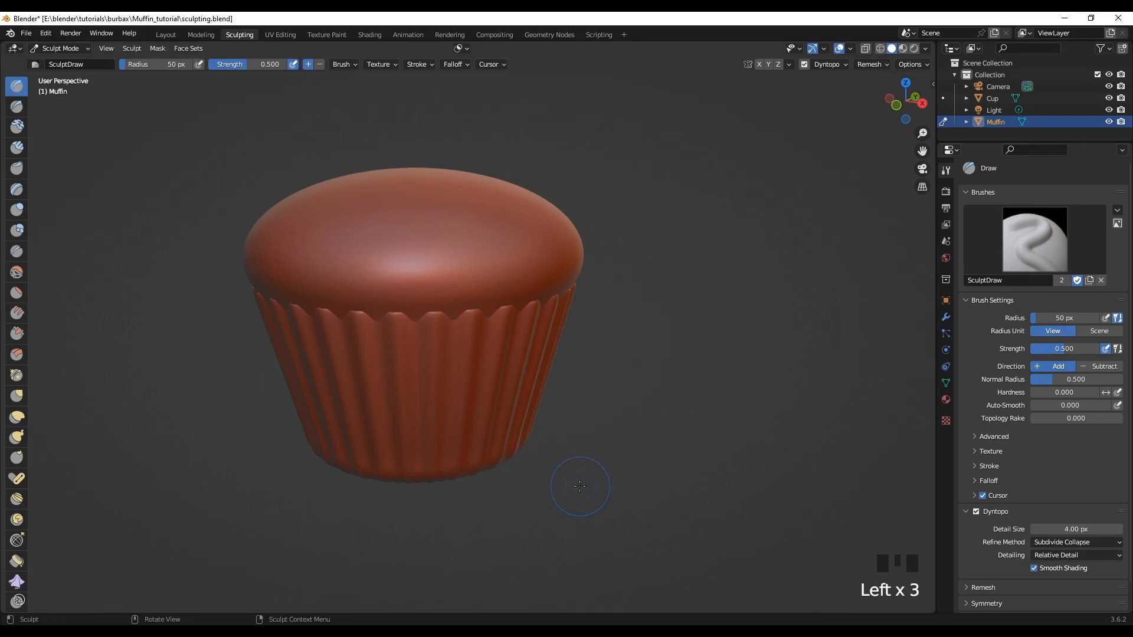
mouse_move(15, 153)
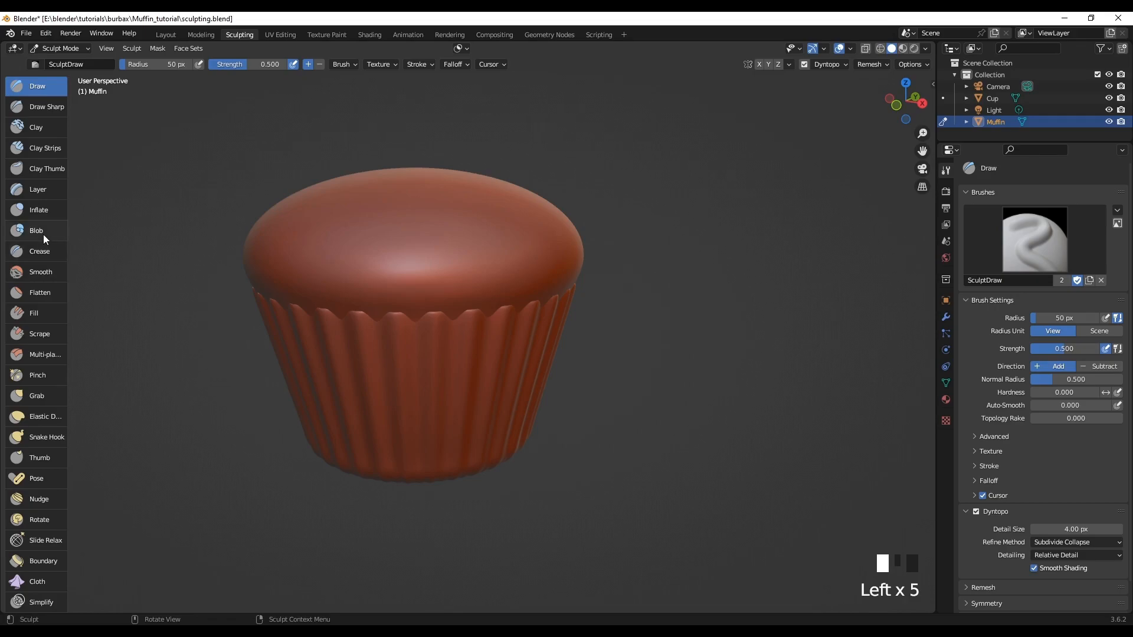
- Select the Clay Strips brush, make a trial stroke and start resizing the brush radius
click(44, 148)
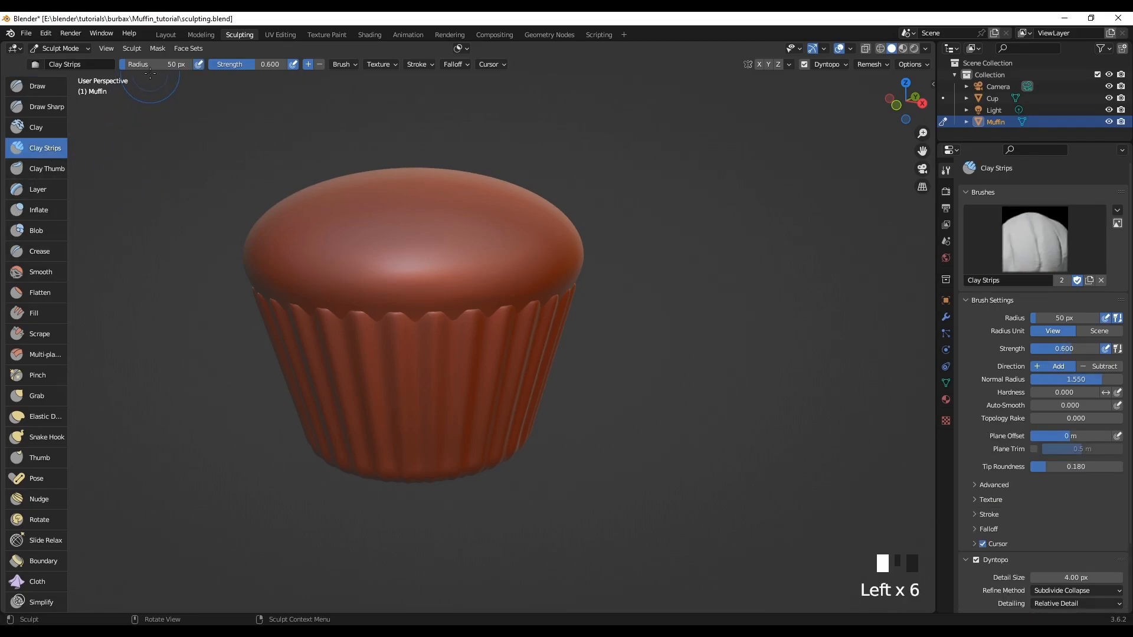
mouse_move(137, 64)
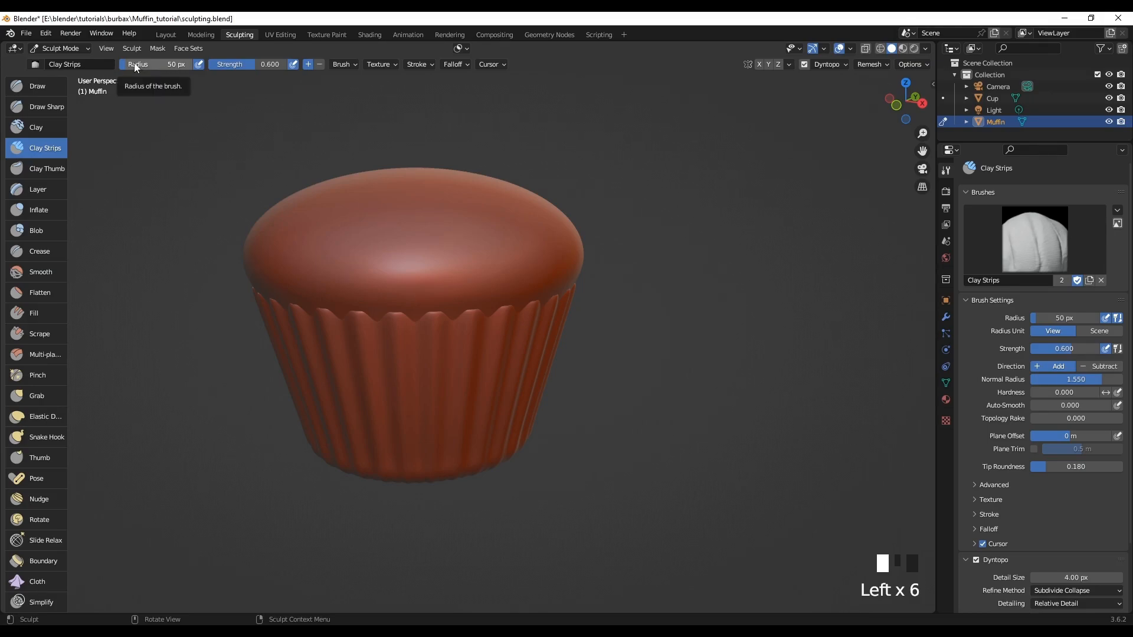
mouse_move(276, 344)
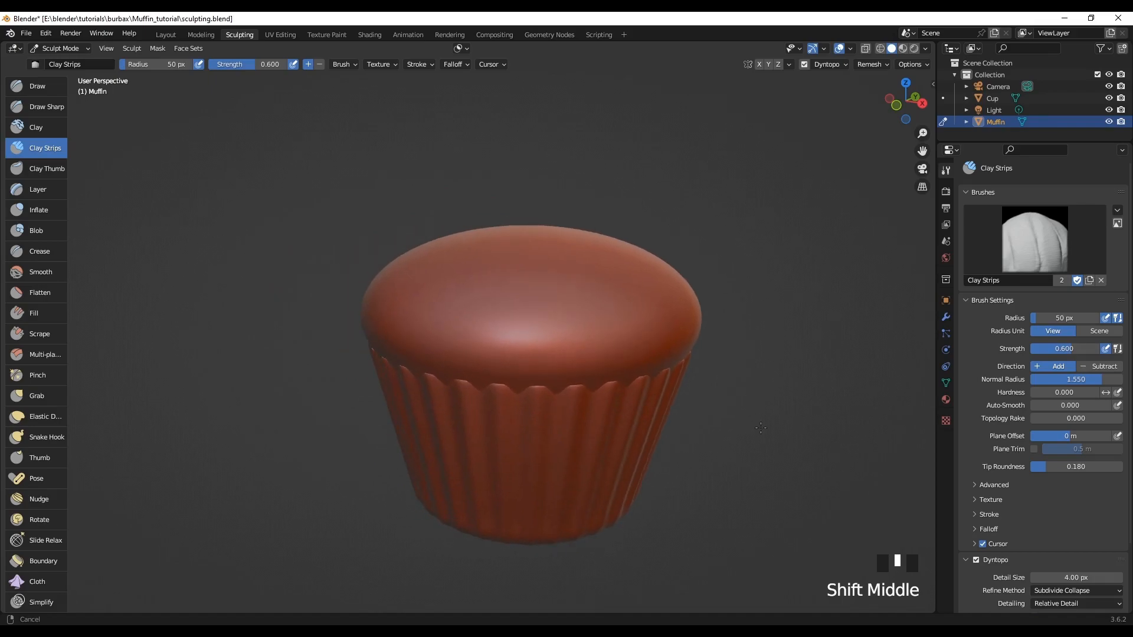
mouse_move(230, 420)
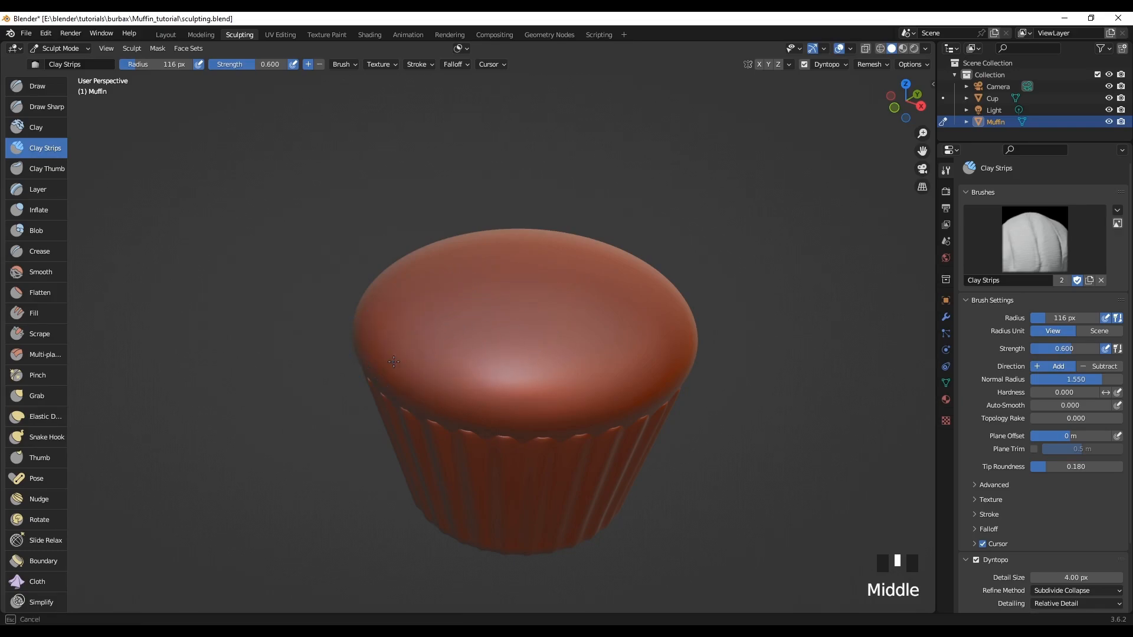
click(487, 293)
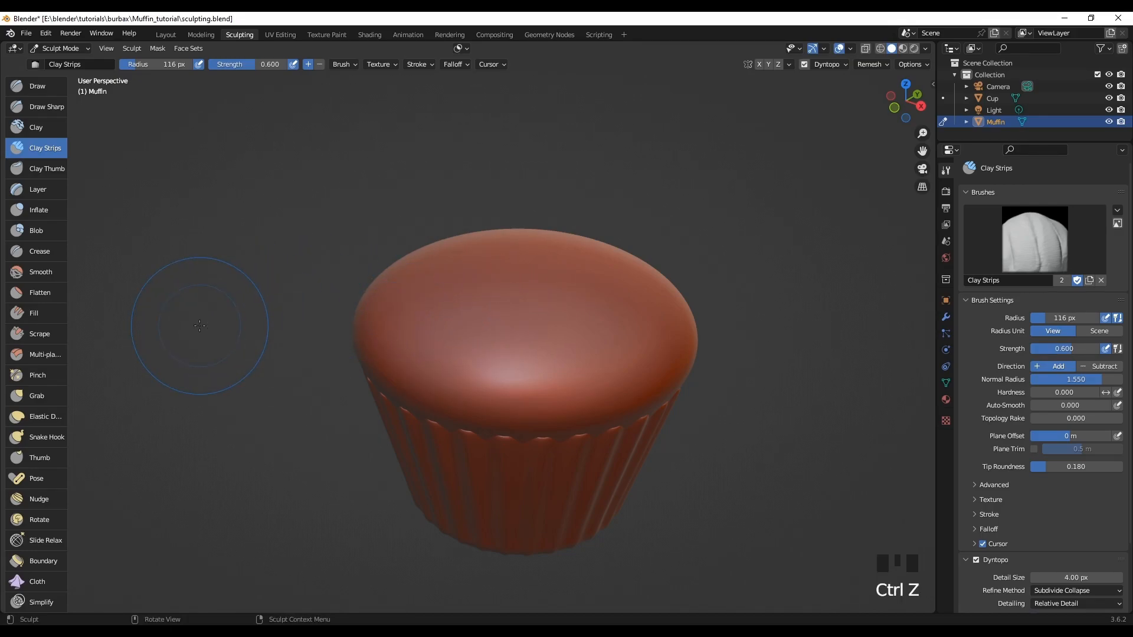
key(f)
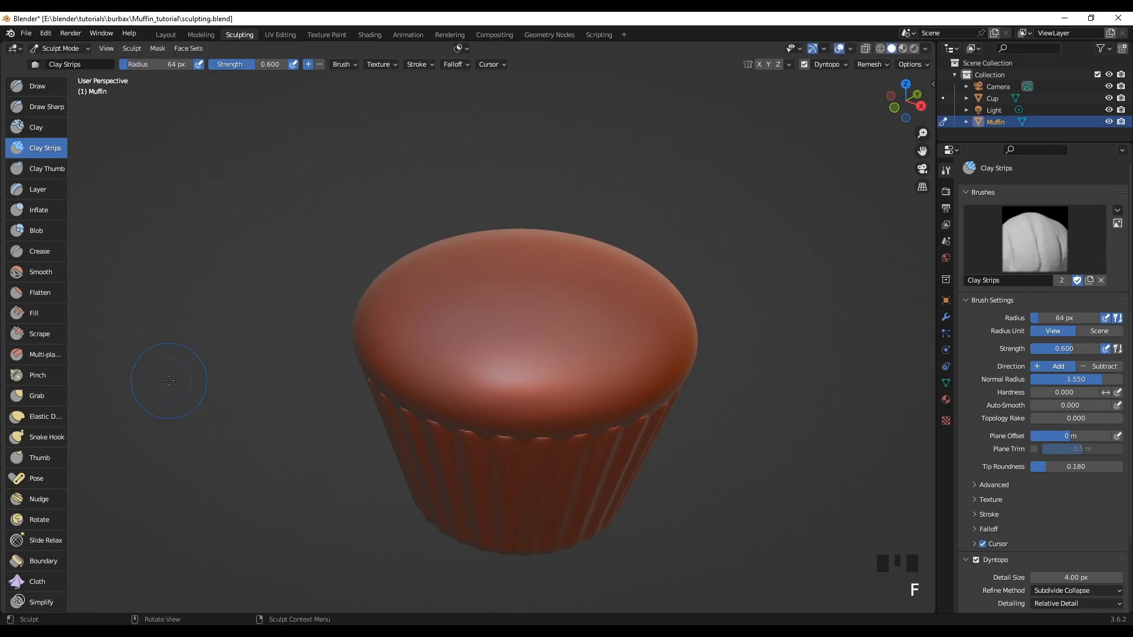
mouse_move(552, 384)
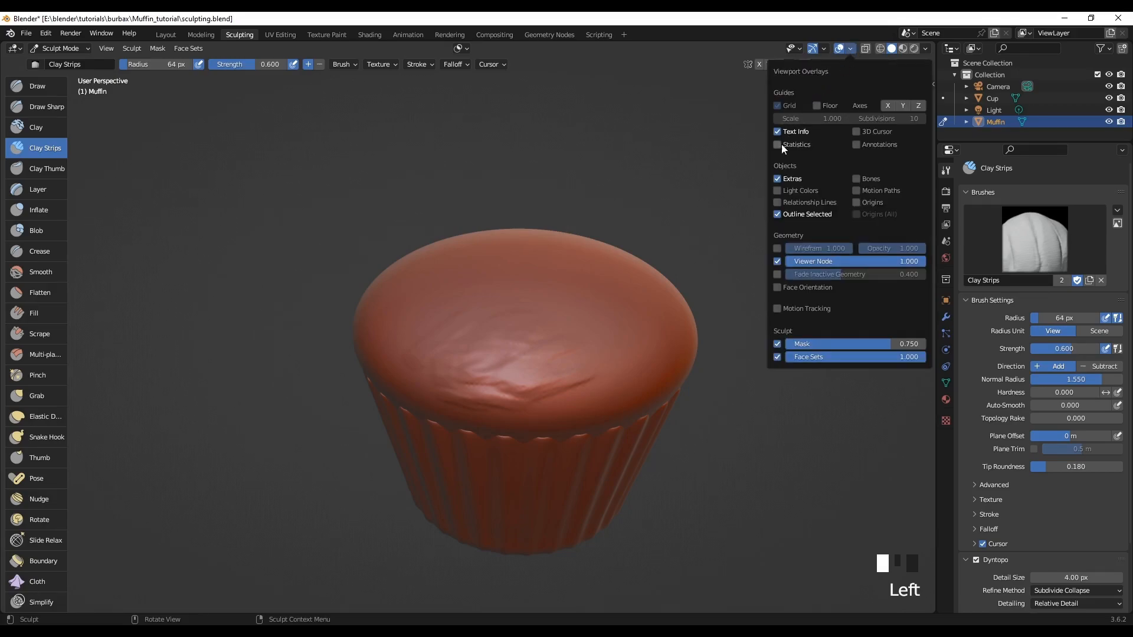
- Show mesh vertex and triangle counts and build up the left of the muffin top with clay
click(589, 365)
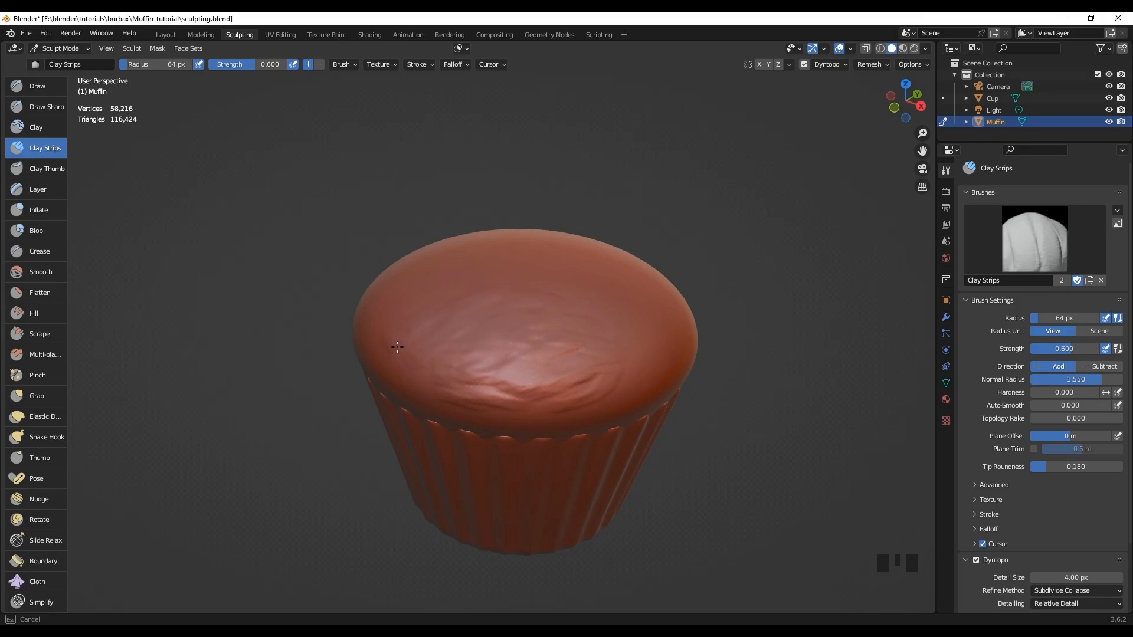
mouse_move(266, 378)
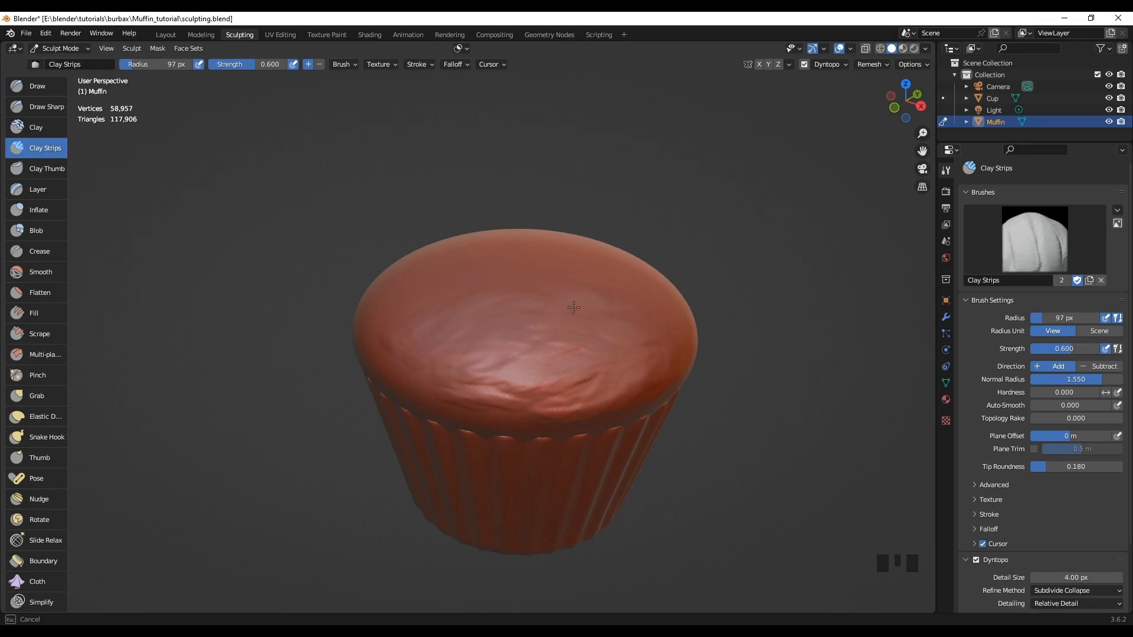
click(462, 256)
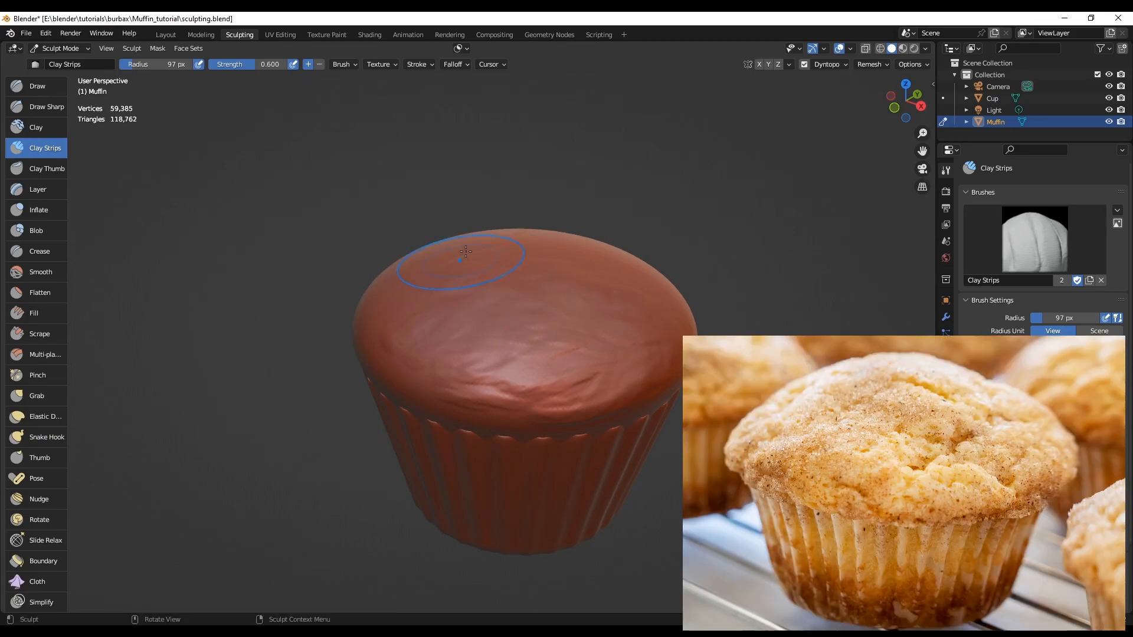
click(463, 252)
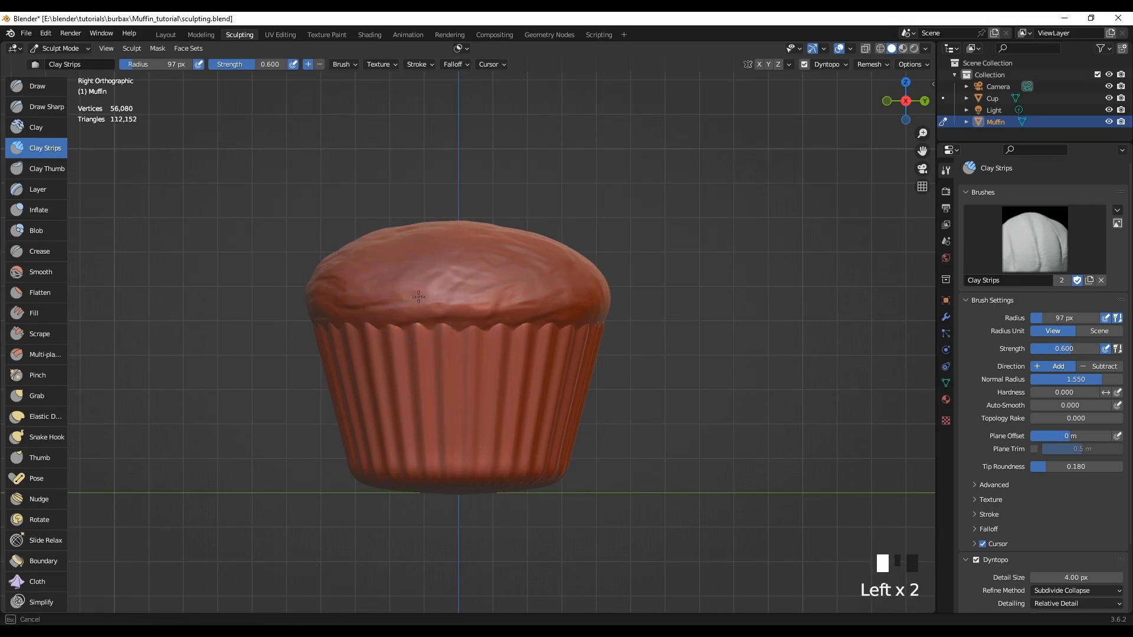
- Add Clay Strips strokes to the right side and left edge of the muffin top
click(556, 302)
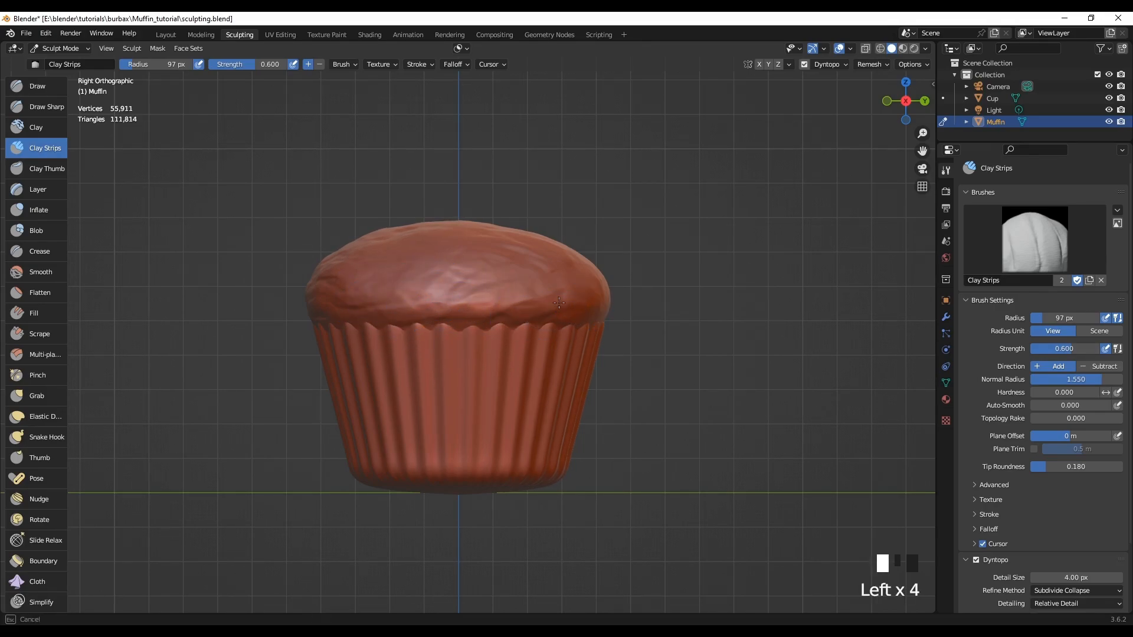
click(470, 222)
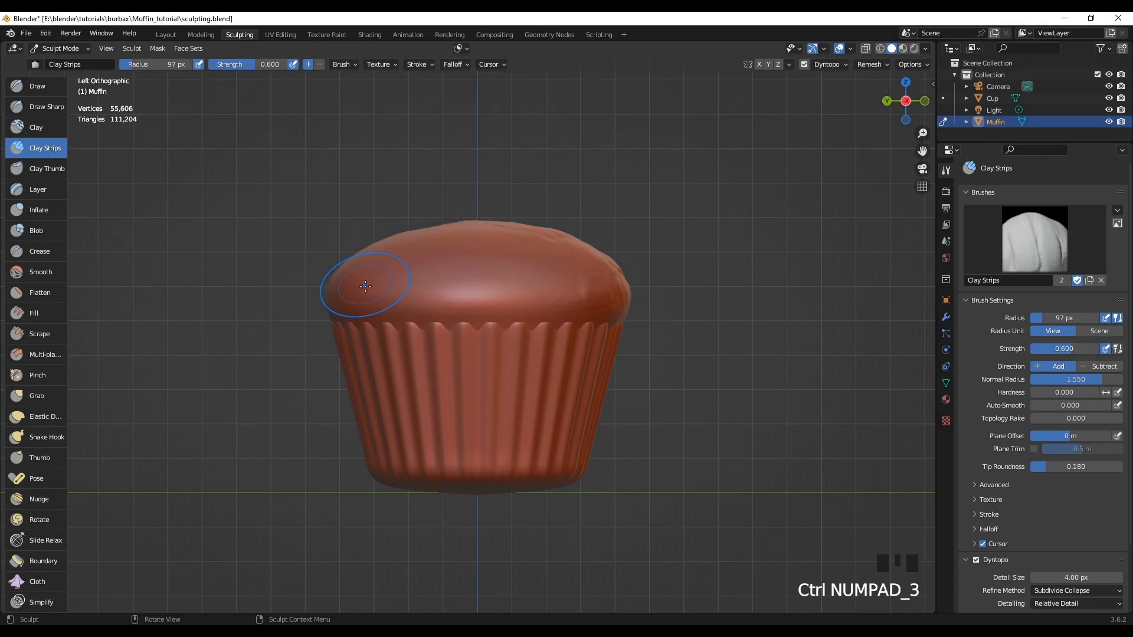
click(365, 285)
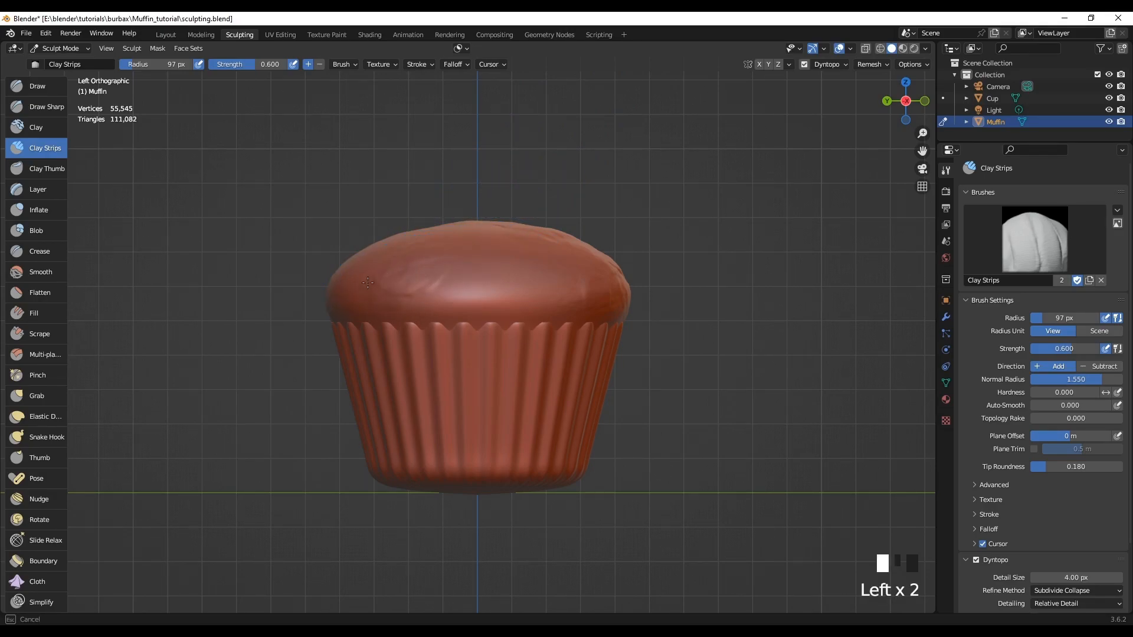
click(463, 260)
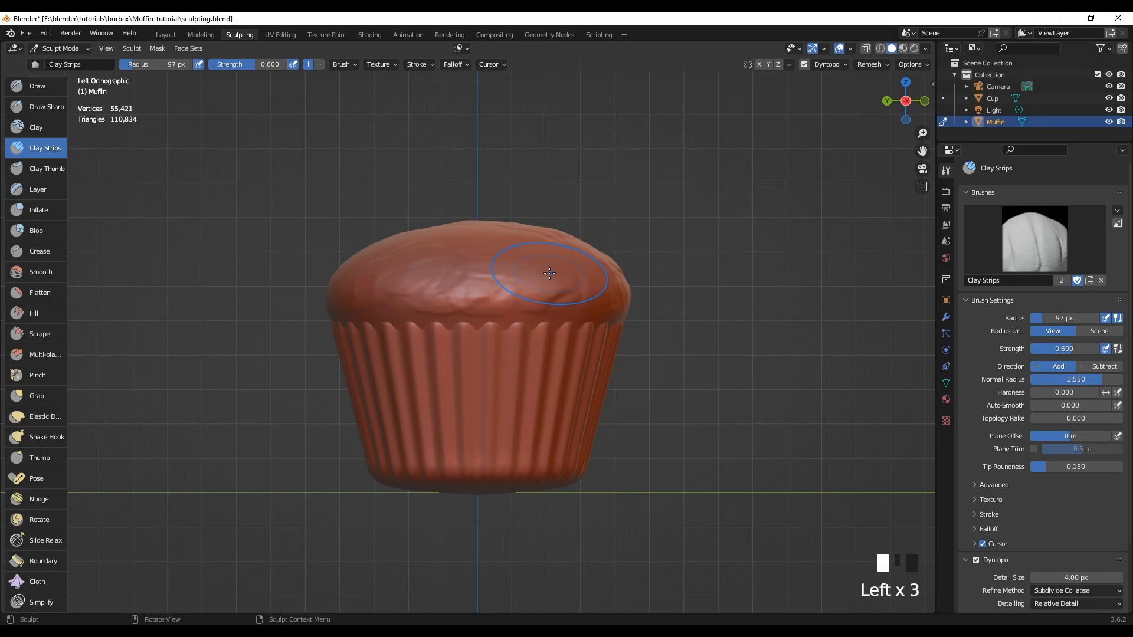
- Build up more clay across the upper surface and right side of the muffin top
scroll(up, 3)
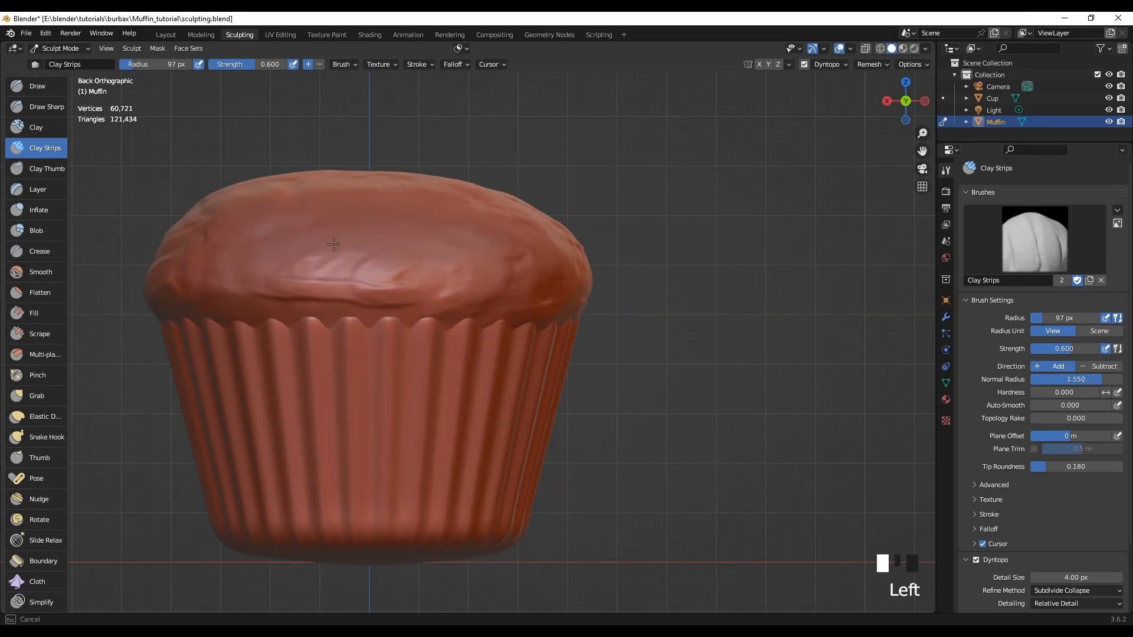
drag(333, 243, 437, 236)
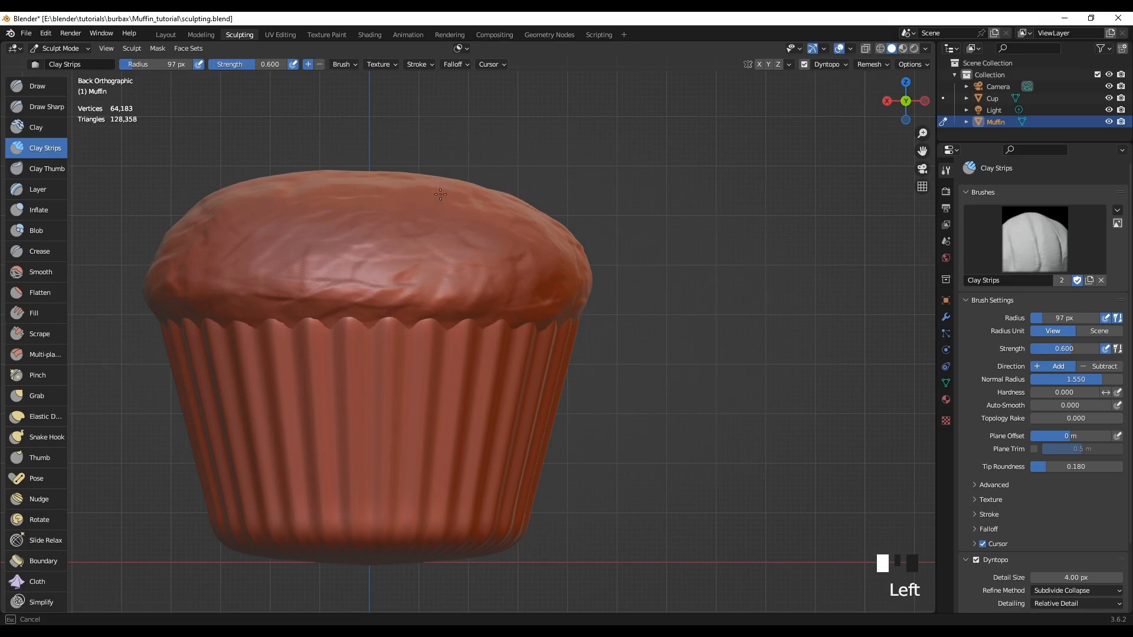
click(312, 227)
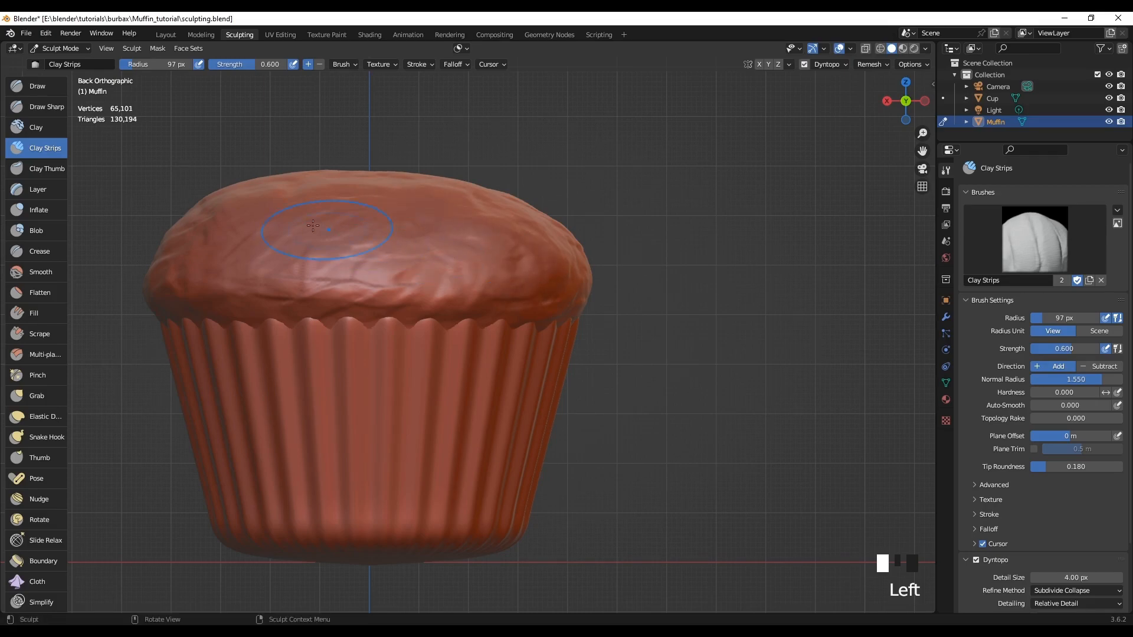
click(491, 262)
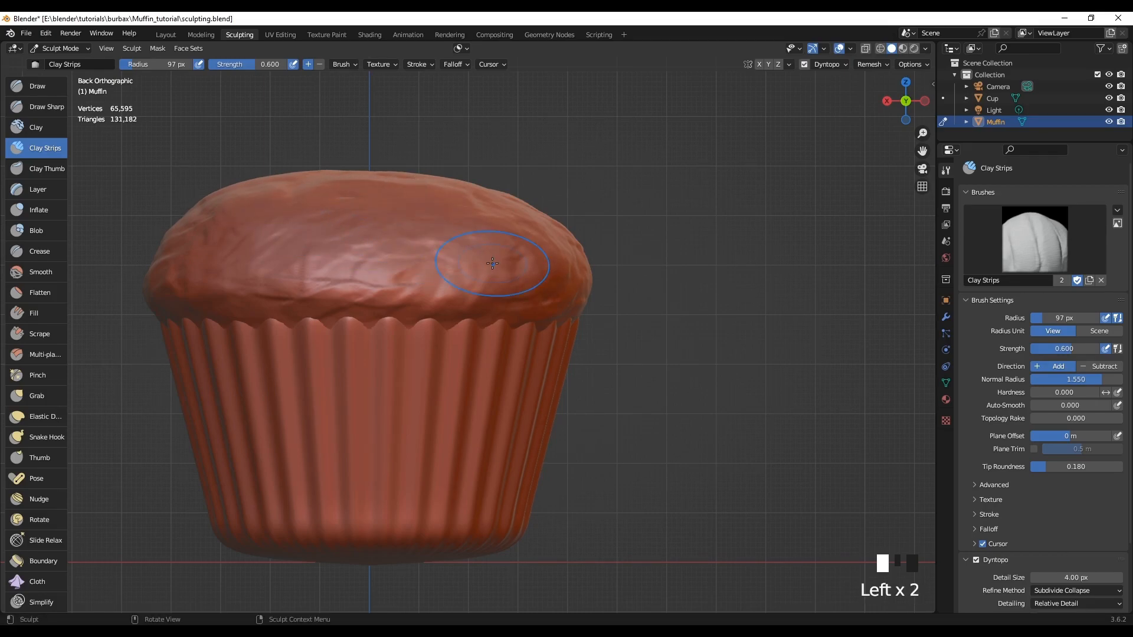
mouse_move(71, 208)
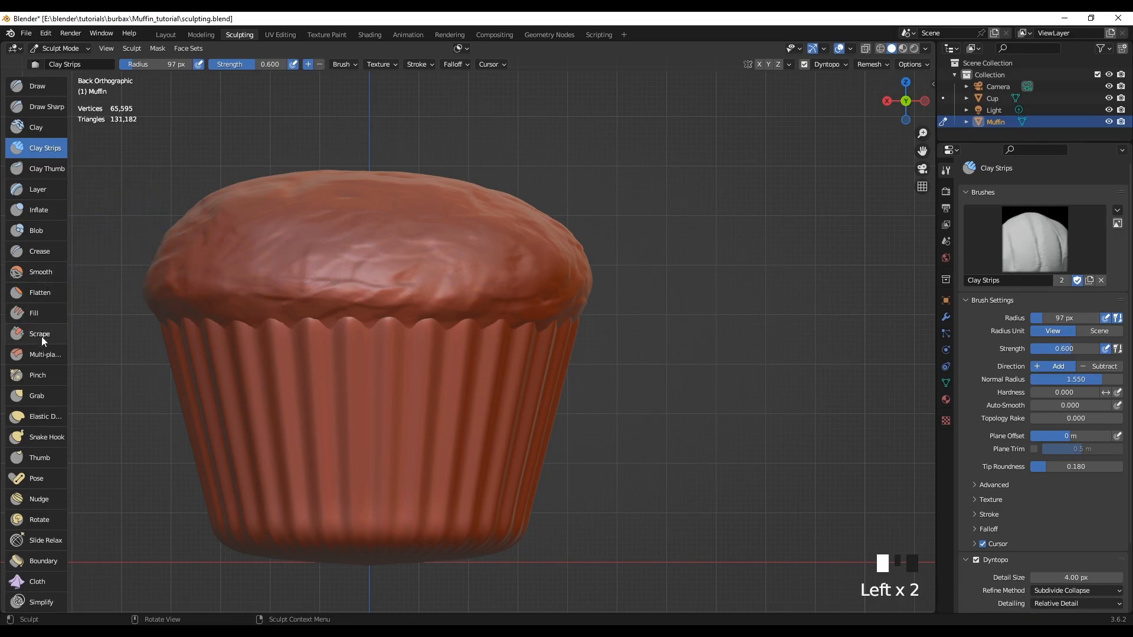
- With the Grab brush at 174 px radius, pull the muffin top up into a taller peak
click(36, 395)
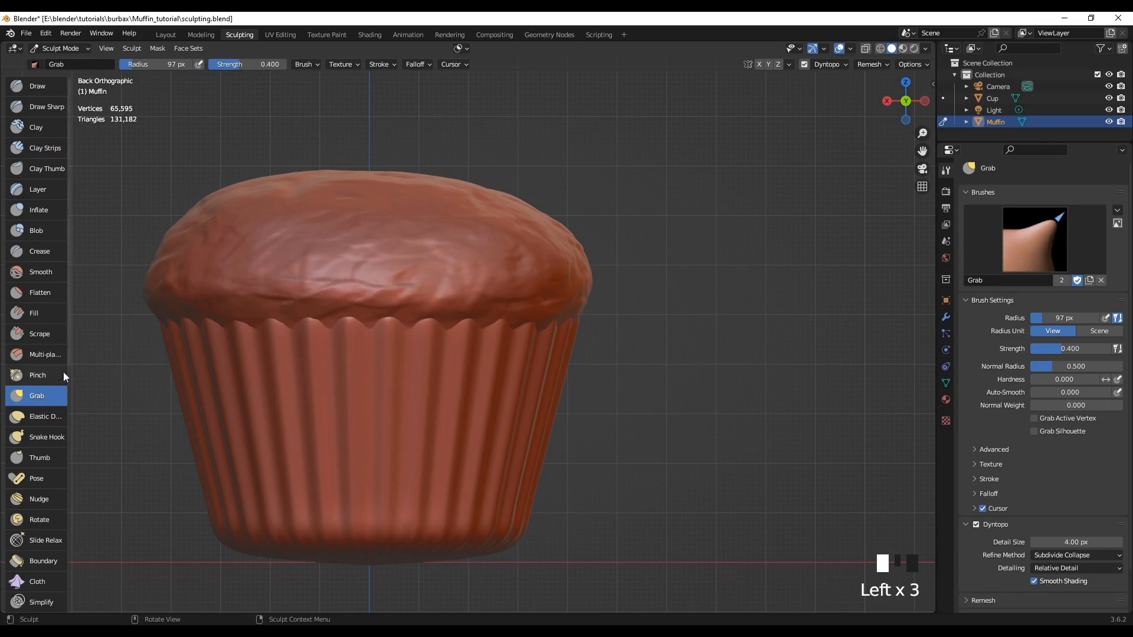
mouse_move(155, 473)
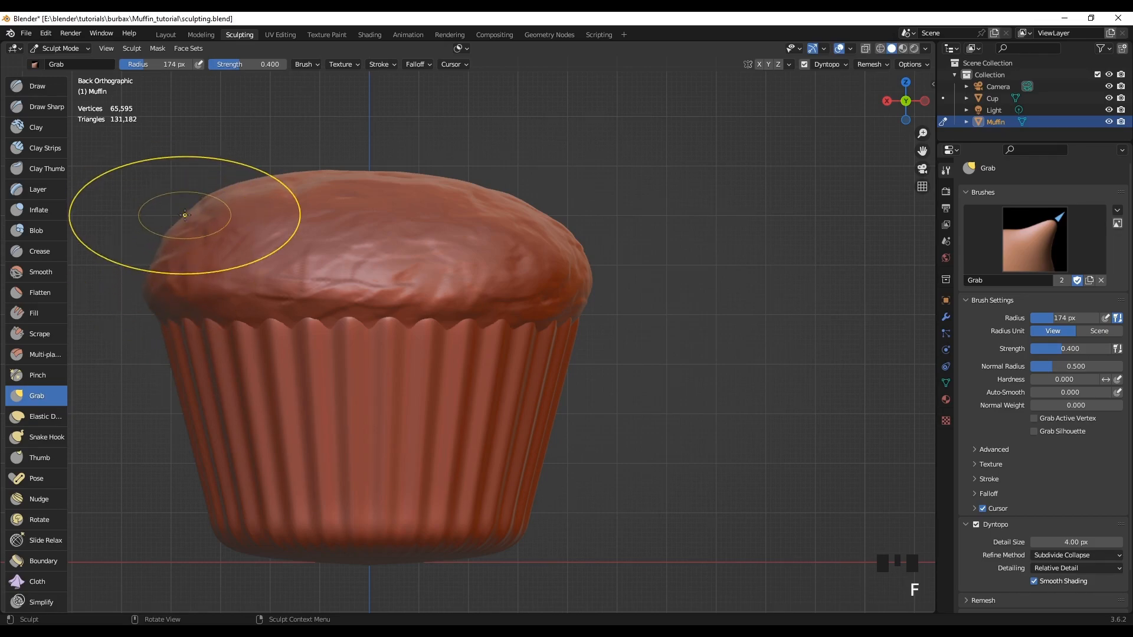
mouse_move(206, 206)
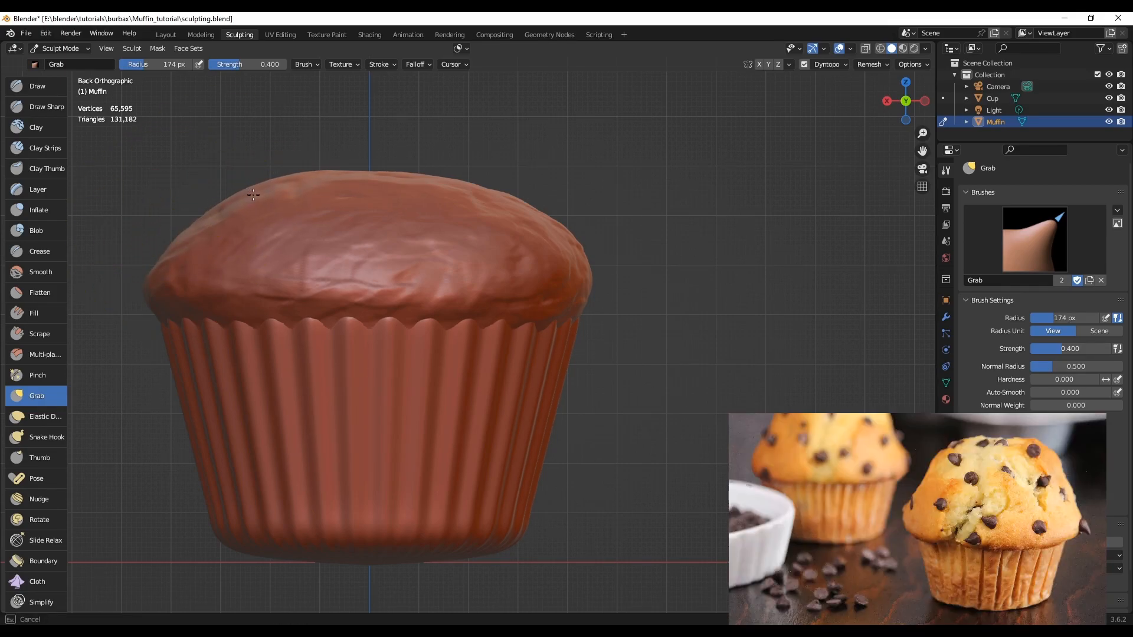
mouse_move(528, 238)
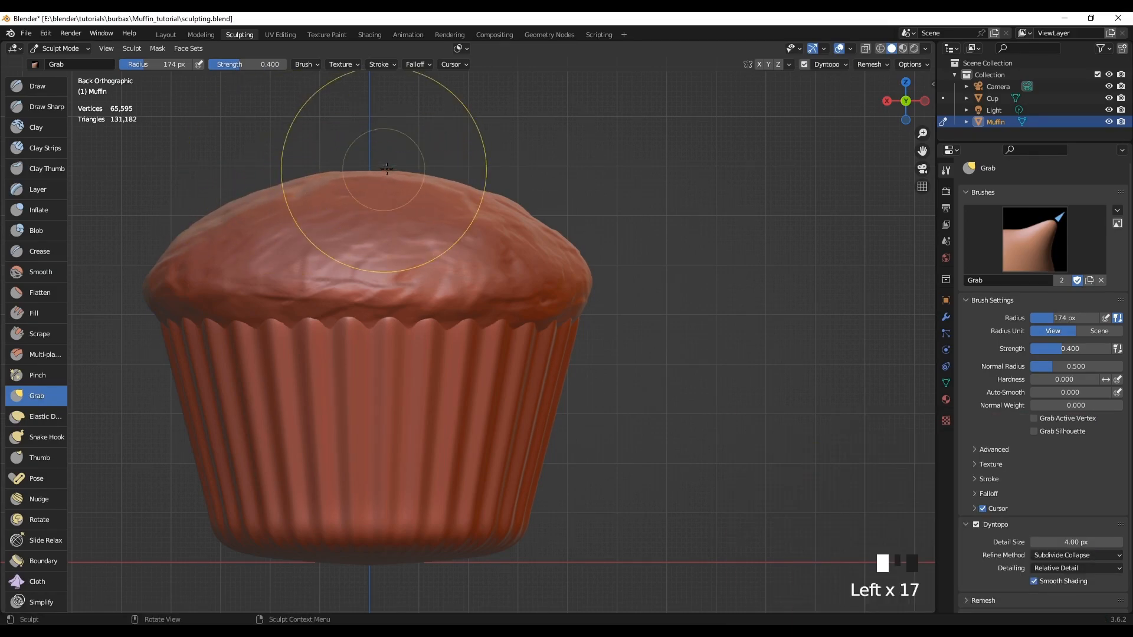
drag(387, 170, 385, 214)
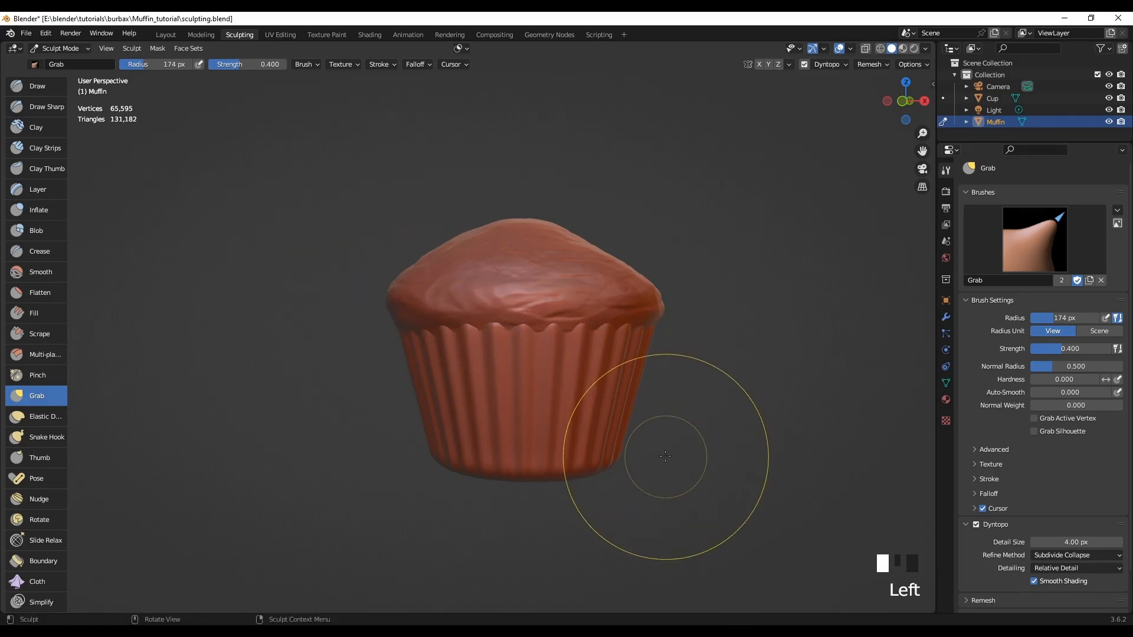
- View the muffin straight on to check the overhanging top's silhouette
key(NUMPAD_1)
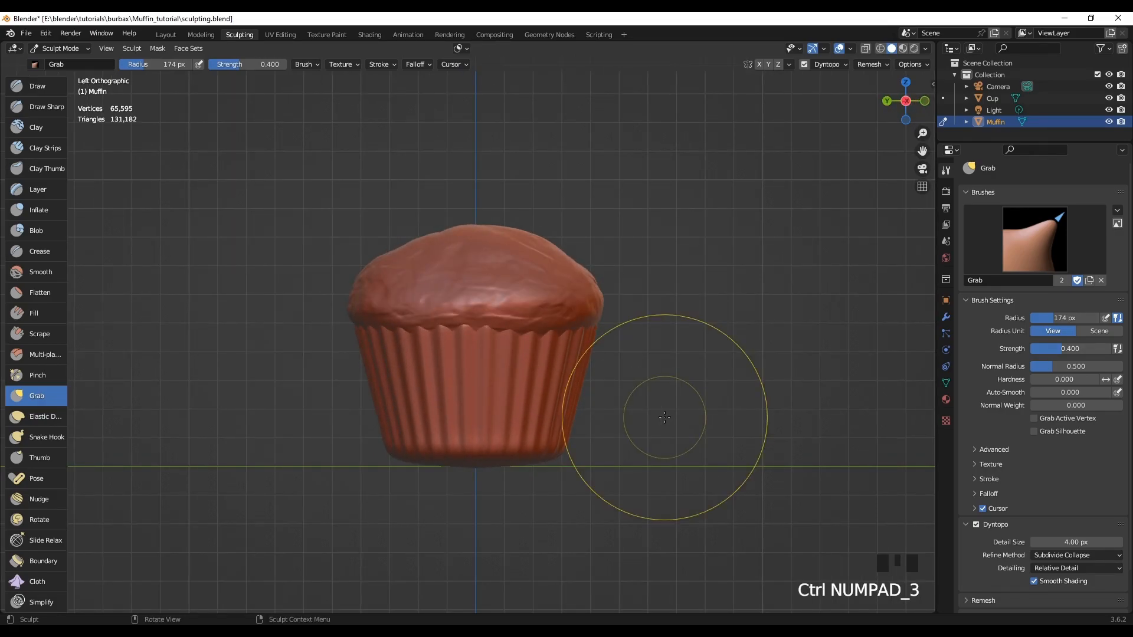
mouse_move(683, 197)
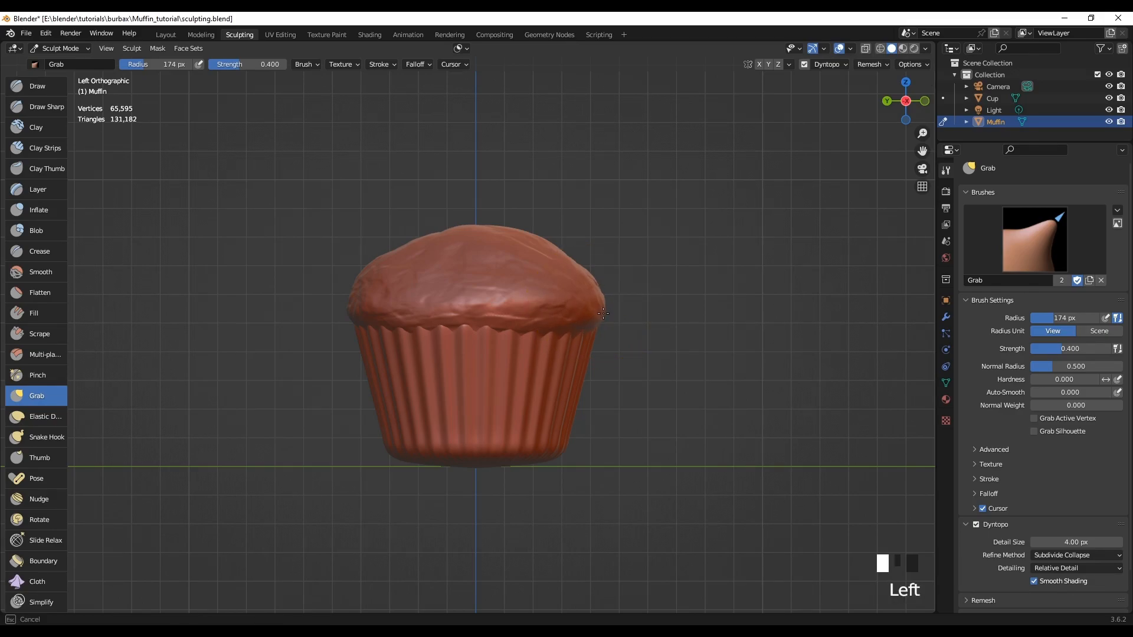
mouse_move(609, 316)
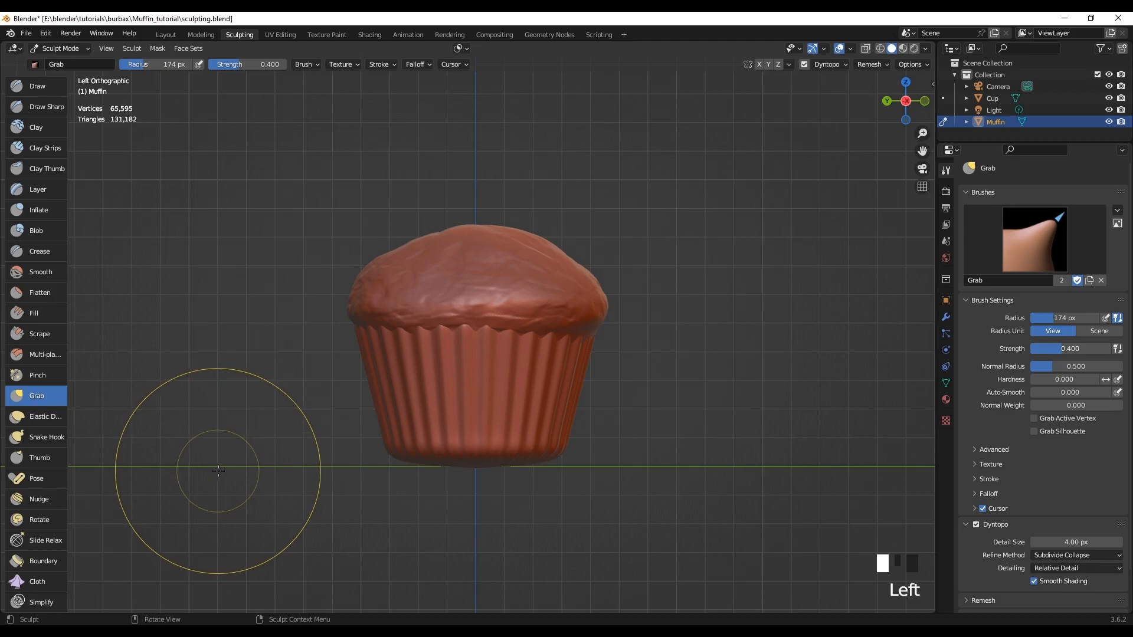
mouse_move(709, 431)
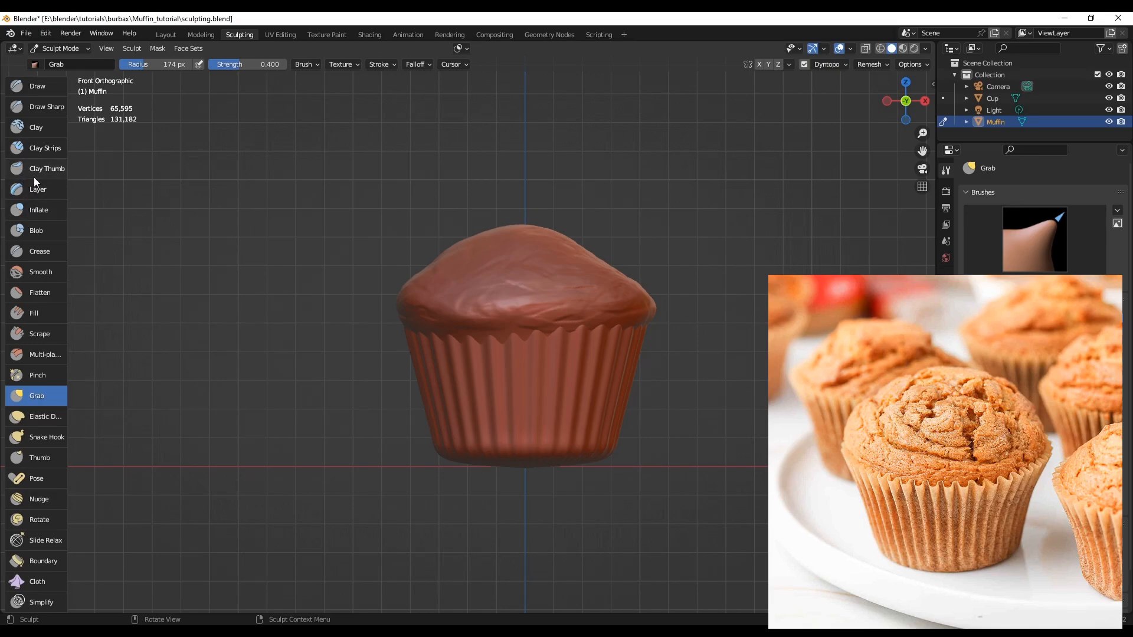
- Switch to the Crease brush at 16 px radius, Strength 1.000, Direction Subtract
click(39, 250)
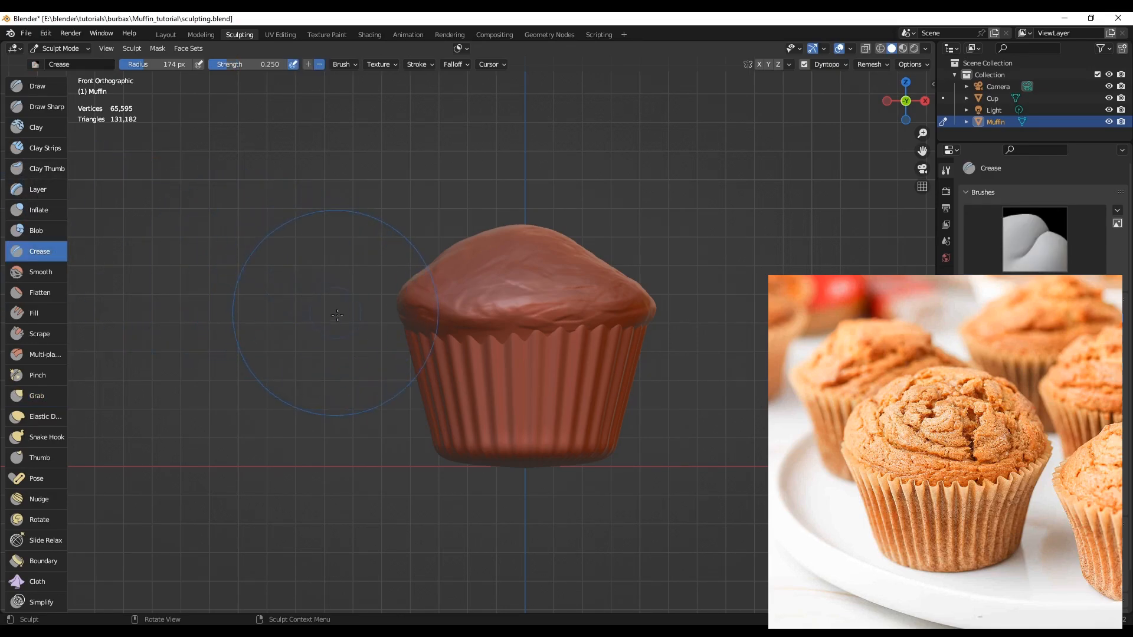
mouse_move(294, 368)
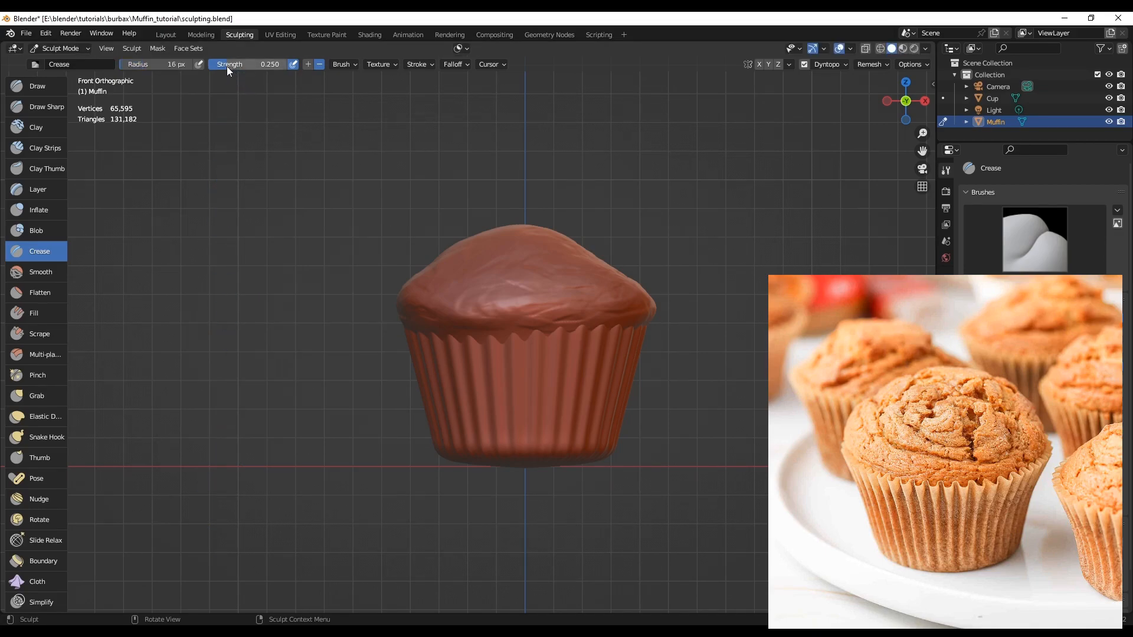
click(306, 63)
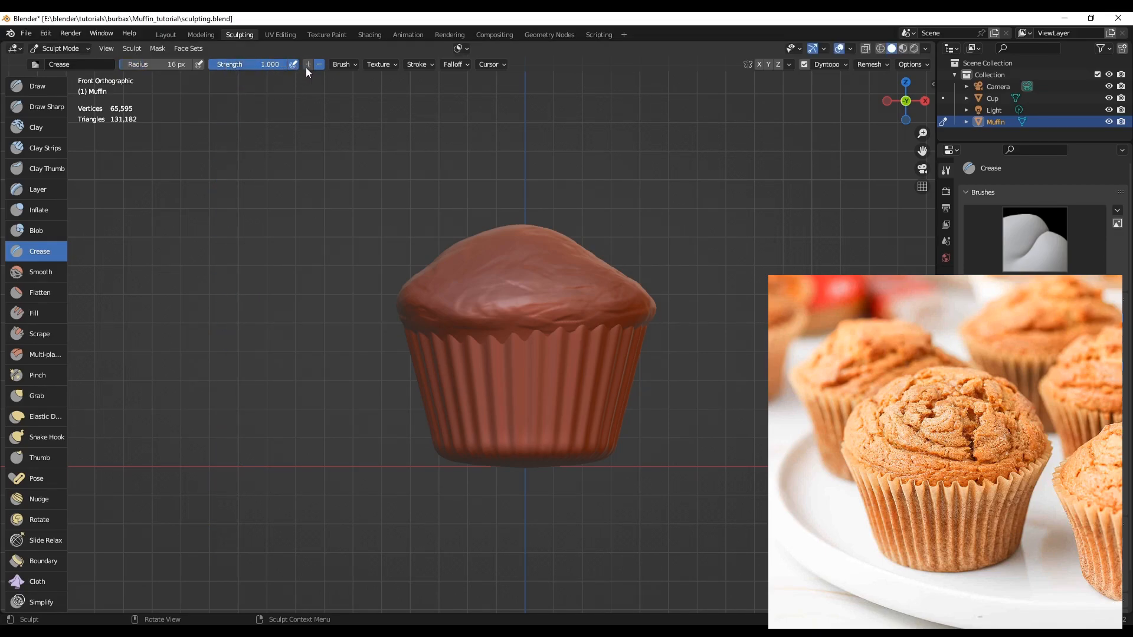
mouse_move(593, 311)
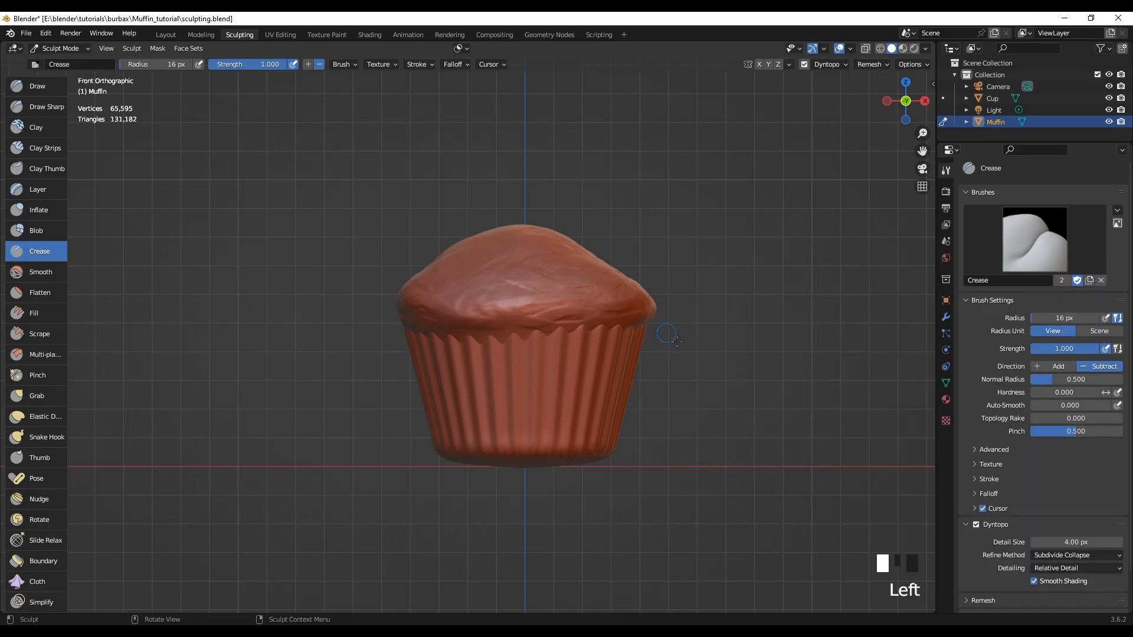
mouse_move(574, 288)
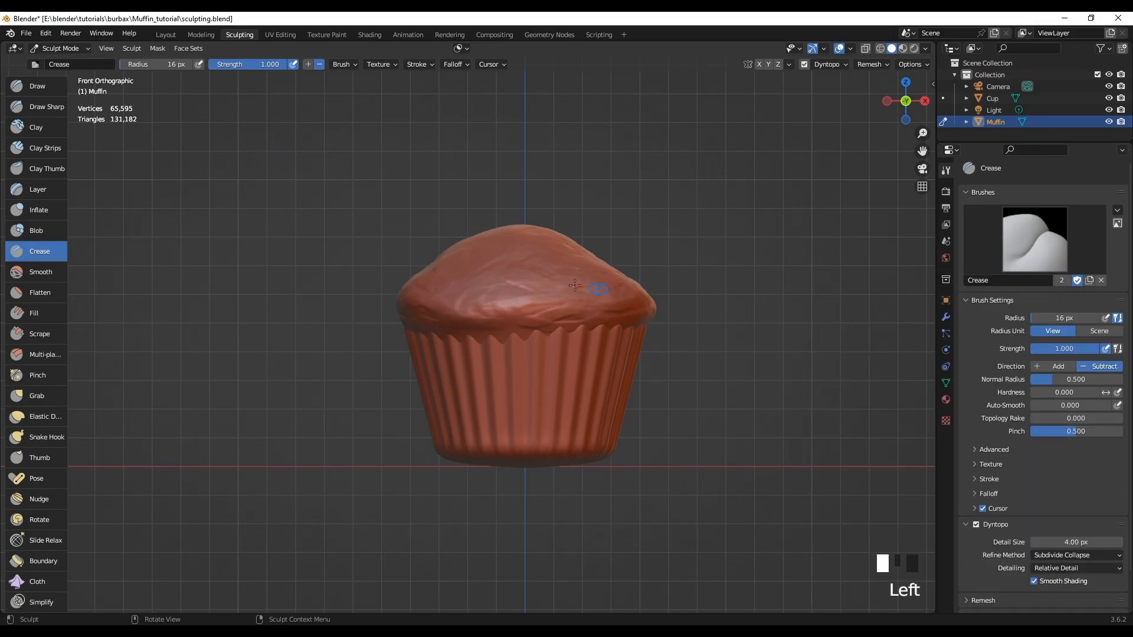
scroll(up, 3)
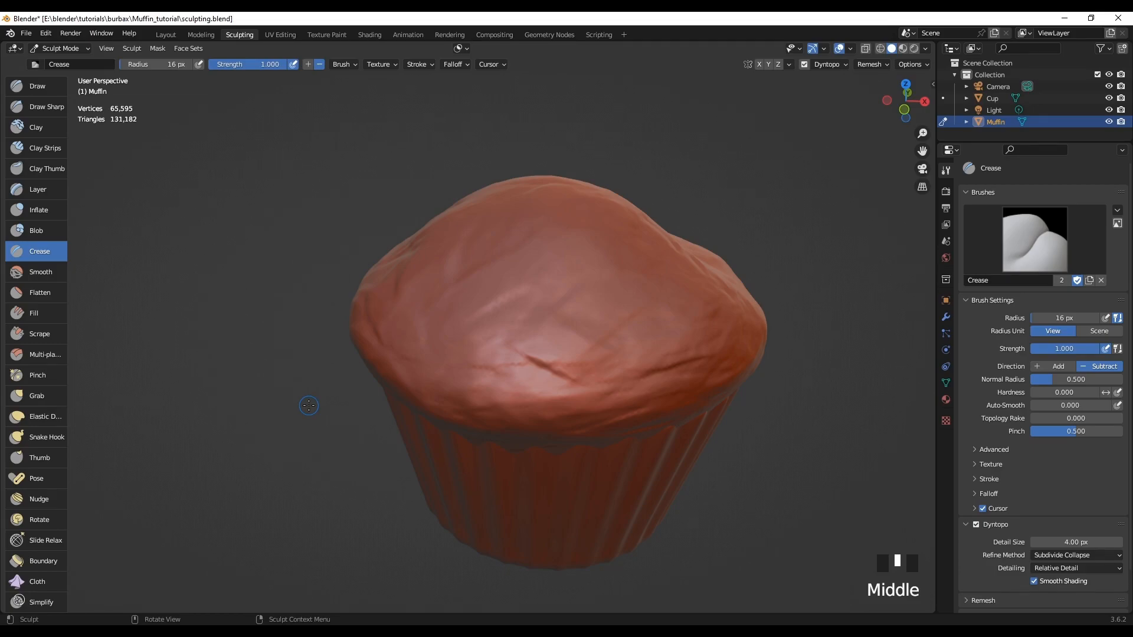
mouse_move(527, 249)
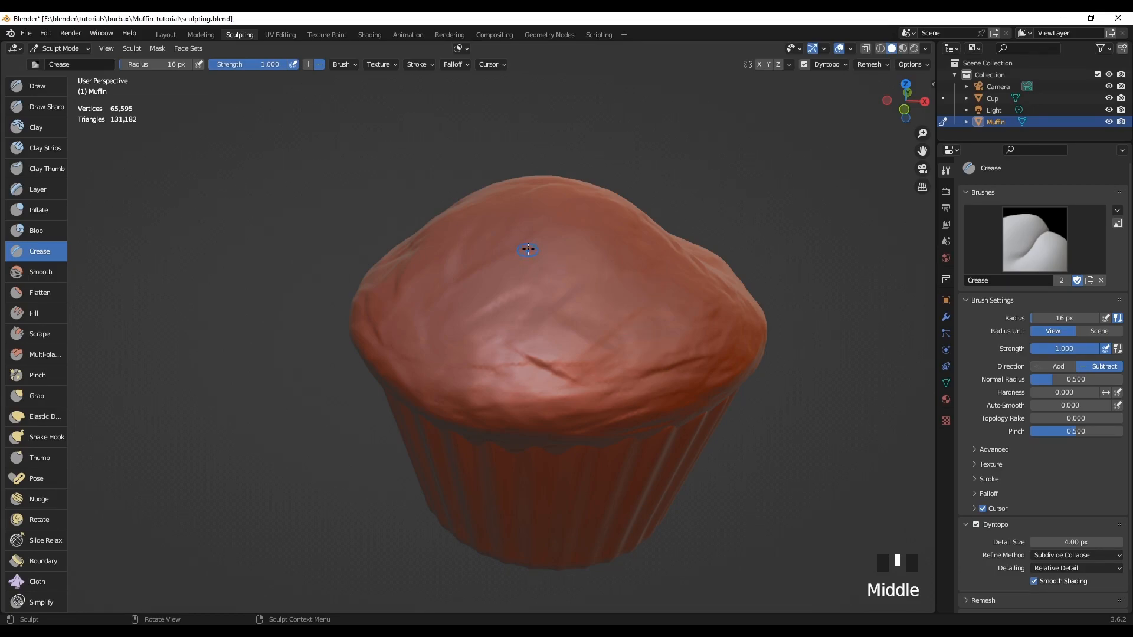
mouse_move(527, 238)
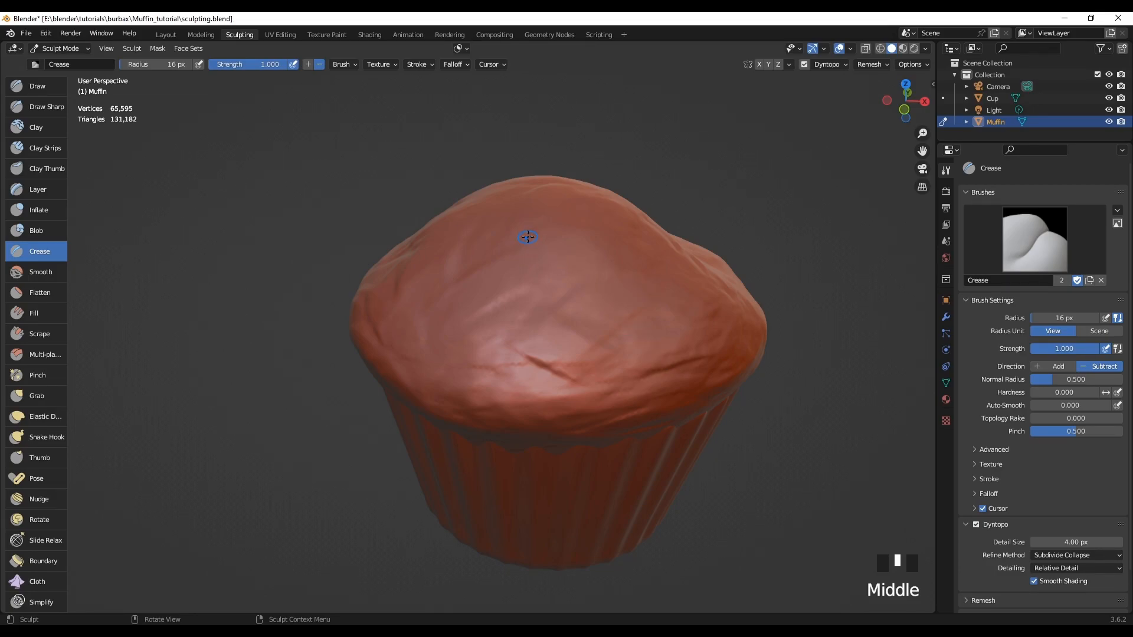
mouse_move(459, 276)
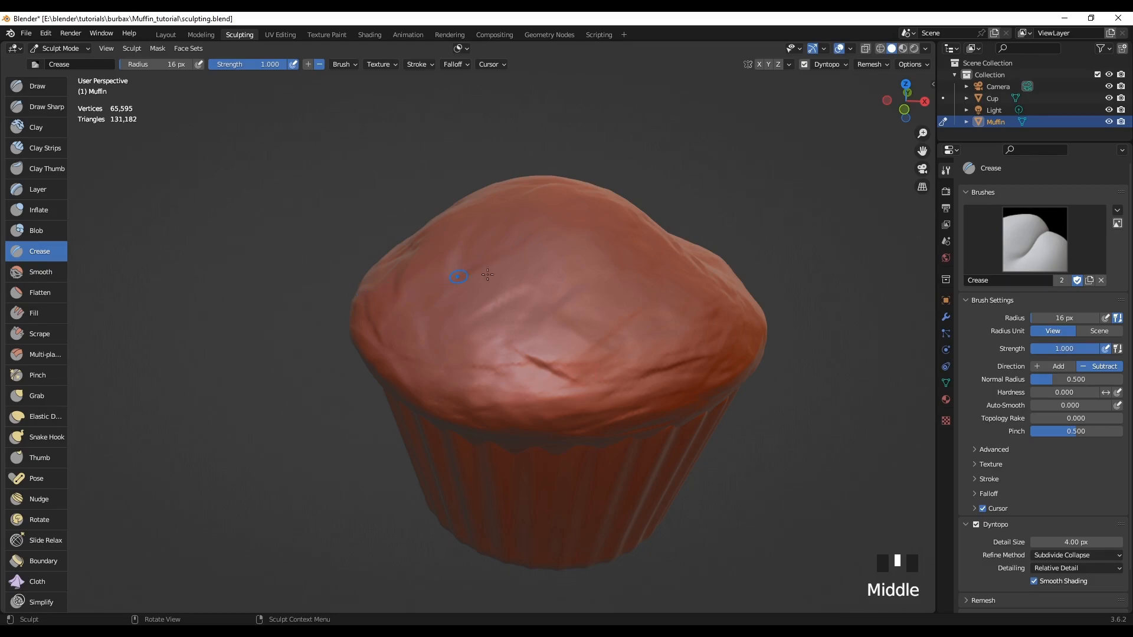
- Carve a long jagged crack across the muffin top plus short cracks near the front
click(530, 275)
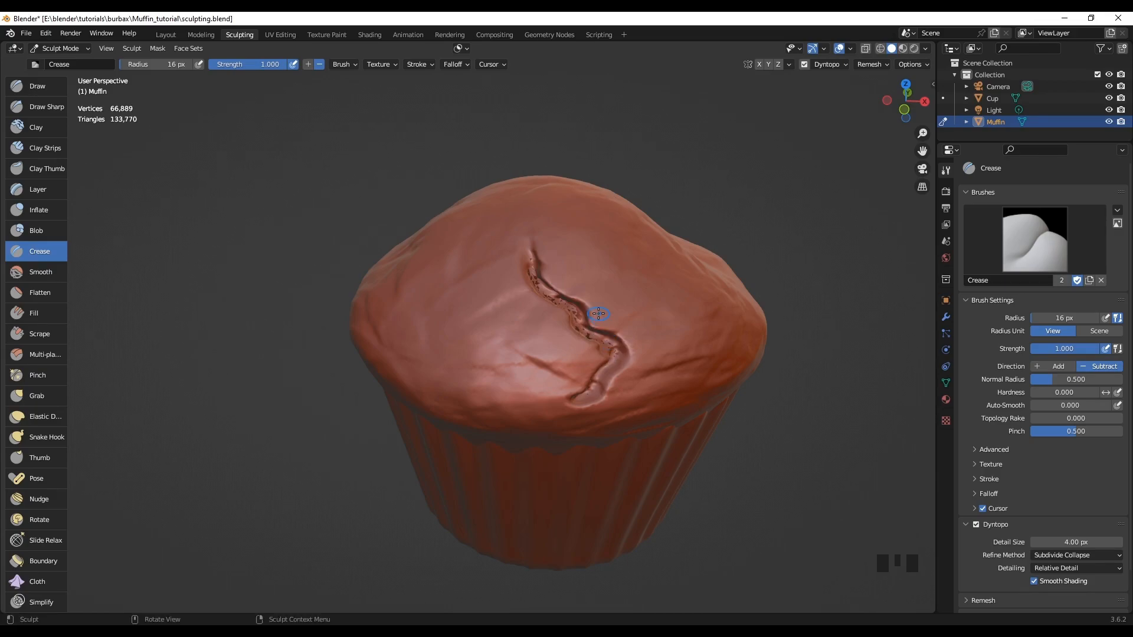
mouse_move(303, 256)
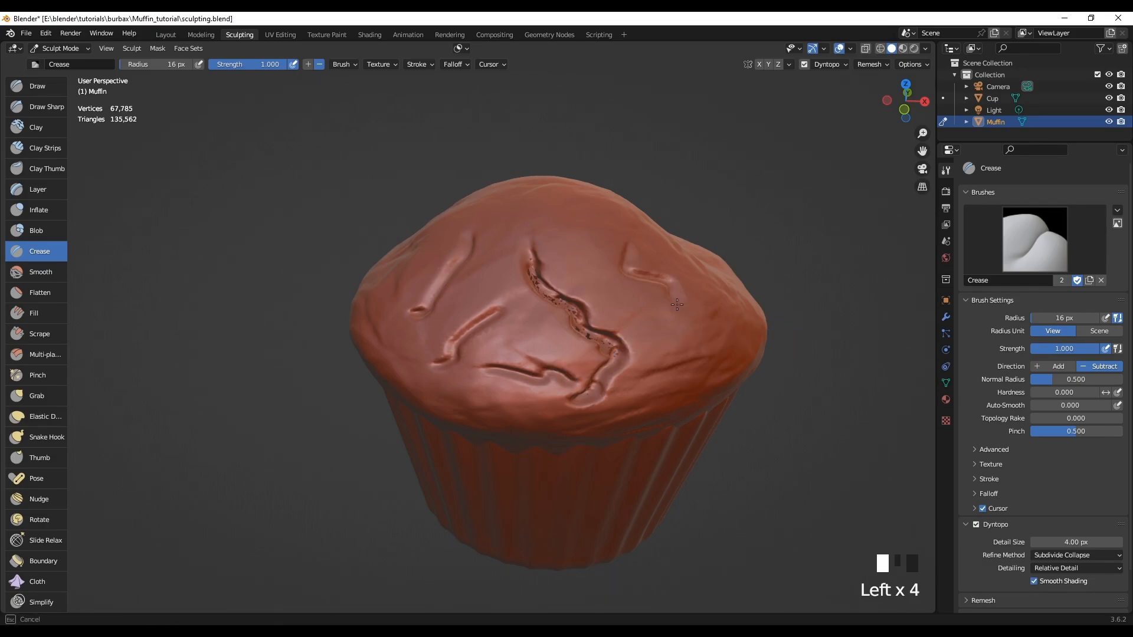
click(626, 452)
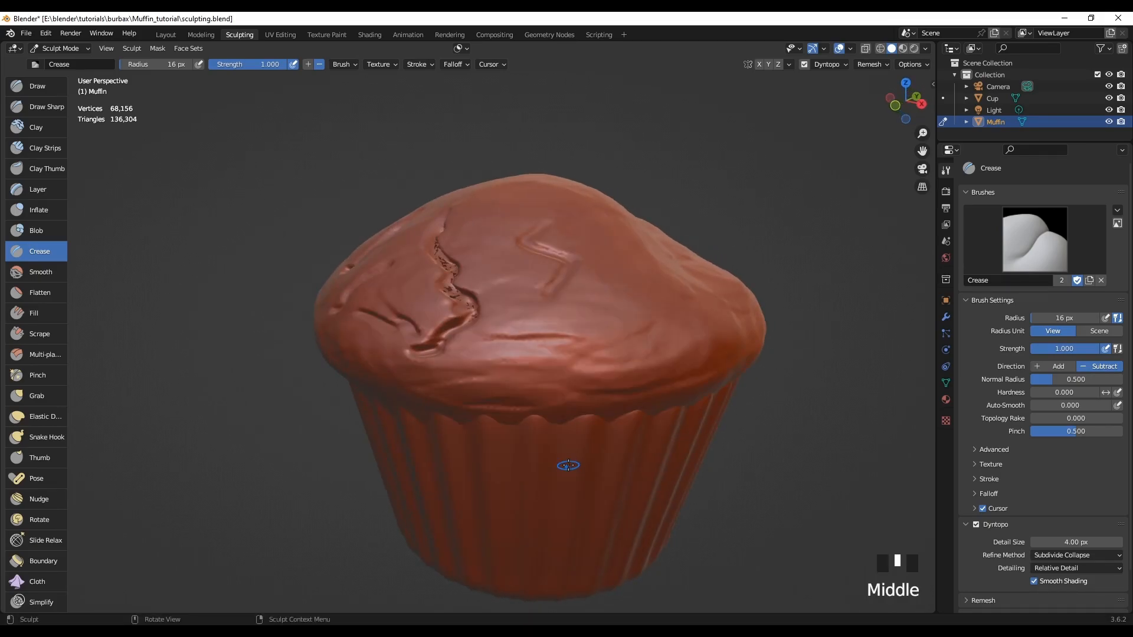
mouse_move(539, 384)
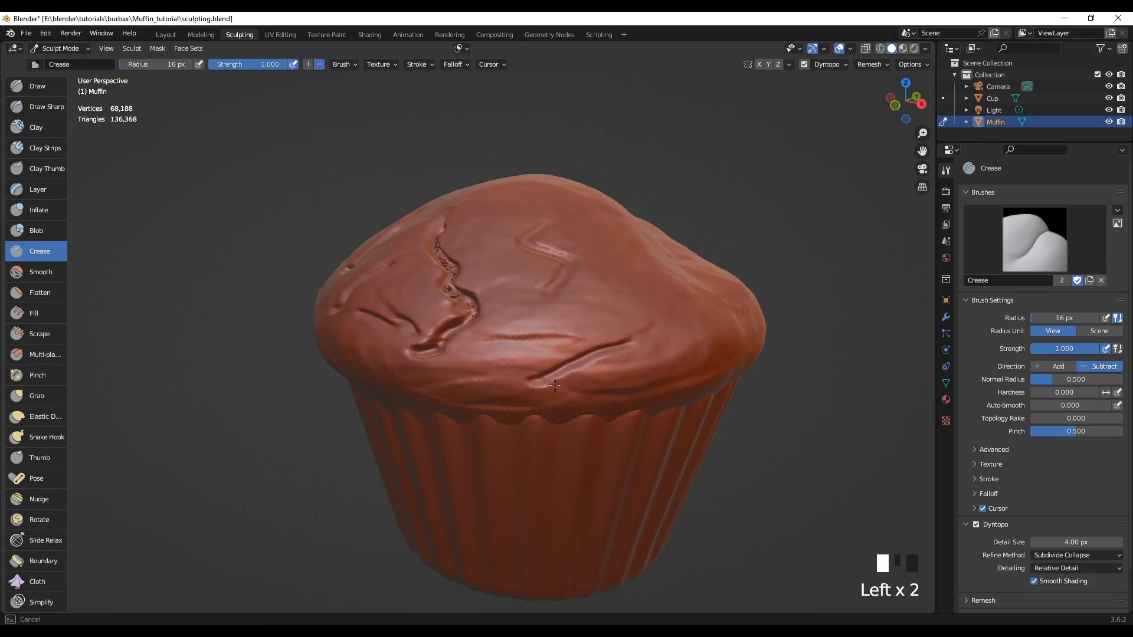
click(548, 379)
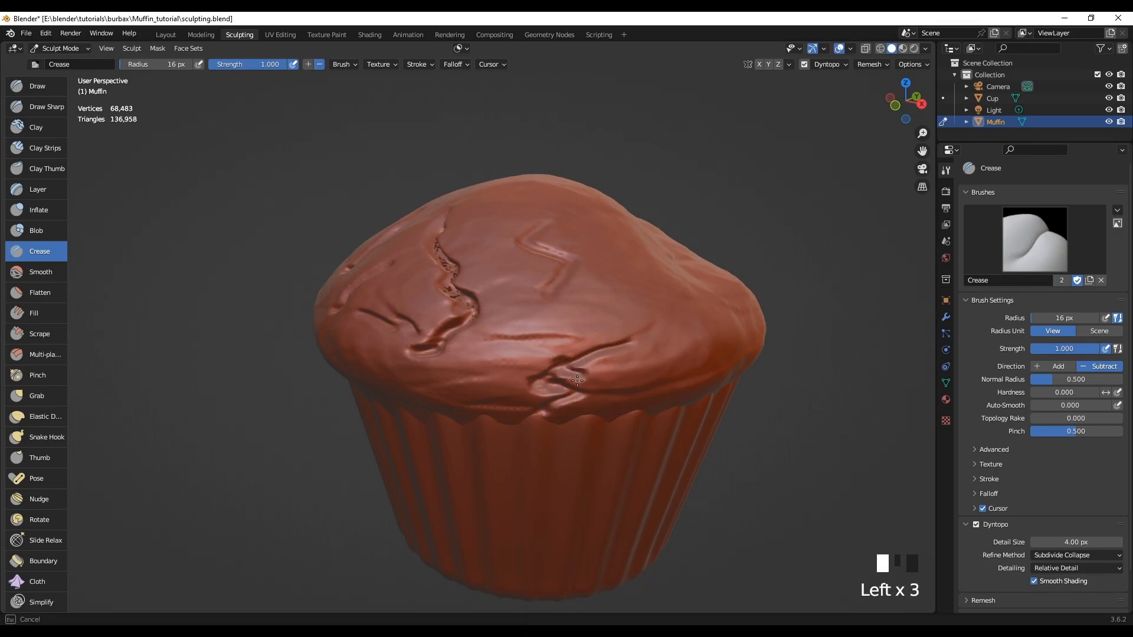
- Add more small cracks along the front rim, the left side and across the top
click(684, 384)
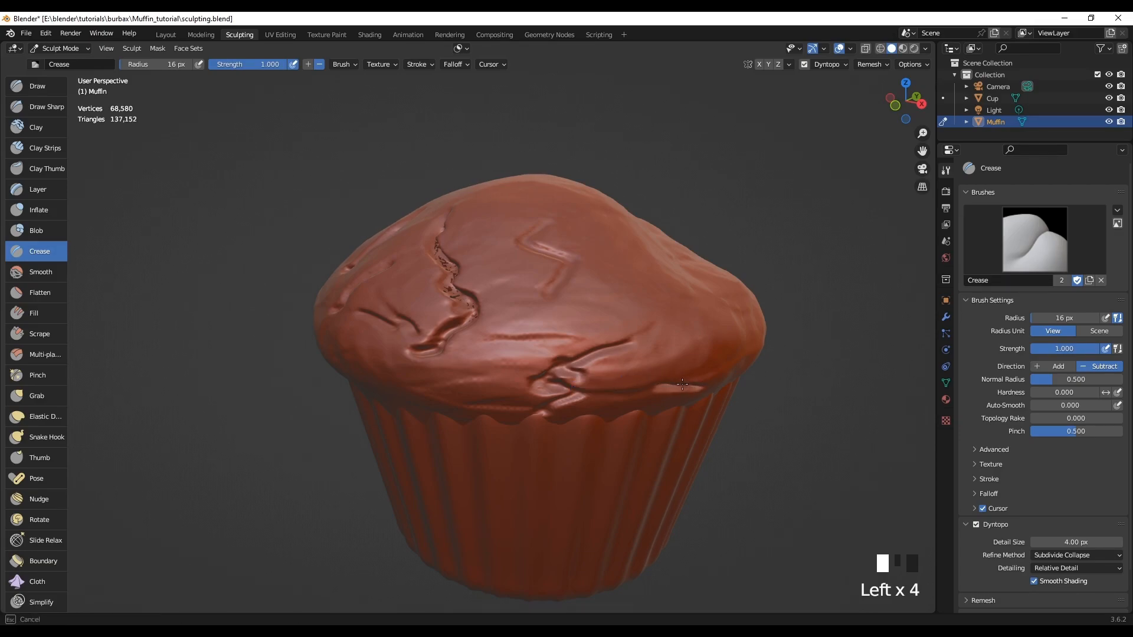
click(654, 405)
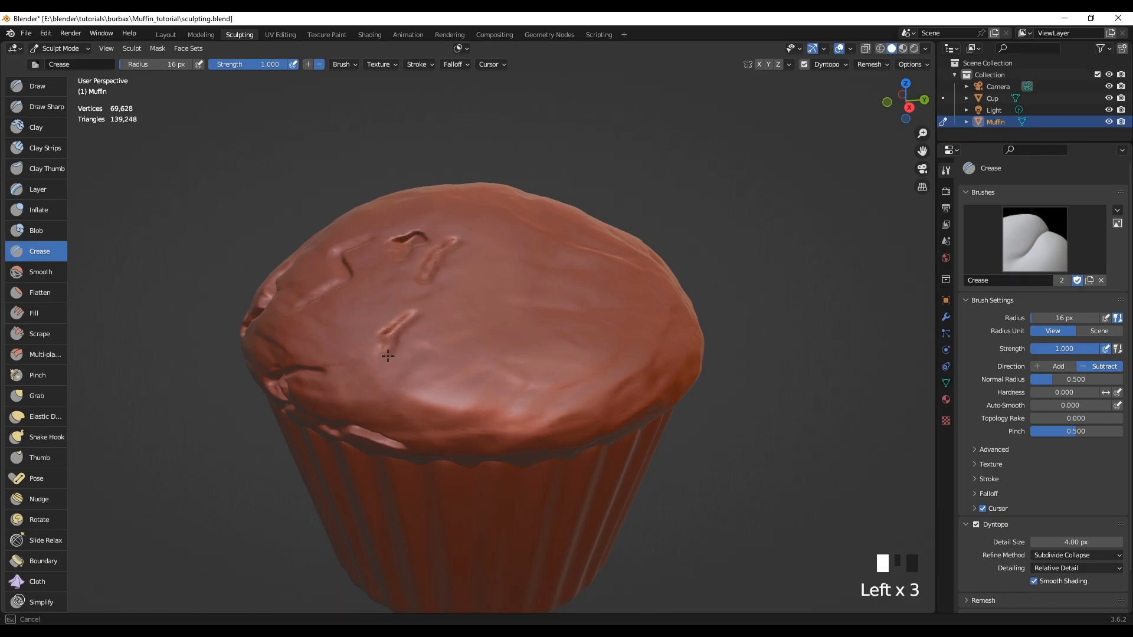
click(371, 329)
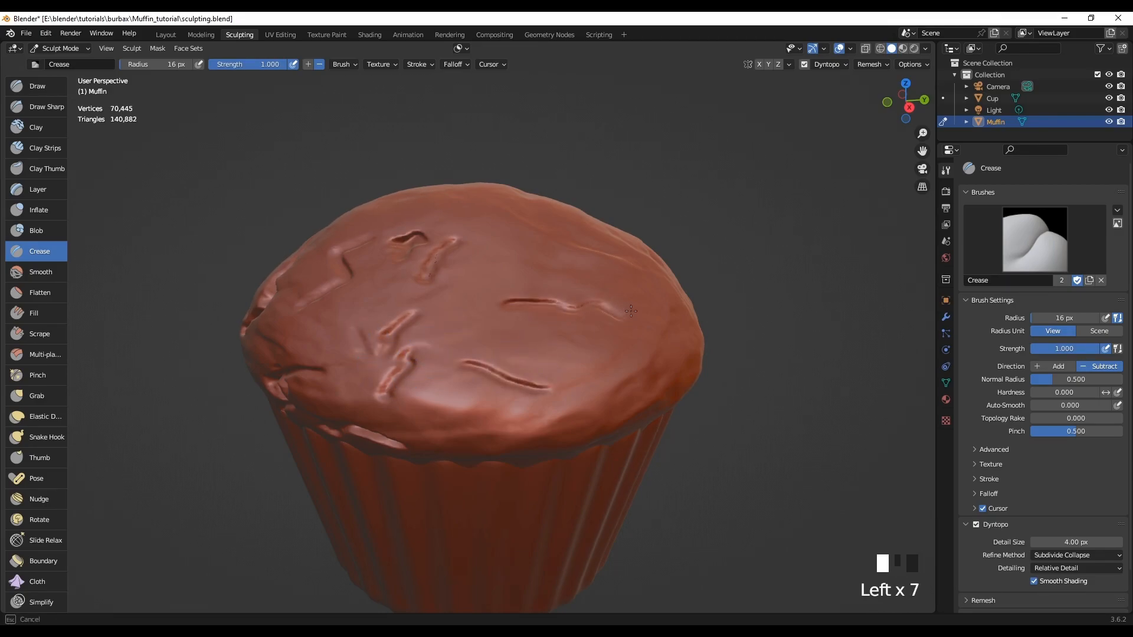
click(557, 258)
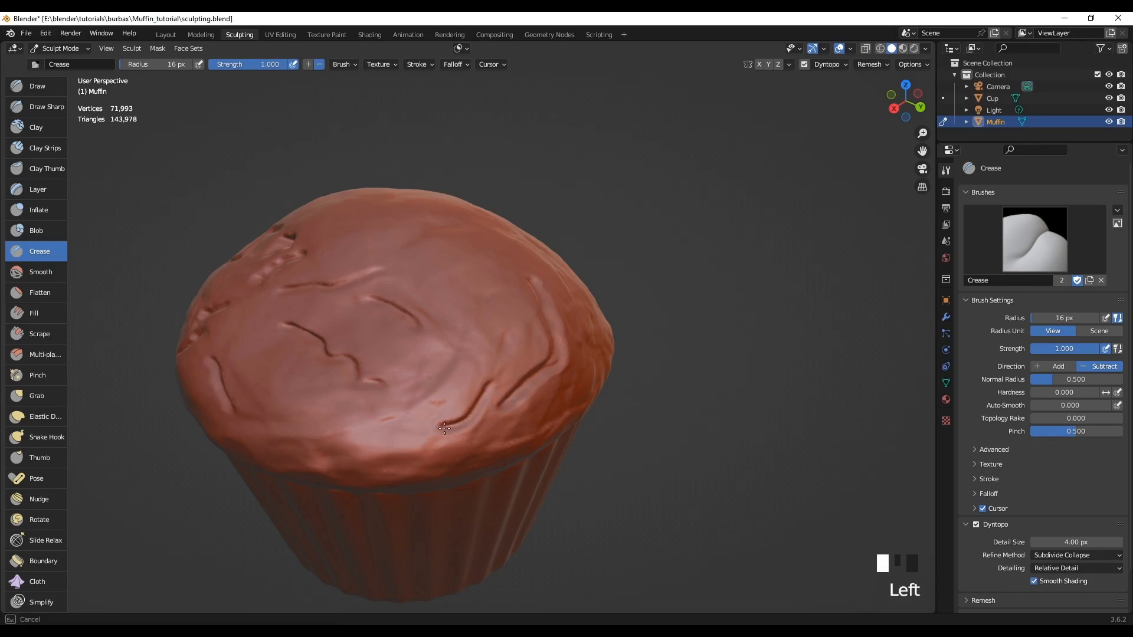
- Carve small cracks on the top's front edge, far side and back edge
click(406, 423)
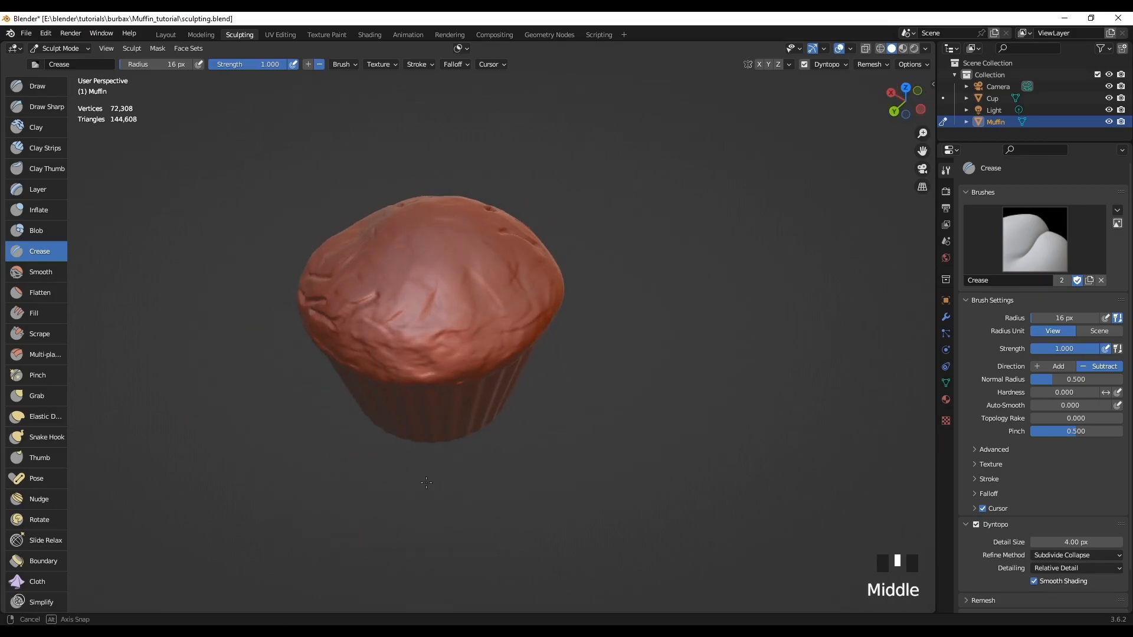
mouse_move(477, 279)
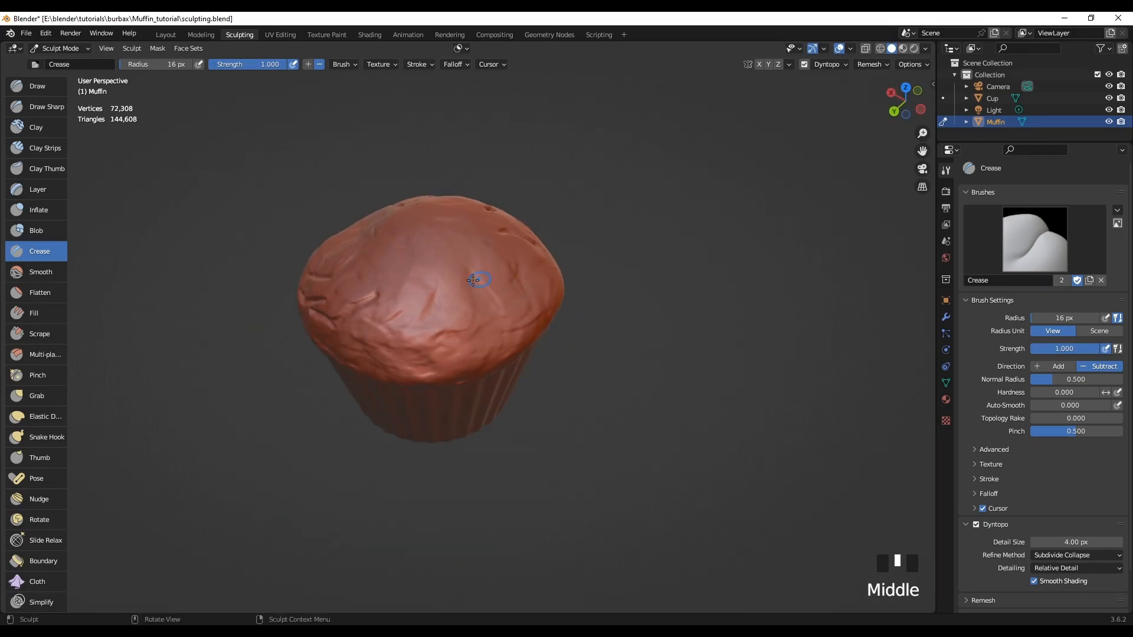
click(478, 282)
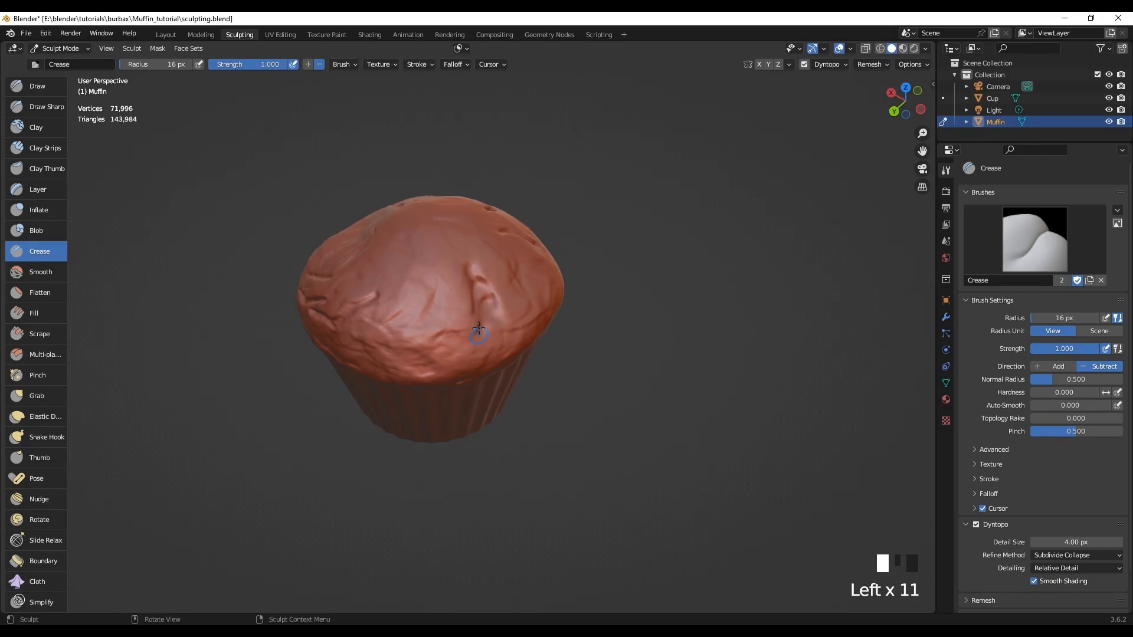
click(434, 307)
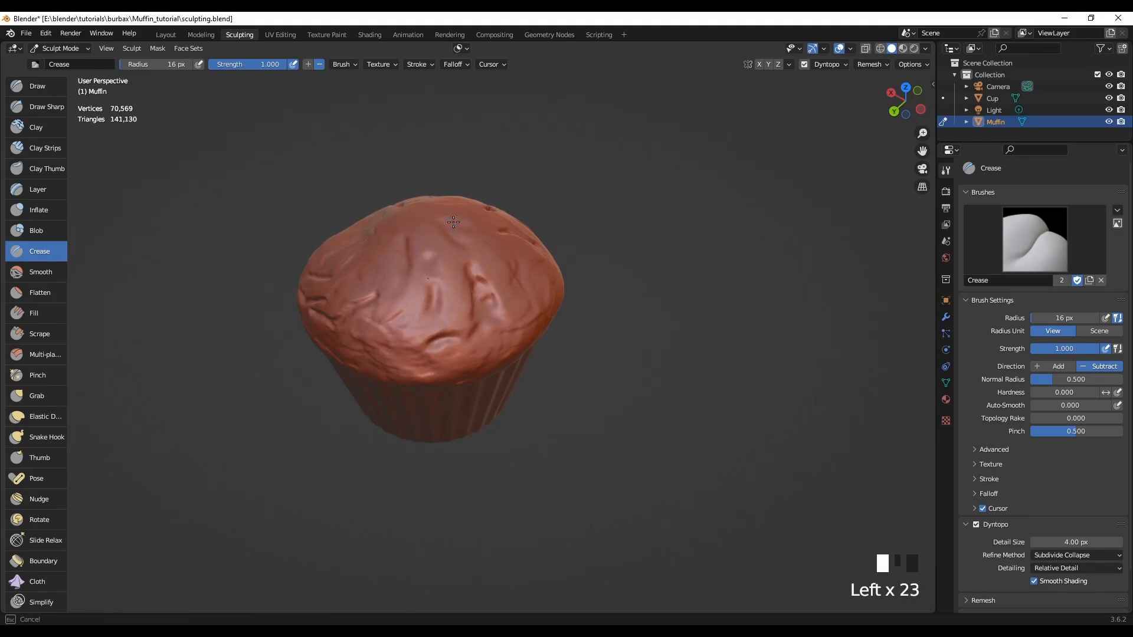
click(485, 258)
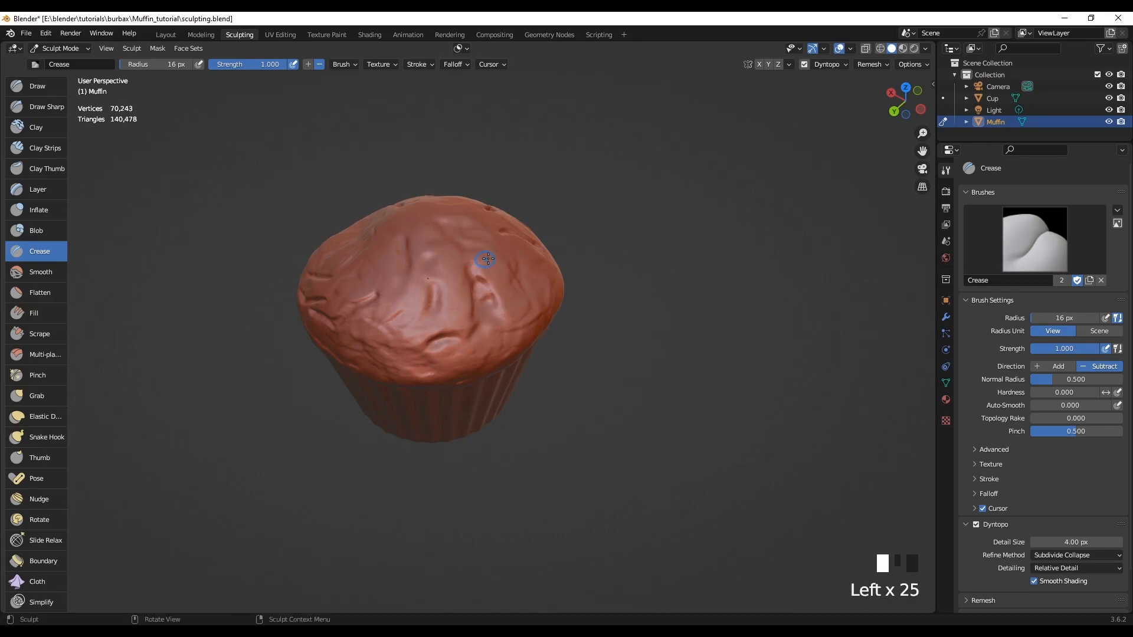
scroll(up, 3)
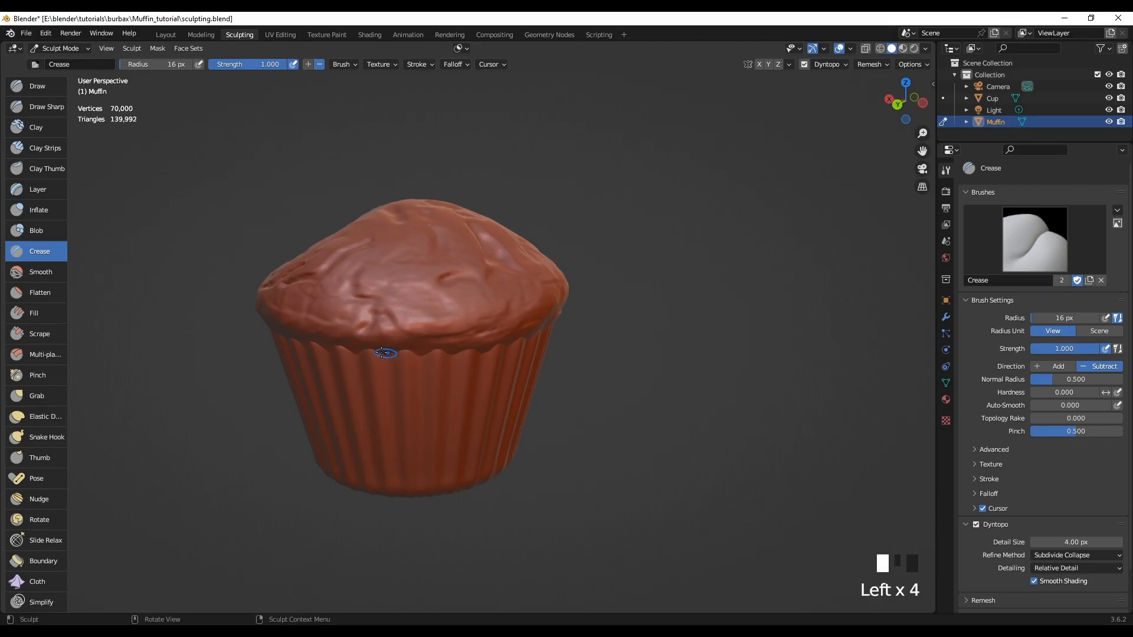
click(407, 321)
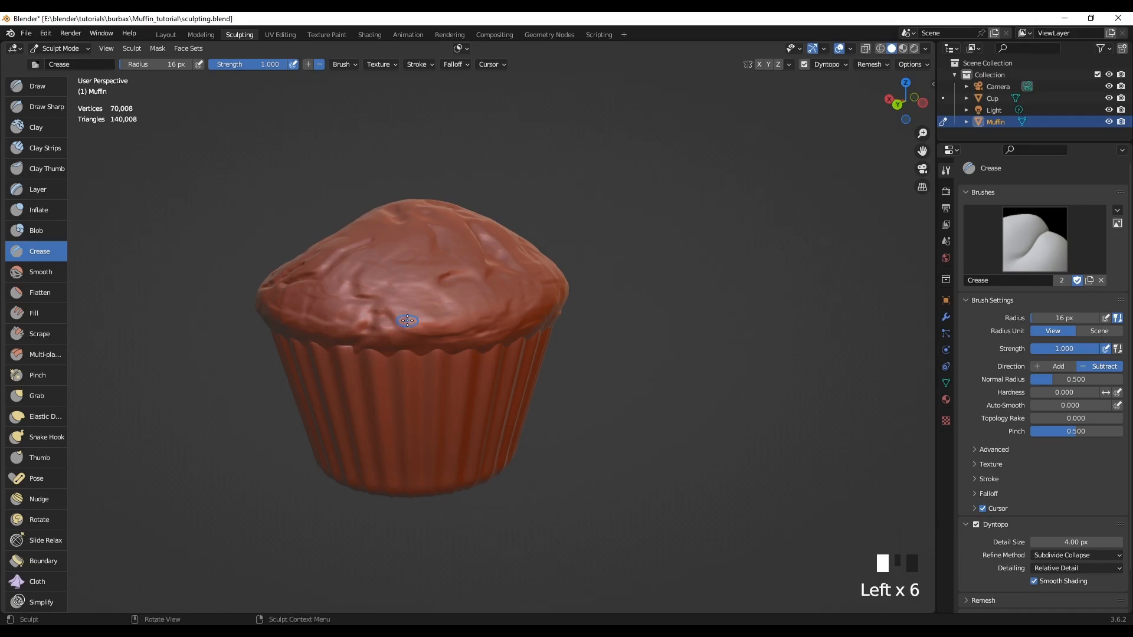
mouse_move(605, 407)
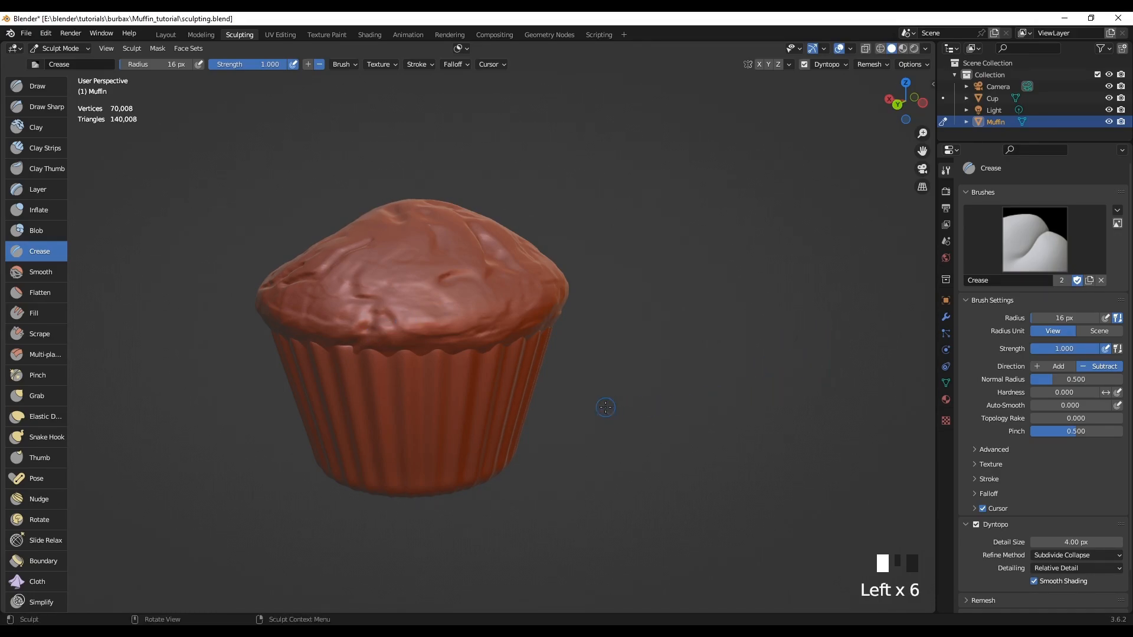
- Carve a crack at the centre and a new deepened crack near the top
scroll(up, 3)
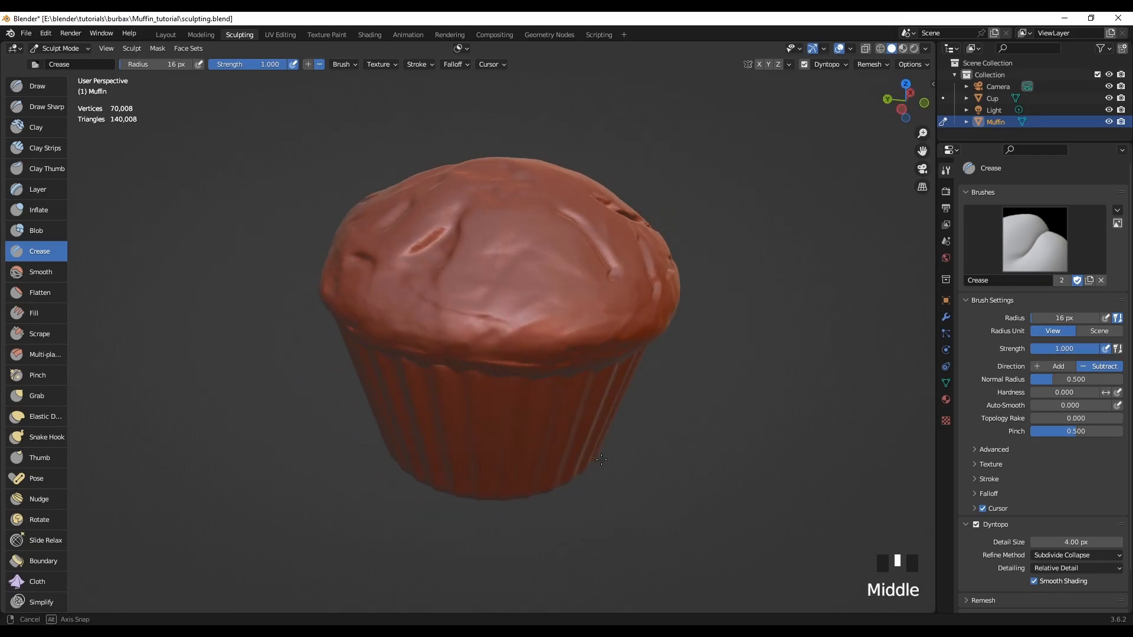
mouse_move(493, 250)
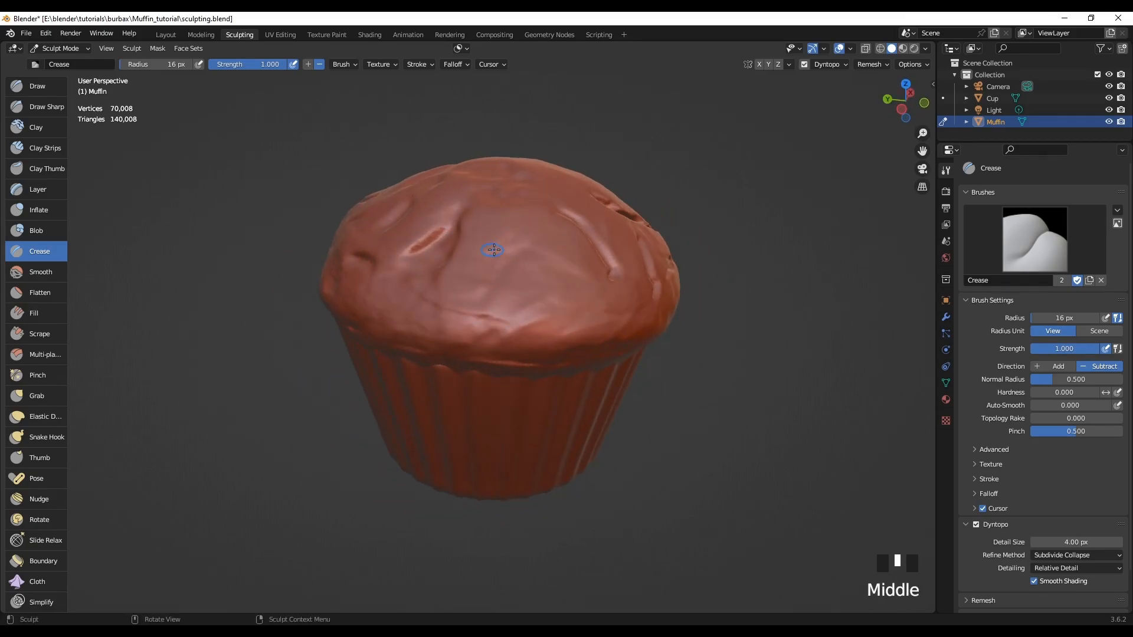
click(514, 276)
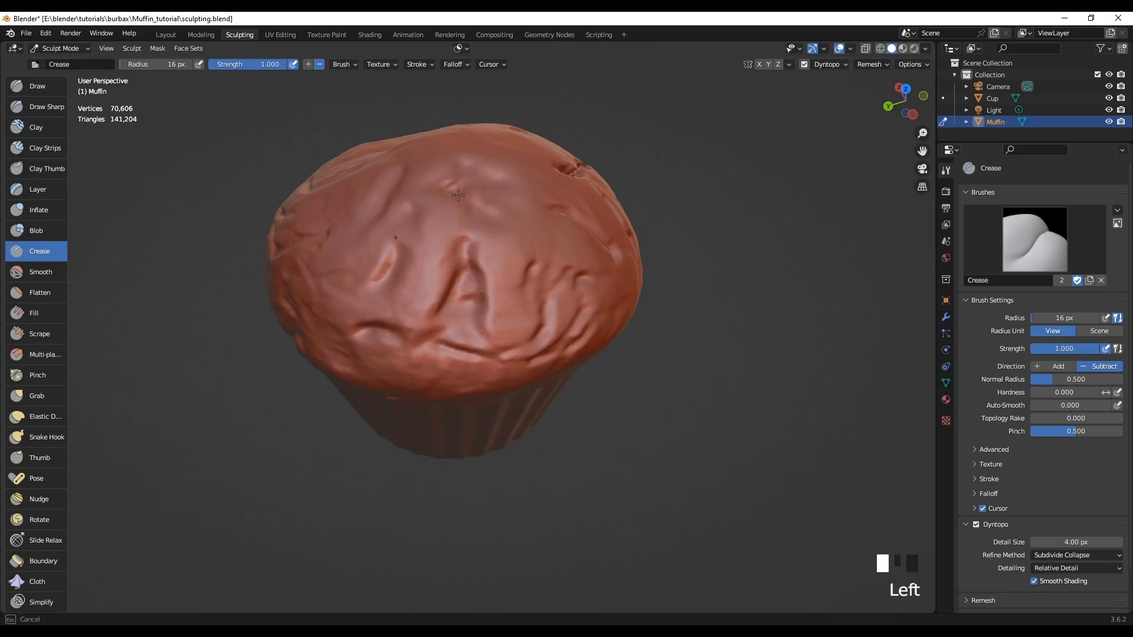
click(473, 209)
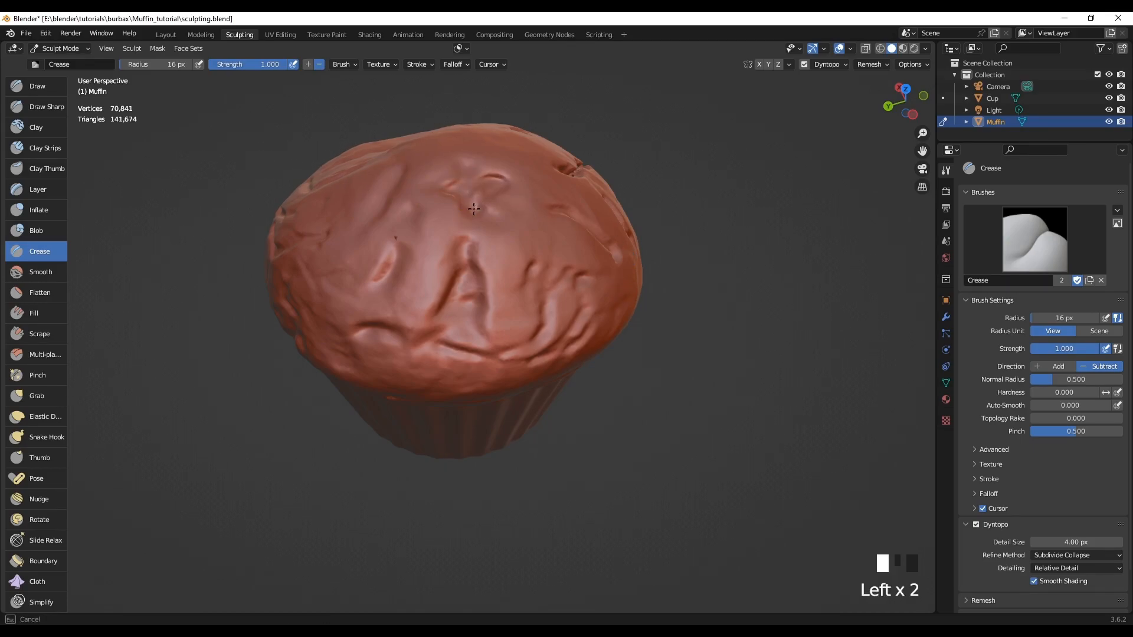
click(466, 201)
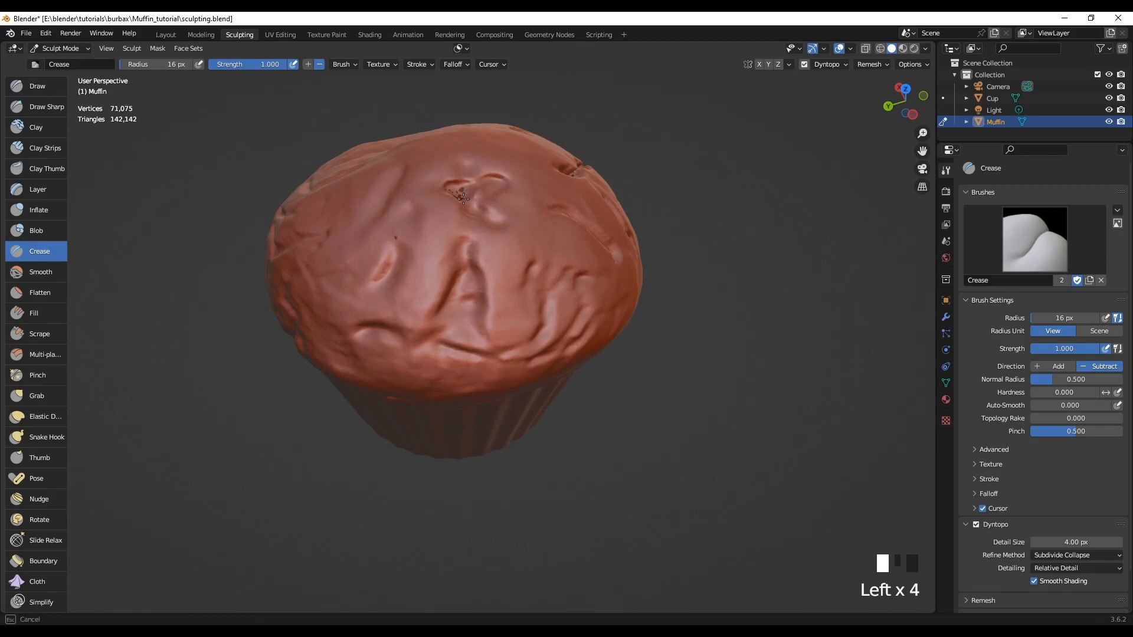
click(435, 189)
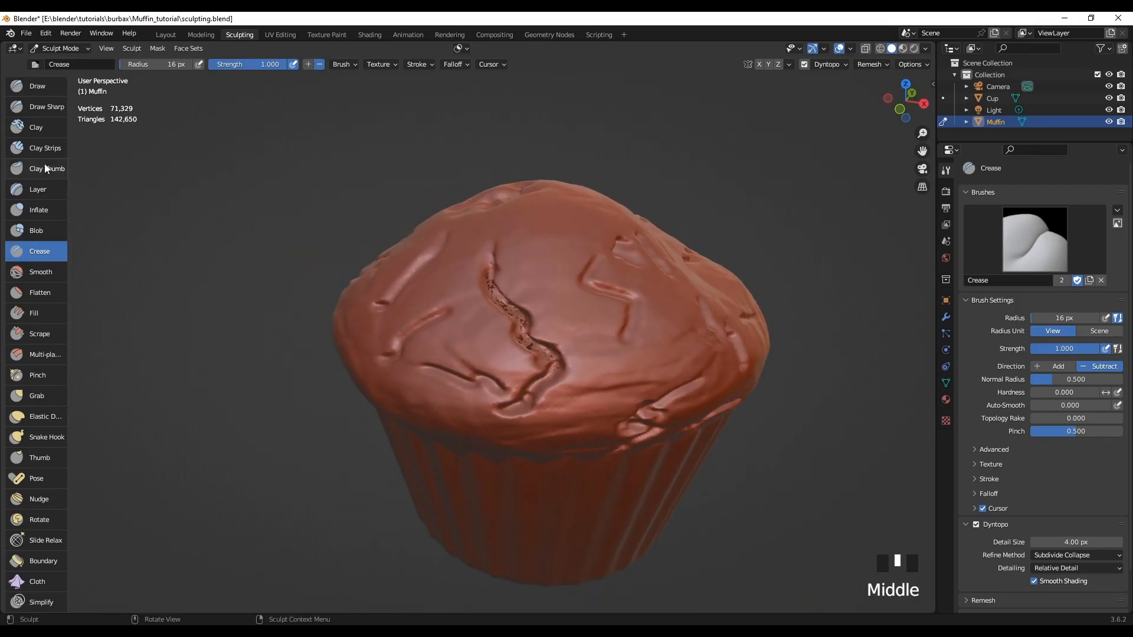
- Switch to Clay Strips at strength 0.459 and build clay where the long crack begins
click(44, 147)
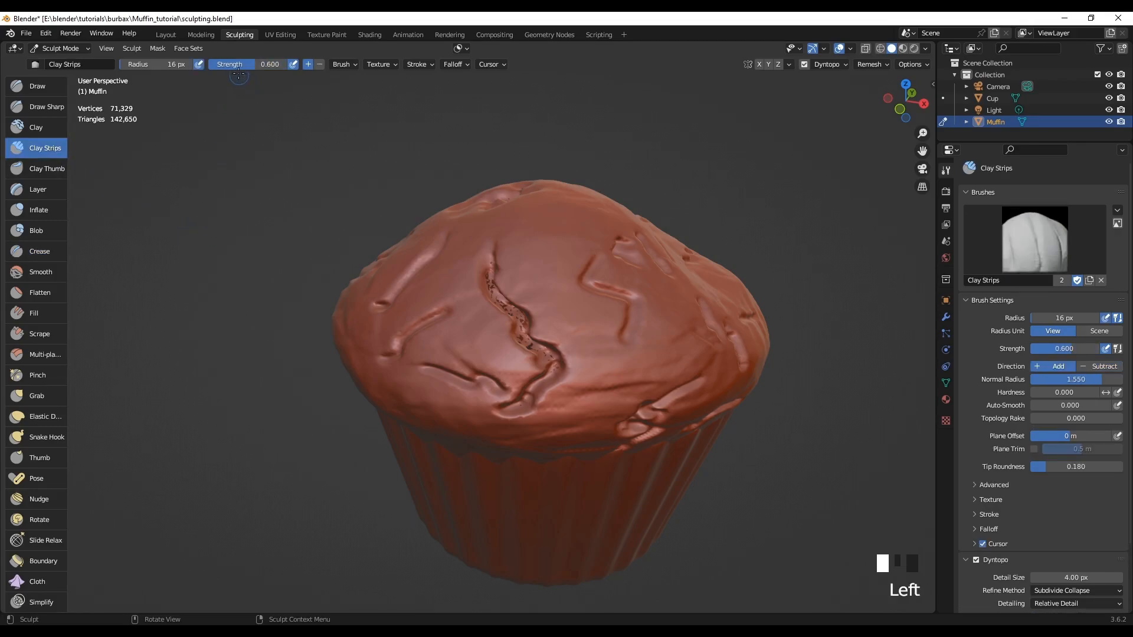
drag(259, 64, 238, 64)
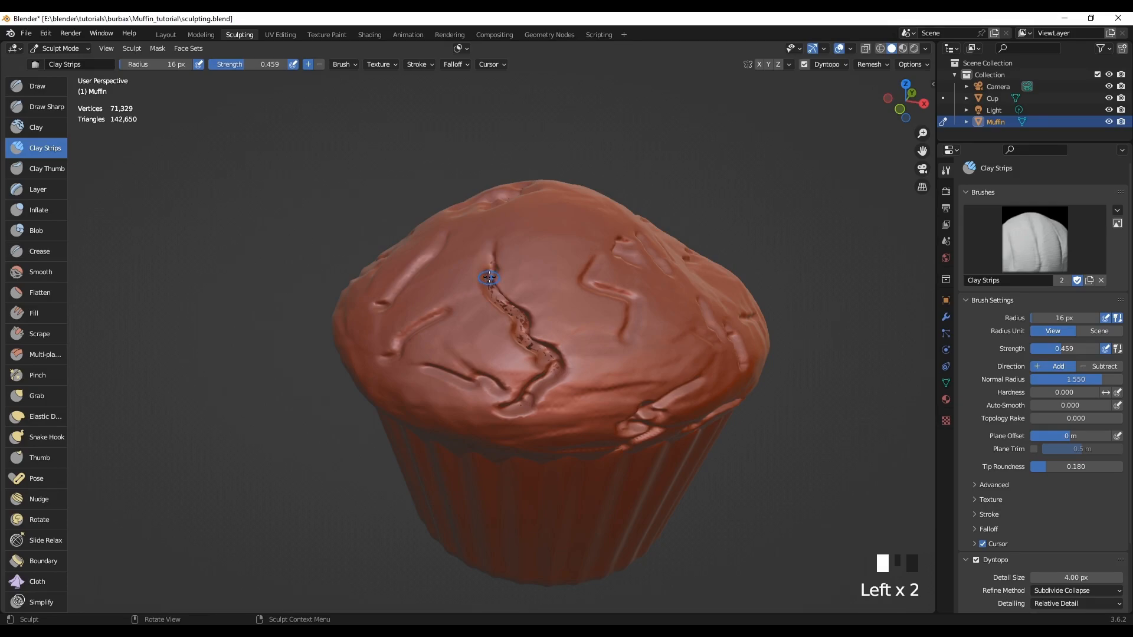
click(503, 303)
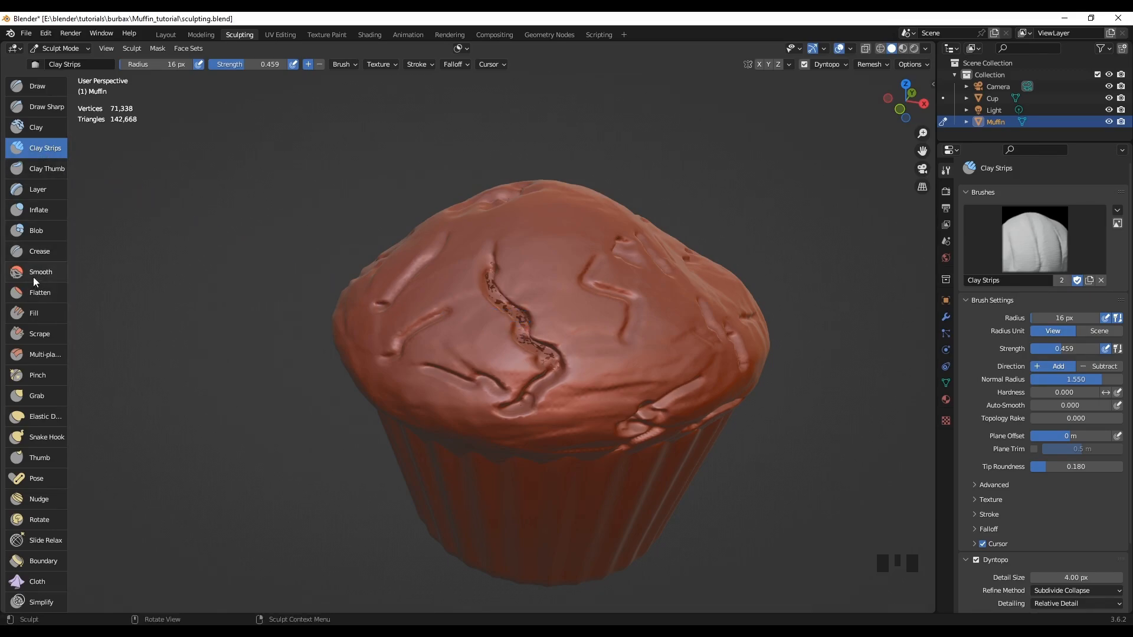
- Smooth the inside of the long crack and bumpy spots on the muffin top at 0.700 strength
click(40, 271)
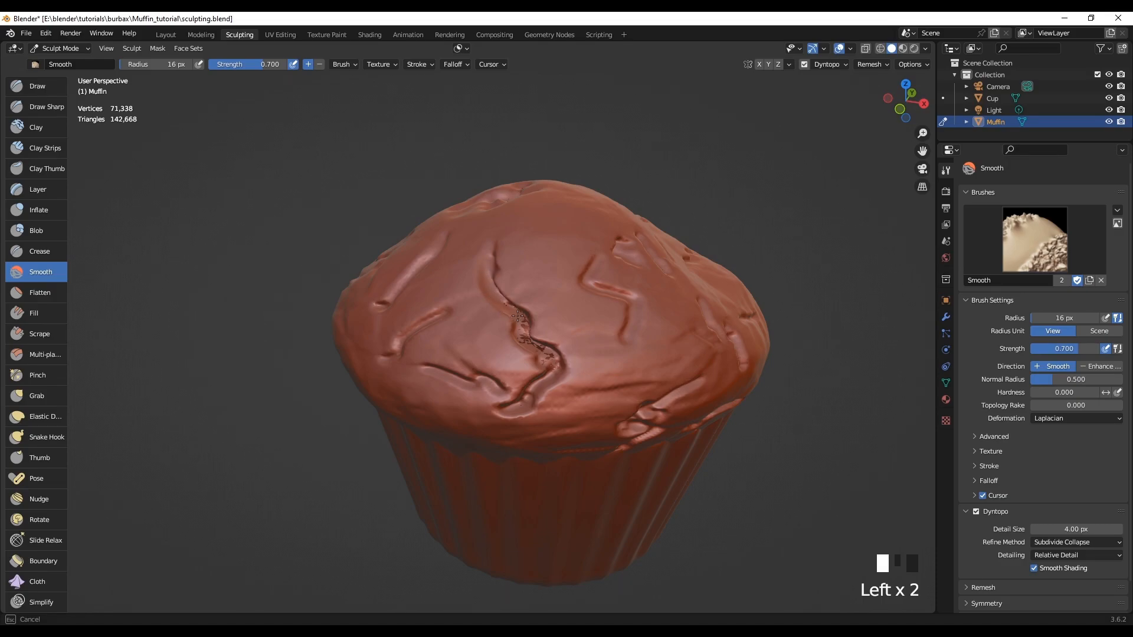
click(534, 347)
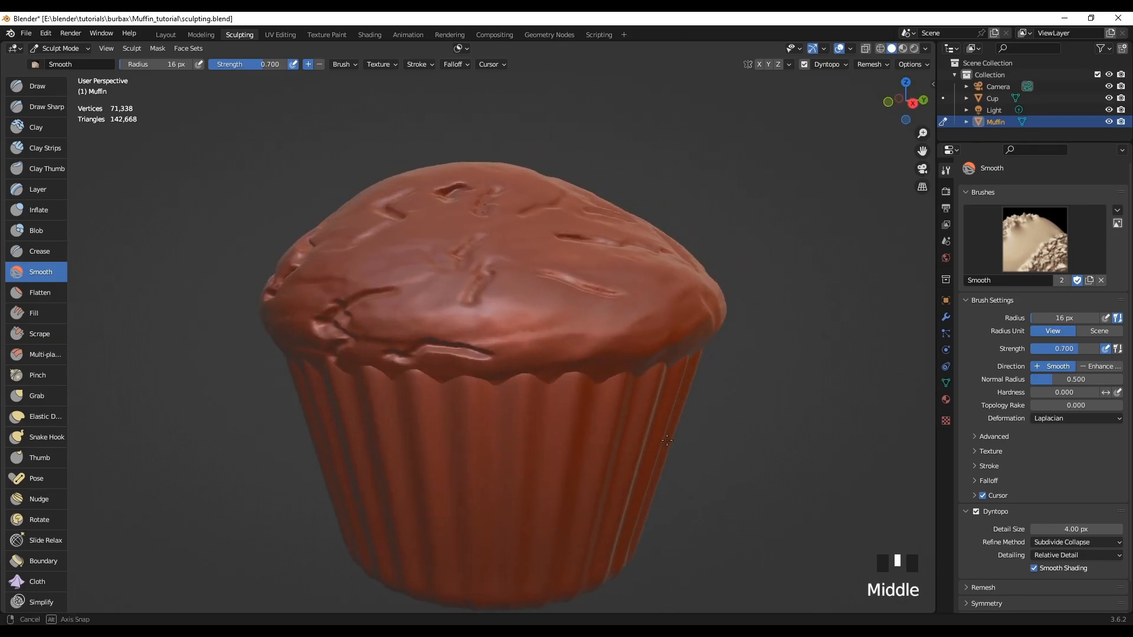
key(NUMPAD_1)
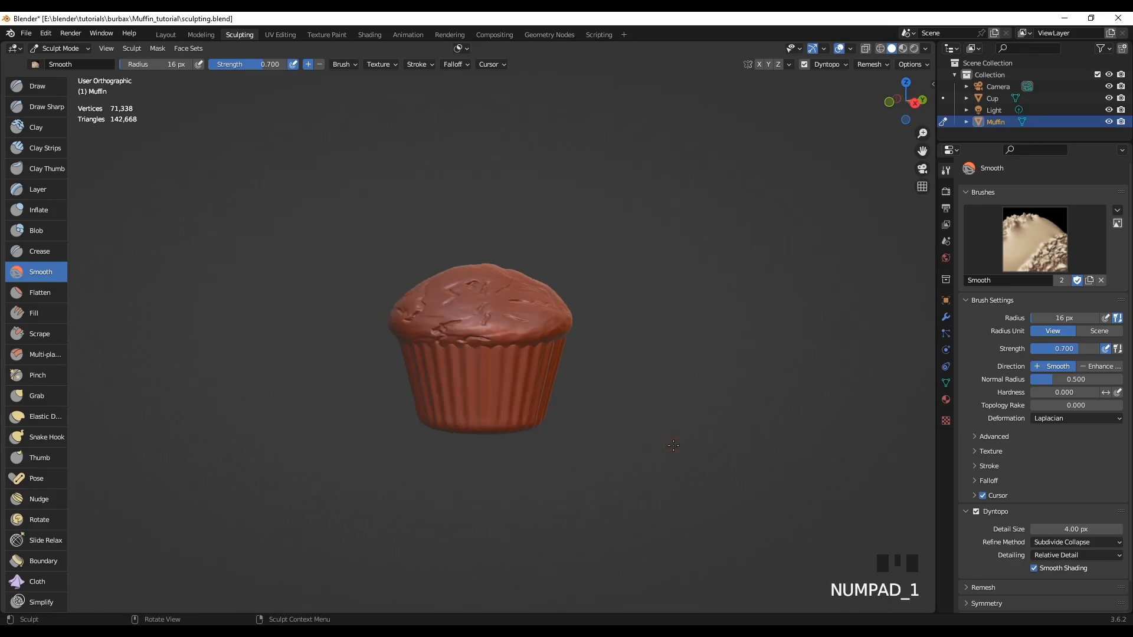
scroll(up, 3)
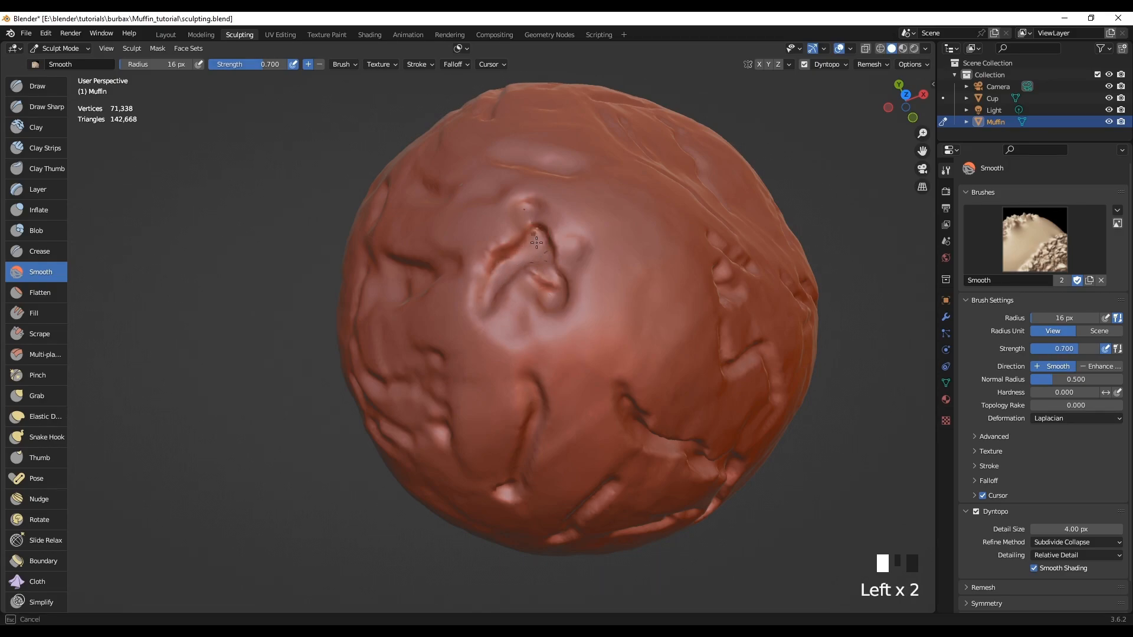
click(530, 217)
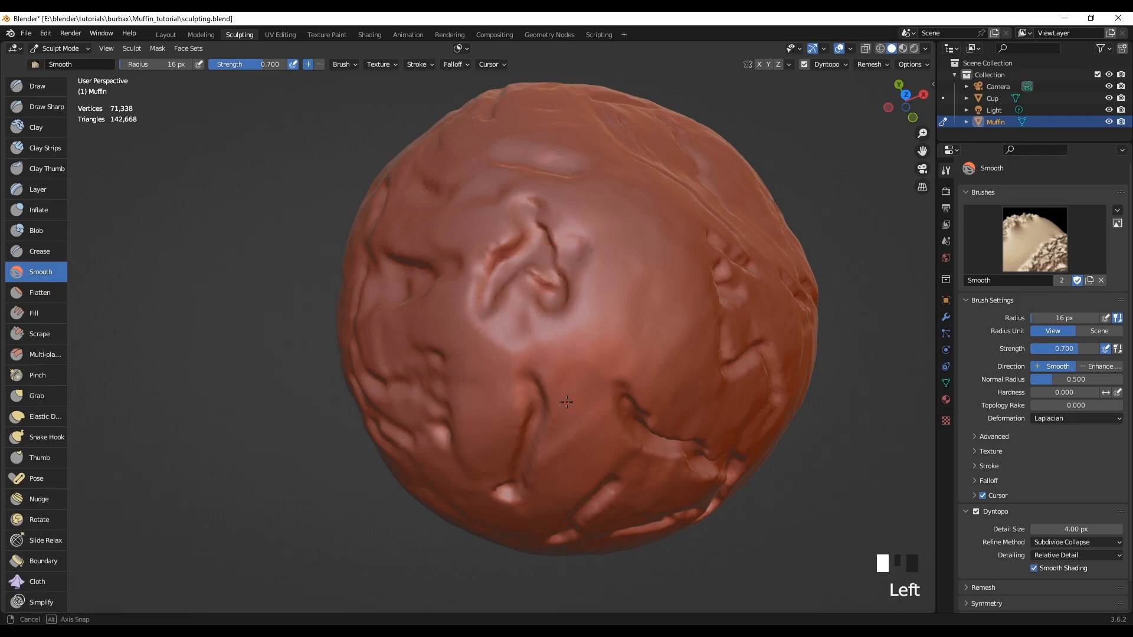
scroll(down, 3)
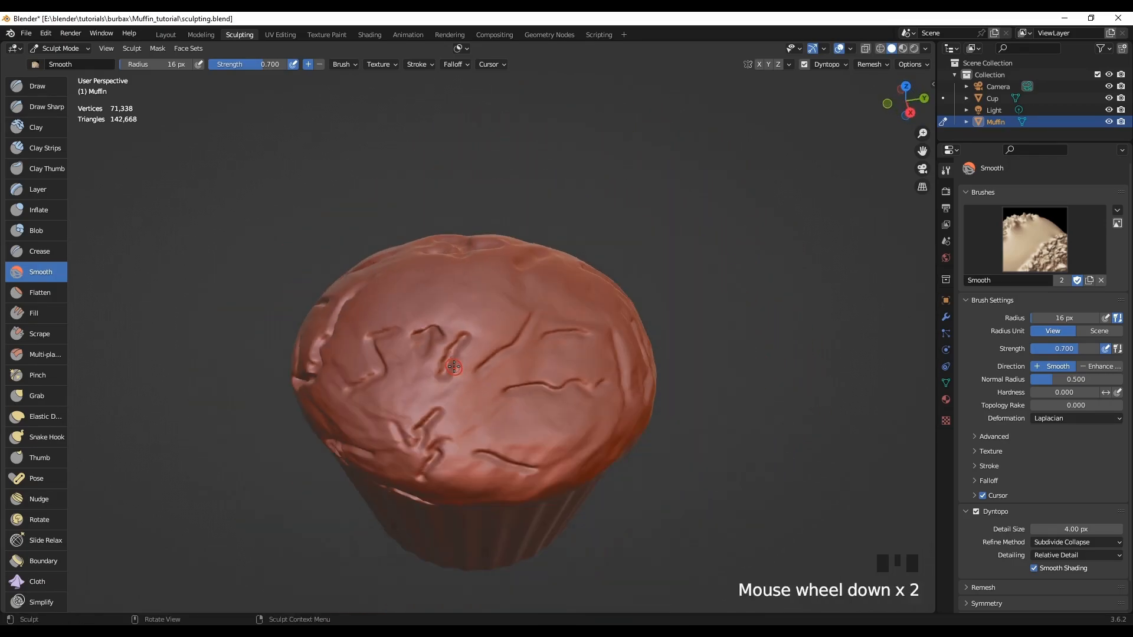
scroll(up, 3)
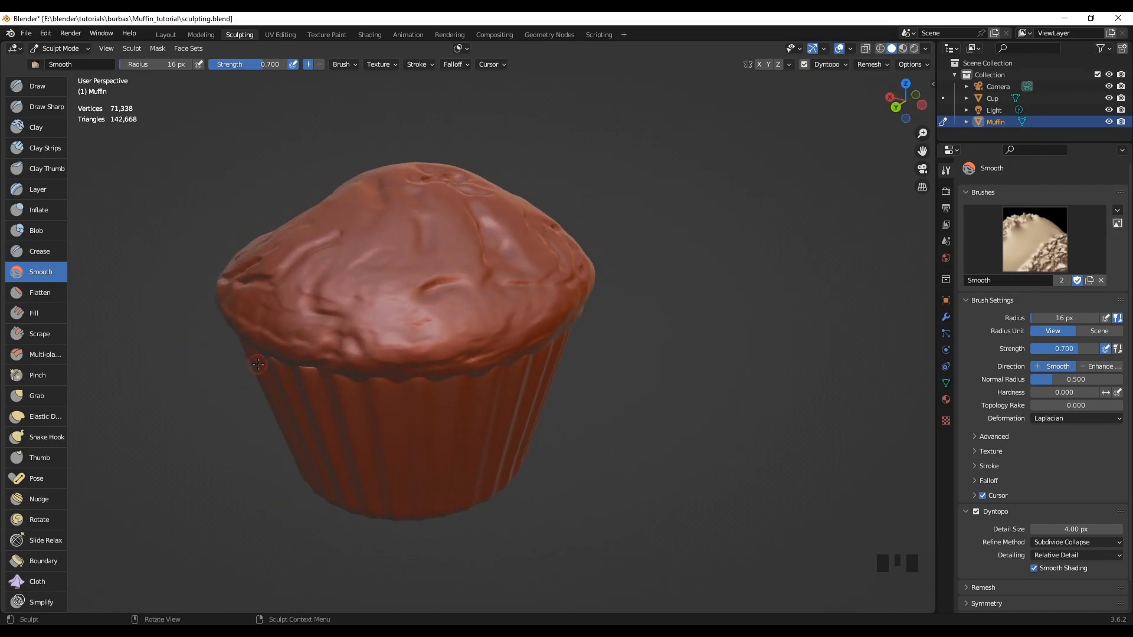
scroll(down, 3)
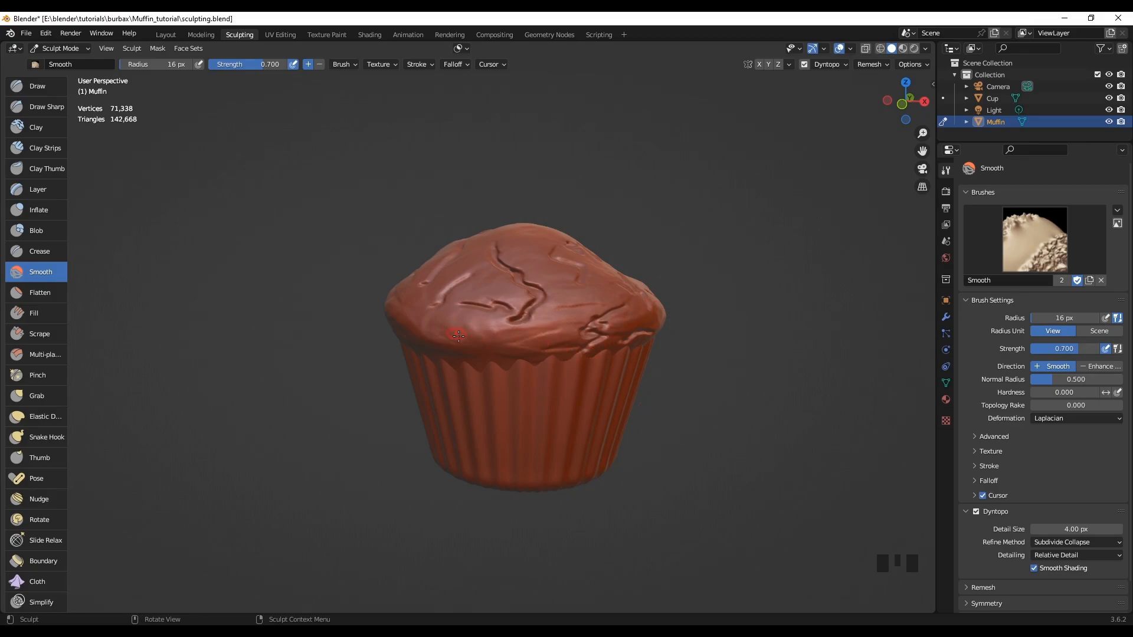
mouse_move(213, 101)
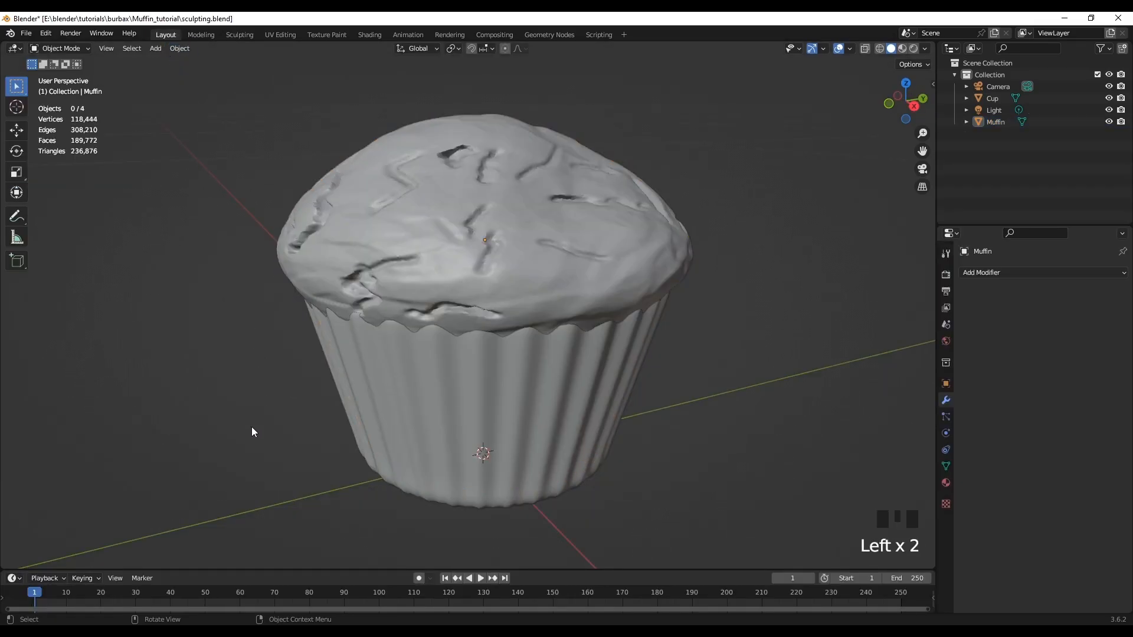
mouse_move(280, 417)
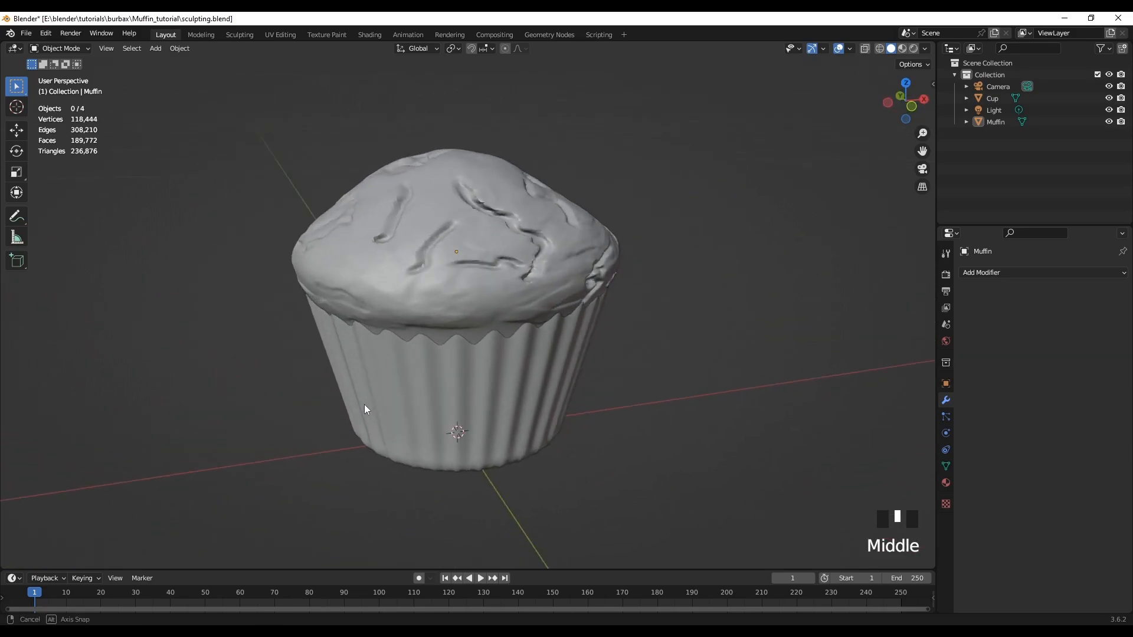
- Zoom out in the Layout workspace to look over the finished muffin in its cup
scroll(down, 3)
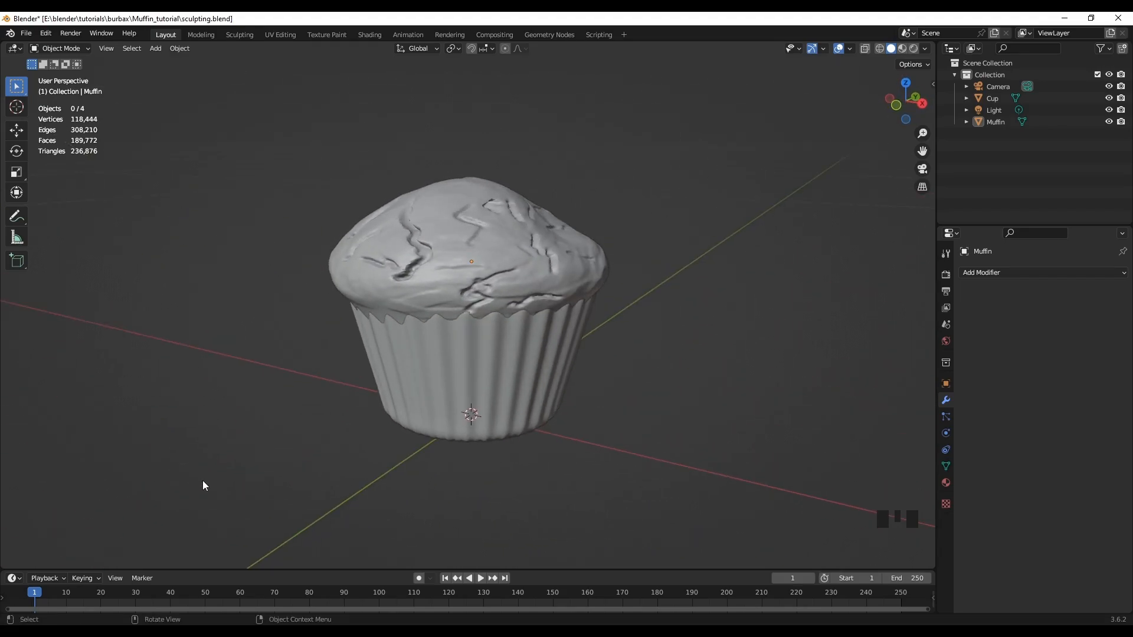
mouse_move(440, 407)
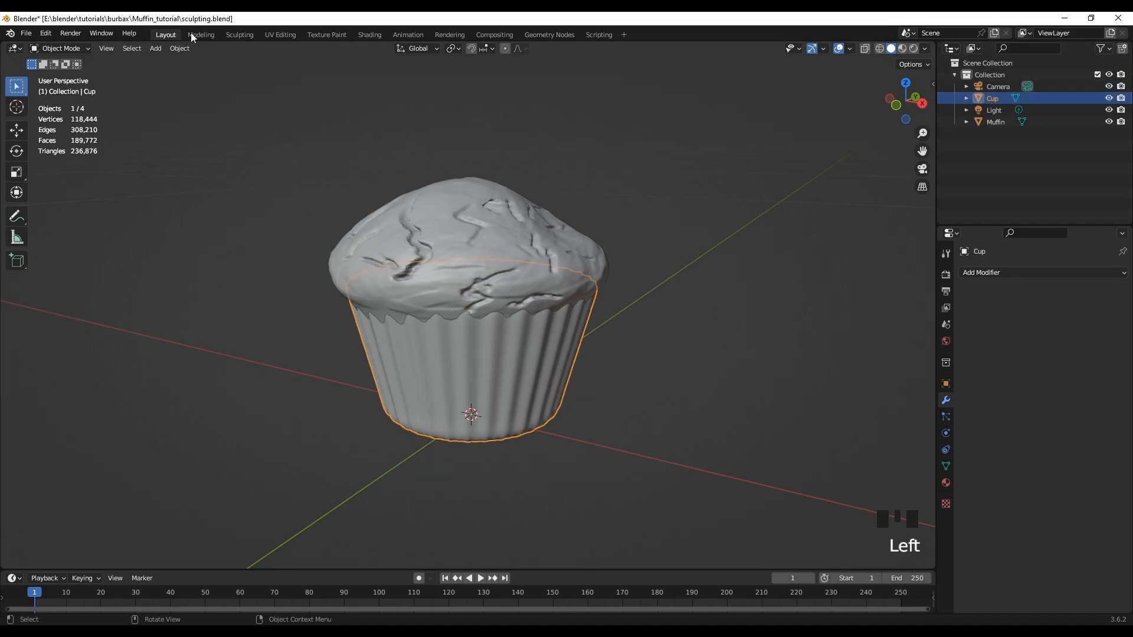
- Enter the Sculpting workspace on the Cup and activate the Grab brush
click(239, 34)
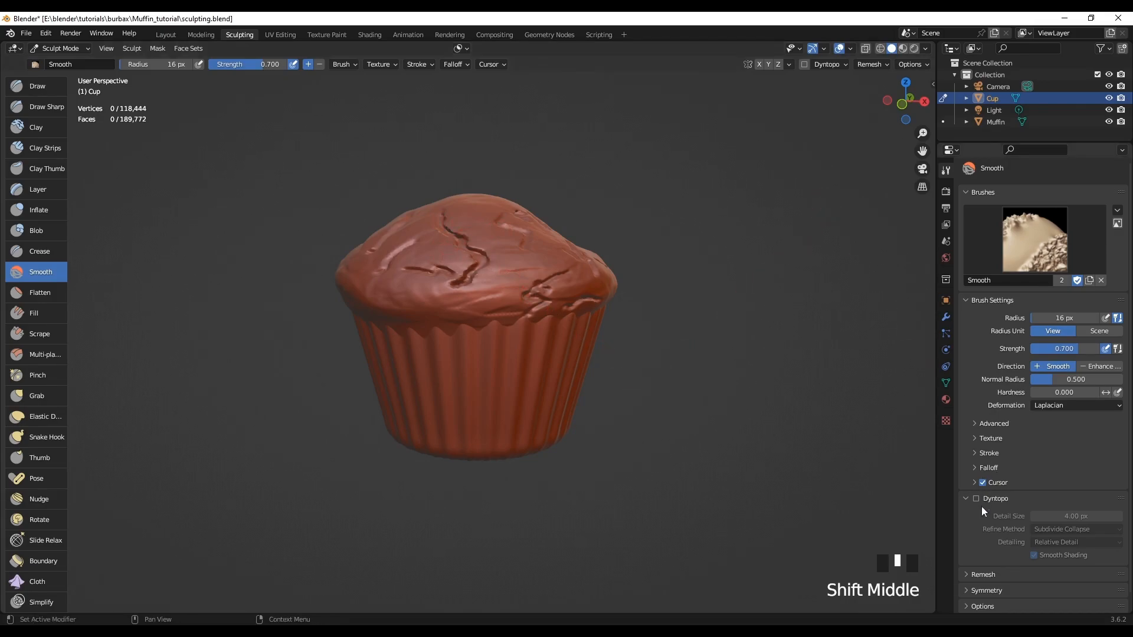
mouse_move(976, 503)
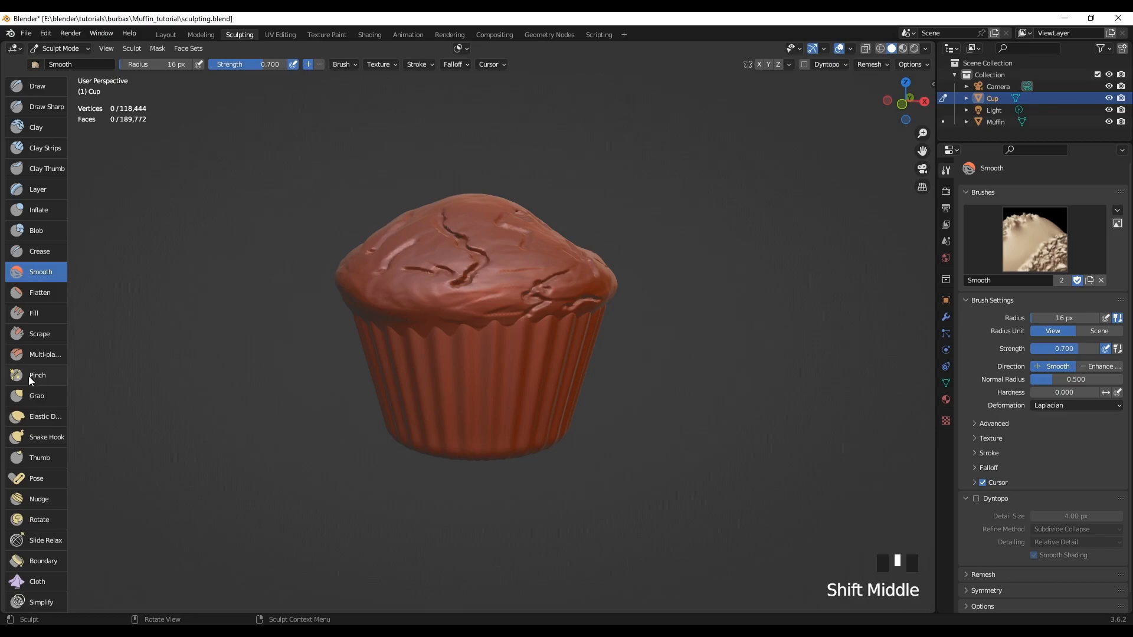
click(36, 395)
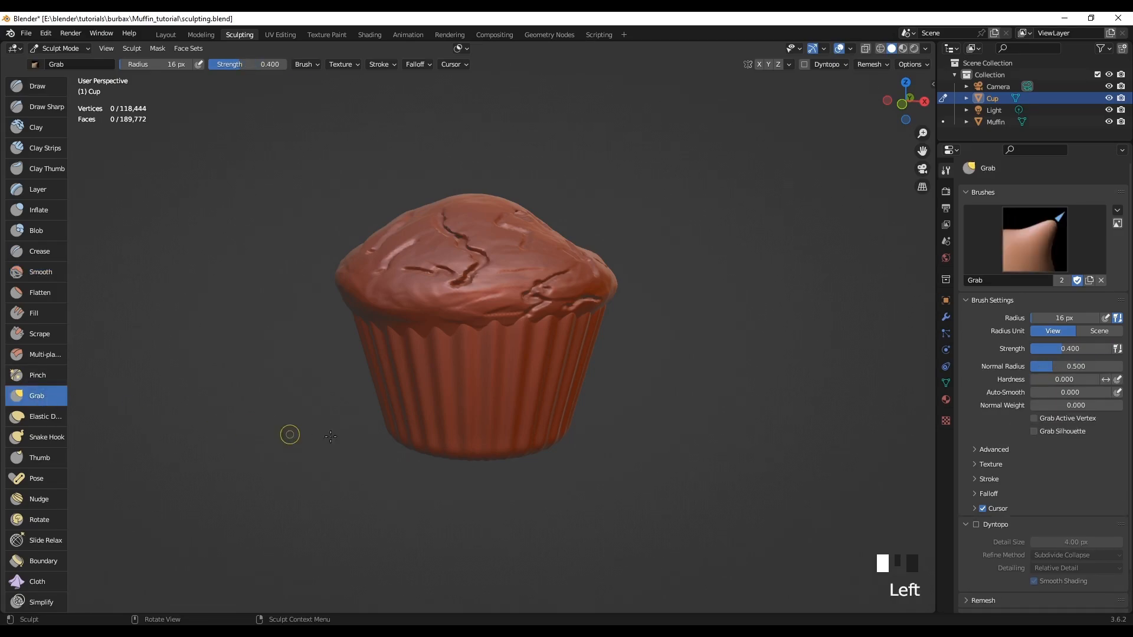
mouse_move(622, 423)
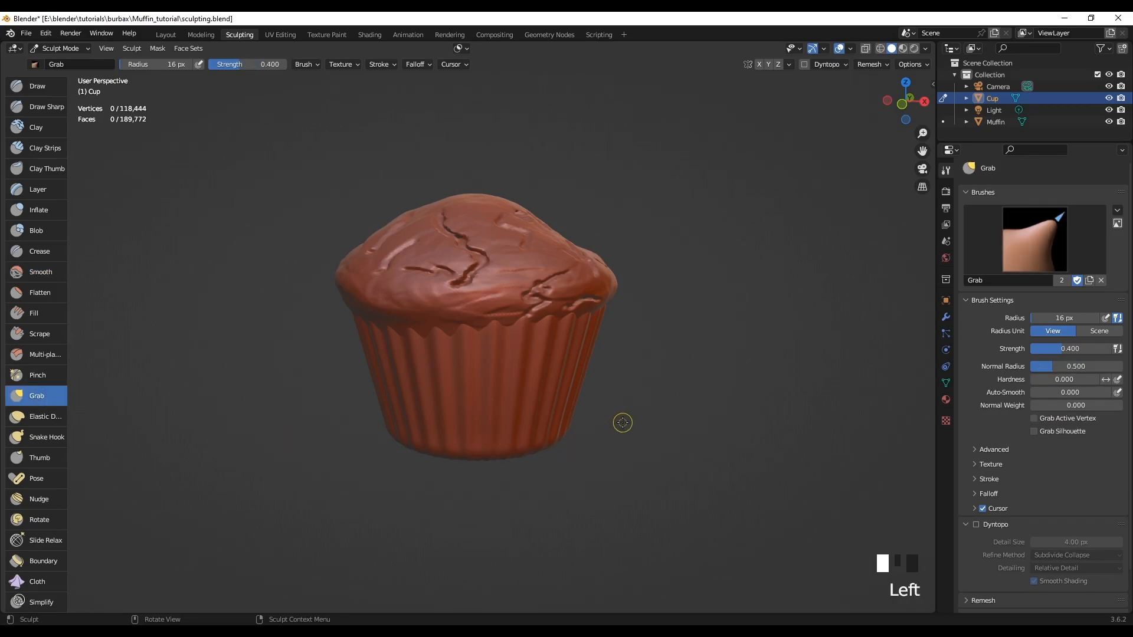
- Enlarge the Grab brush to 52 px and pull waves into the cup sides, undoing stray dents
key(f)
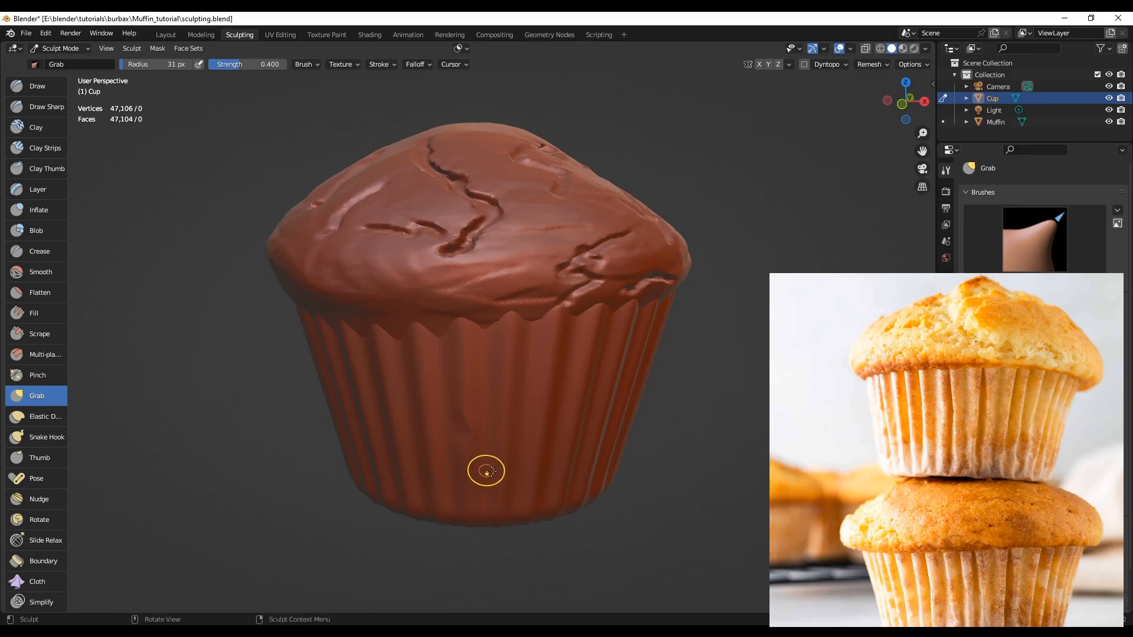
mouse_move(538, 489)
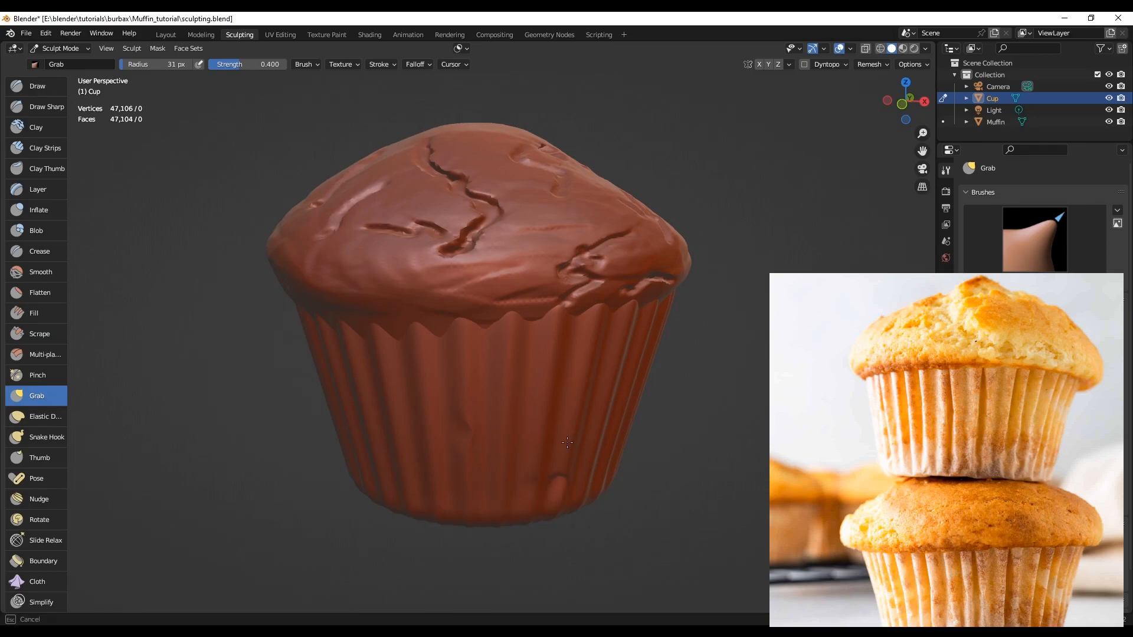
mouse_move(650, 503)
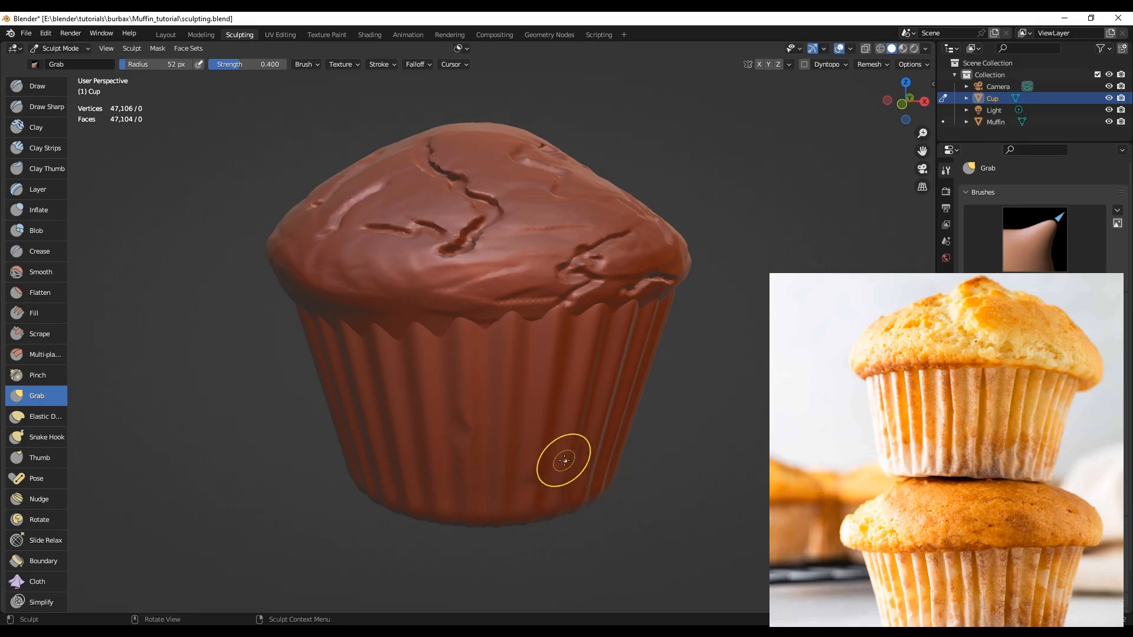
mouse_move(559, 452)
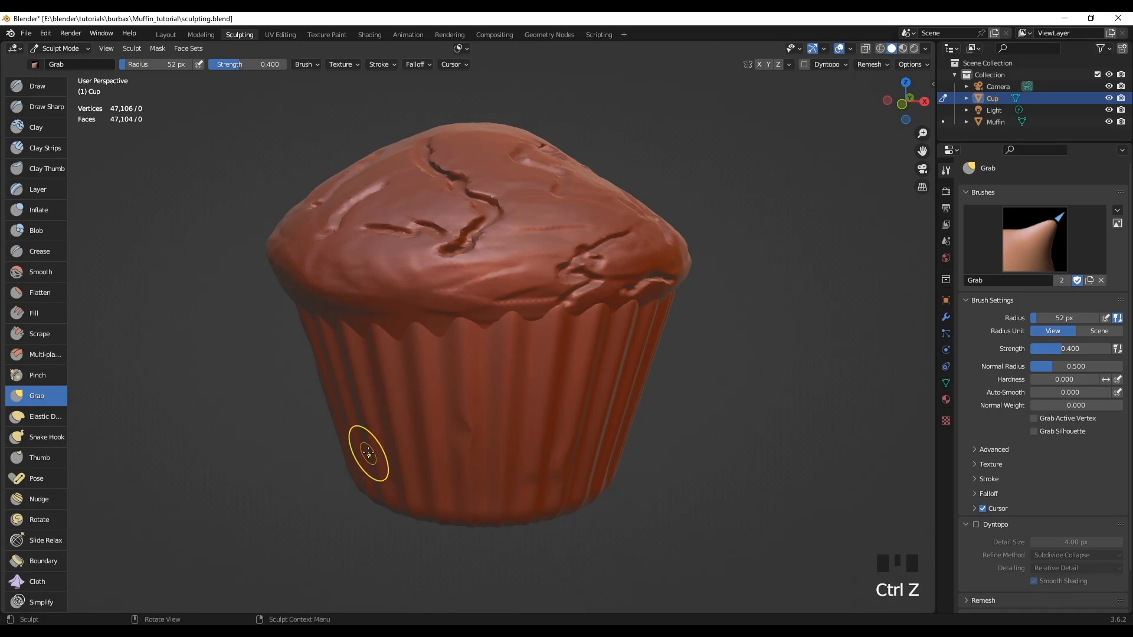
mouse_move(385, 426)
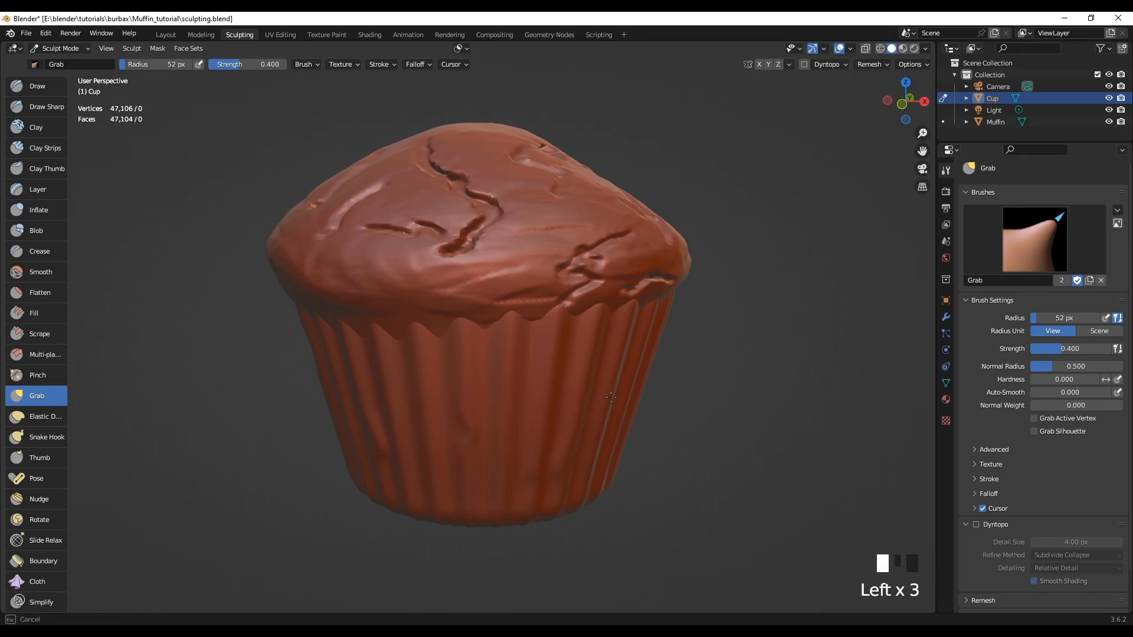
click(623, 422)
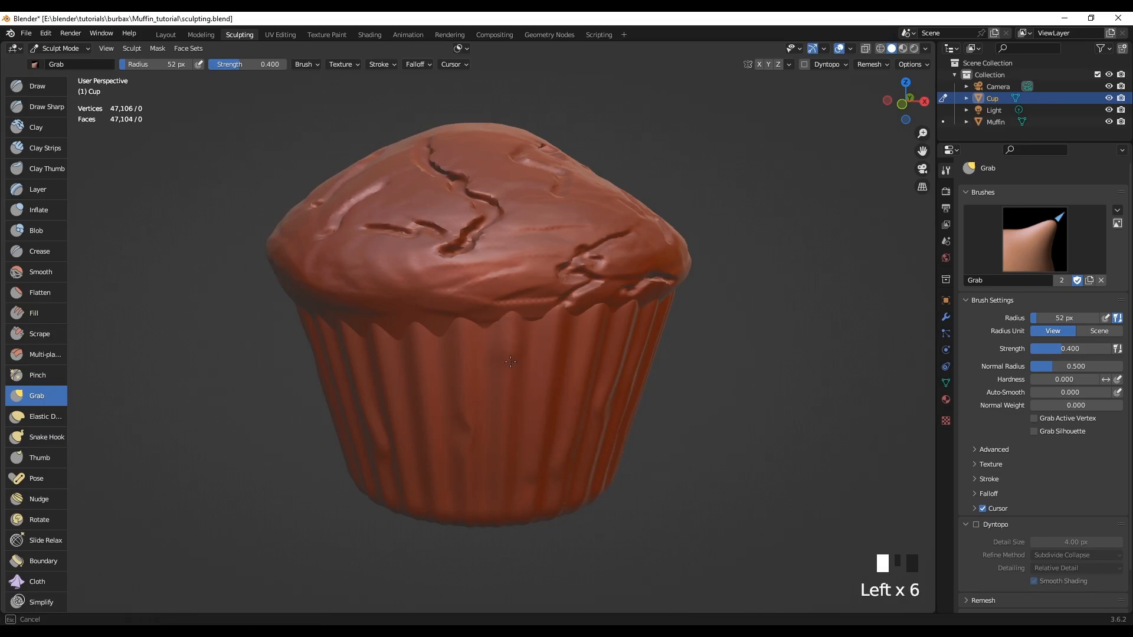
mouse_move(506, 366)
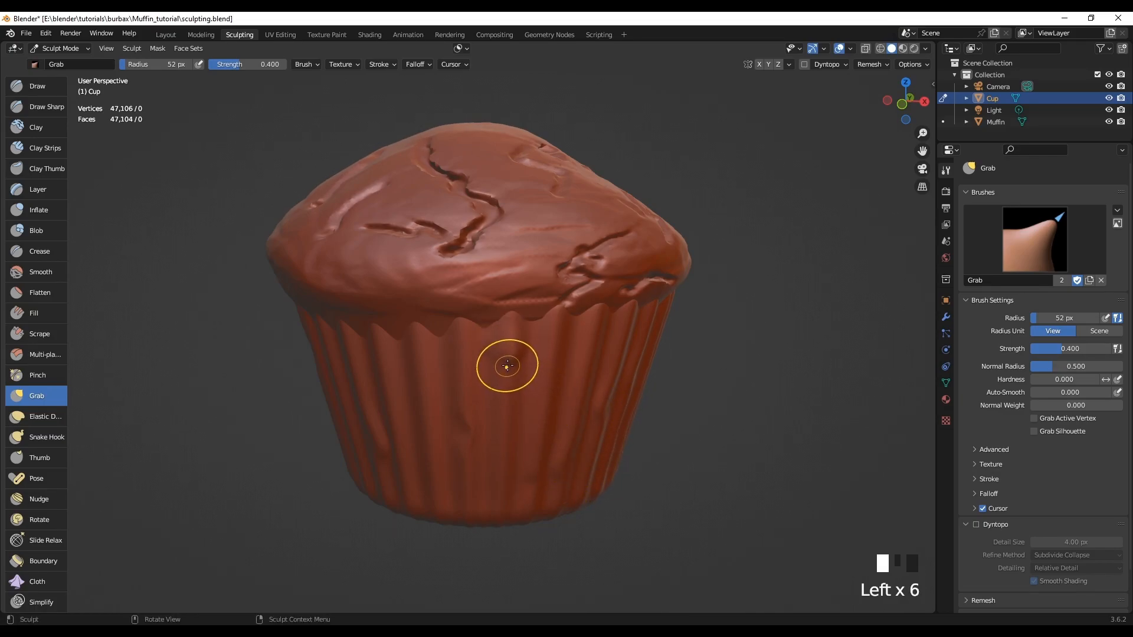
key(ctrl+z)
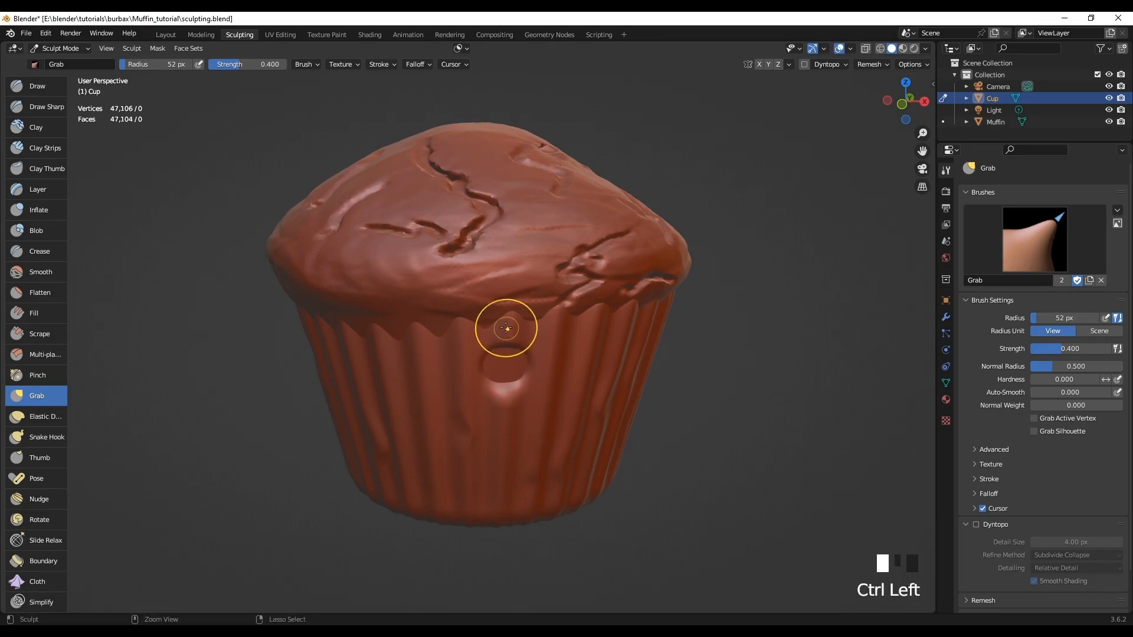
key(ctrl+z)
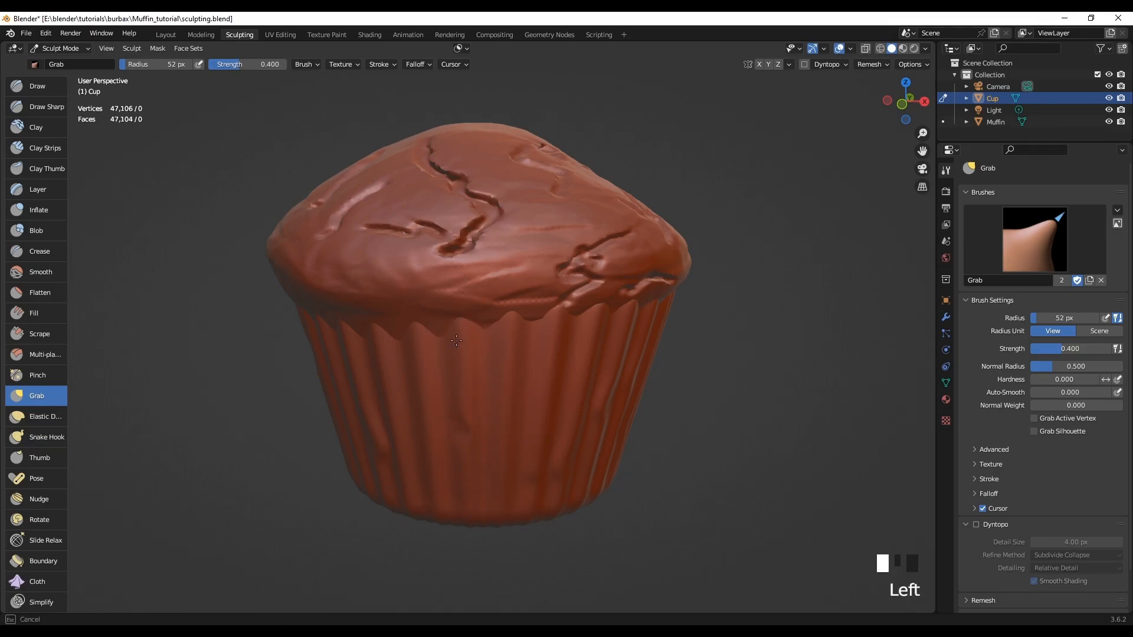
click(457, 362)
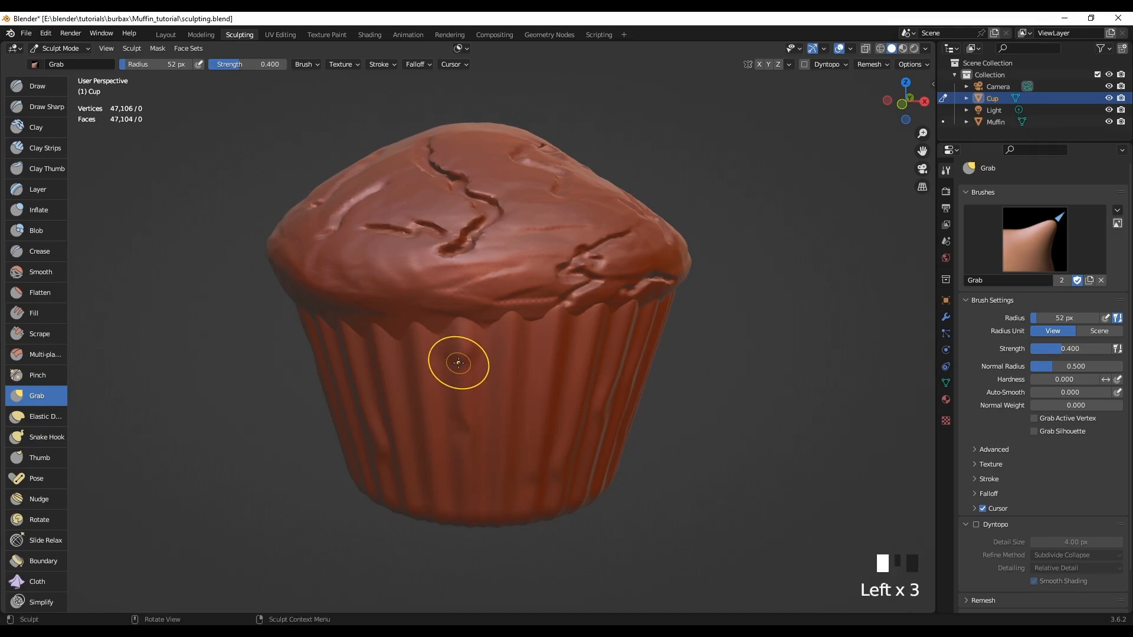
key(ctrl+z)
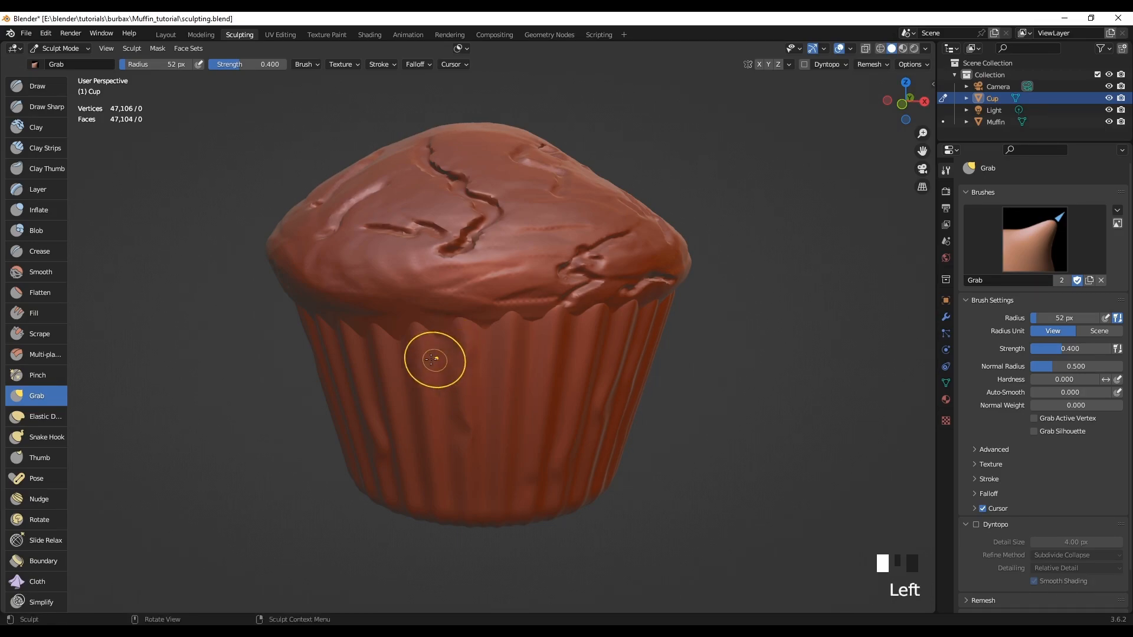
click(425, 397)
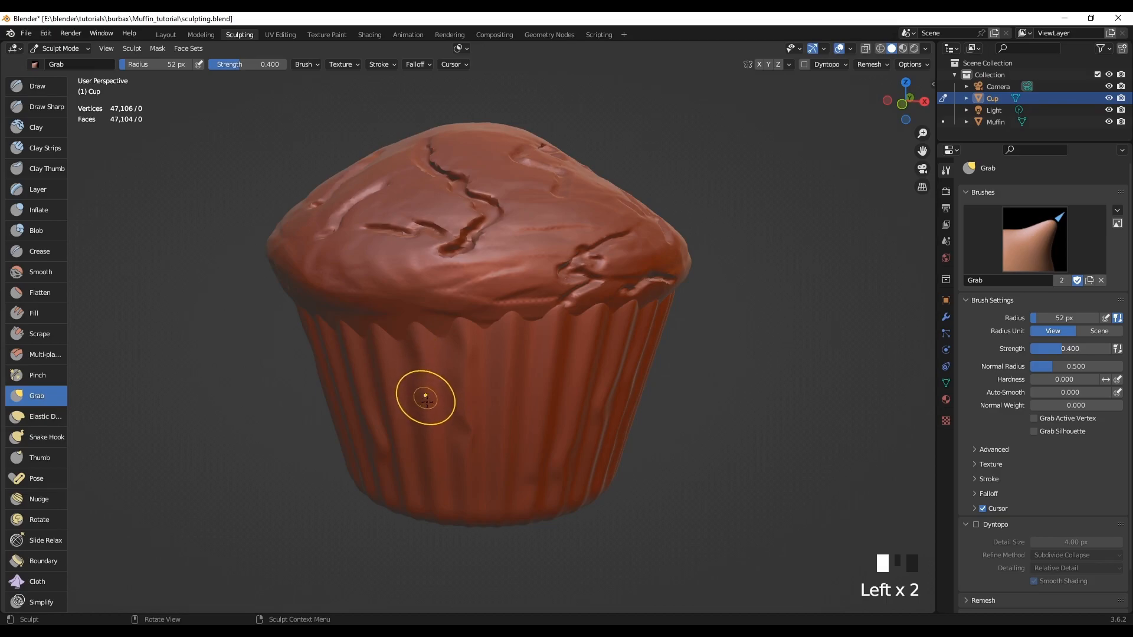
mouse_move(597, 320)
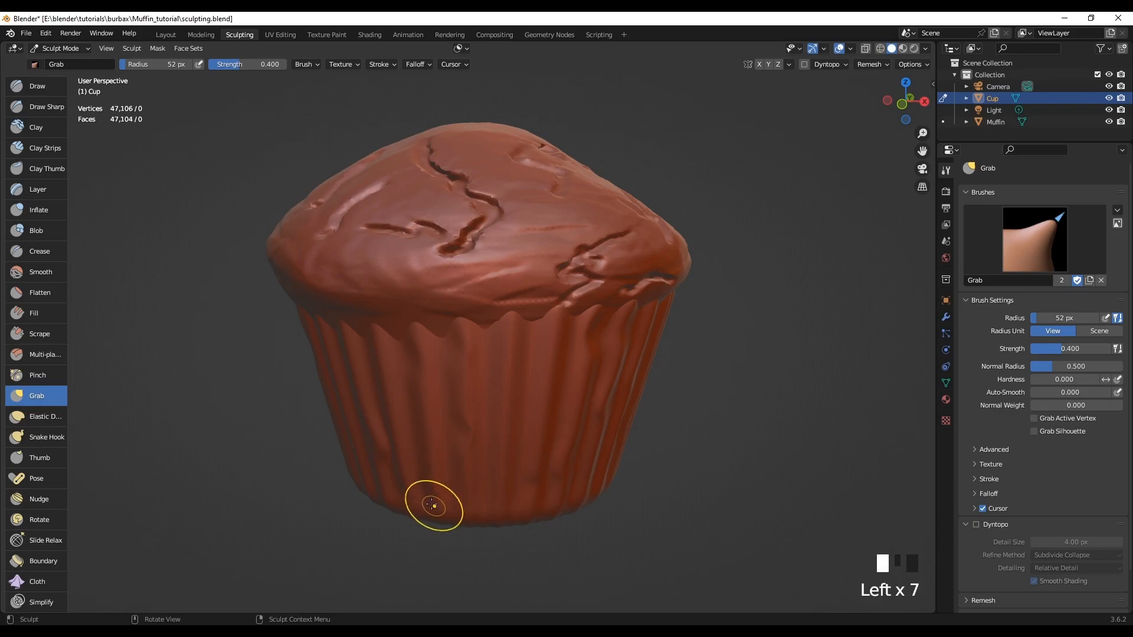
mouse_move(606, 491)
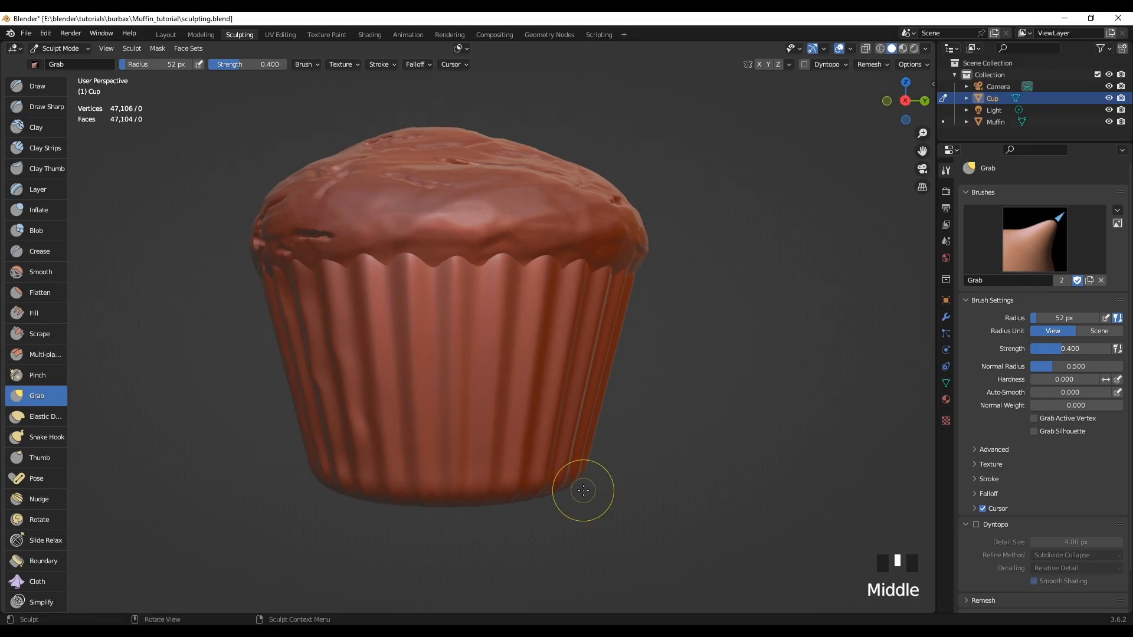
mouse_move(511, 279)
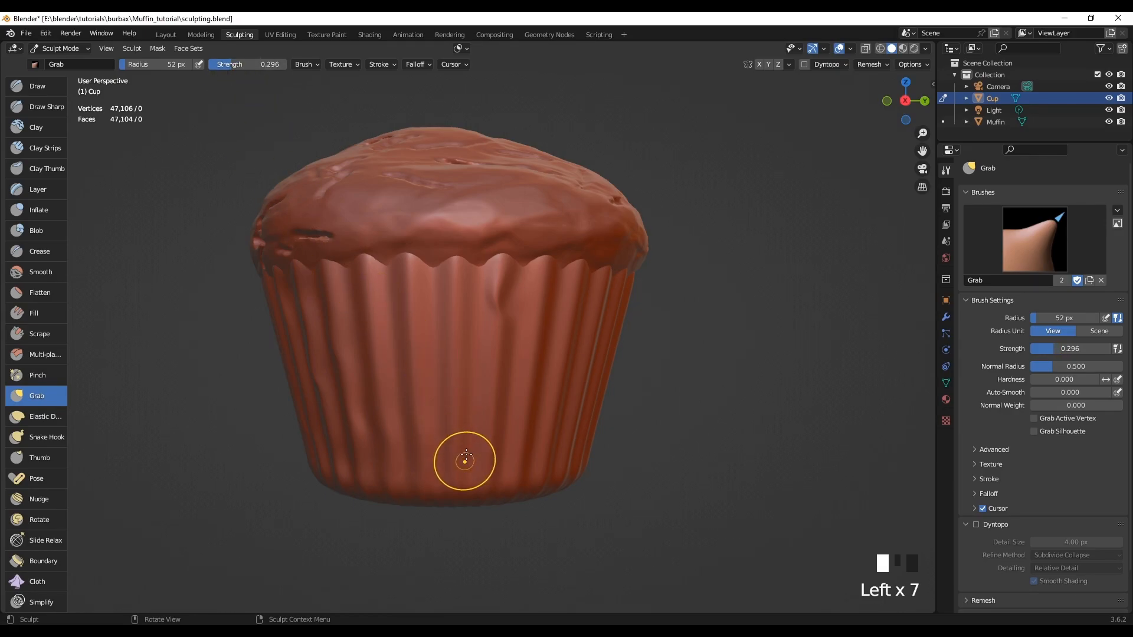
- Pull the cup's lower side, bottom edge and upper pleats into wavy wrinkles with Grab
click(464, 461)
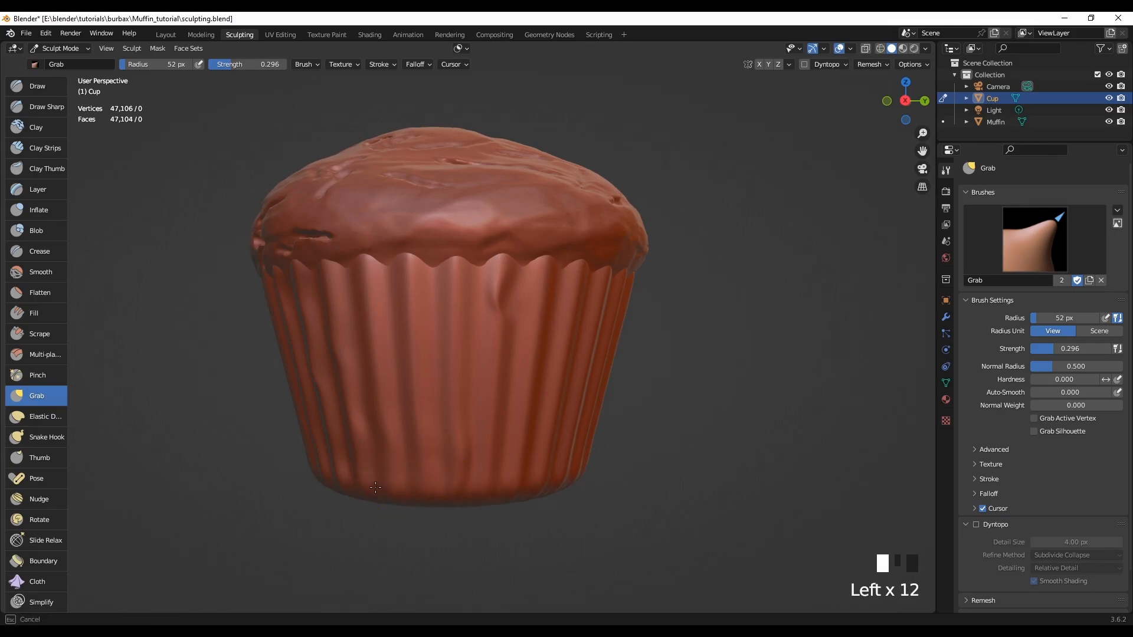
click(562, 499)
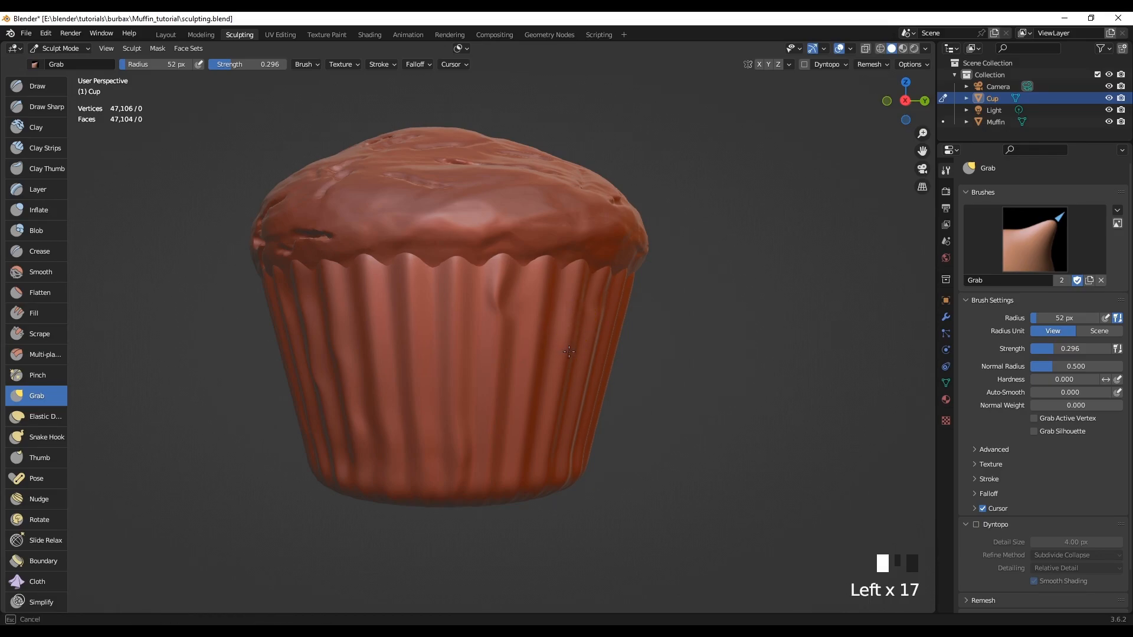
mouse_move(502, 290)
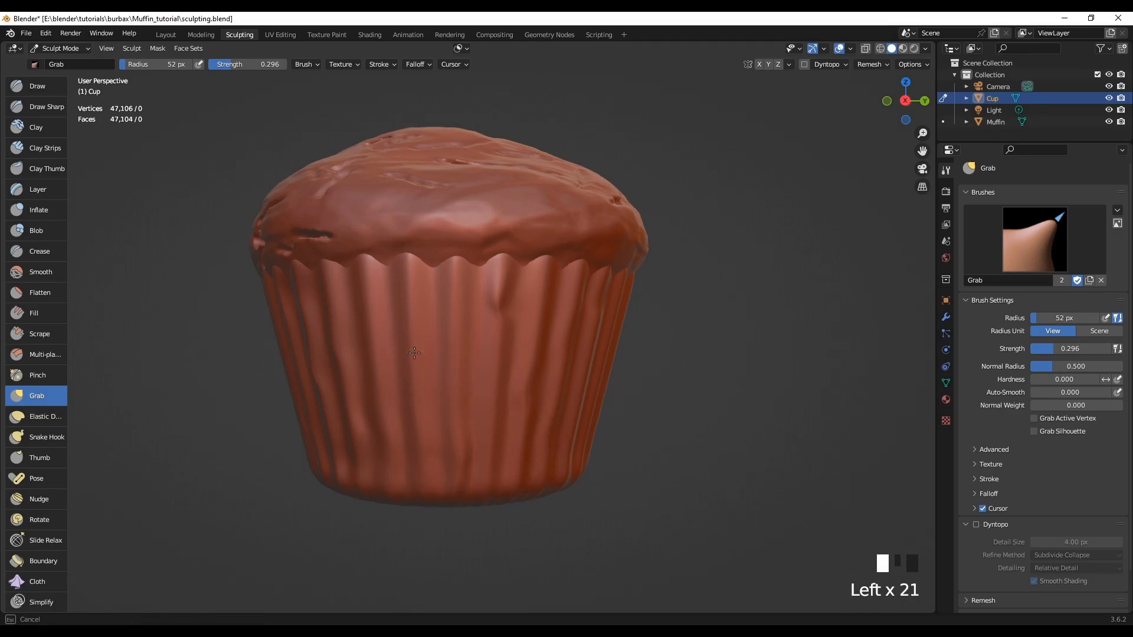
mouse_move(536, 517)
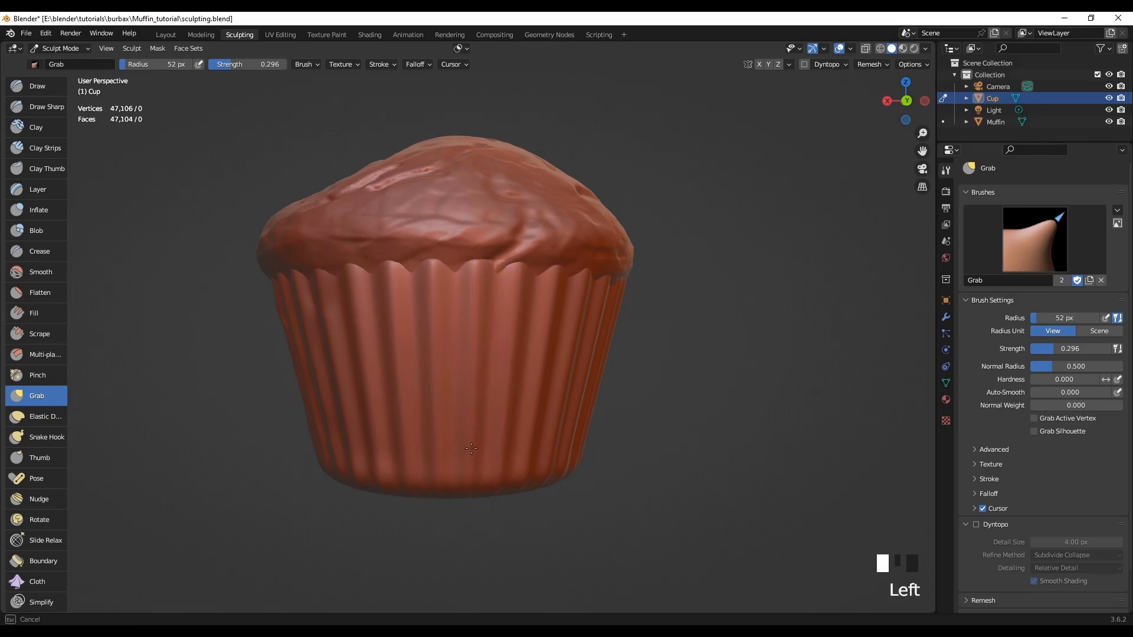
click(441, 276)
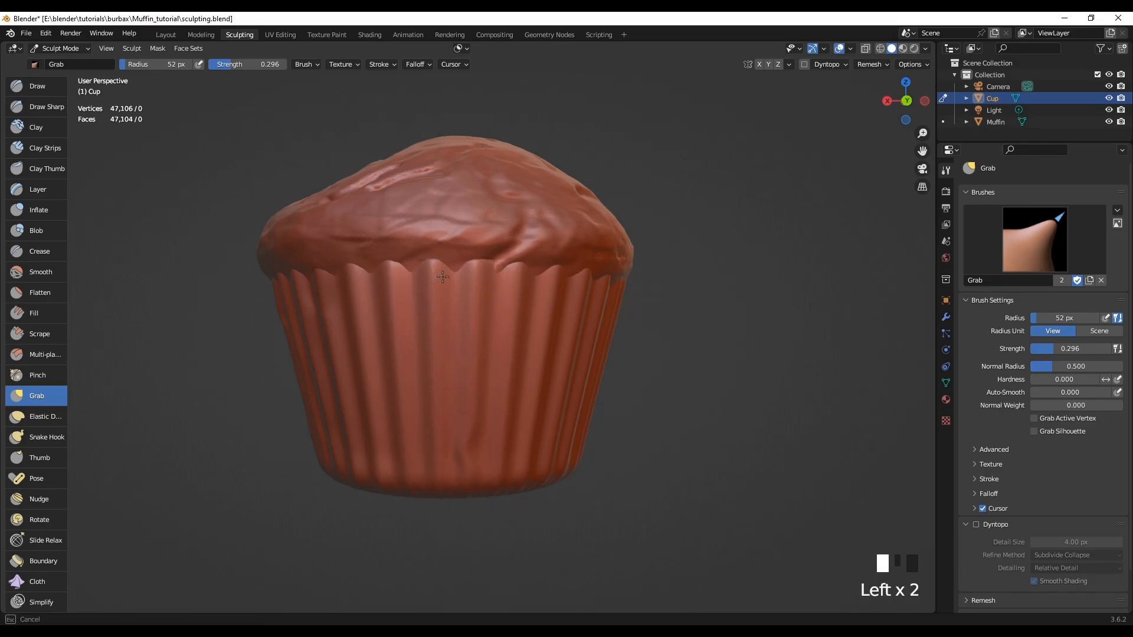
click(396, 295)
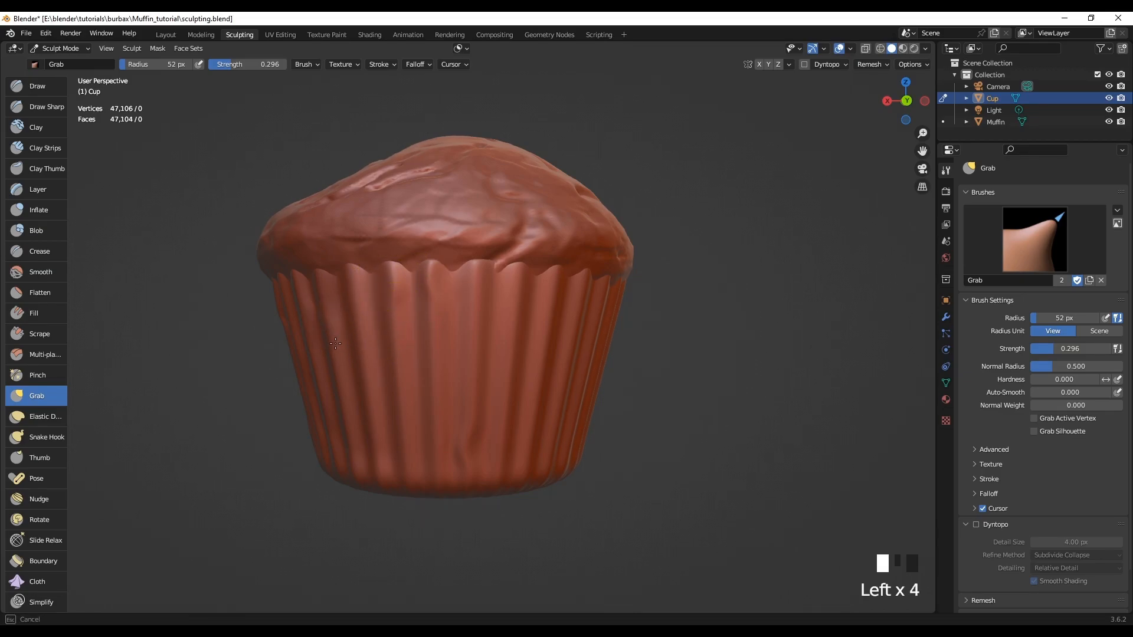
mouse_move(354, 381)
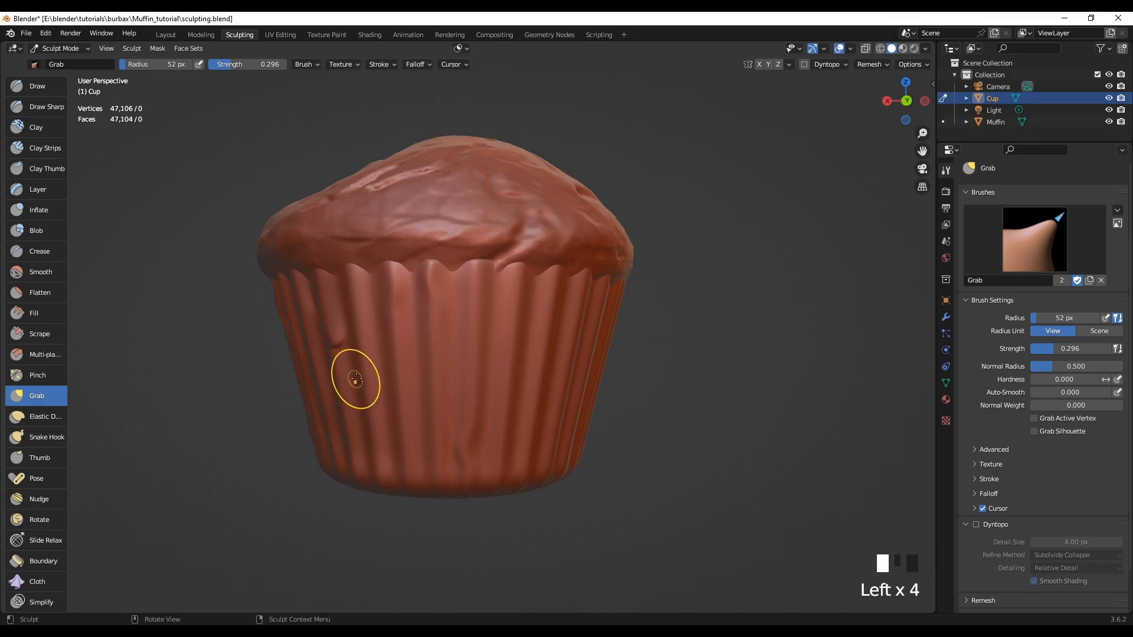
- Dent the pleats on the cup's left and right sides and near its bottom edge
click(354, 378)
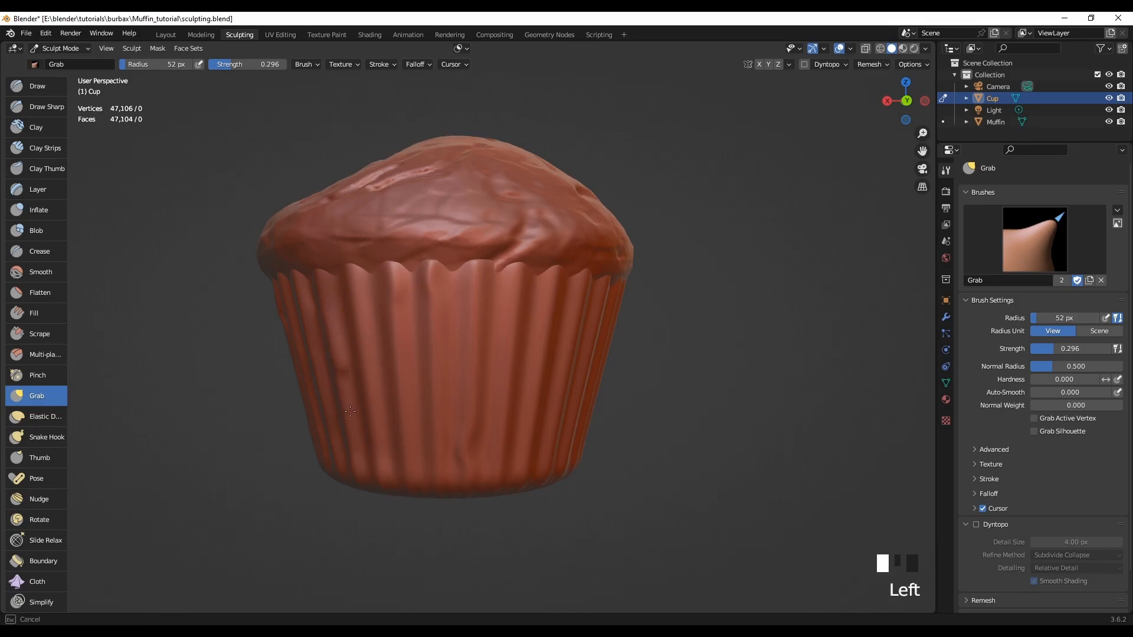
mouse_move(352, 420)
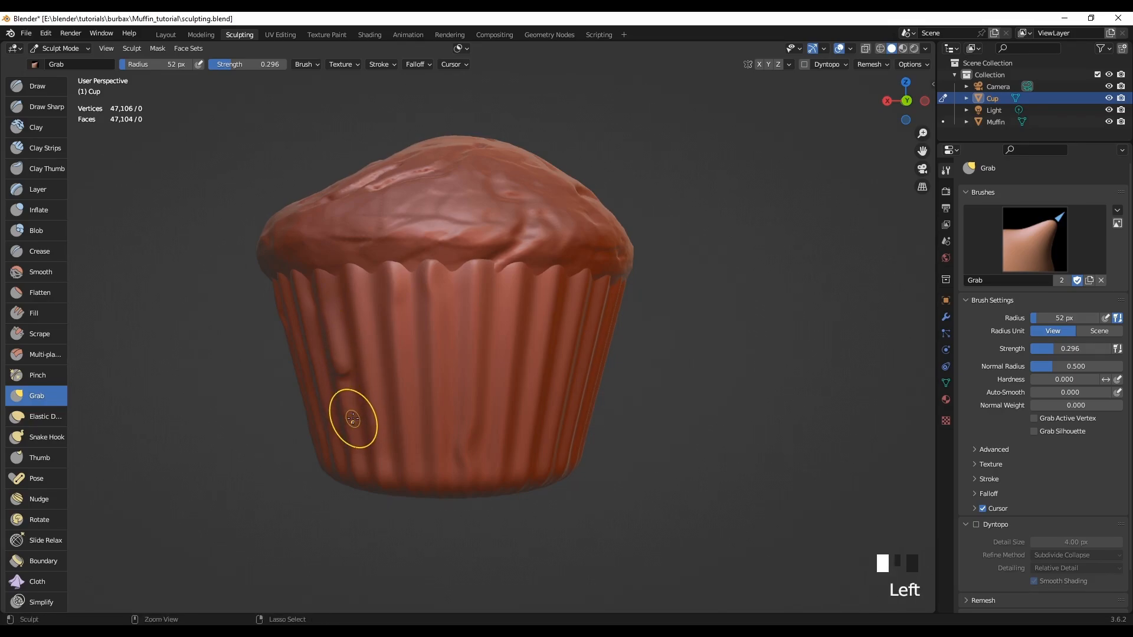
mouse_move(374, 428)
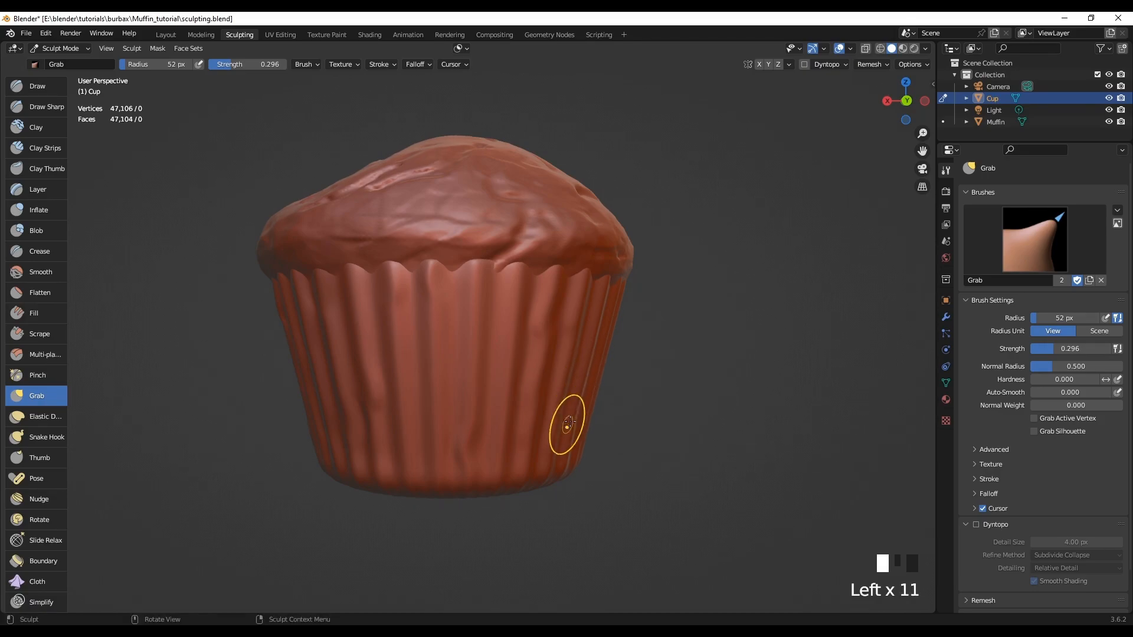
click(430, 455)
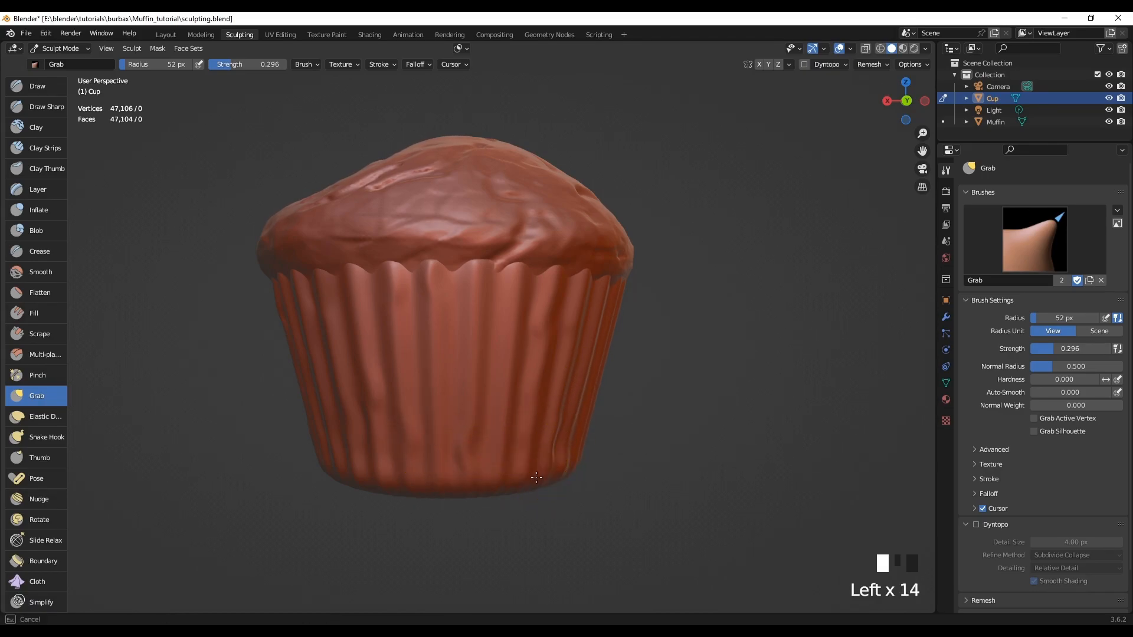
click(364, 591)
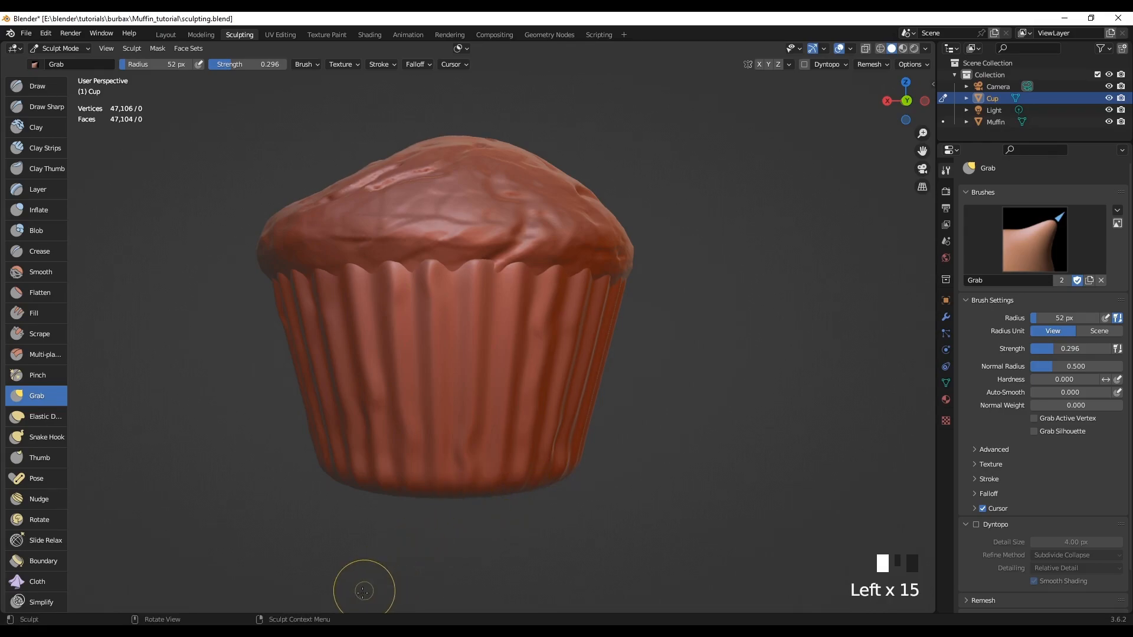
mouse_move(369, 580)
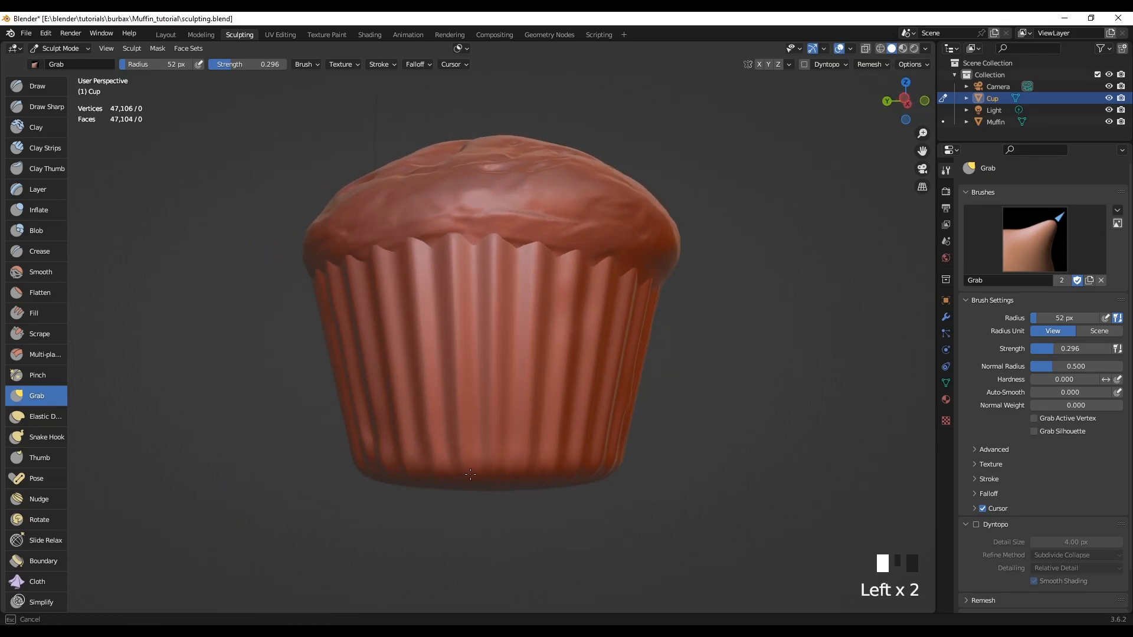
- Wrinkle the front pleats of the cup near its base with the Grab brush
click(506, 260)
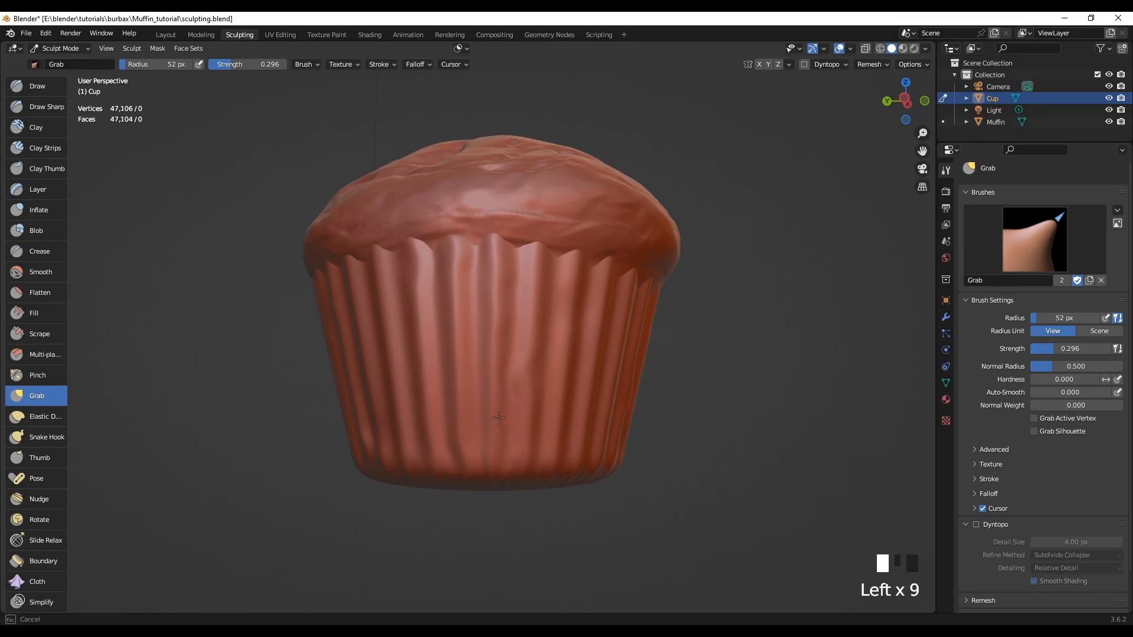
mouse_move(389, 338)
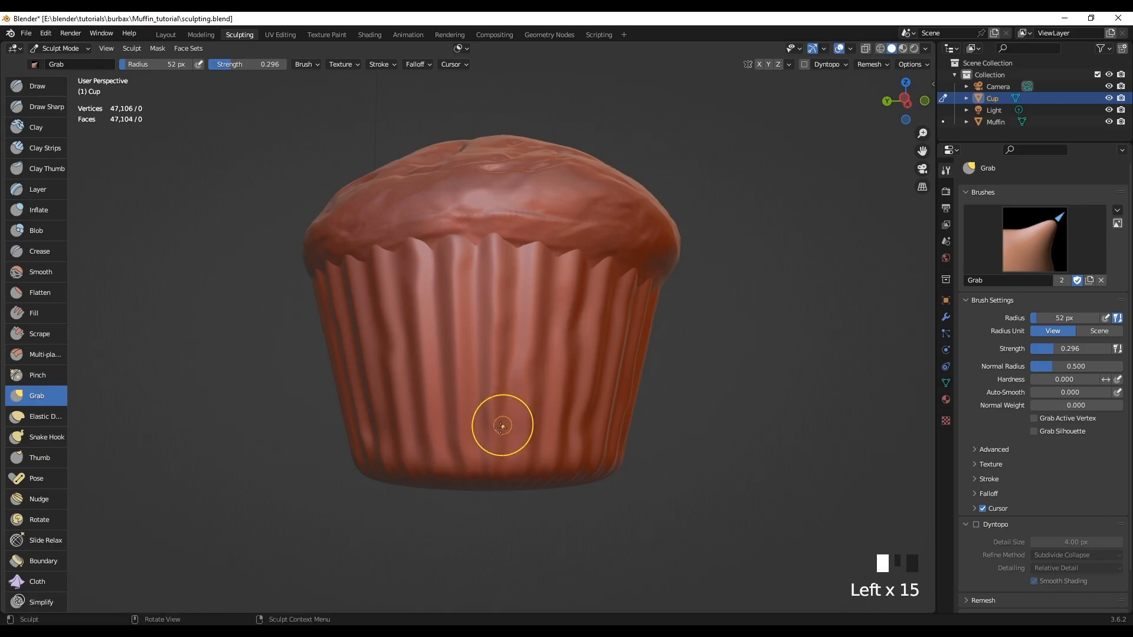
mouse_move(470, 338)
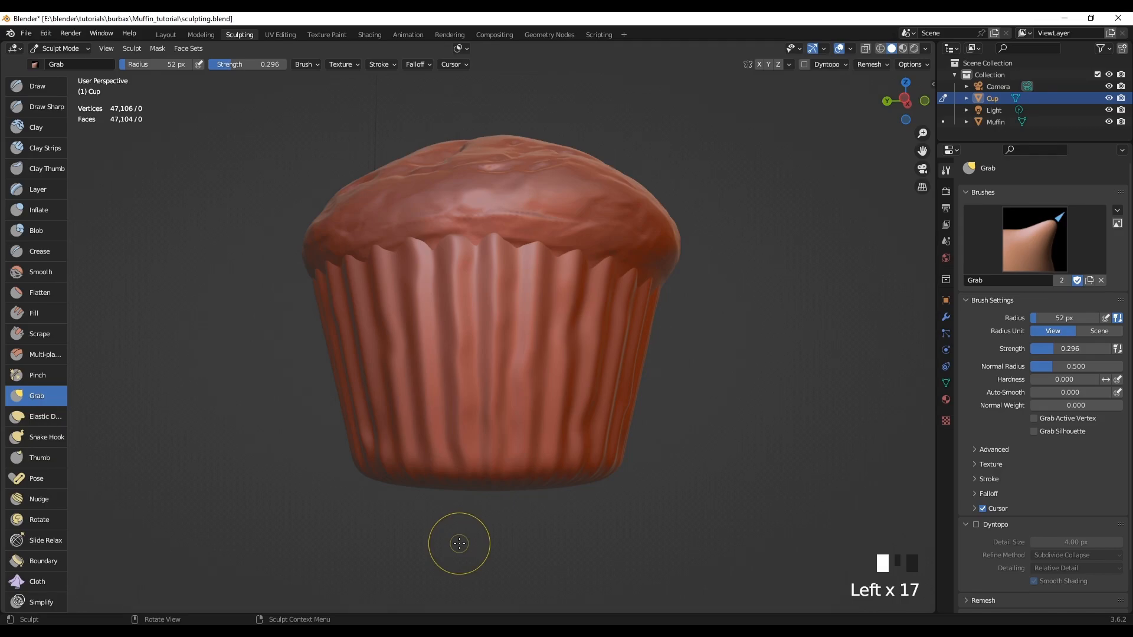
mouse_move(532, 258)
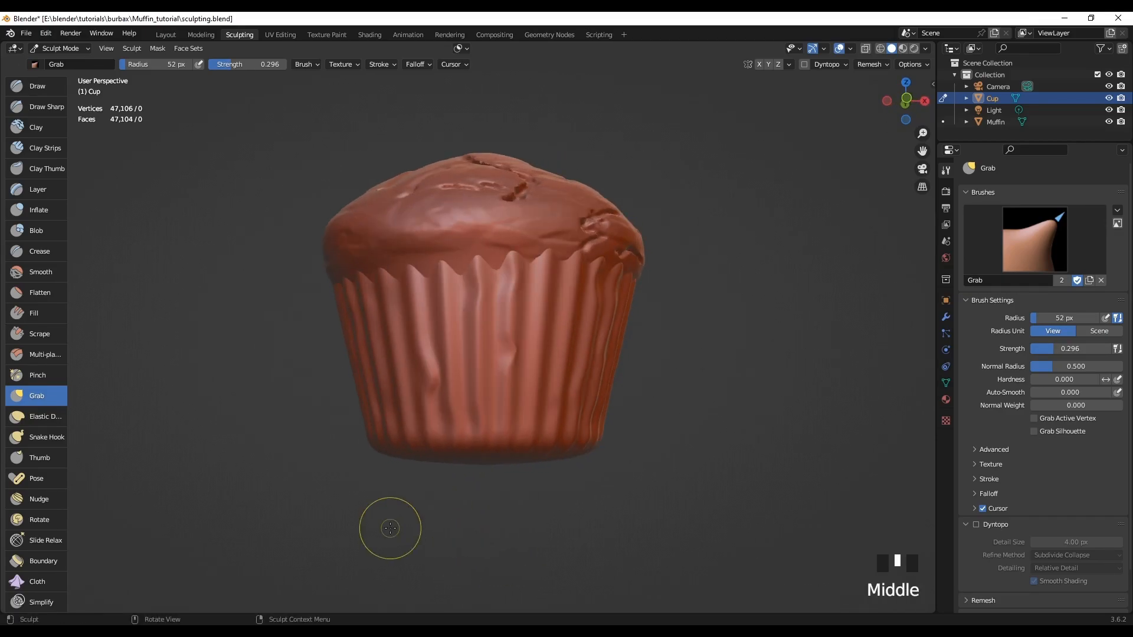
- Wrinkle the cup's pleats seen from front, back and right side views
key(NUMPAD_1)
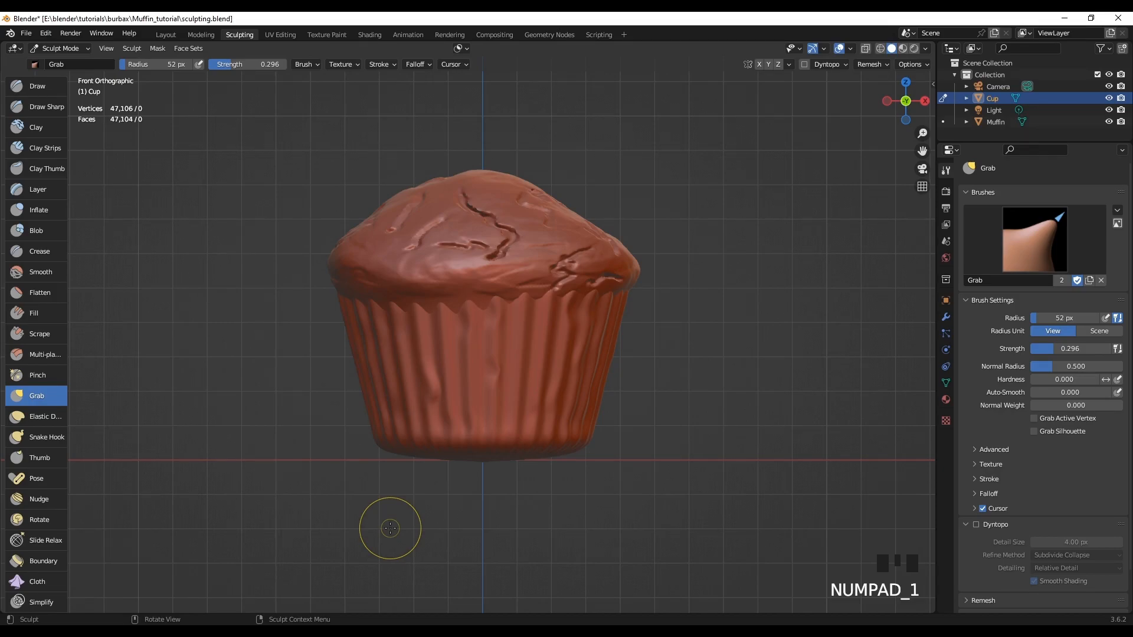
mouse_move(547, 421)
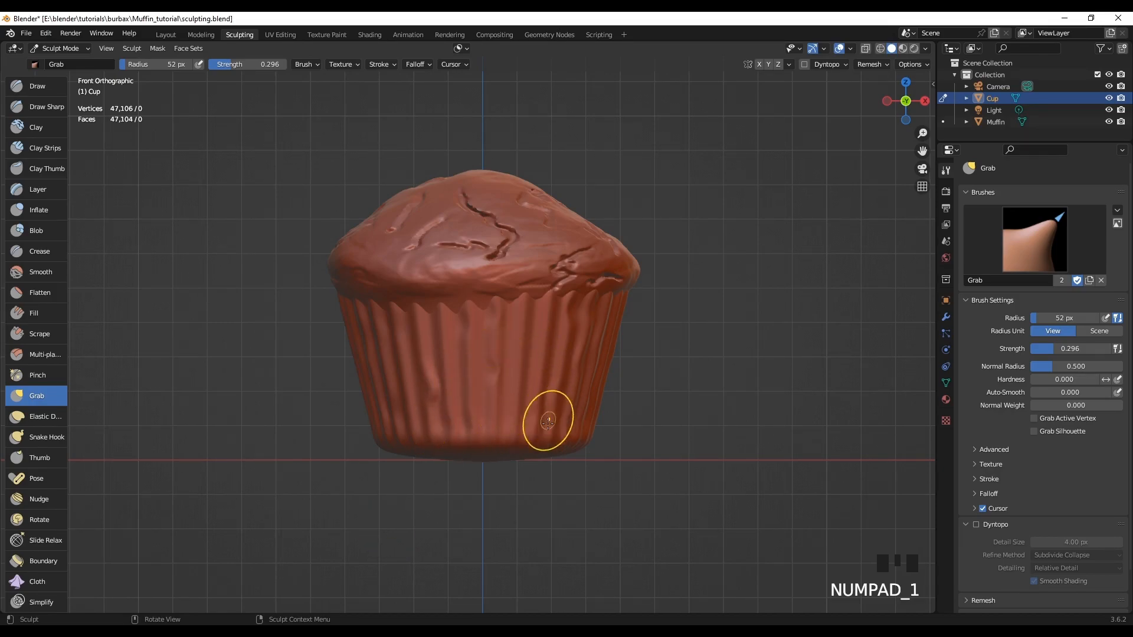
mouse_move(652, 490)
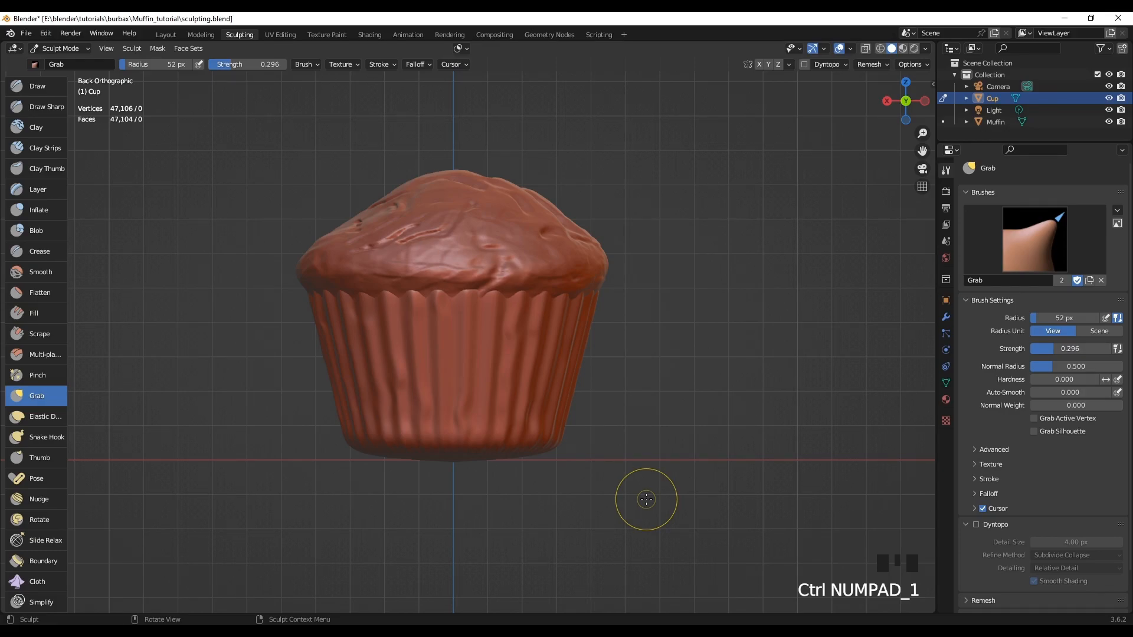
mouse_move(341, 296)
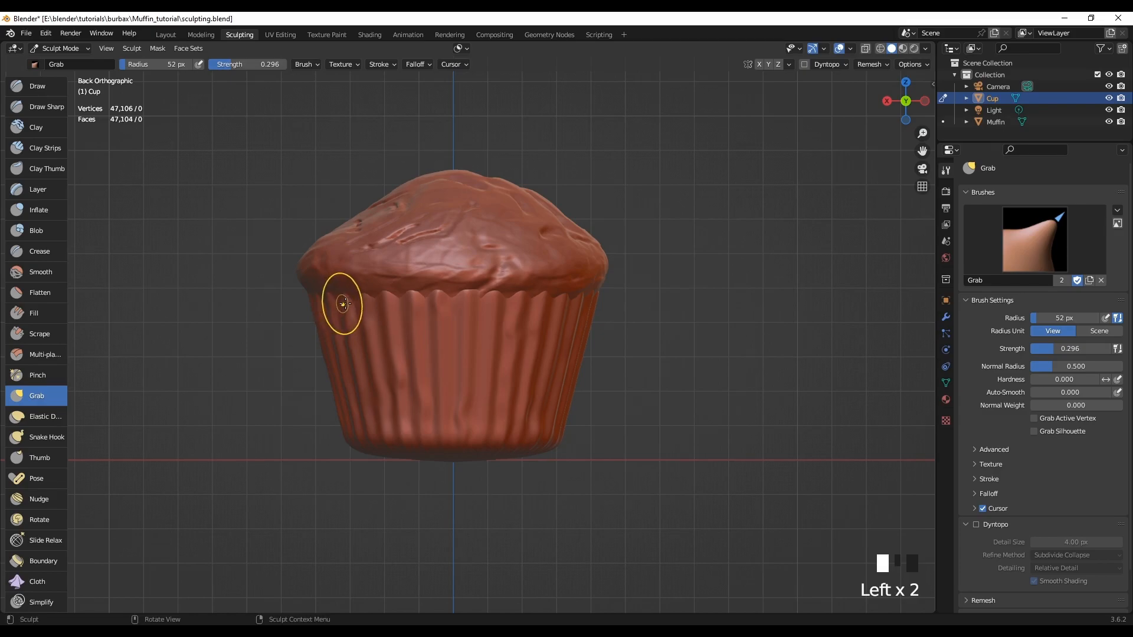
click(403, 365)
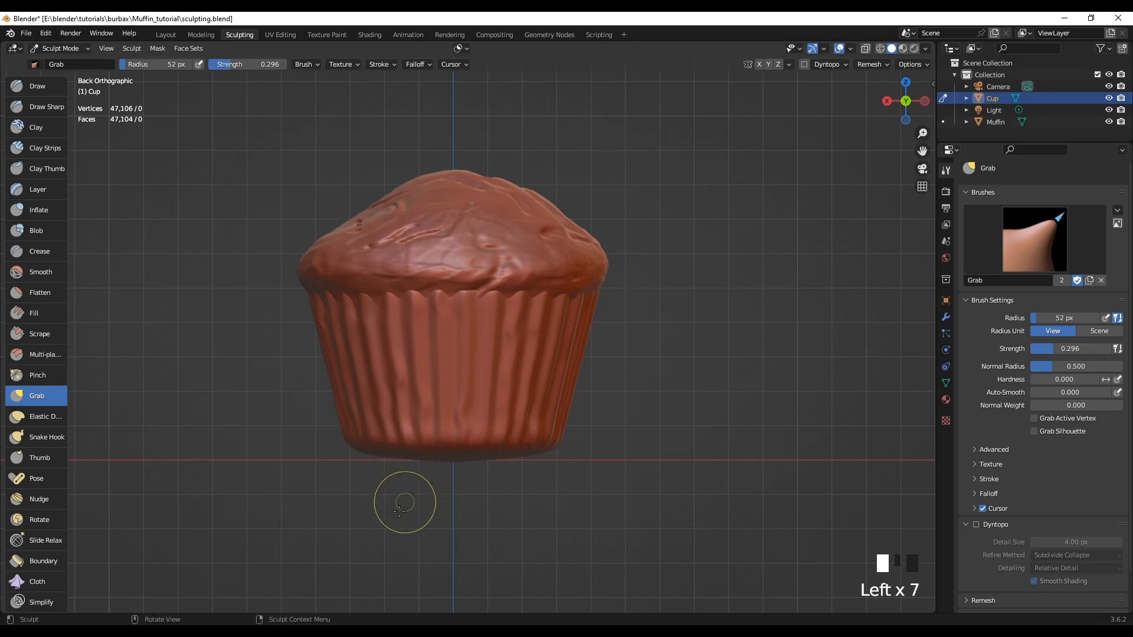
mouse_move(508, 532)
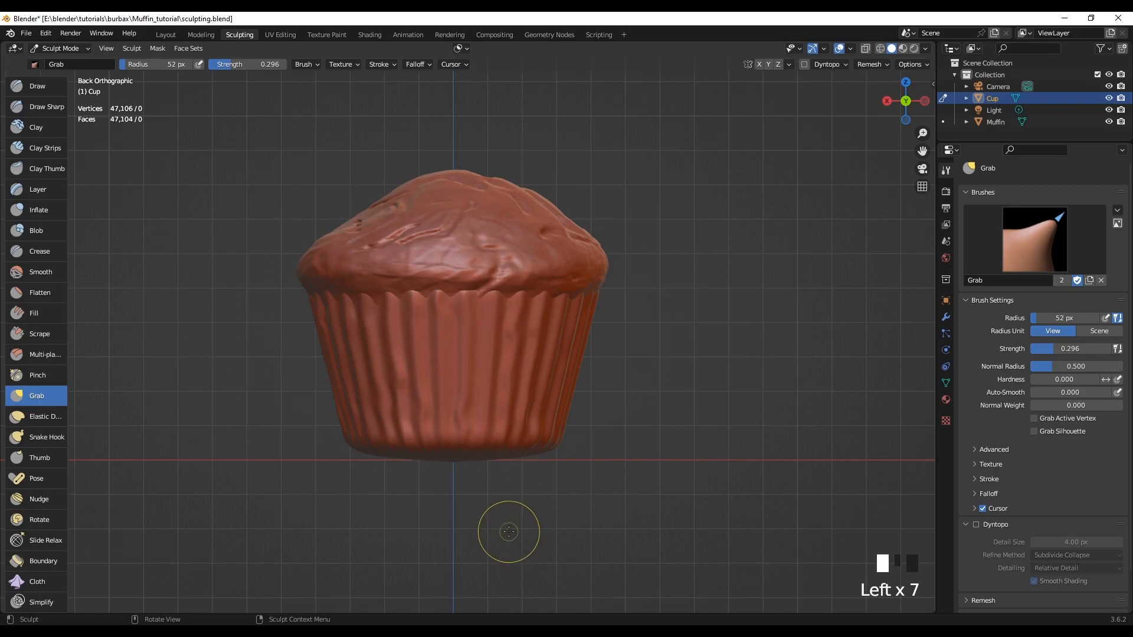
key(numpad_3)
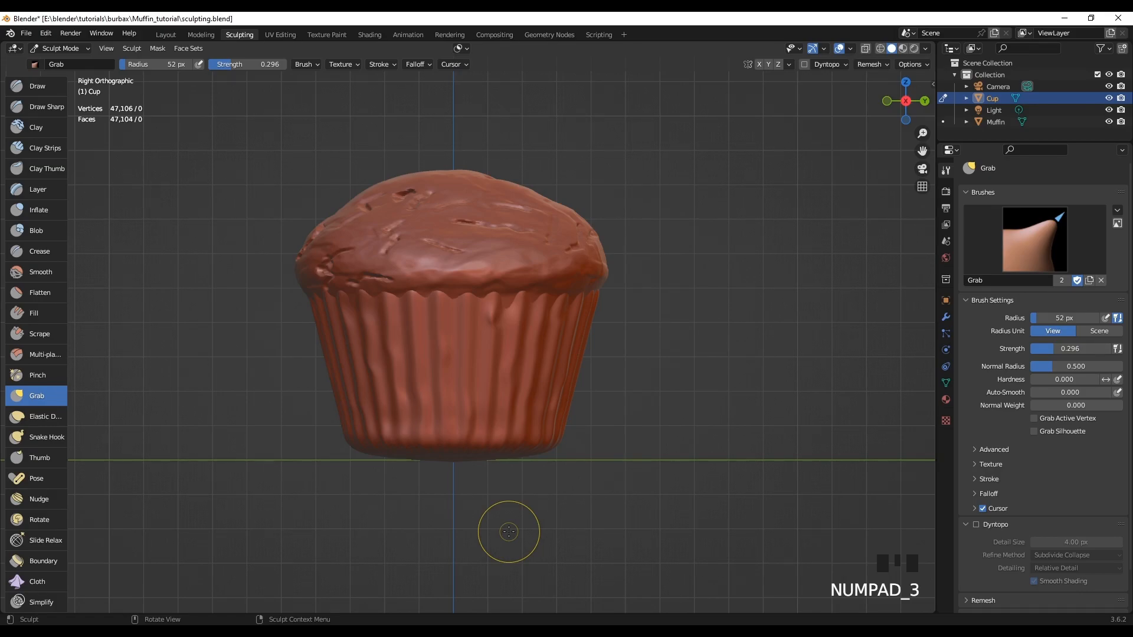
mouse_move(490, 314)
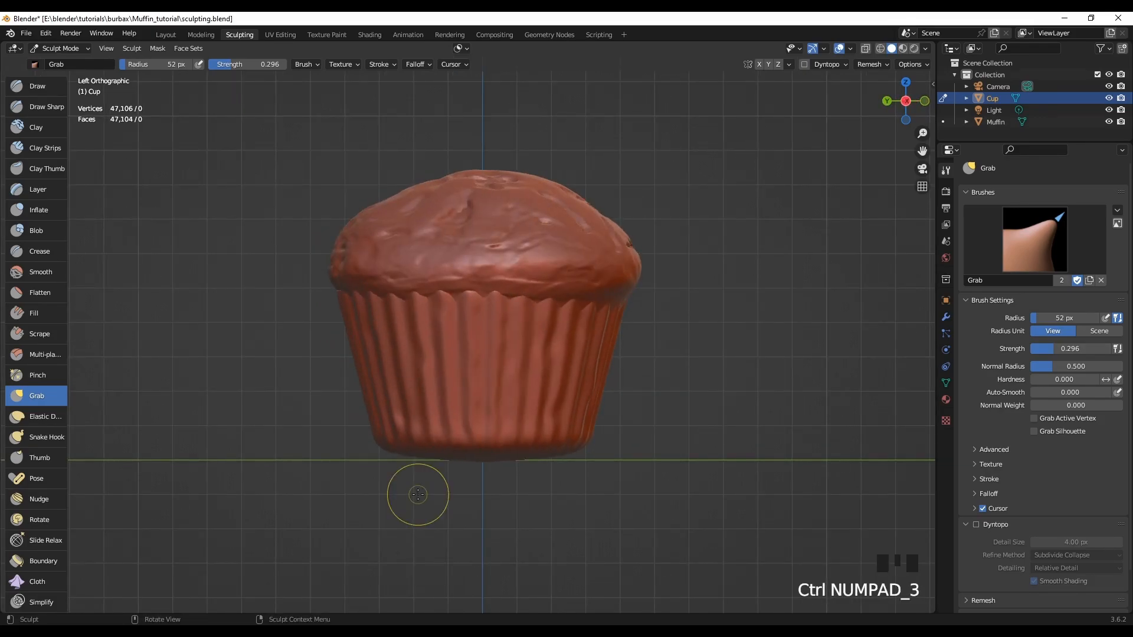
mouse_move(228, 439)
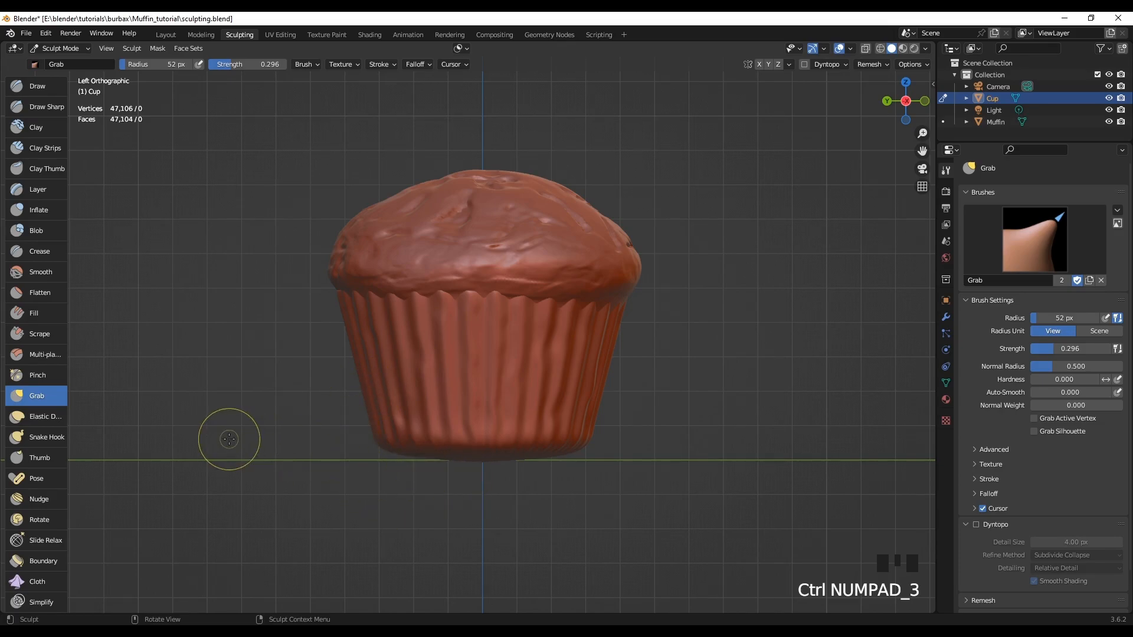
- Zoom close on the cup and warp its pleats into a more irregular wave
scroll(down, 3)
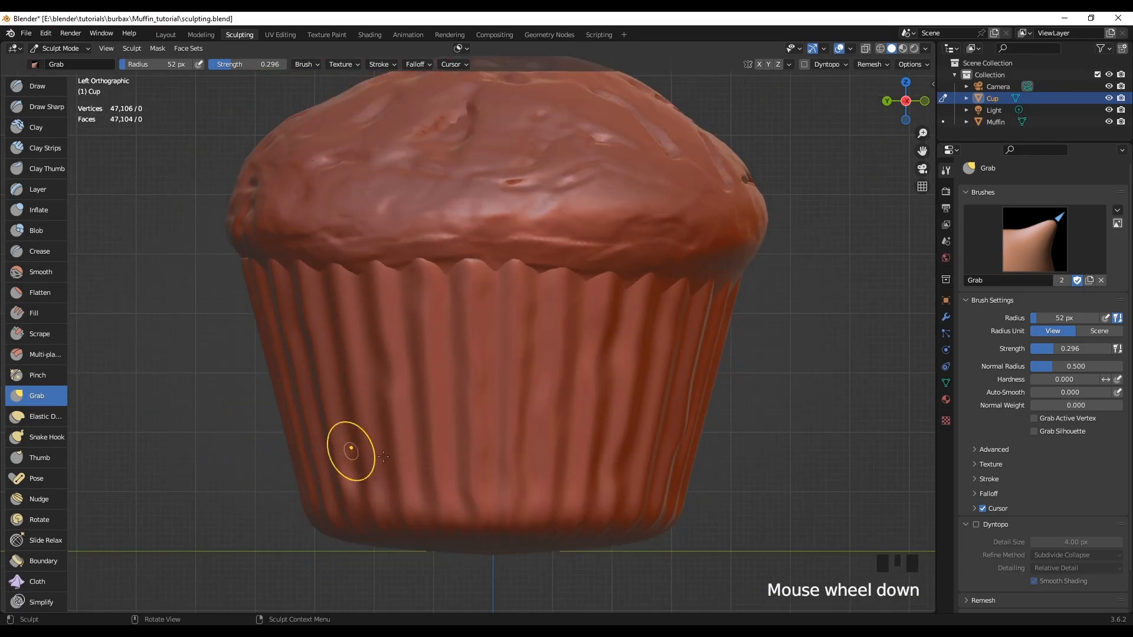
mouse_move(249, 489)
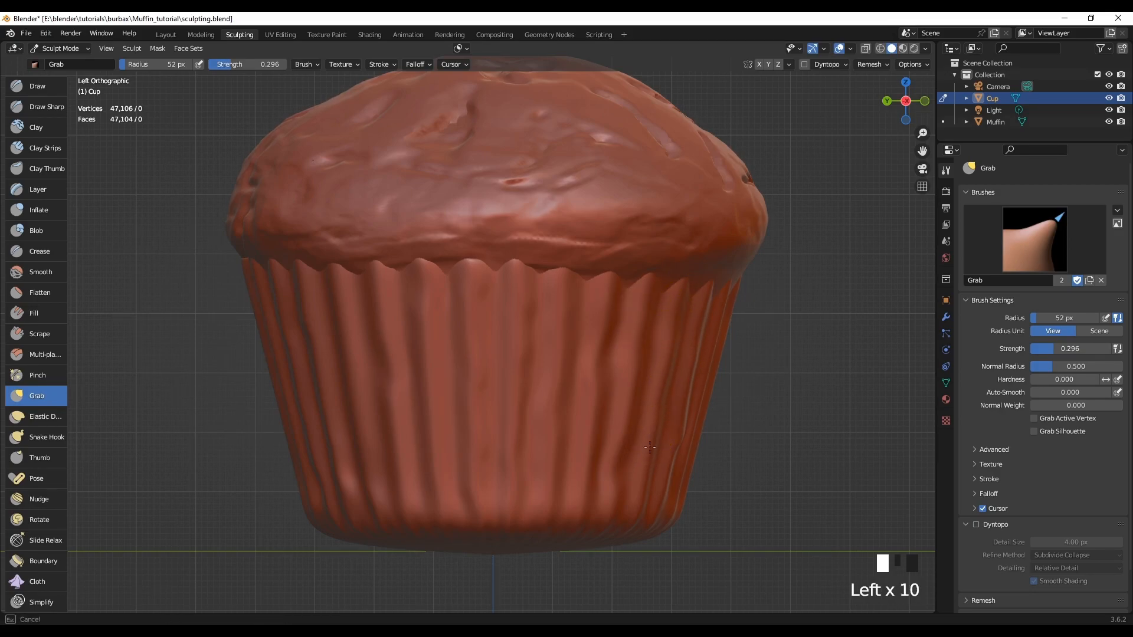
click(629, 502)
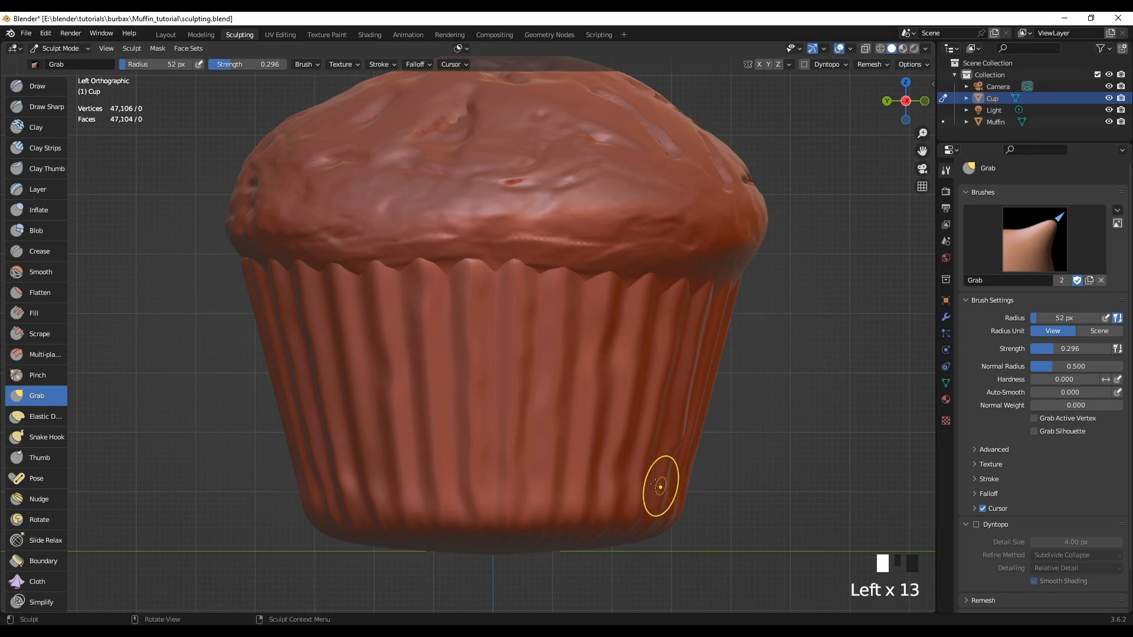
mouse_move(271, 286)
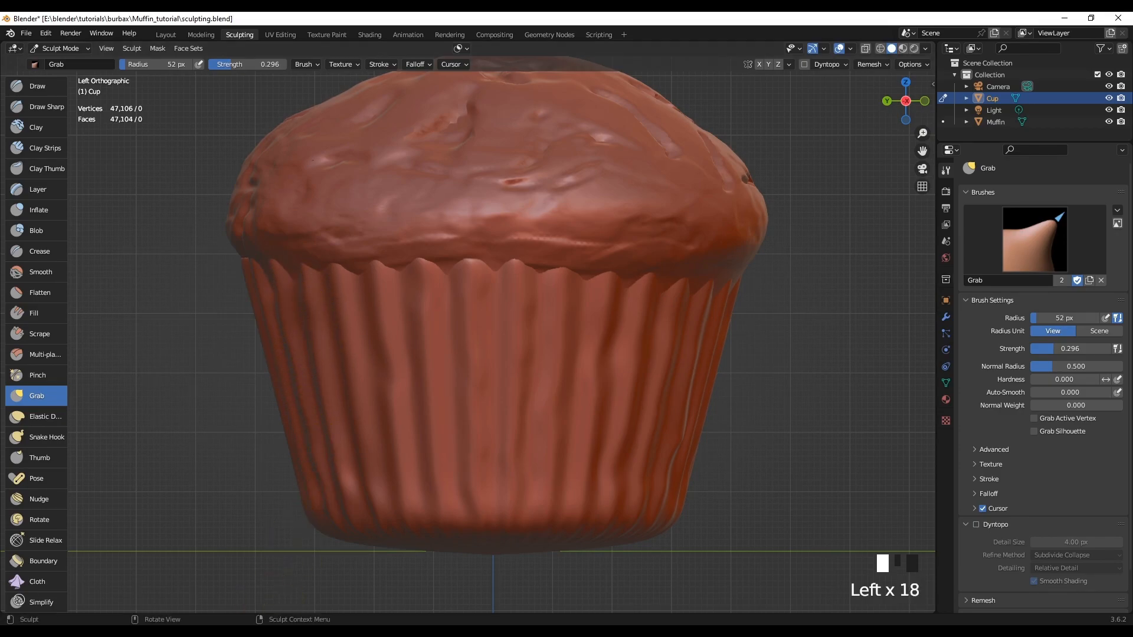
scroll(down, 3)
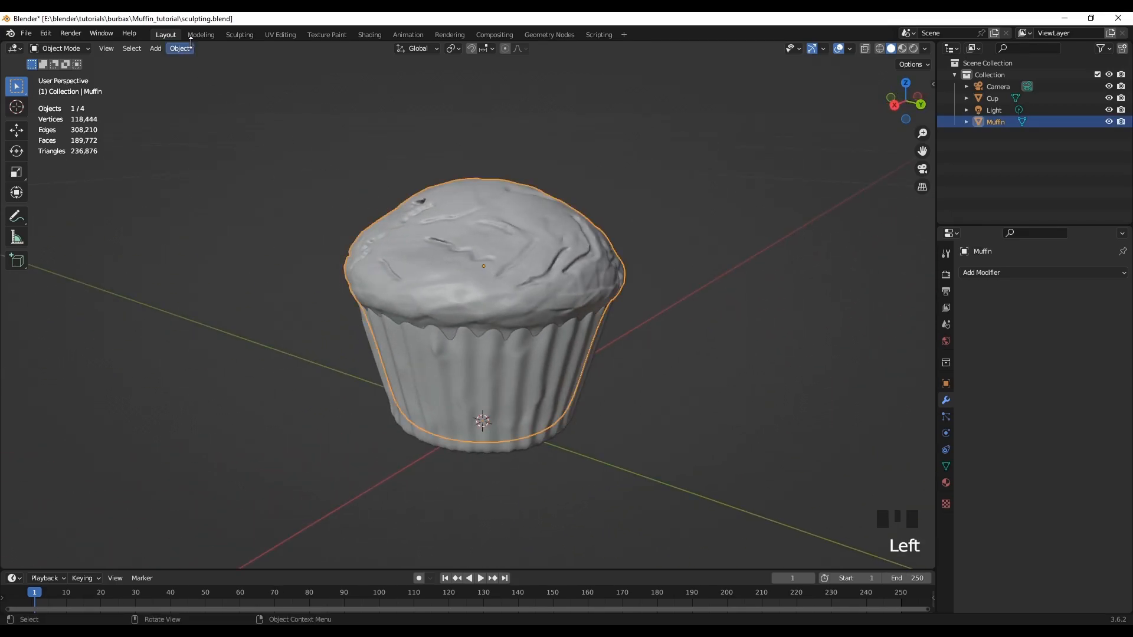
- Return to sculpting the Muffin with dynamic topology on, viewed close from the front
click(240, 34)
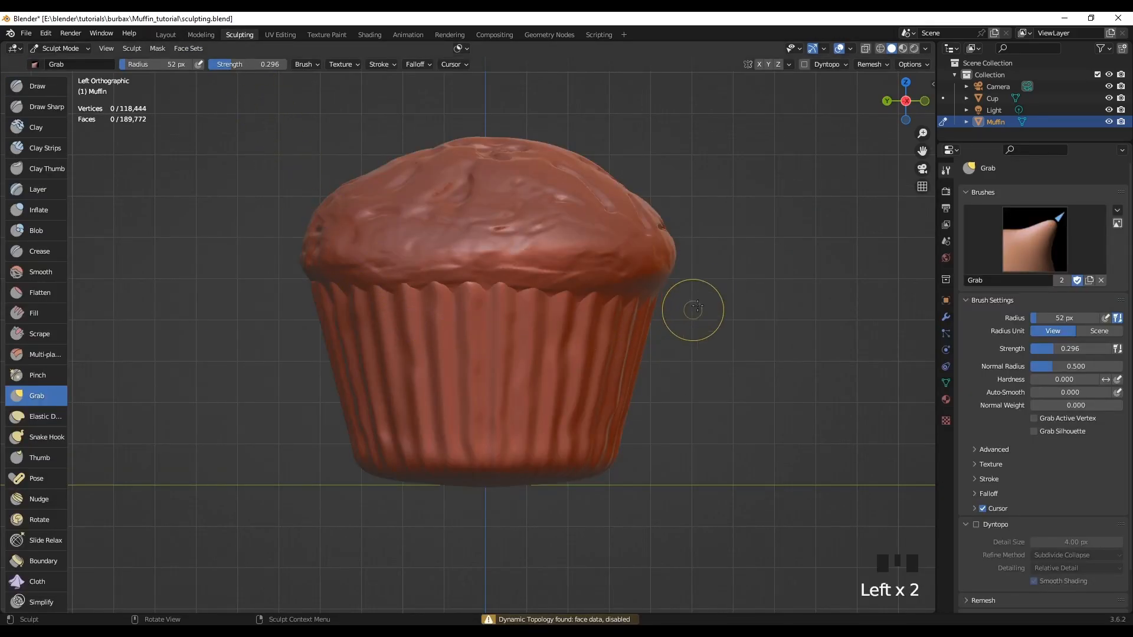
mouse_move(760, 370)
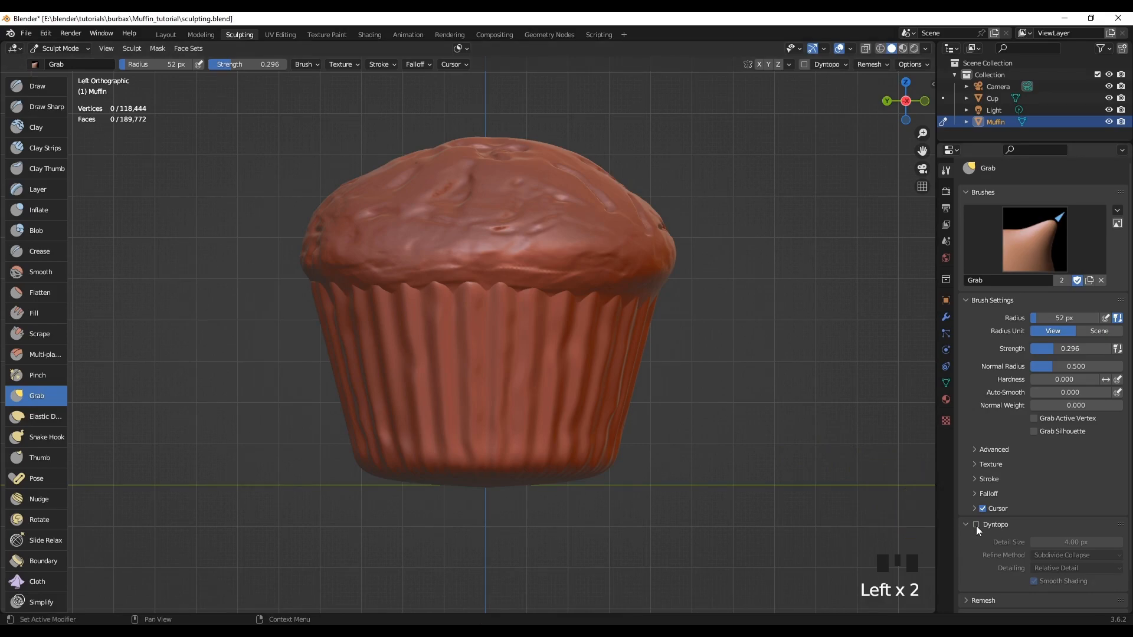
click(976, 524)
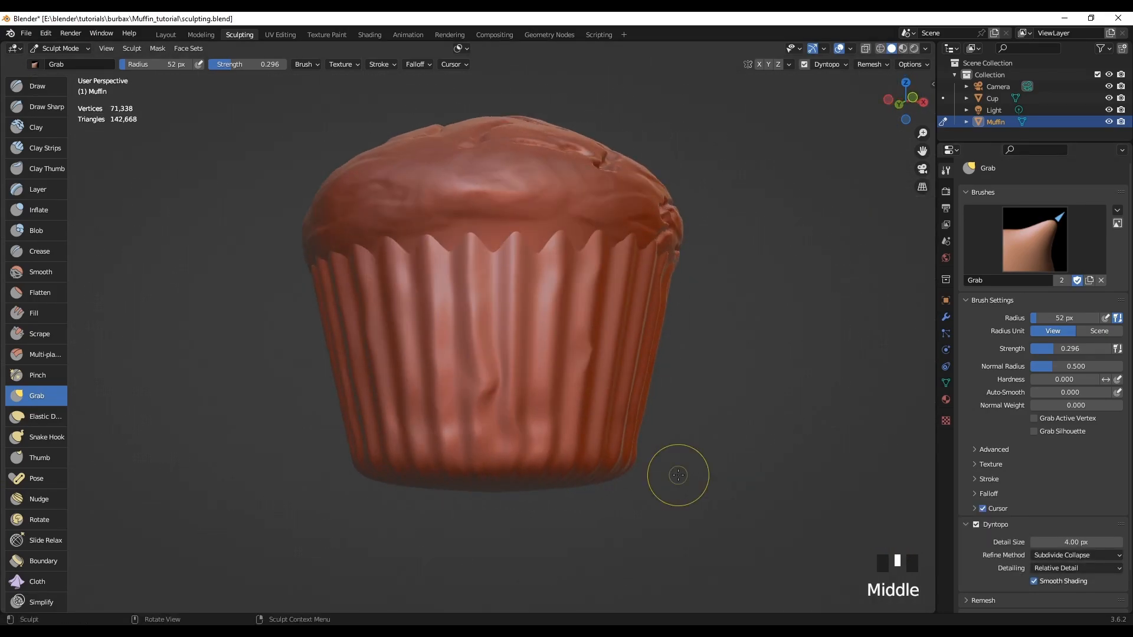
key(NUMPAD_1)
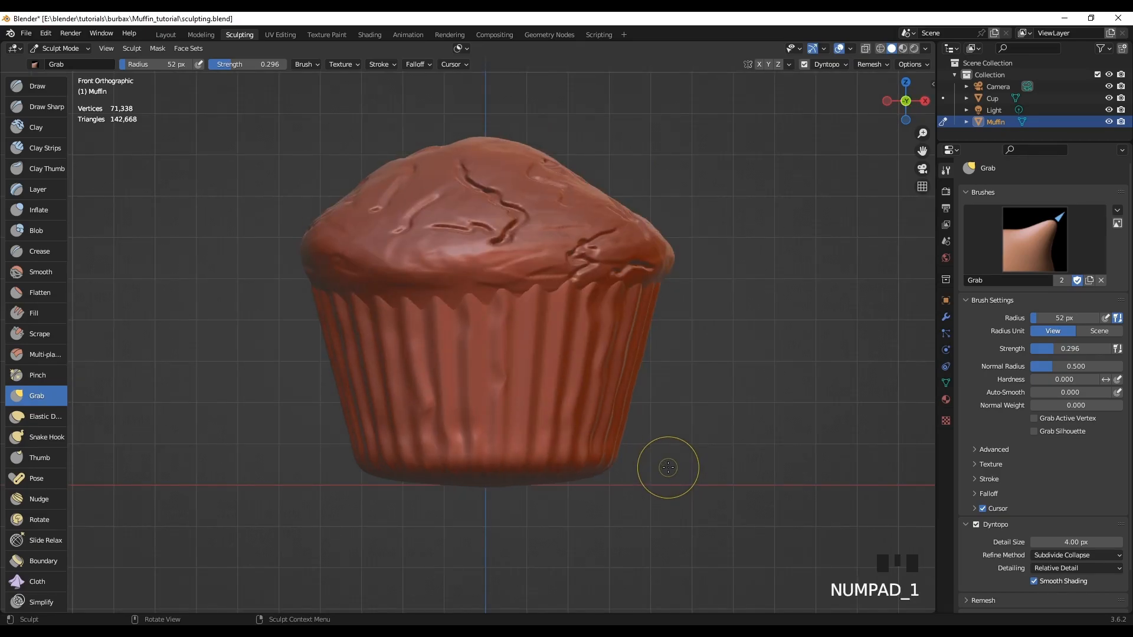
scroll(up, 3)
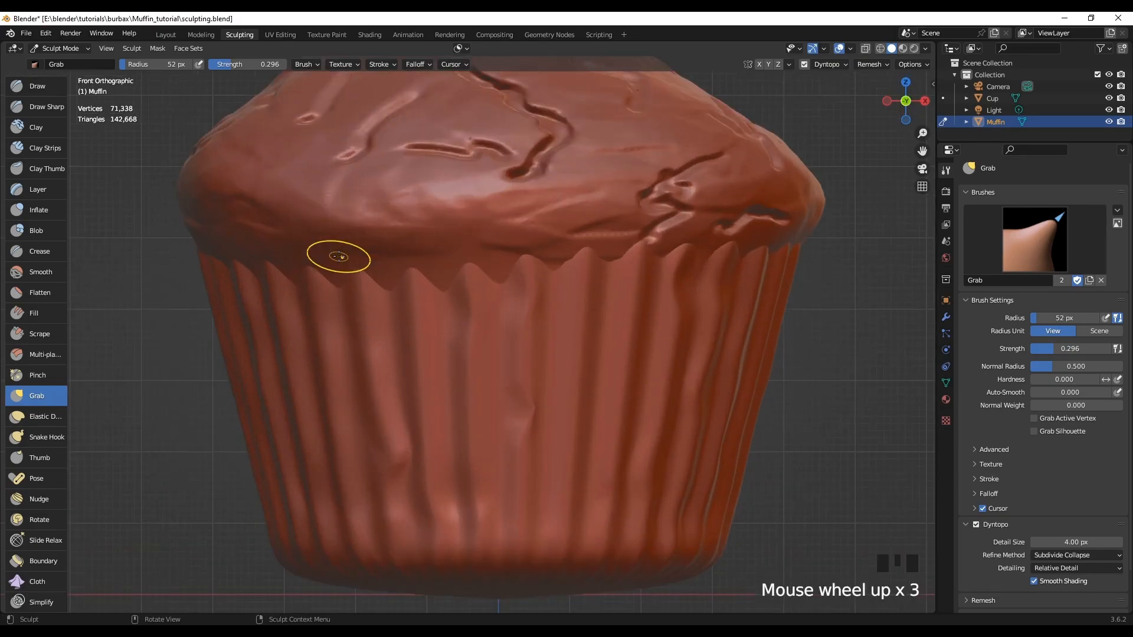
scroll(up, 3)
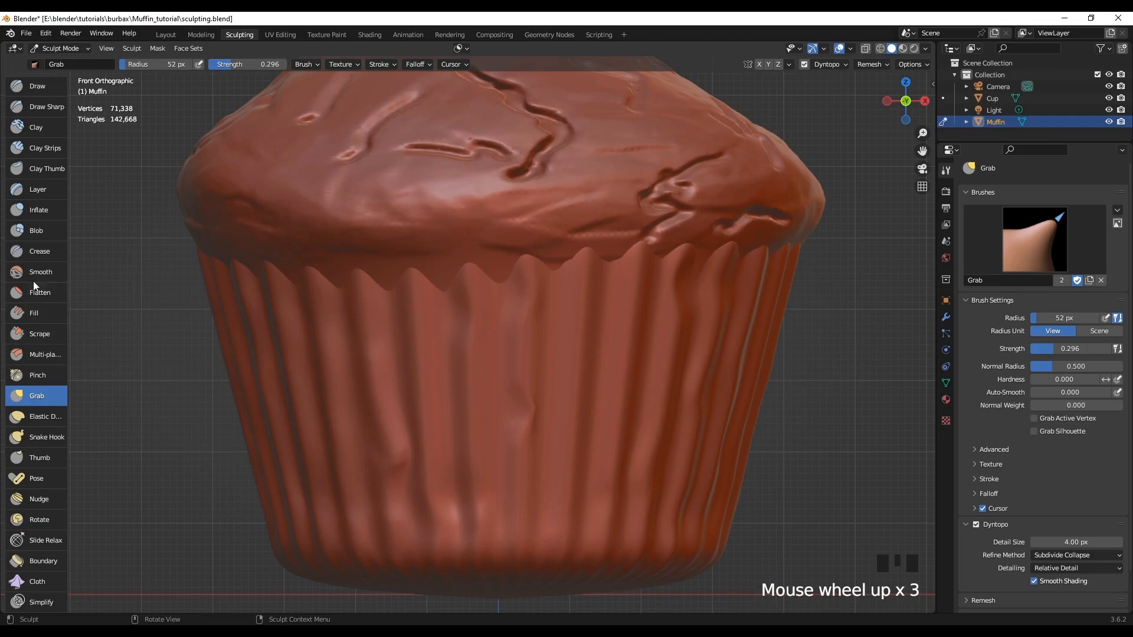
- Smooth the drips along the muffin rim and enlarge the brush radius to 82 px
click(40, 271)
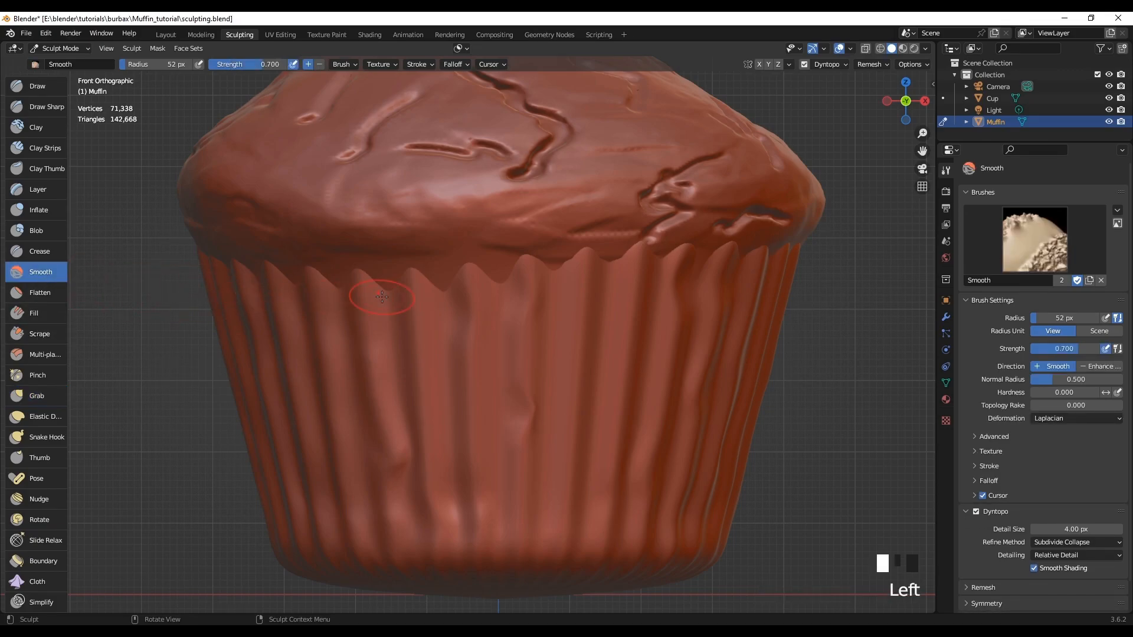
mouse_move(391, 284)
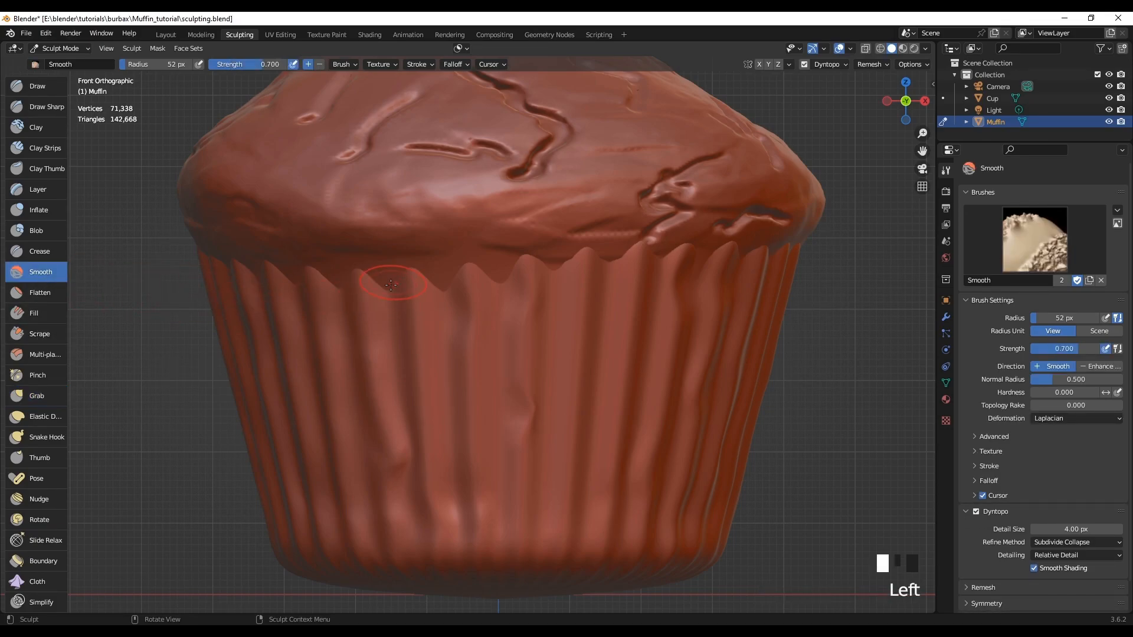
click(390, 284)
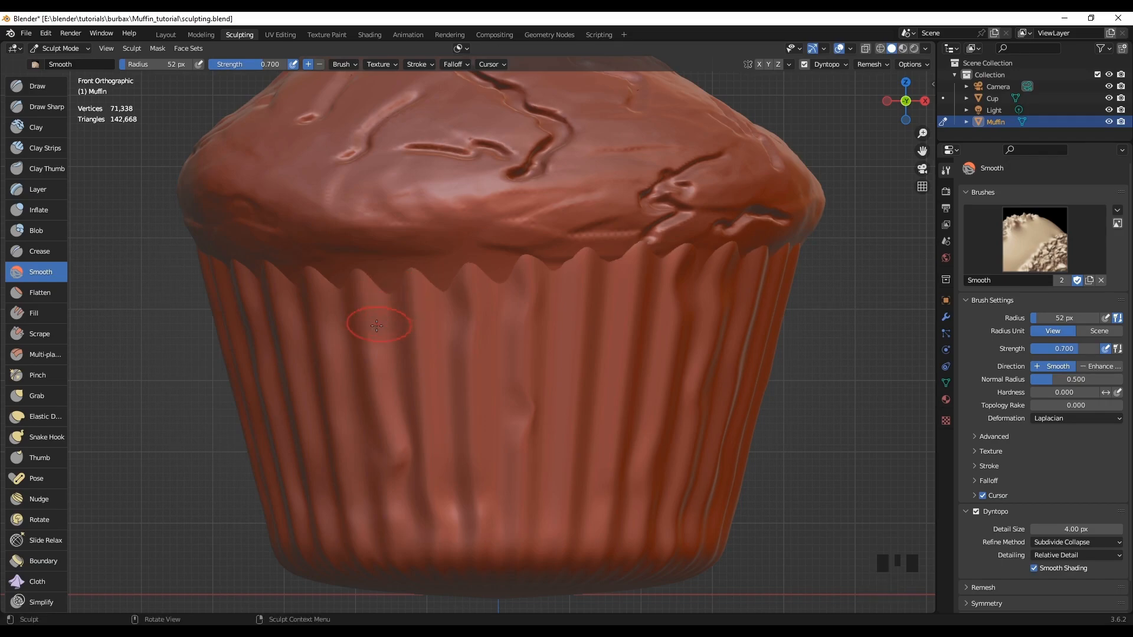
mouse_move(264, 70)
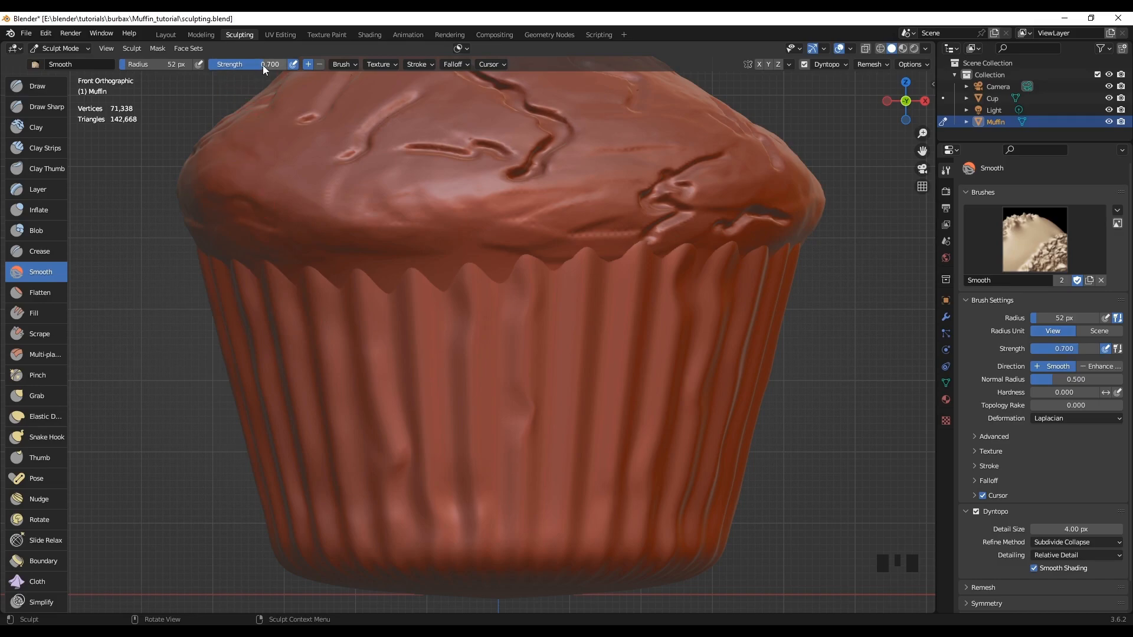
key(f)
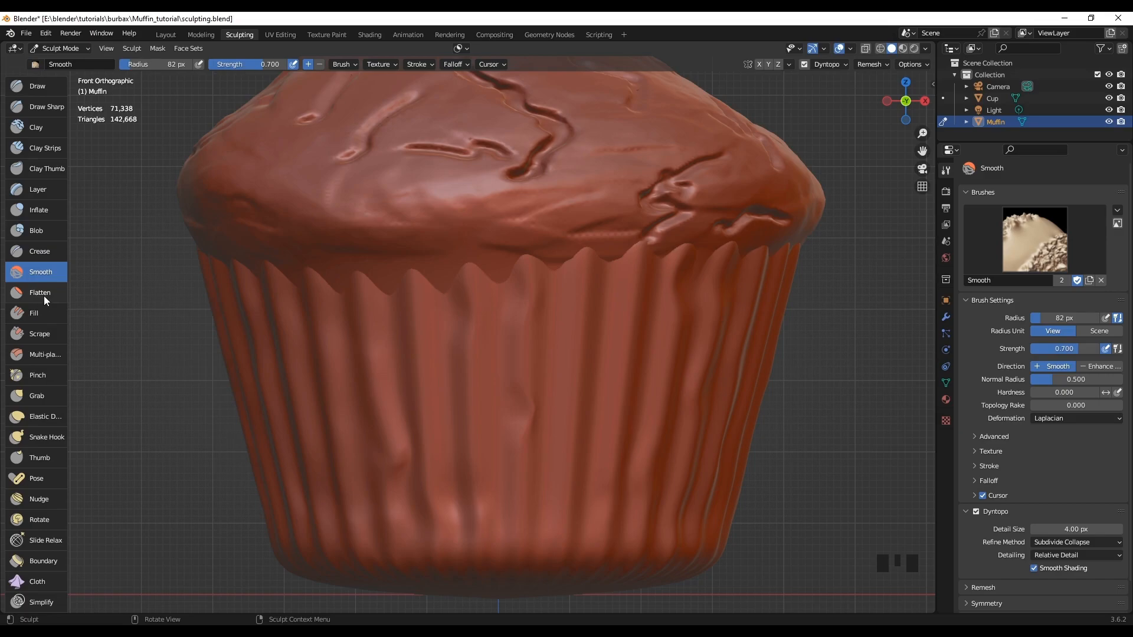
- Flatten the bumps where the muffin meets the cup, then reselect Smooth
click(40, 293)
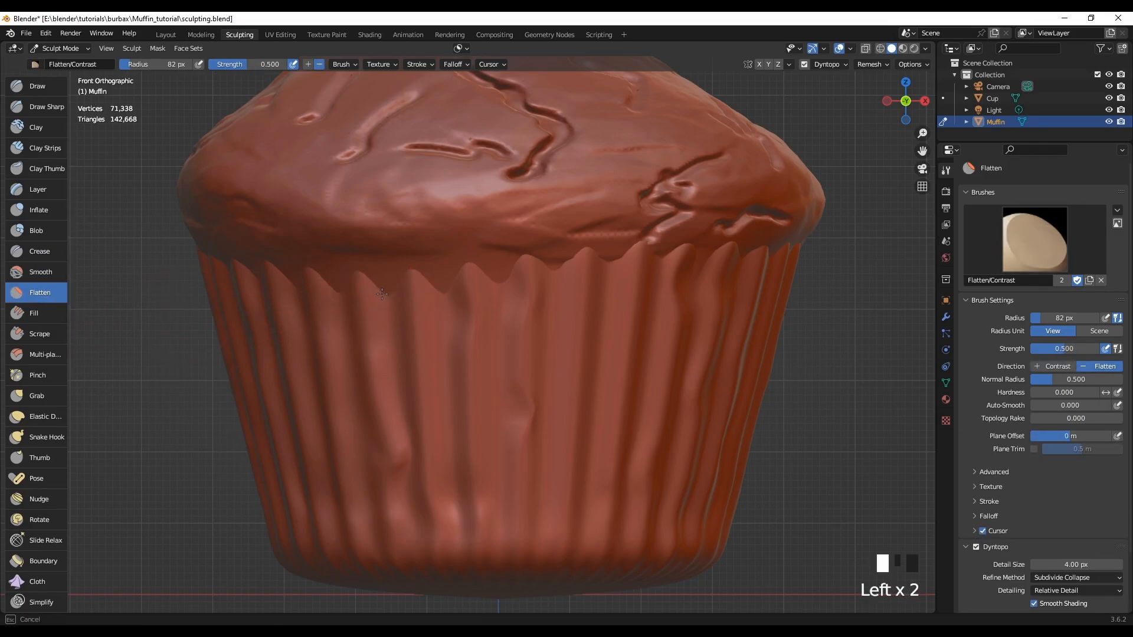
mouse_move(377, 286)
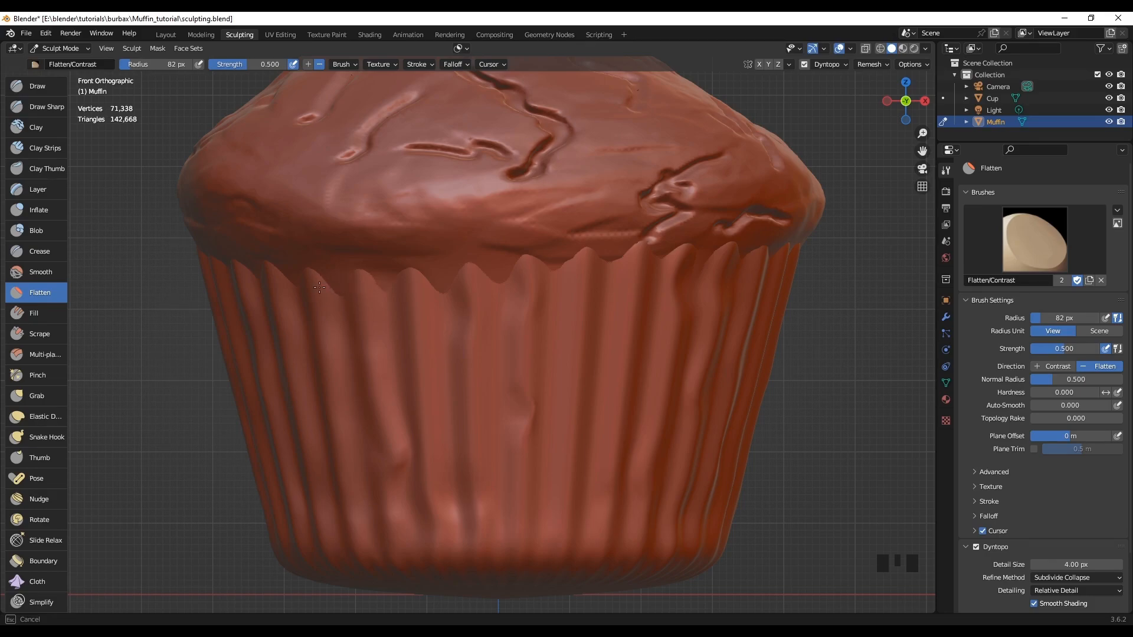
mouse_move(330, 287)
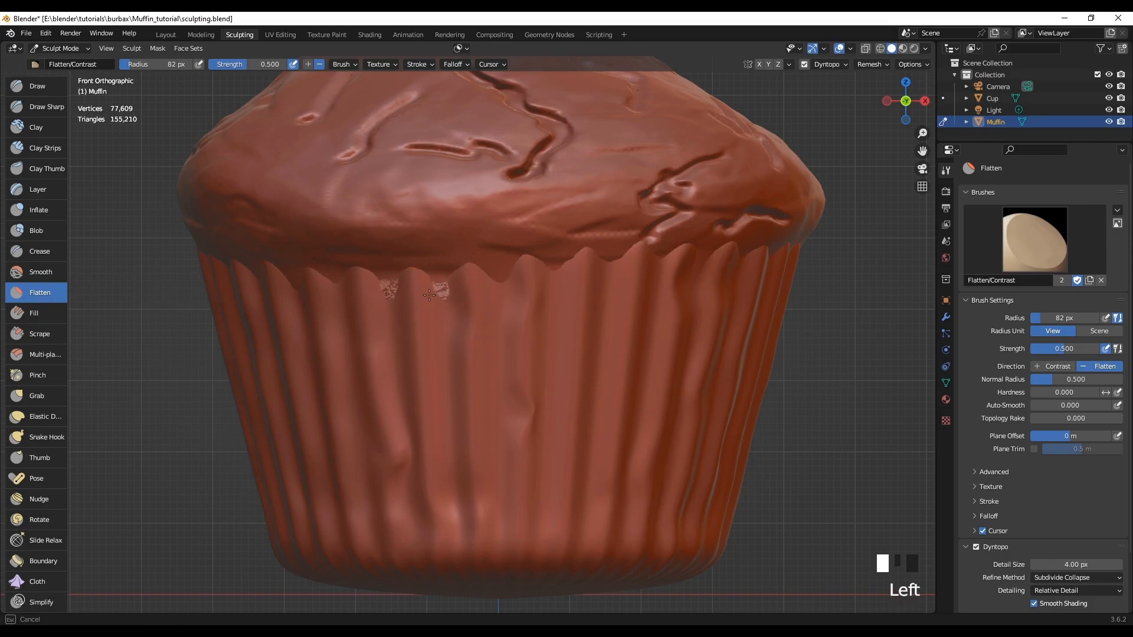
click(430, 293)
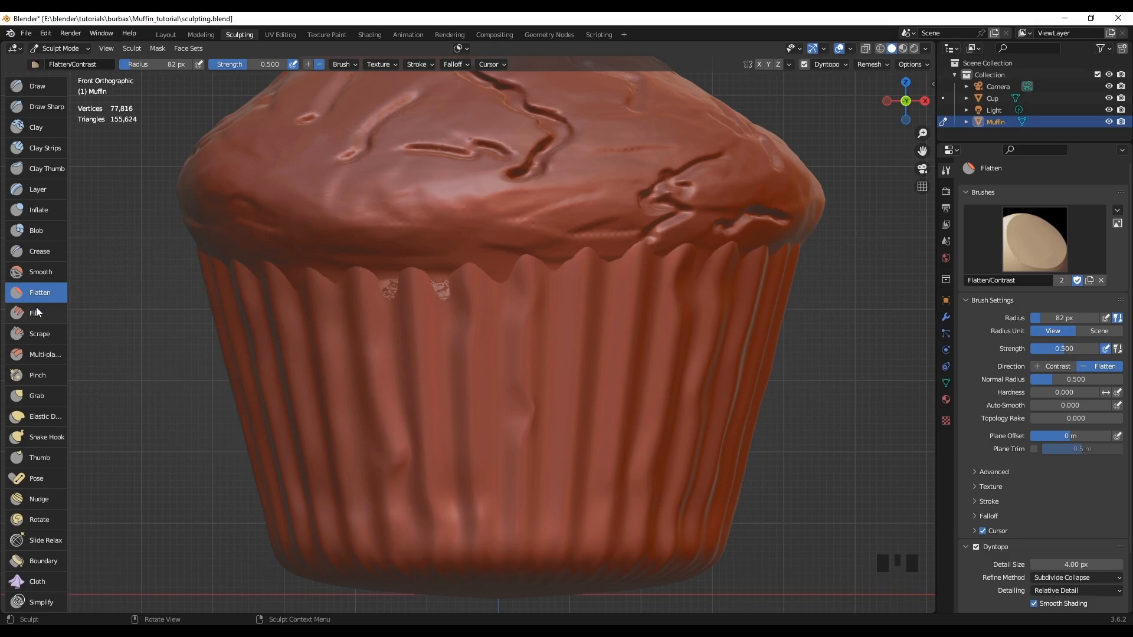
click(40, 272)
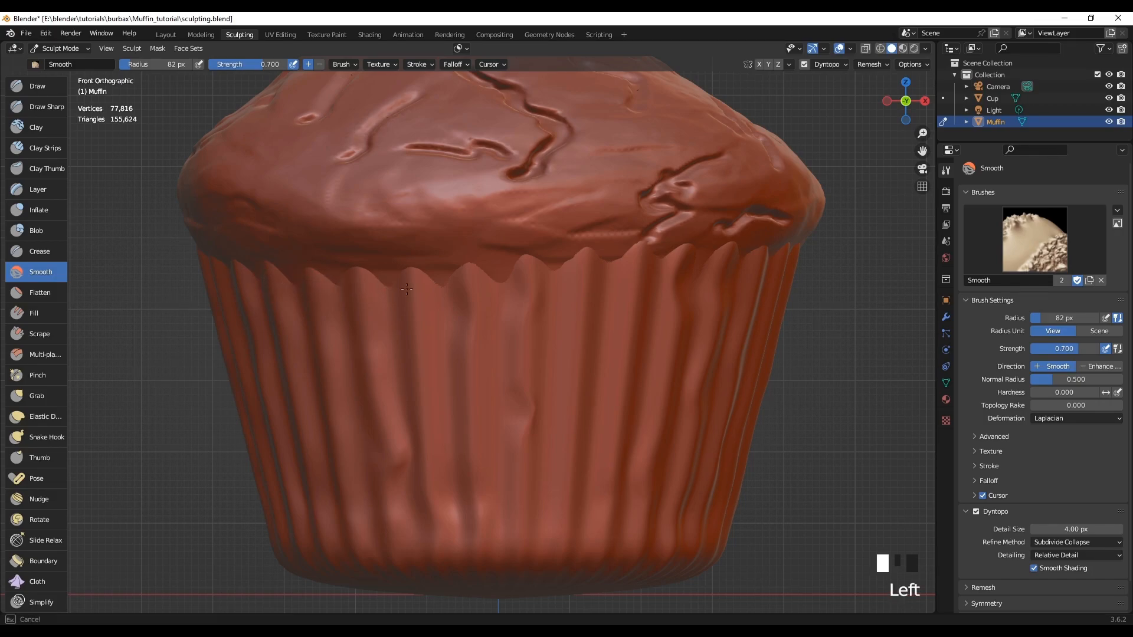
- Smooth several sections of the muffin's dripping rim at full 1.000 strength
scroll(down, 3)
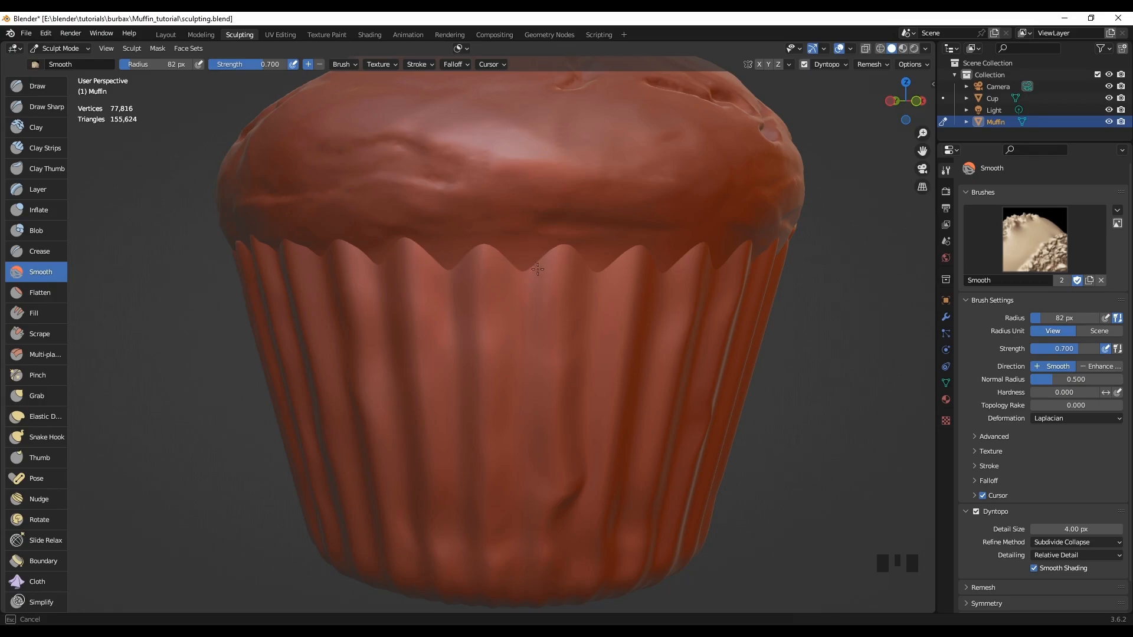
scroll(down, 3)
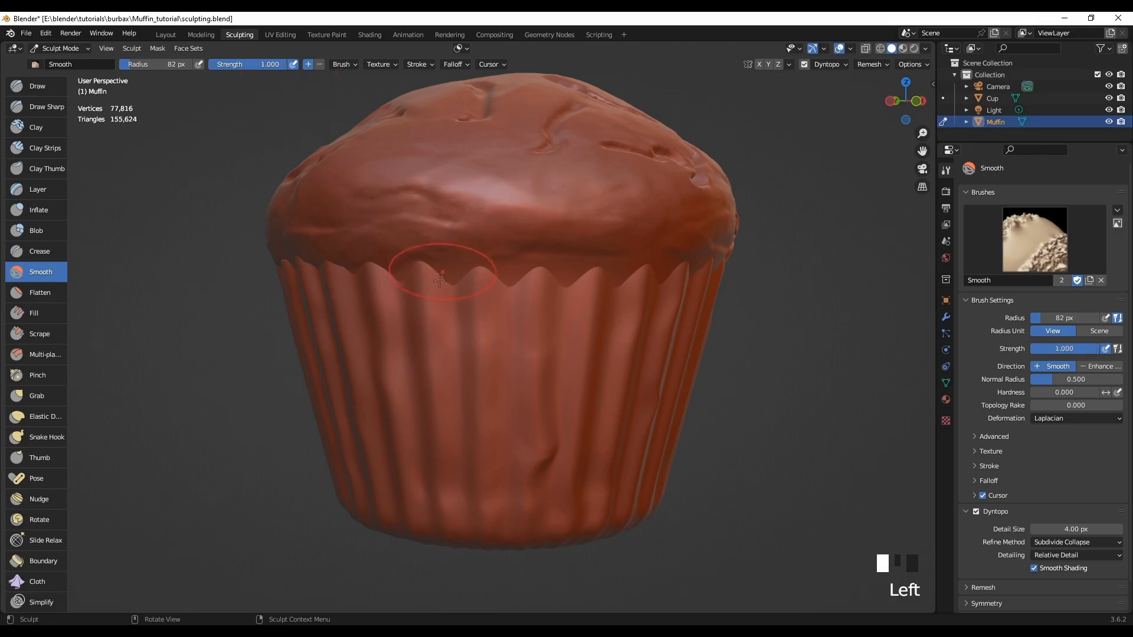
click(475, 282)
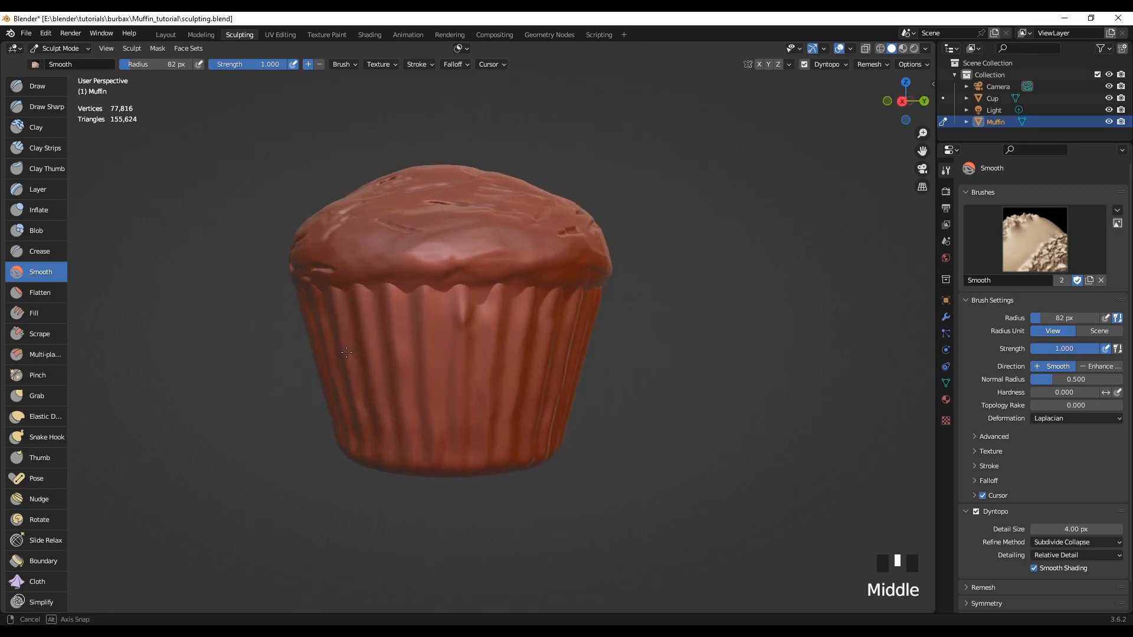
scroll(up, 3)
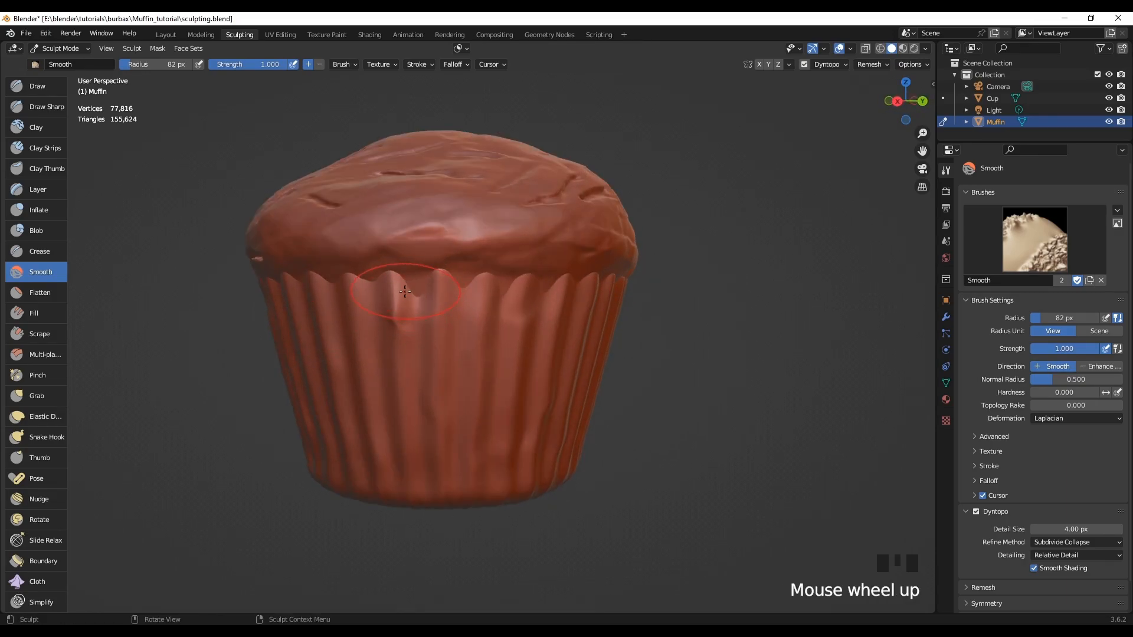
click(426, 299)
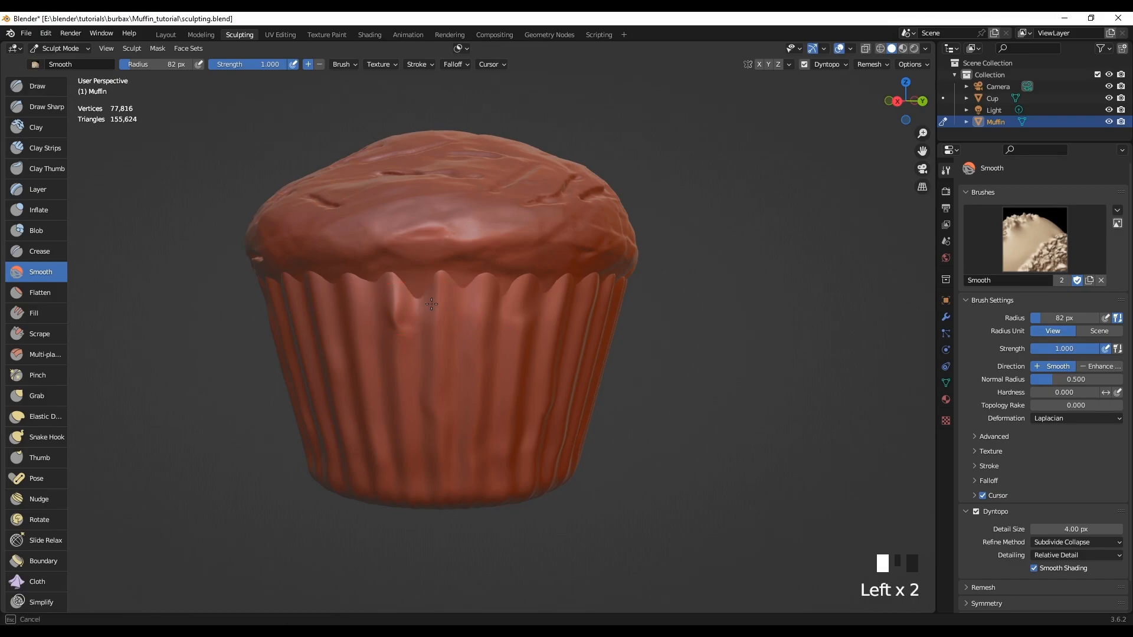
click(504, 297)
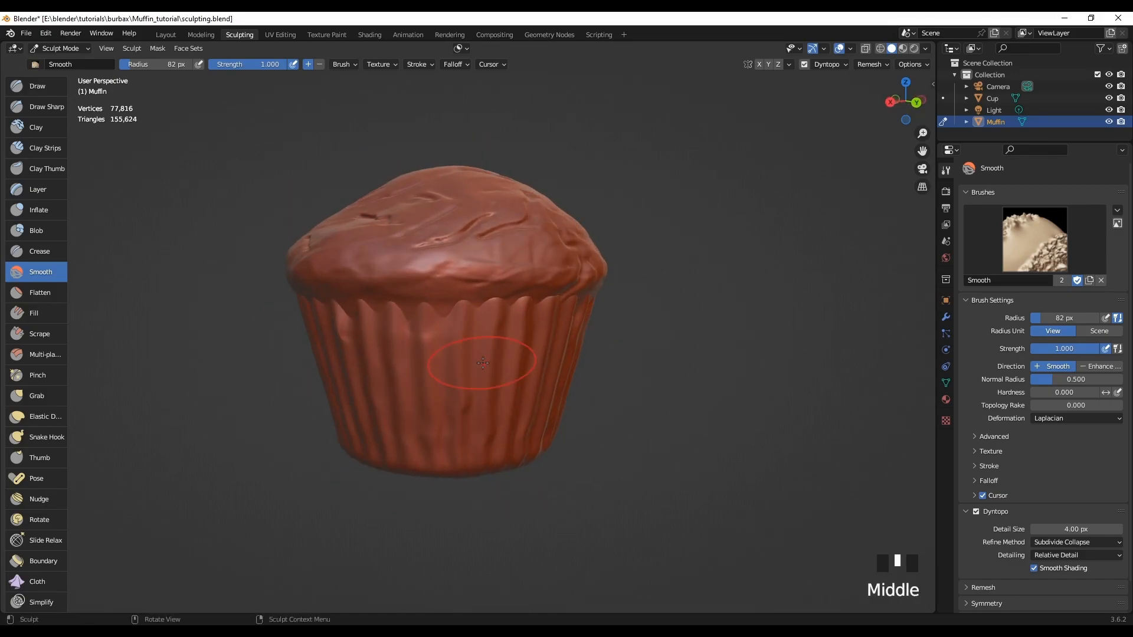
mouse_move(127, 292)
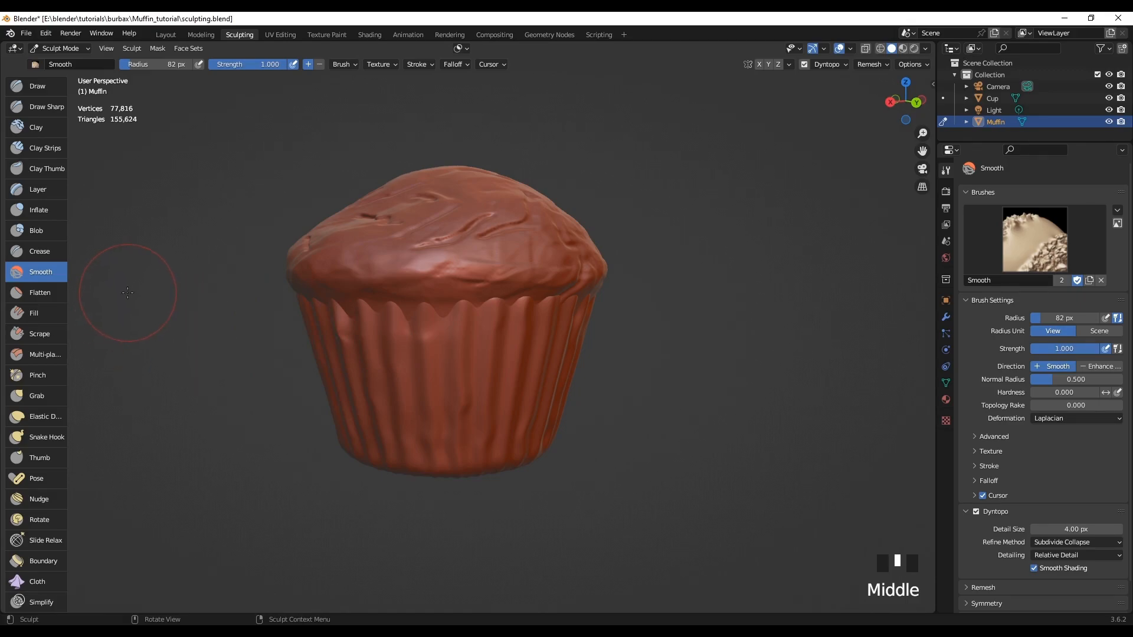
mouse_move(423, 378)
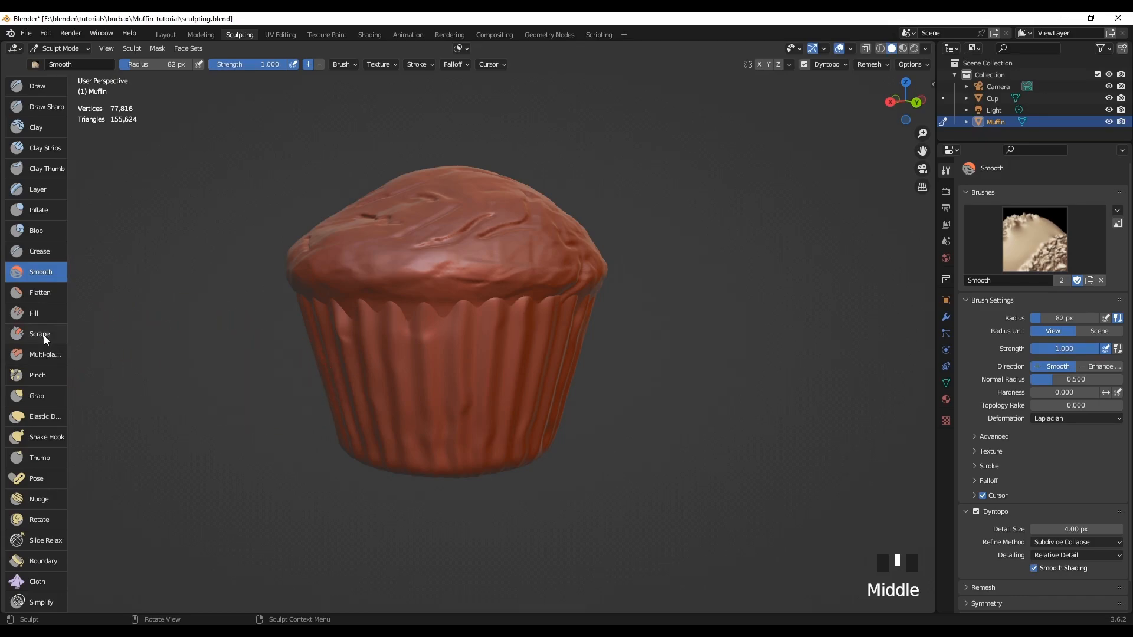
- Scrape the paper cup's wrinkles smoother with the Scrape brush at 0.700 strength
click(39, 332)
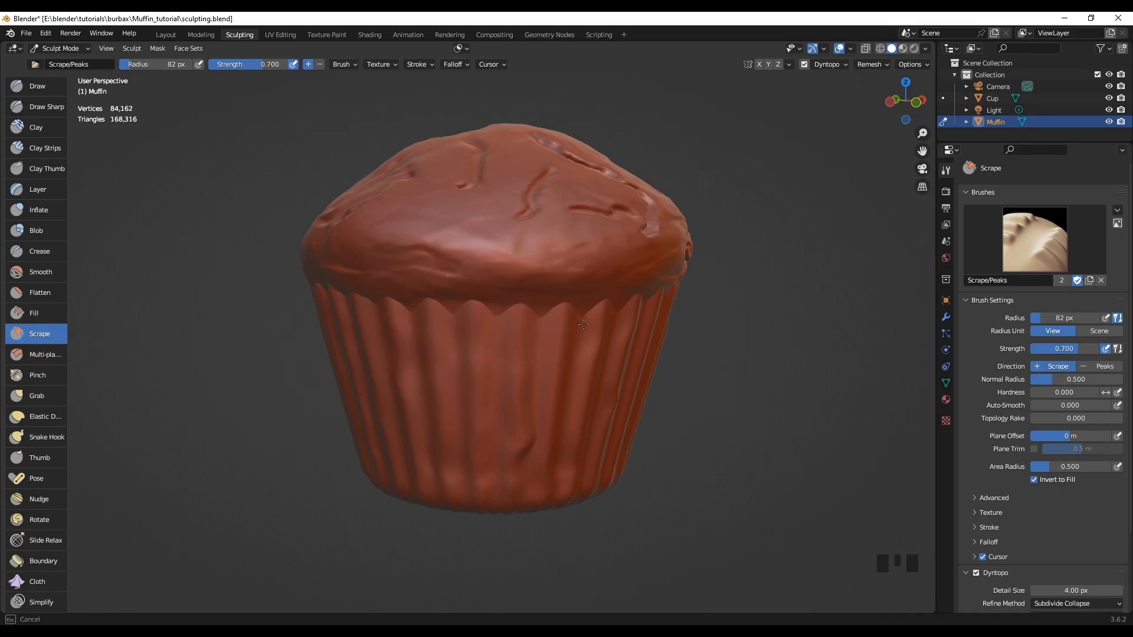
click(414, 331)
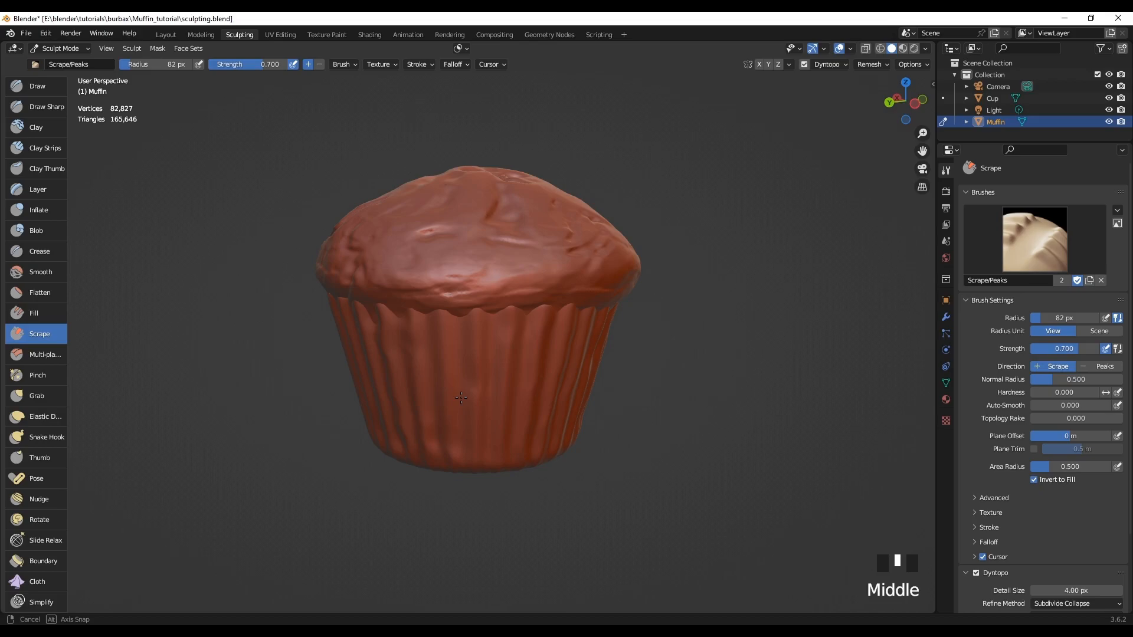
scroll(down, 3)
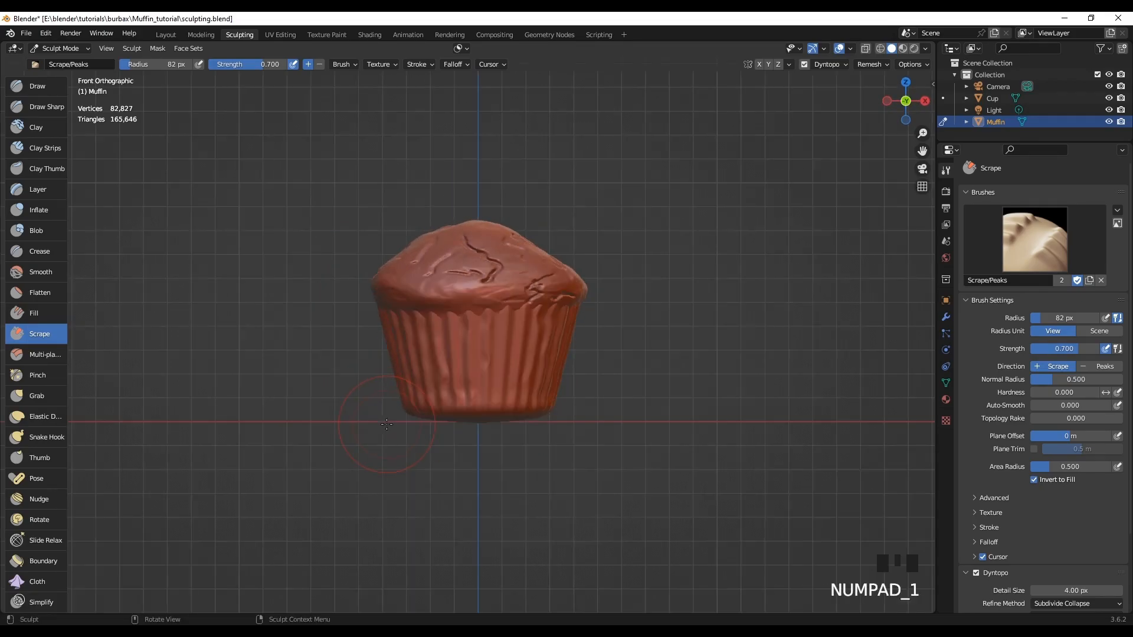
scroll(up, 3)
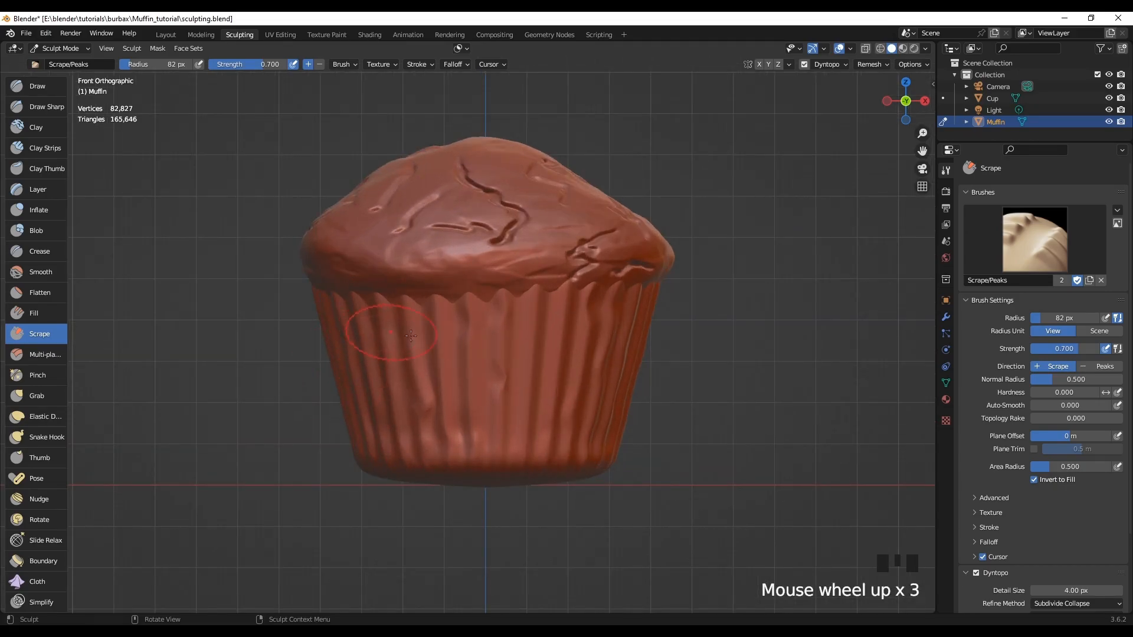
mouse_move(594, 347)
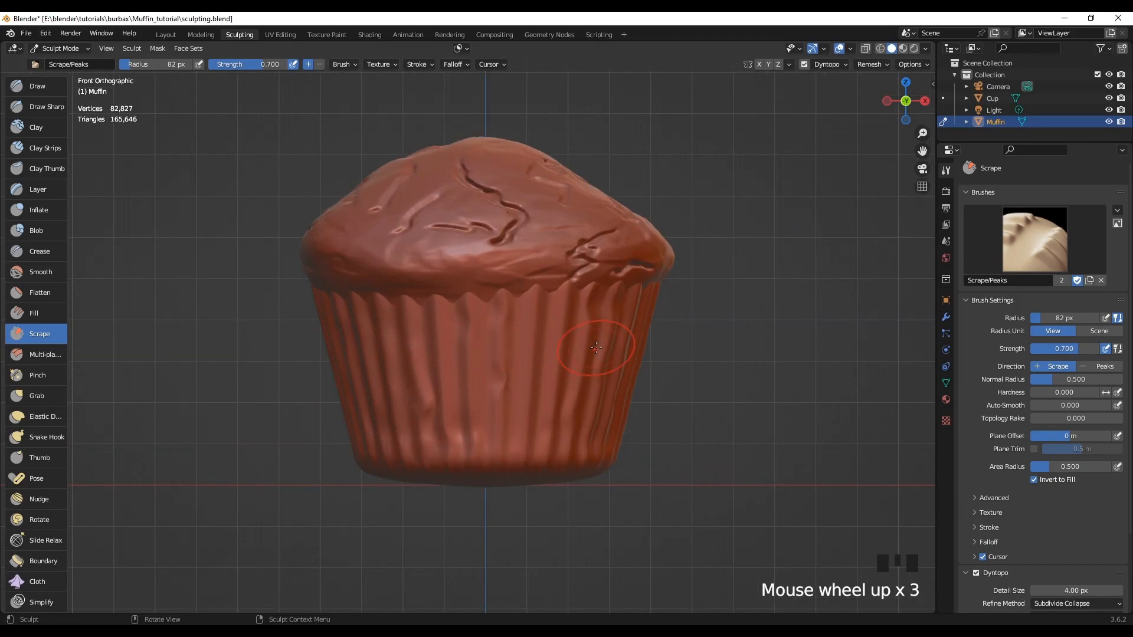
mouse_move(663, 468)
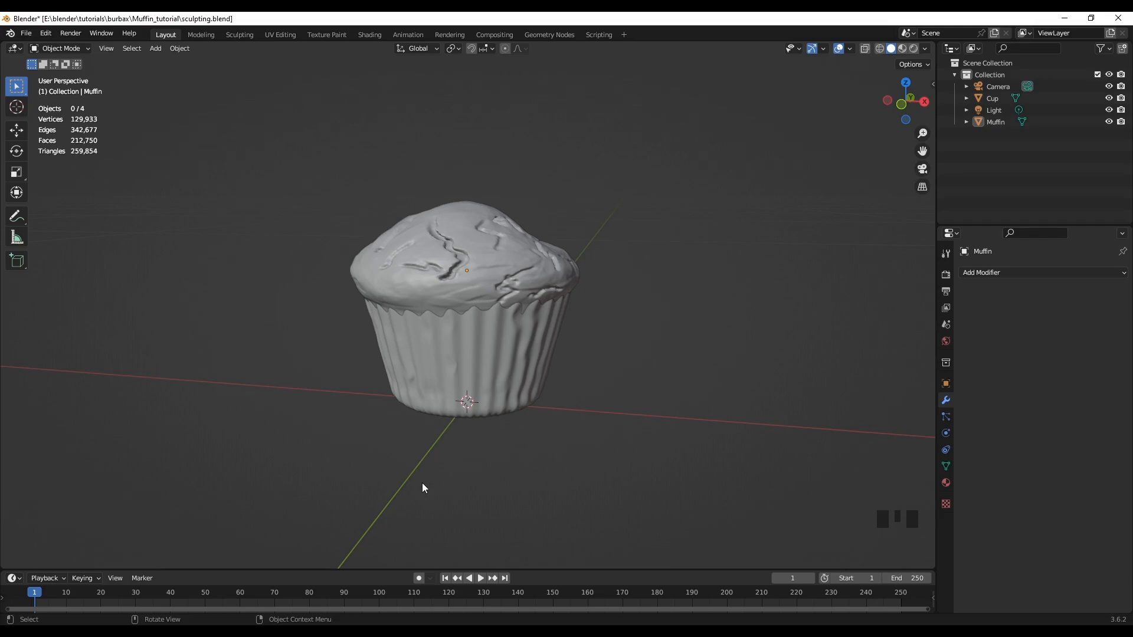
mouse_move(422, 469)
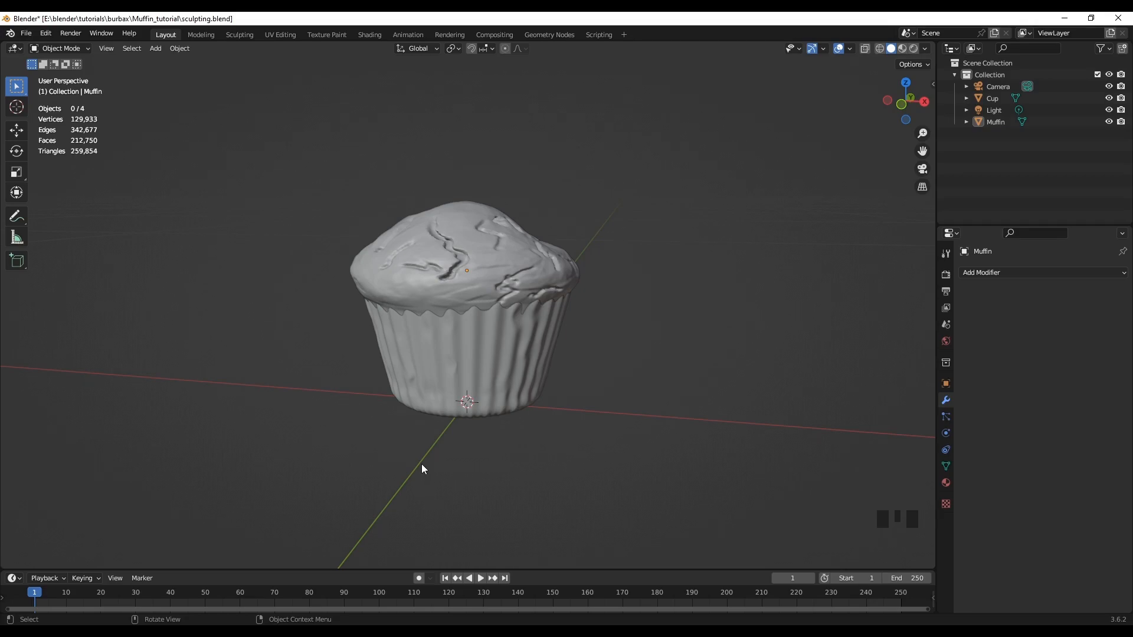